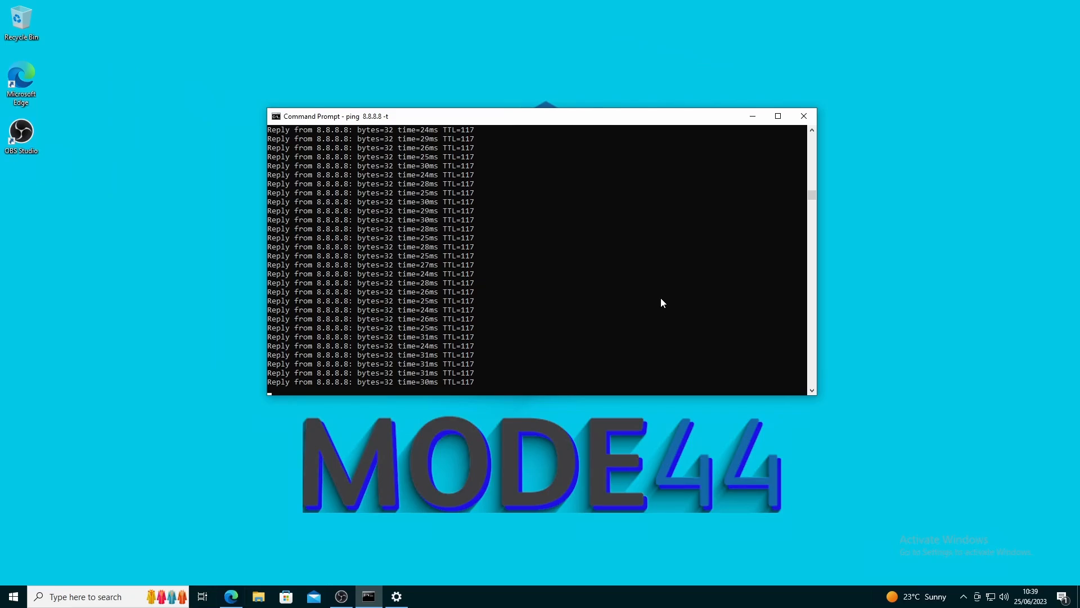
pyautogui.moveTo(718, 315)
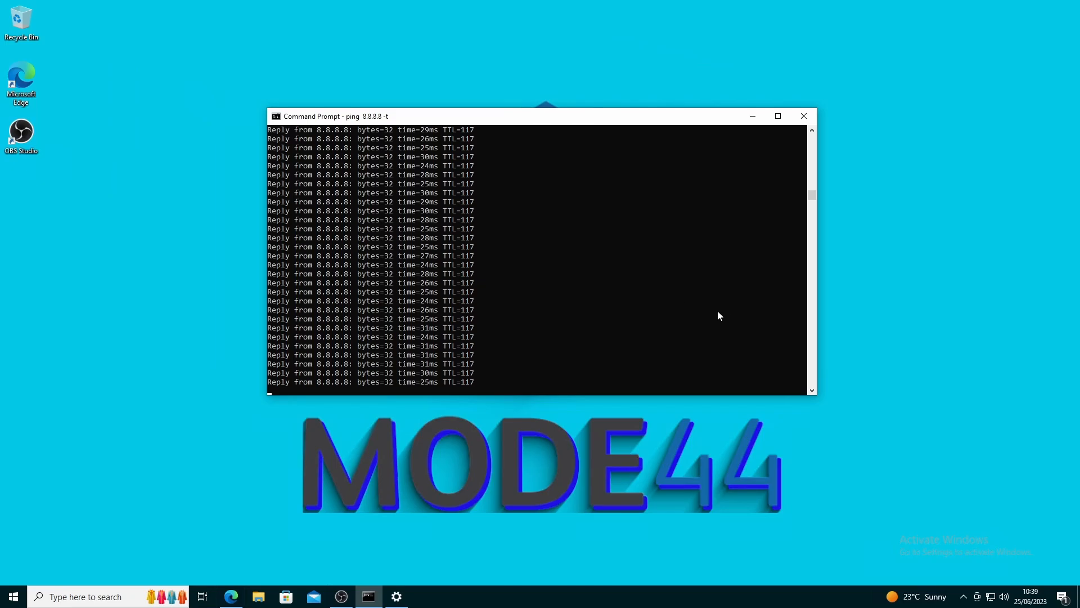
pyautogui.moveTo(742, 306)
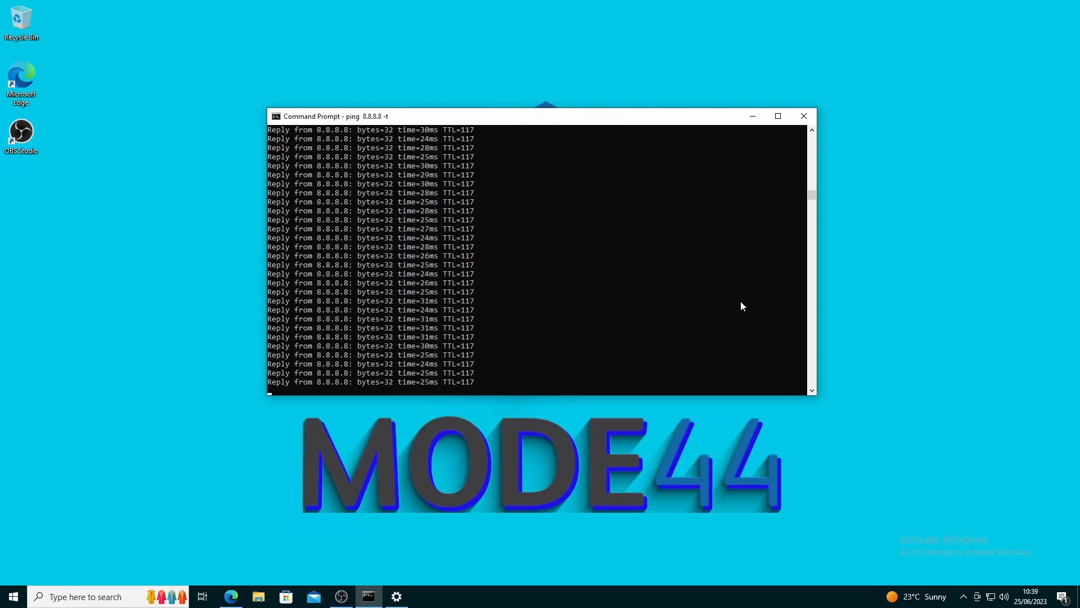
pyautogui.moveTo(715, 314)
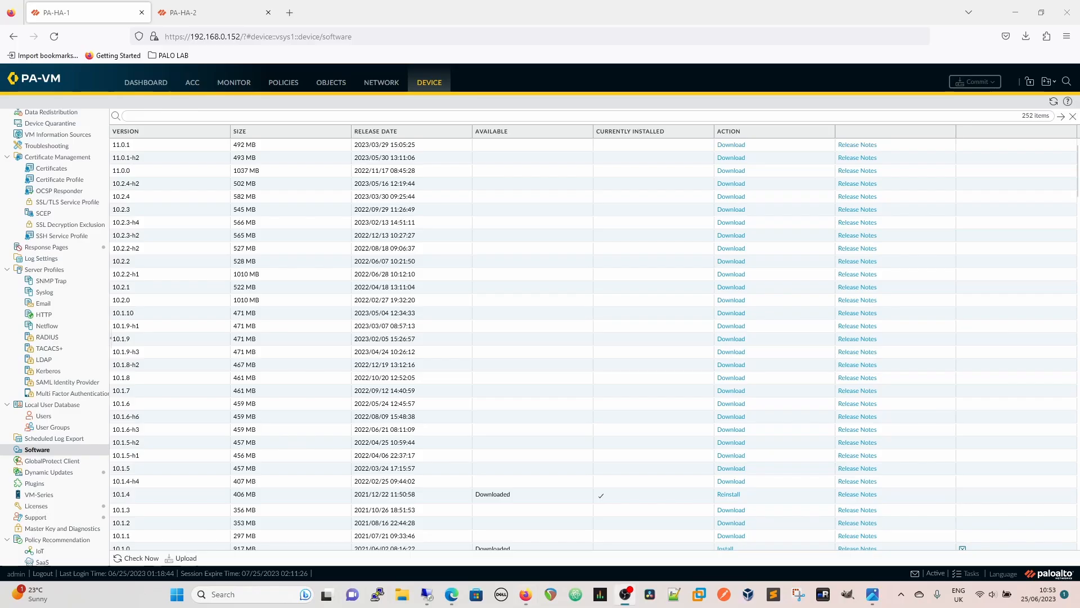
pyautogui.moveTo(481, 407)
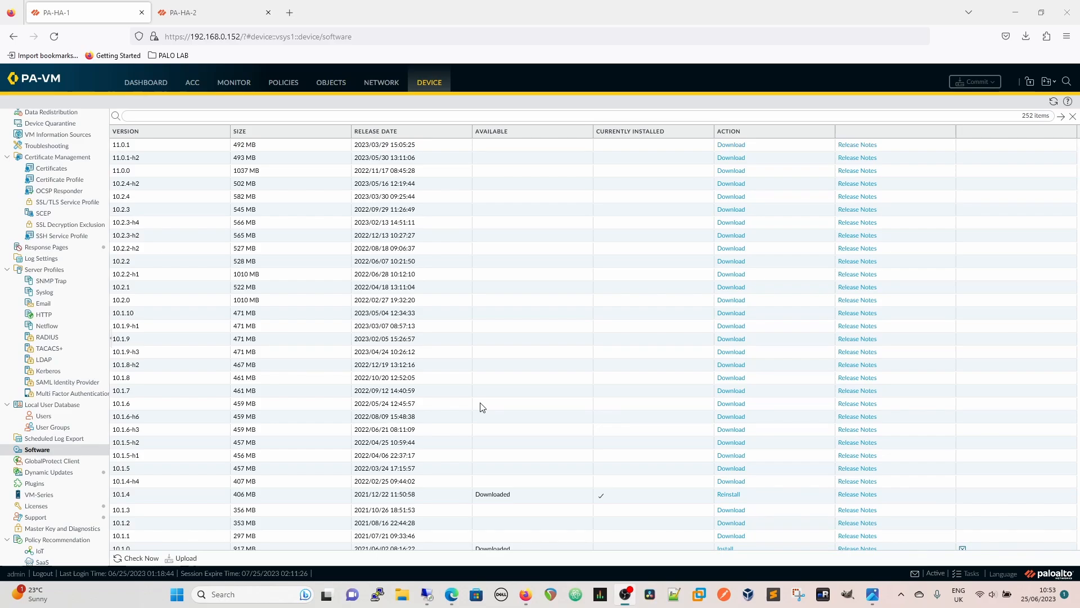
pyautogui.moveTo(486, 346)
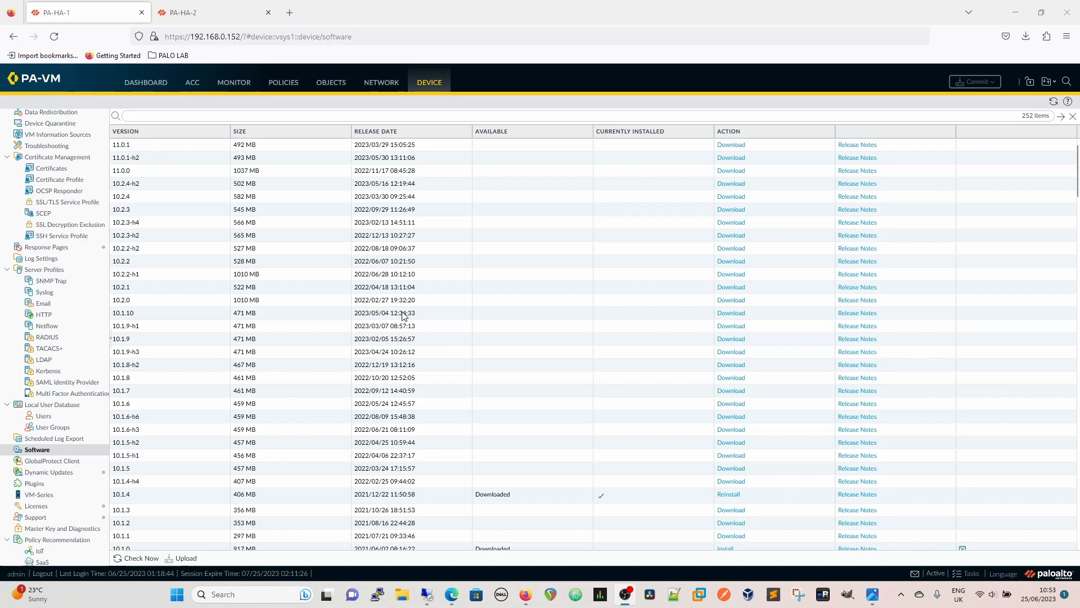
pyautogui.moveTo(620, 423)
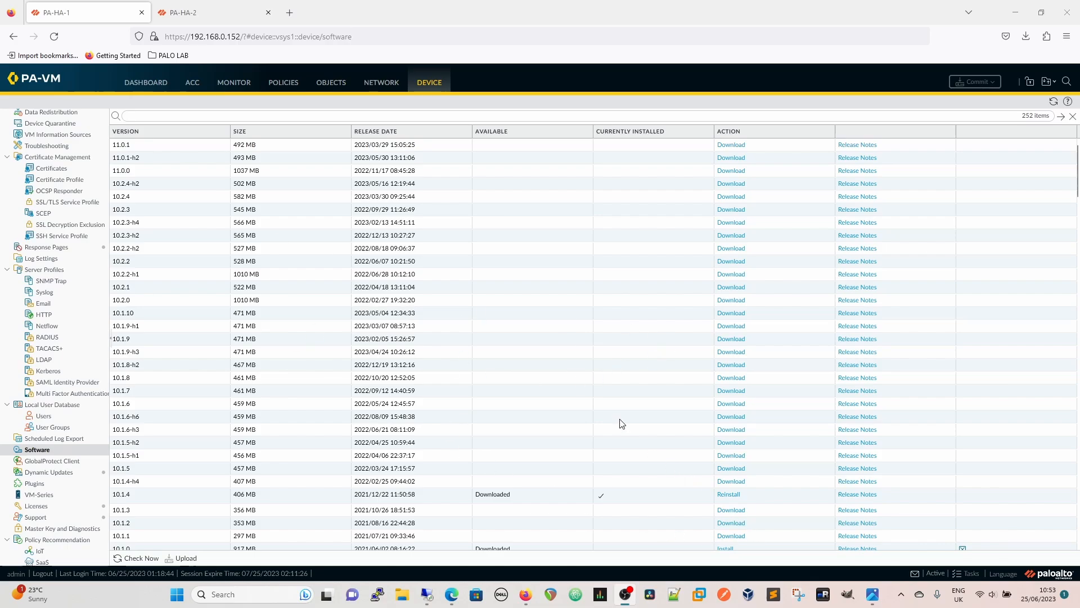
# - Disable Enable Config Sync in PA-HA-1's HA Setup, commit, and switch to PA-HA-2
pyautogui.click(214, 12)
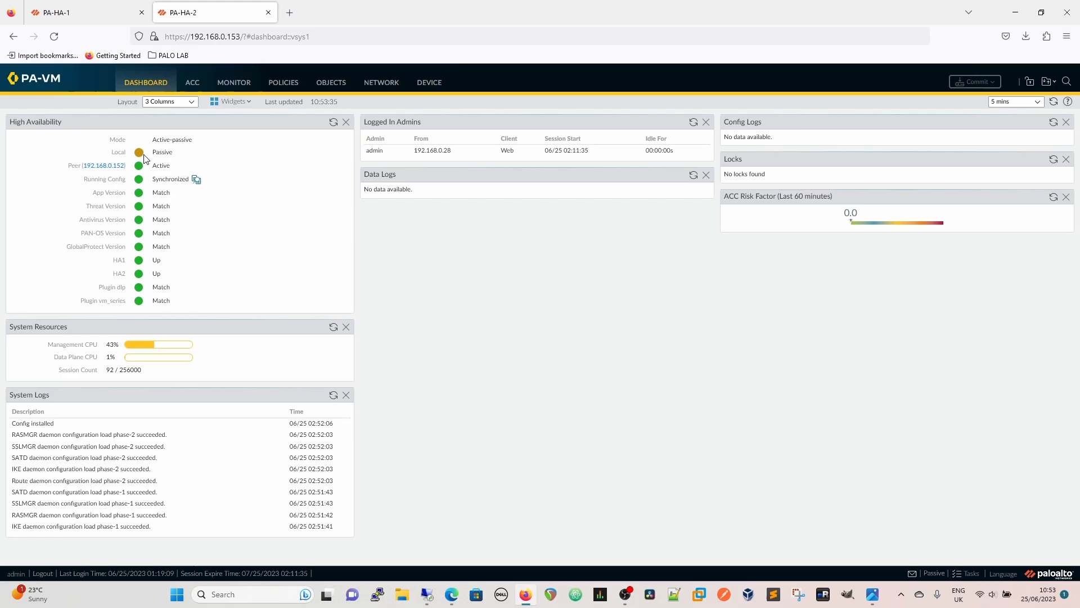
pyautogui.moveTo(90, 43)
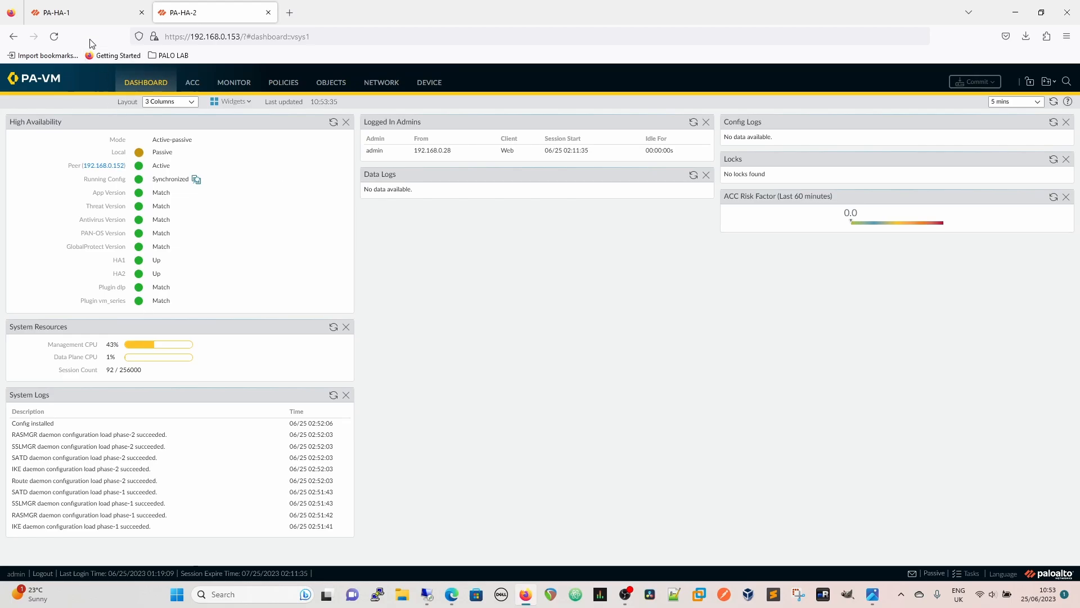
pyautogui.click(82, 12)
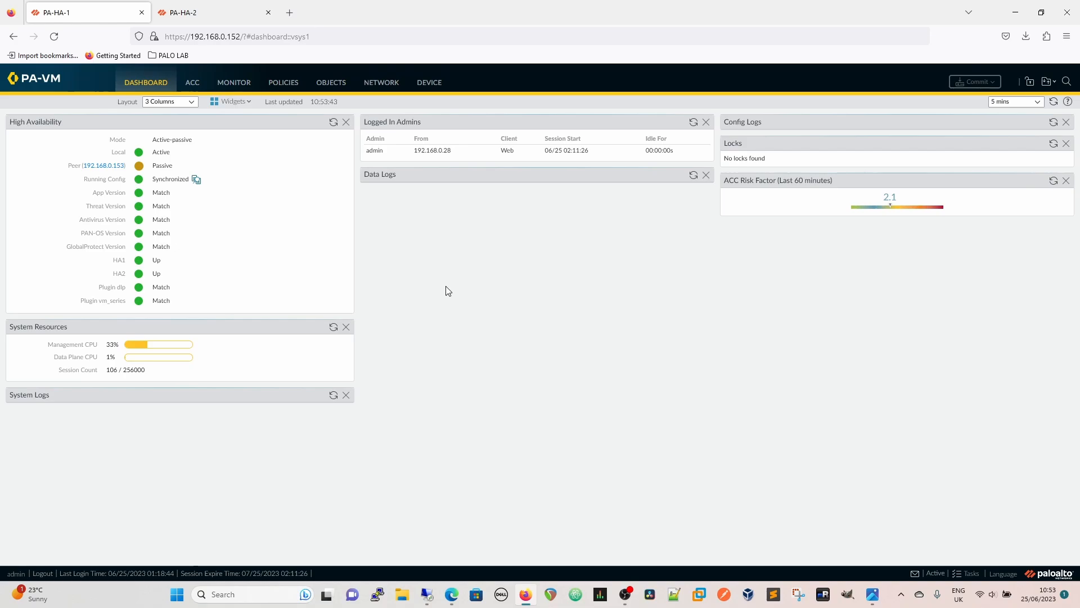
pyautogui.moveTo(410, 294)
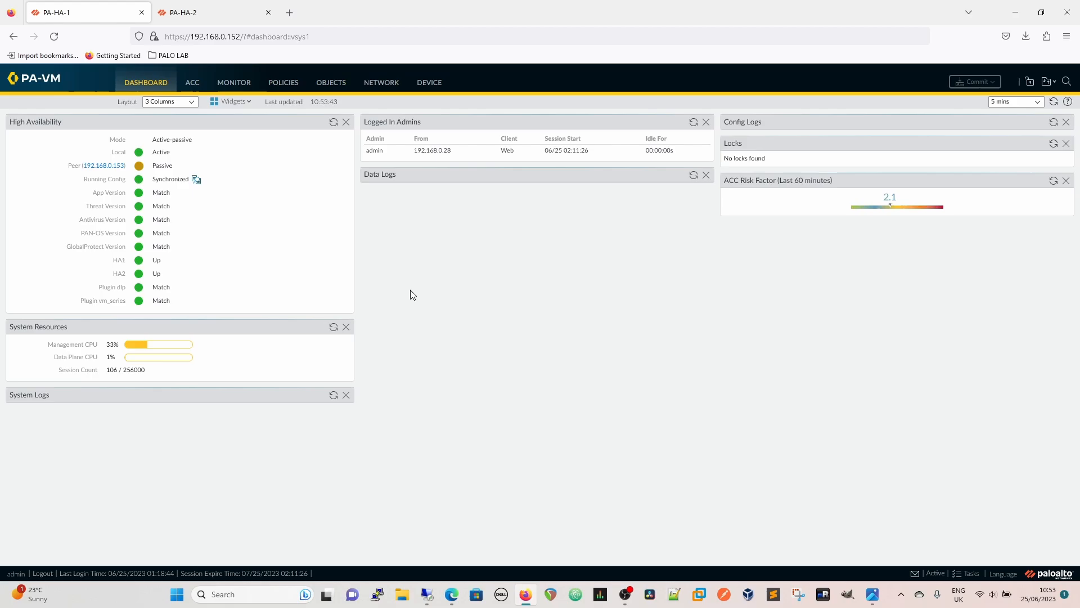
pyautogui.moveTo(387, 364)
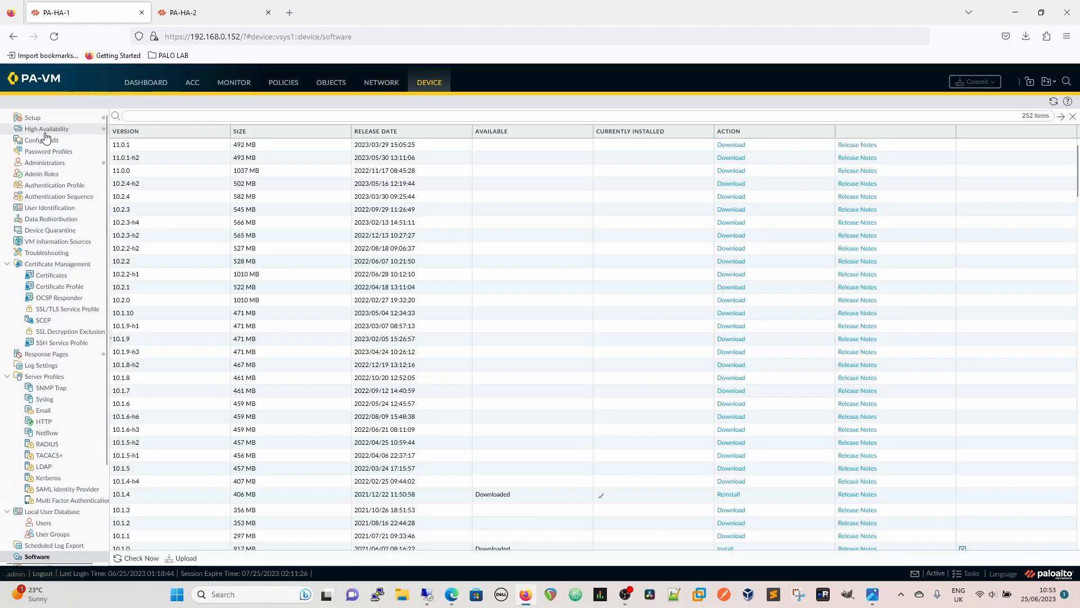
pyautogui.moveTo(522, 258)
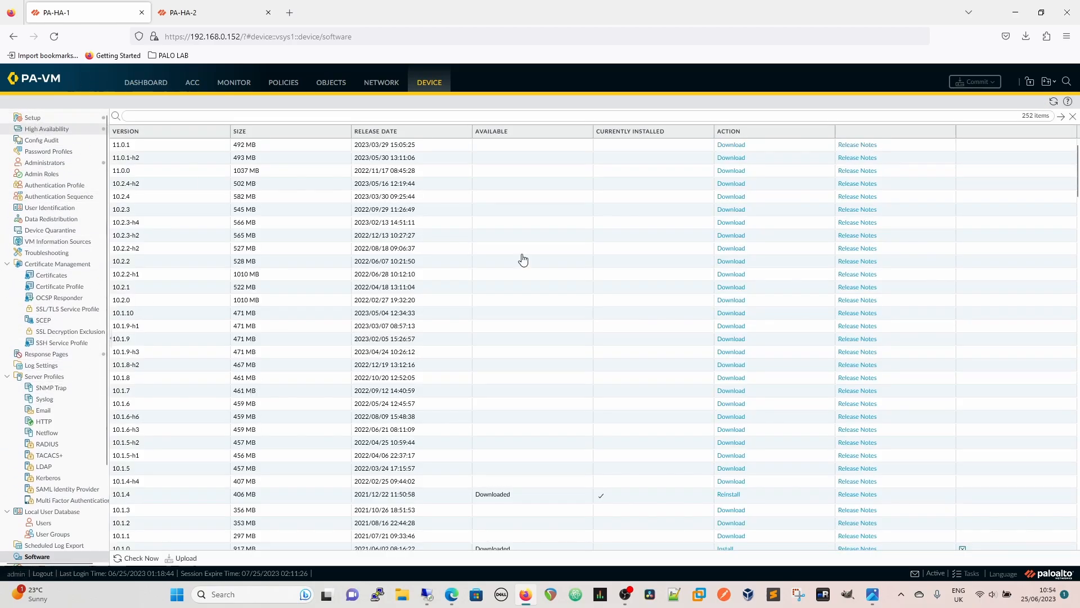
pyautogui.click(46, 129)
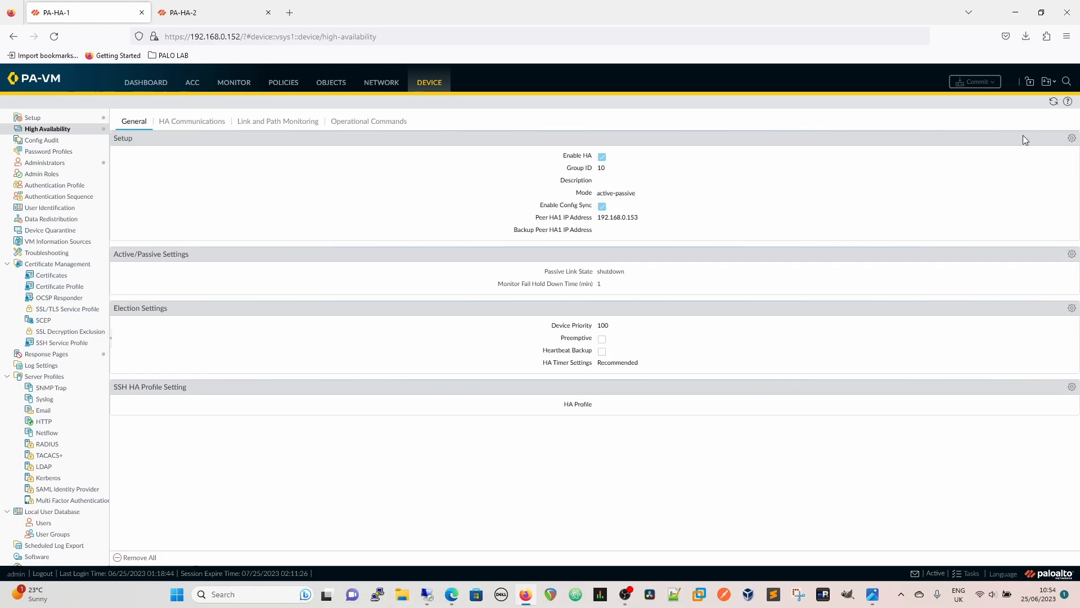
pyautogui.click(1071, 138)
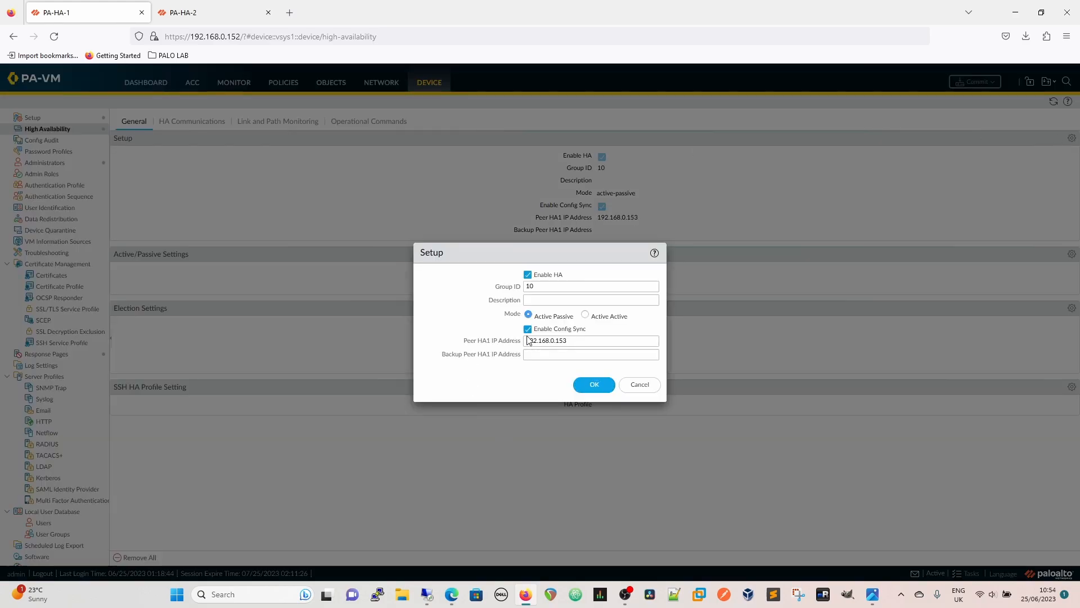
pyautogui.click(593, 384)
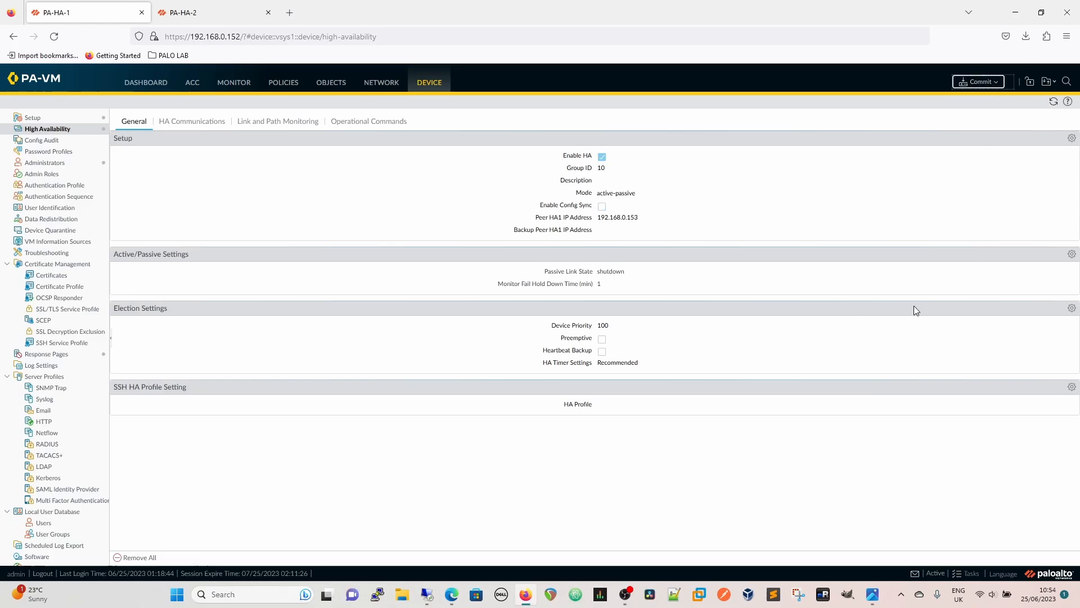
pyautogui.click(976, 81)
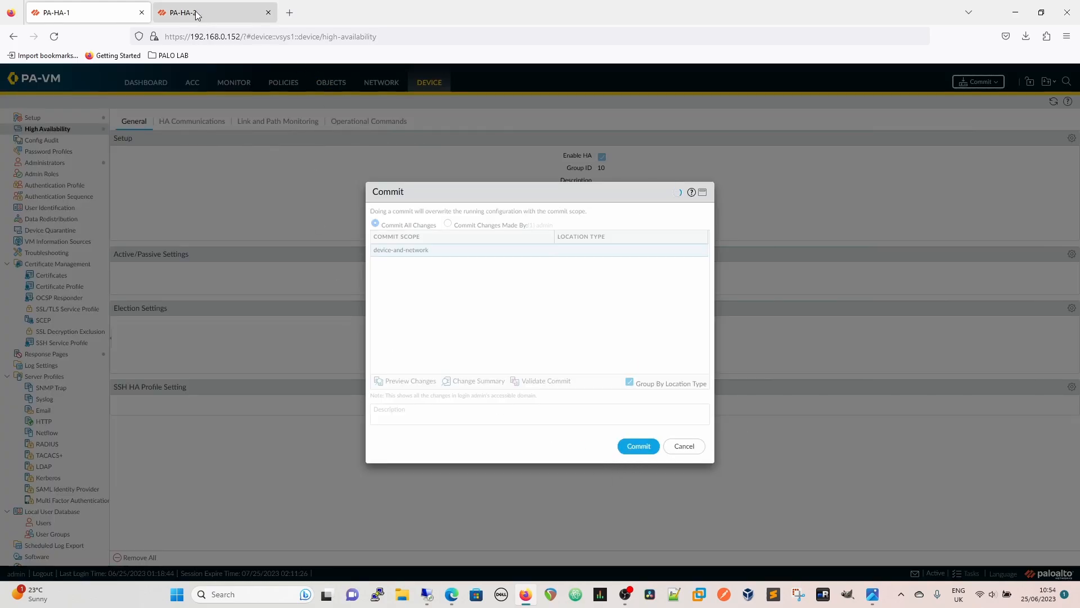
pyautogui.click(636, 445)
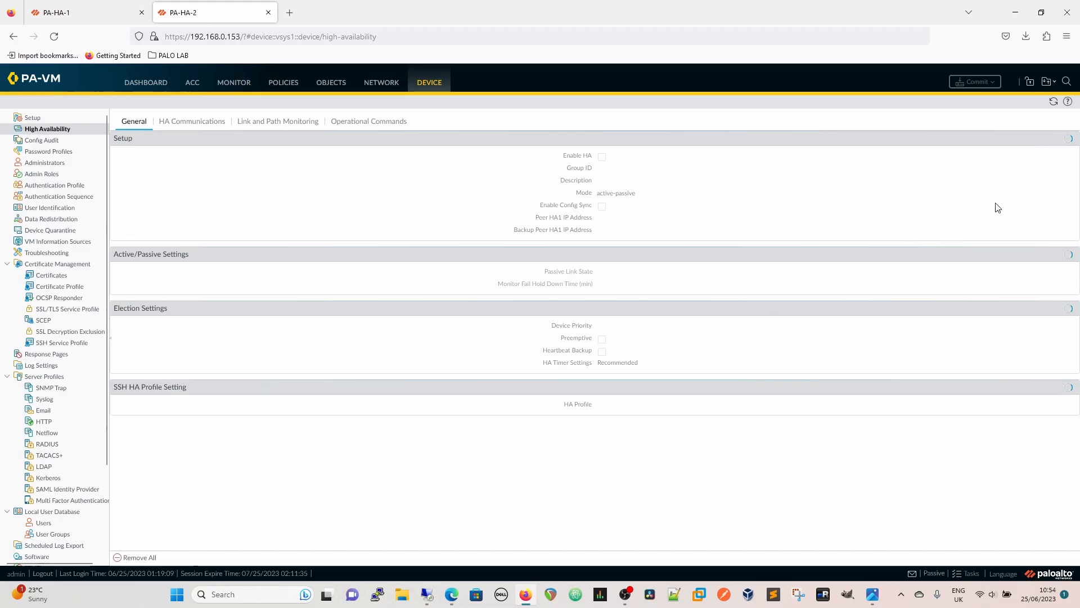
# - Uncheck Enable Config Sync in PA-HA-2's HA Setup and confirm with OK
pyautogui.click(1071, 138)
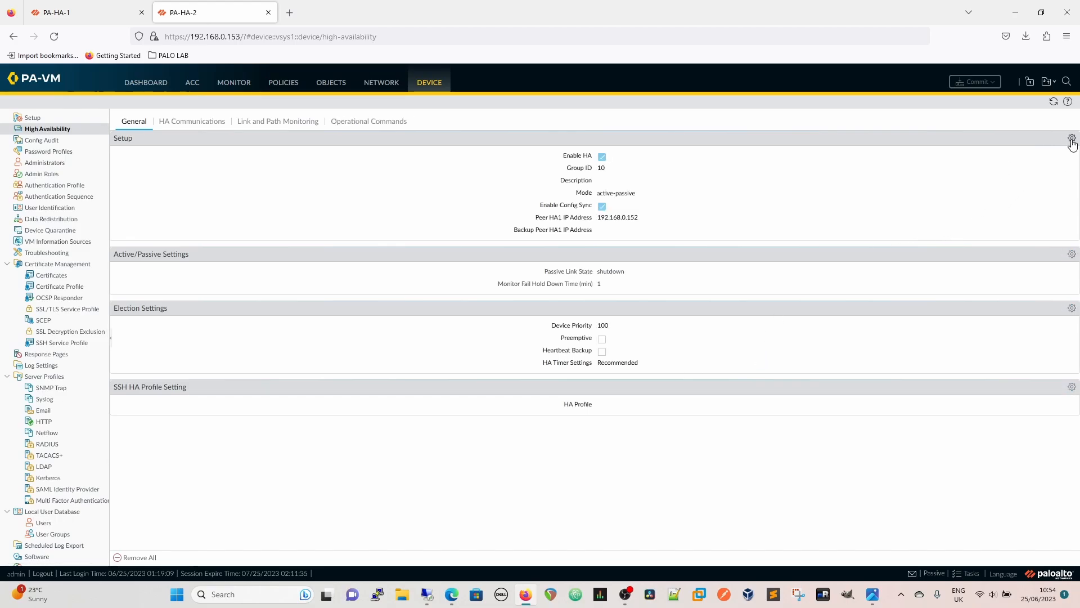
pyautogui.click(1072, 139)
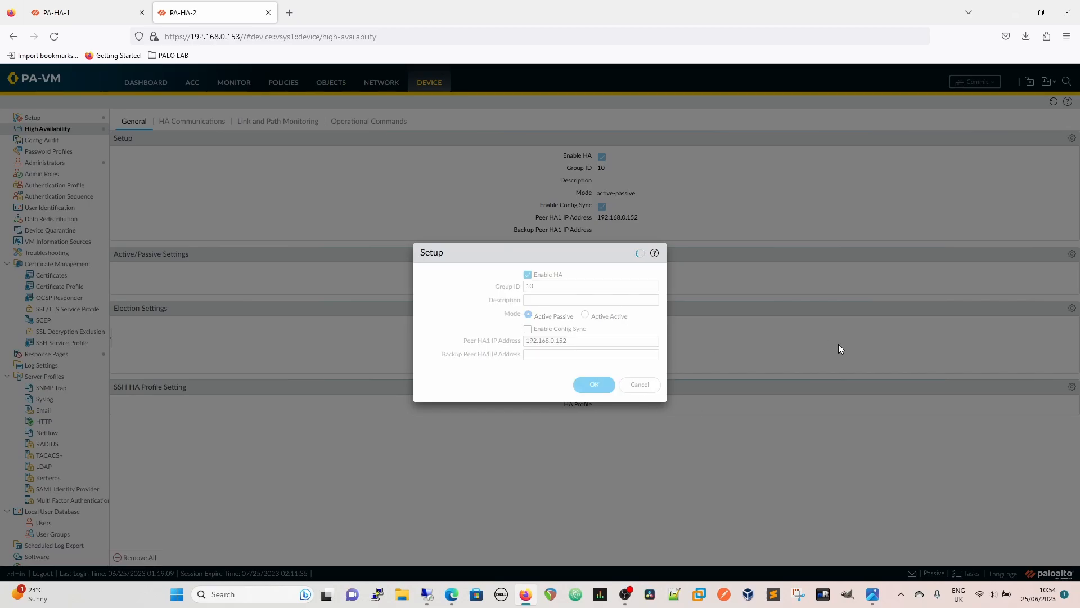
pyautogui.click(593, 384)
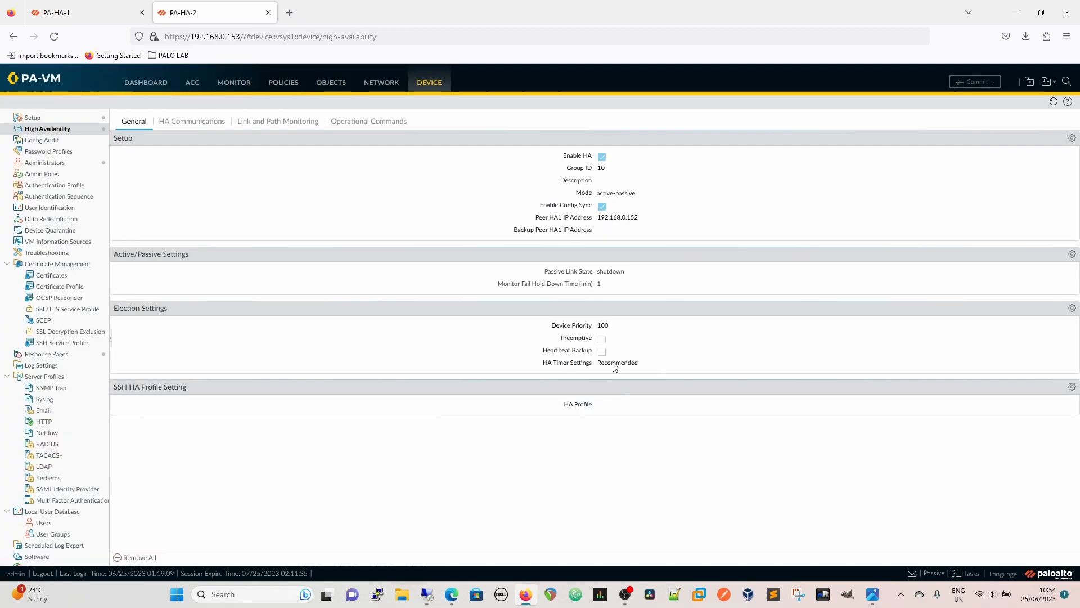
pyautogui.click(602, 205)
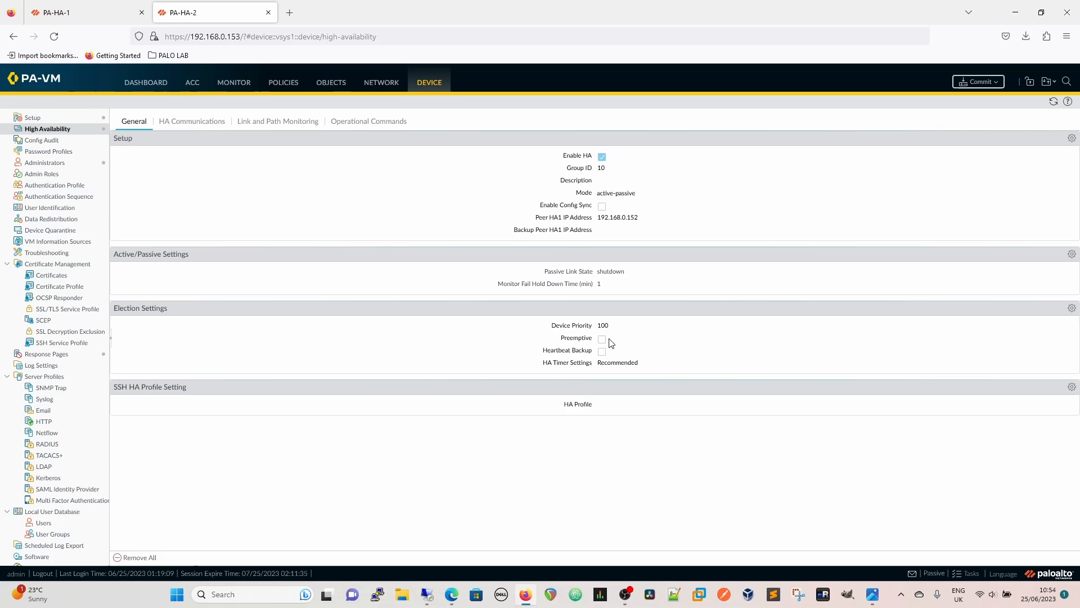
pyautogui.moveTo(983, 191)
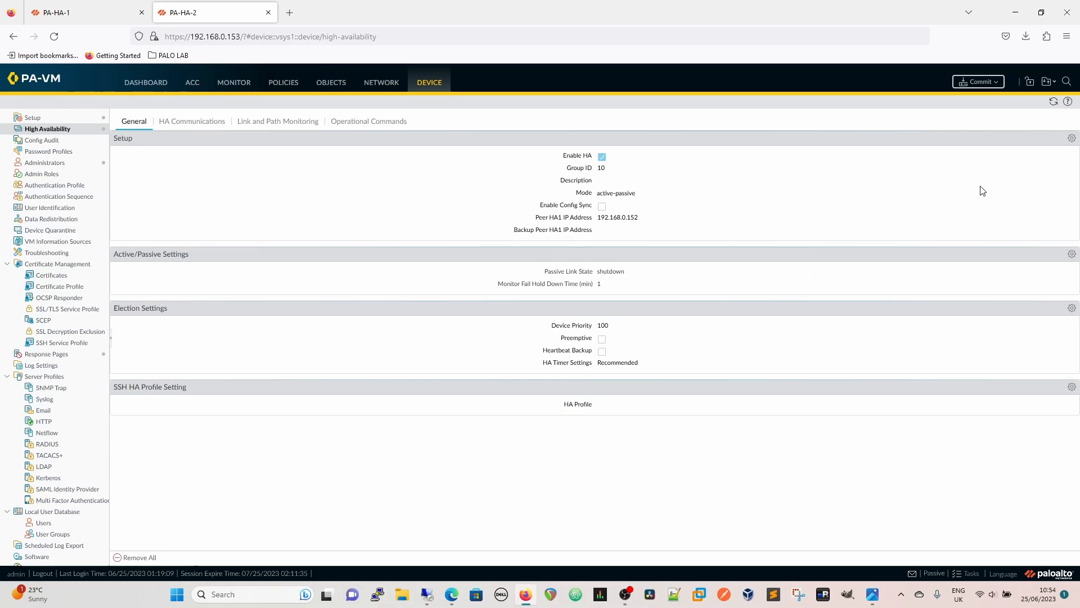
# - Commit PA-HA-2's configuration and check PA-HA-1's commit progress
pyautogui.click(978, 81)
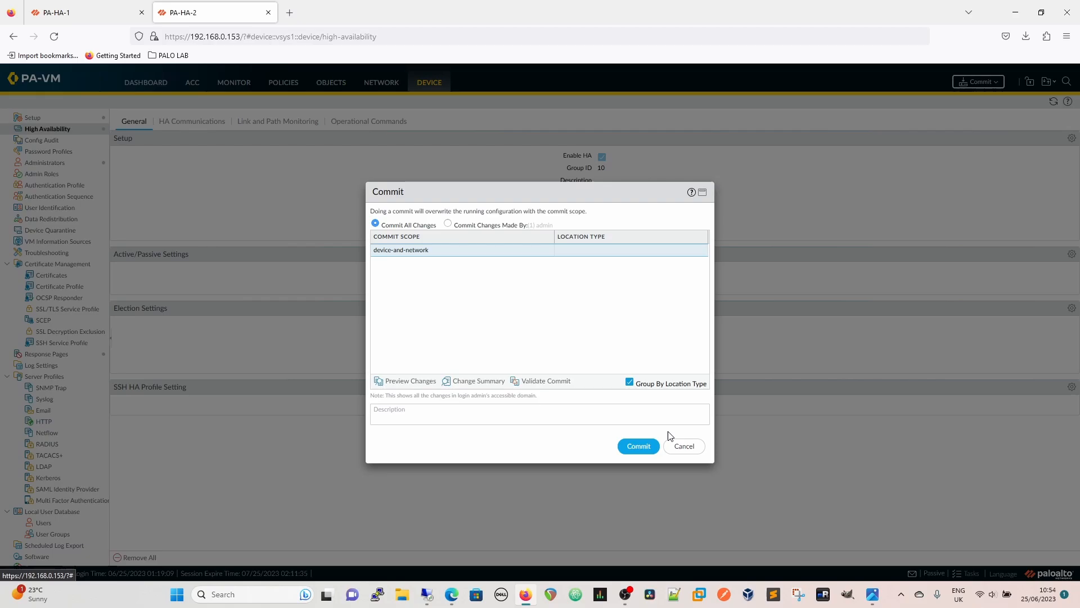
pyautogui.click(637, 445)
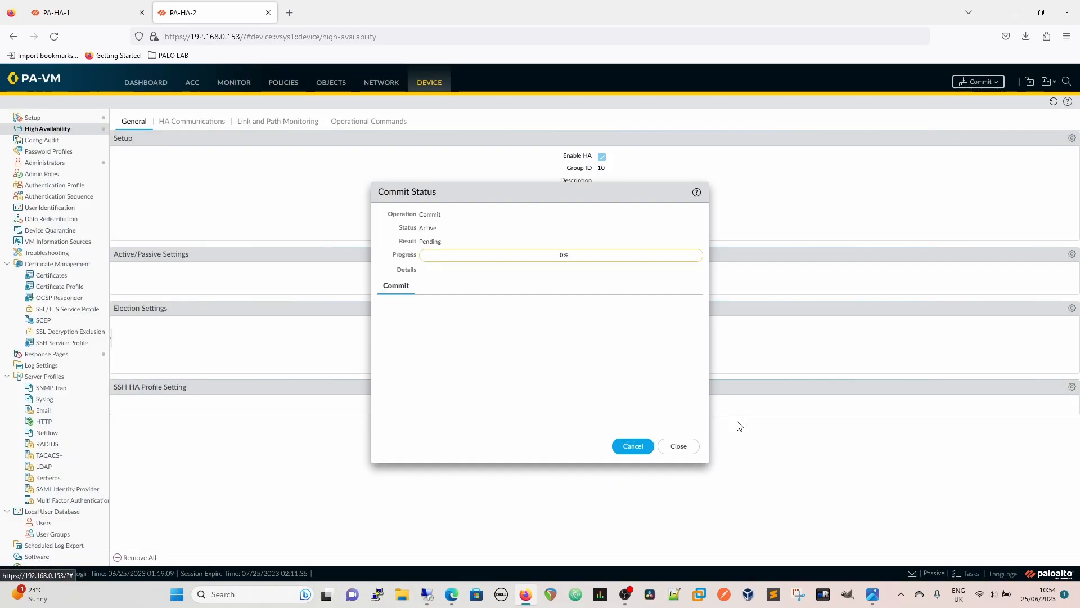
pyautogui.click(76, 12)
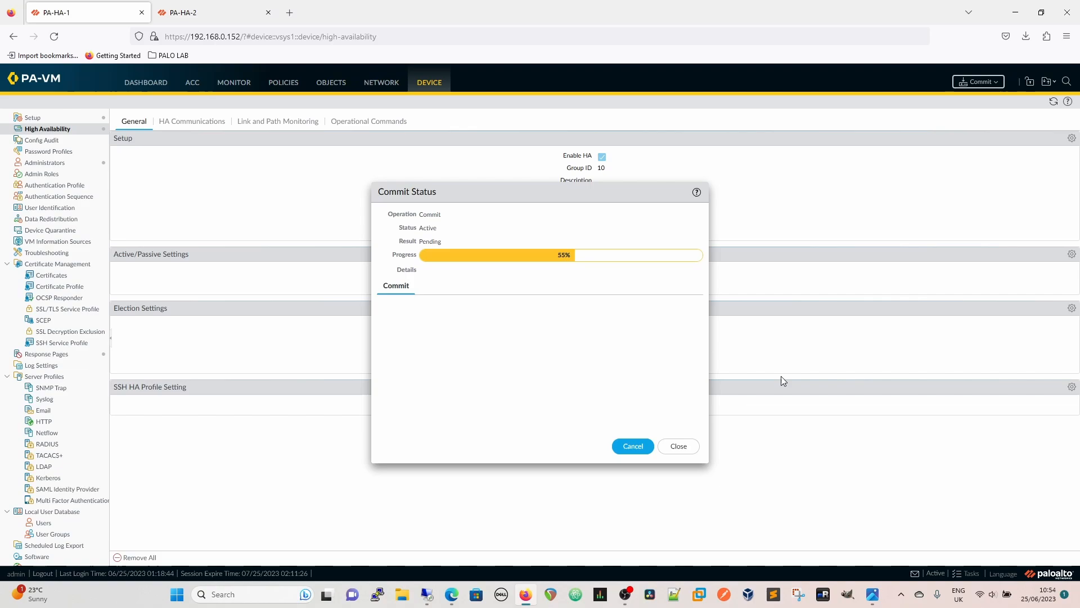
pyautogui.moveTo(792, 365)
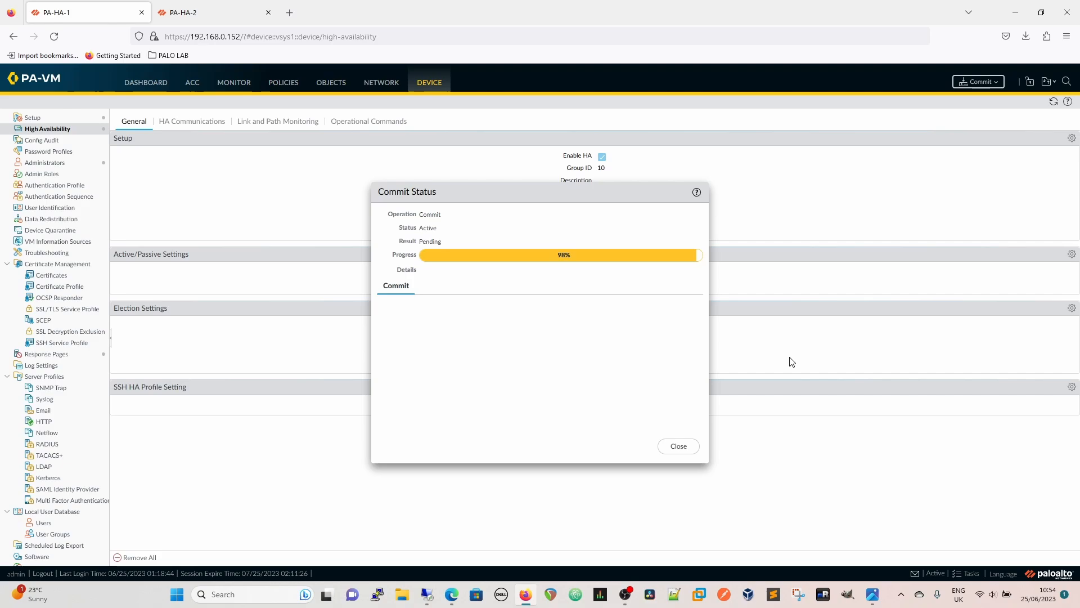
pyautogui.moveTo(784, 371)
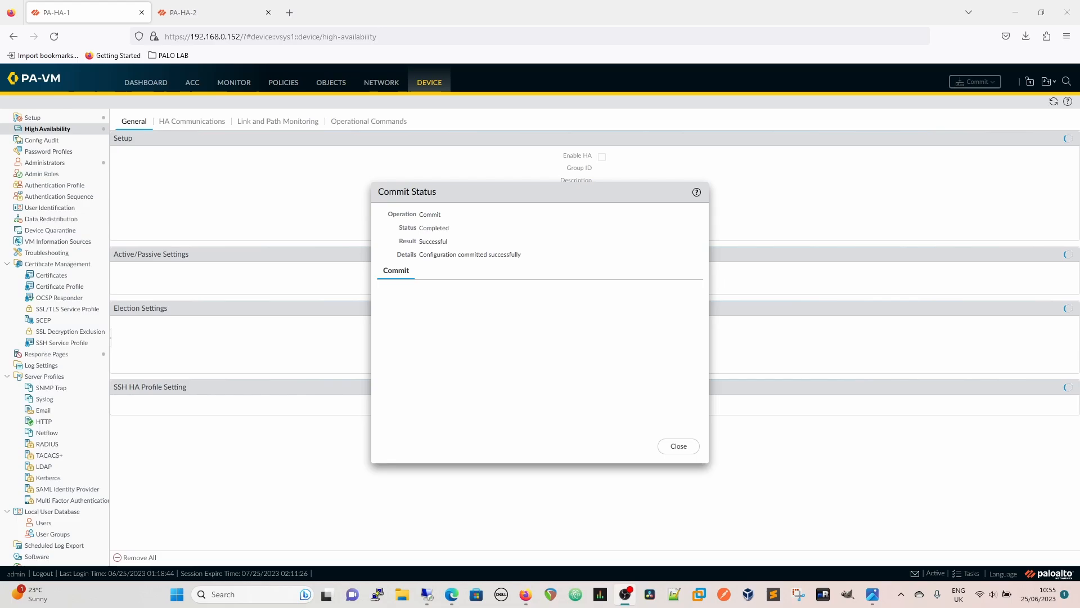
pyautogui.moveTo(522, 316)
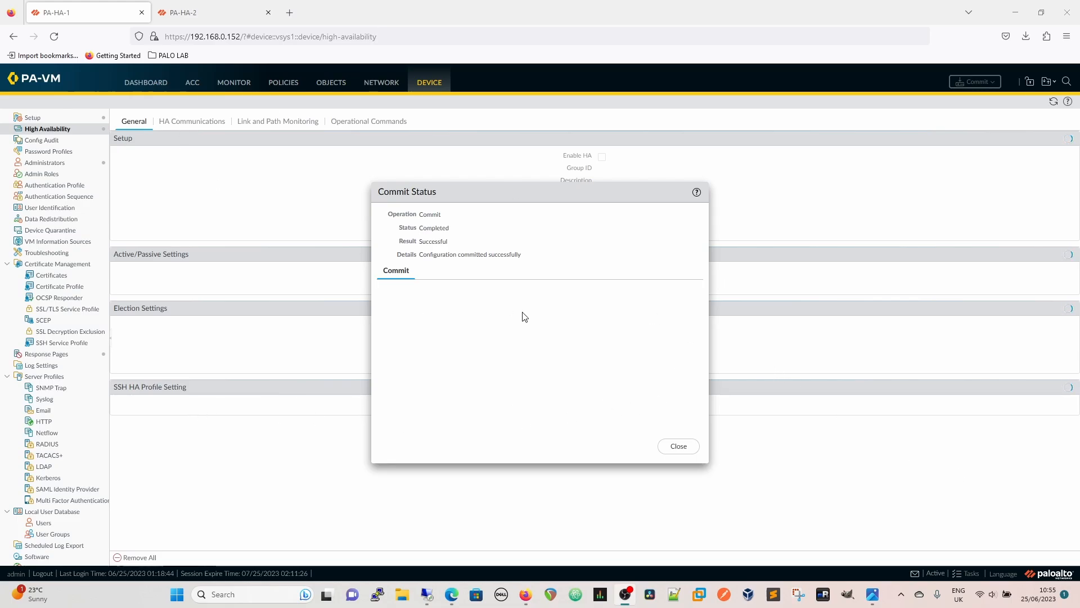
pyautogui.click(678, 446)
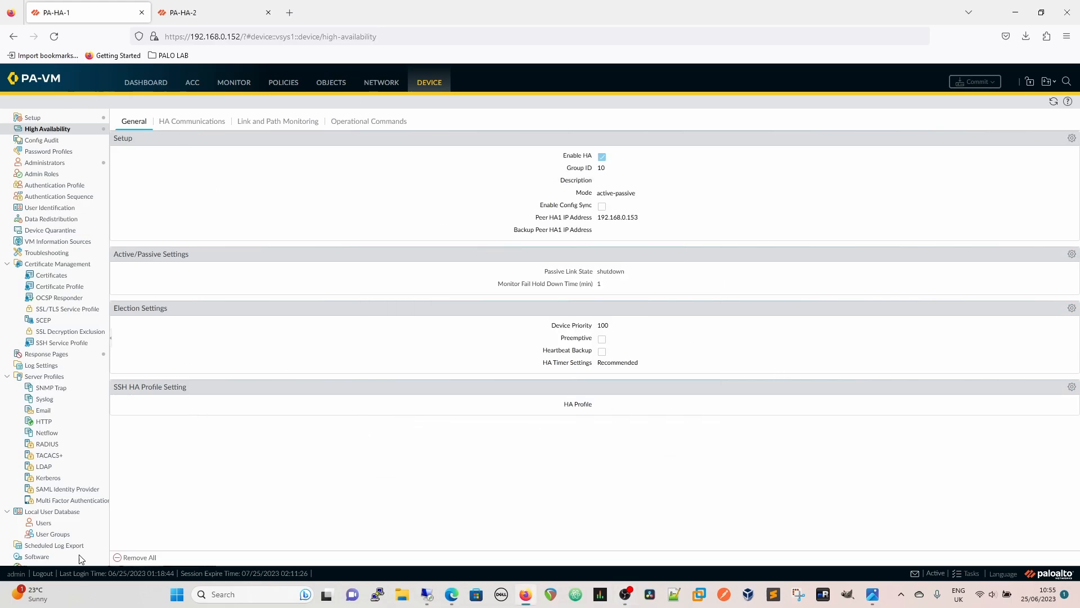
pyautogui.scroll(-3)
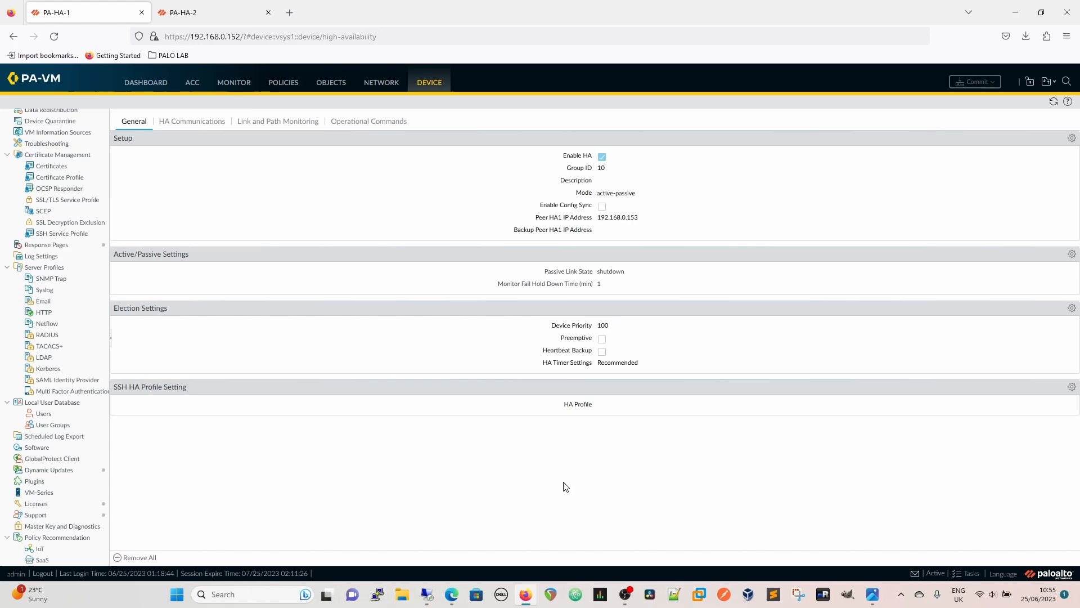
pyautogui.moveTo(463, 145)
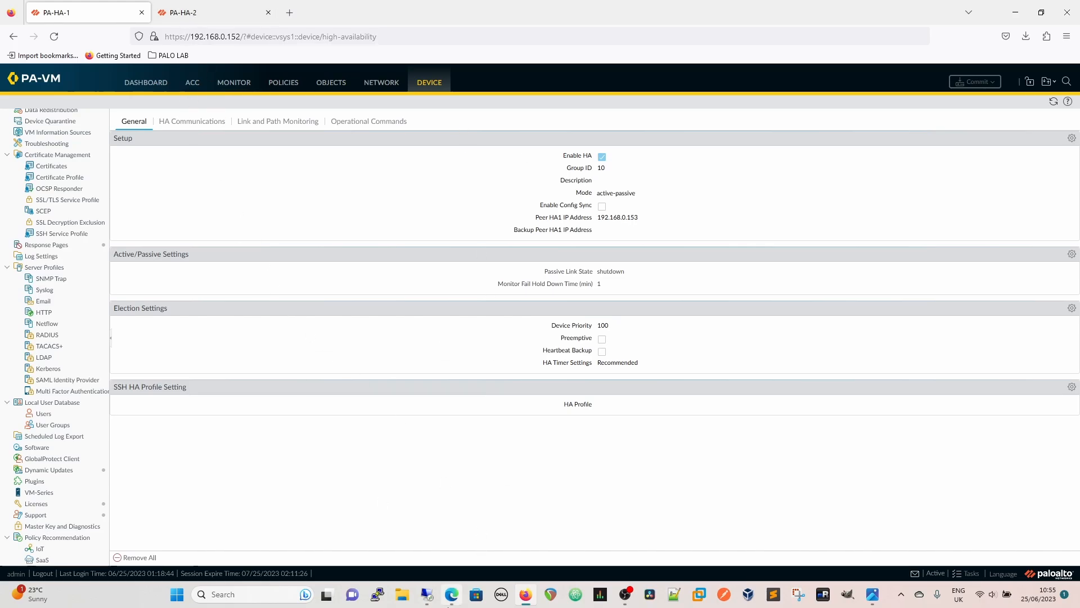
pyautogui.moveTo(389, 358)
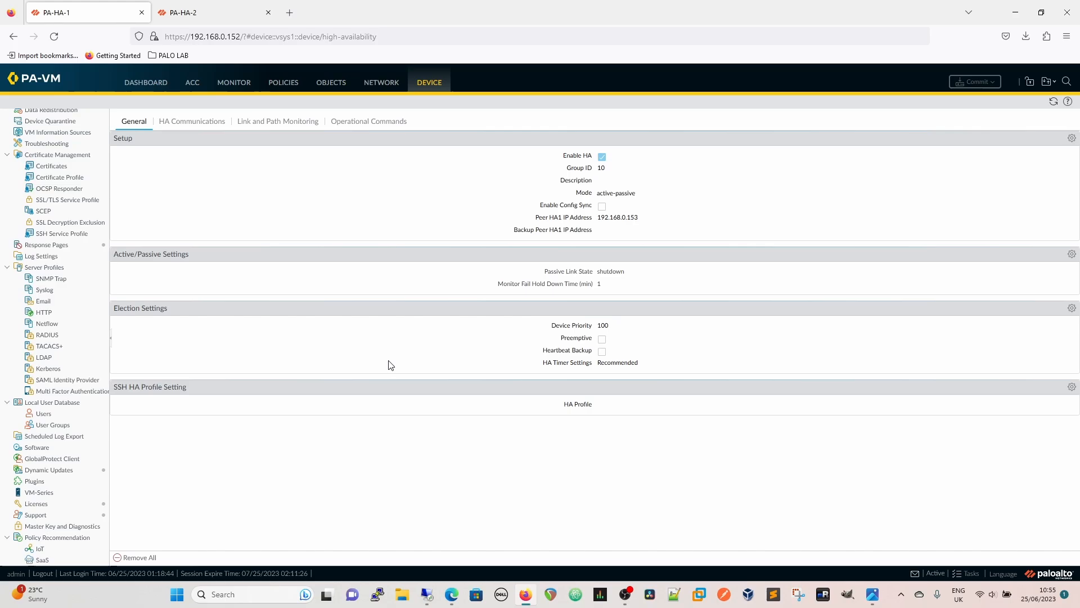
pyautogui.moveTo(248, 455)
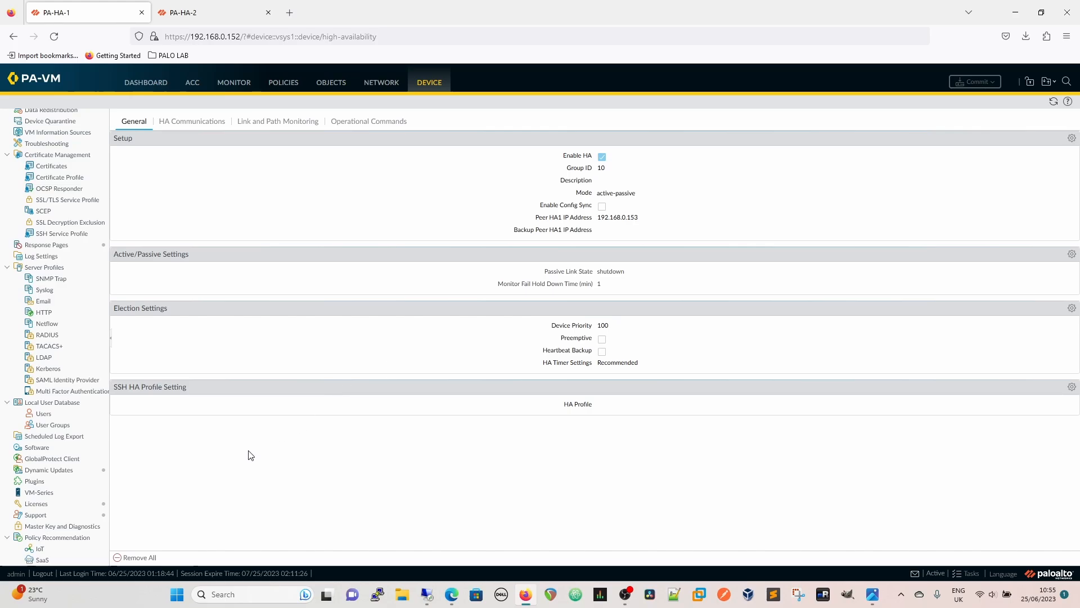
pyautogui.moveTo(37, 448)
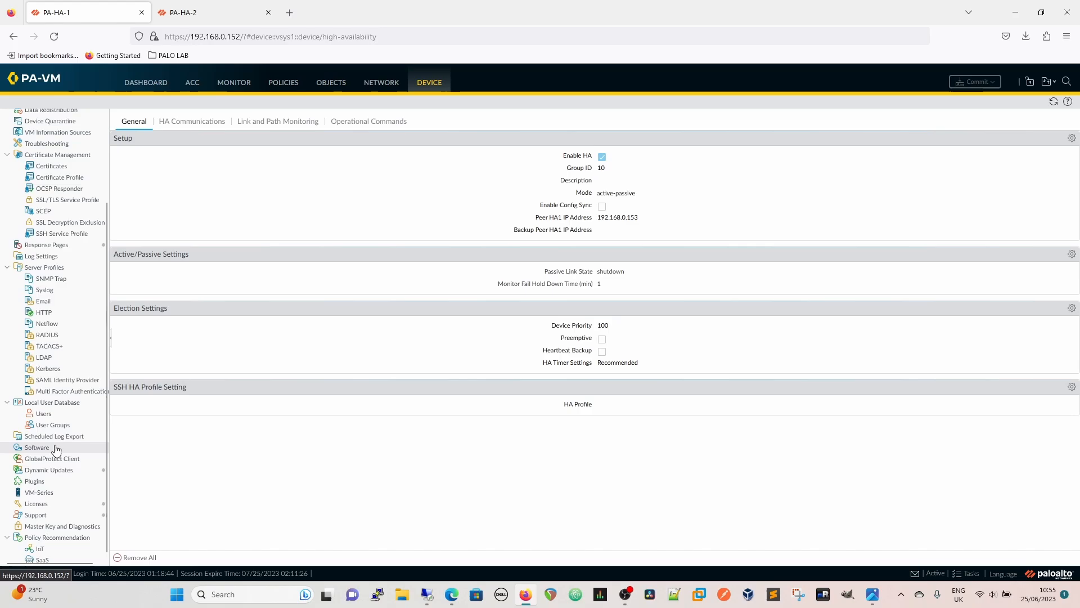
# - On Device > Software, refresh available versions and start downloading 10.1.8-h2
pyautogui.click(37, 447)
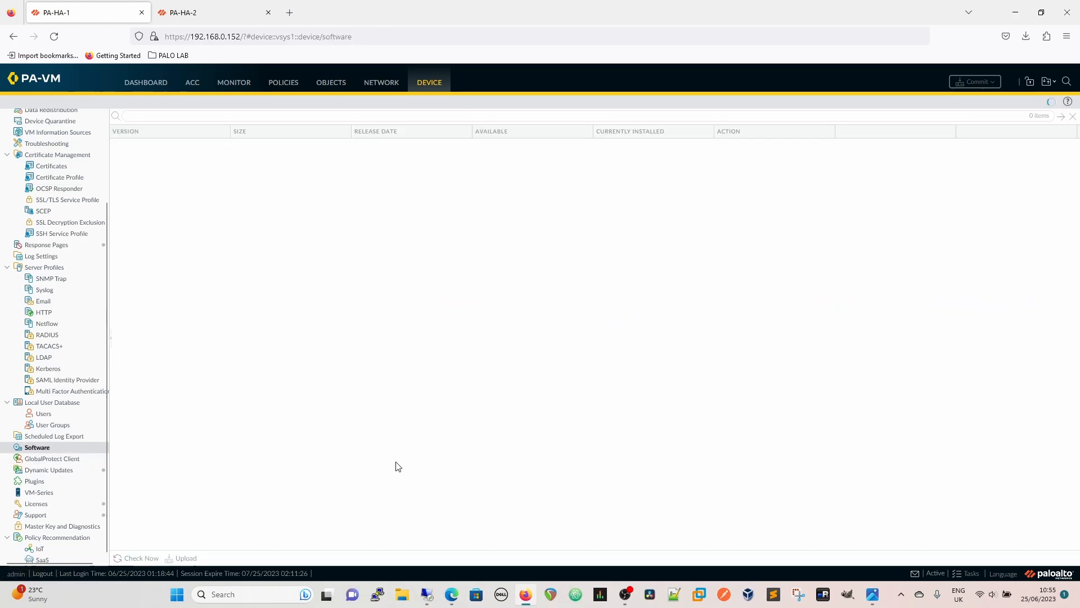
pyautogui.click(141, 558)
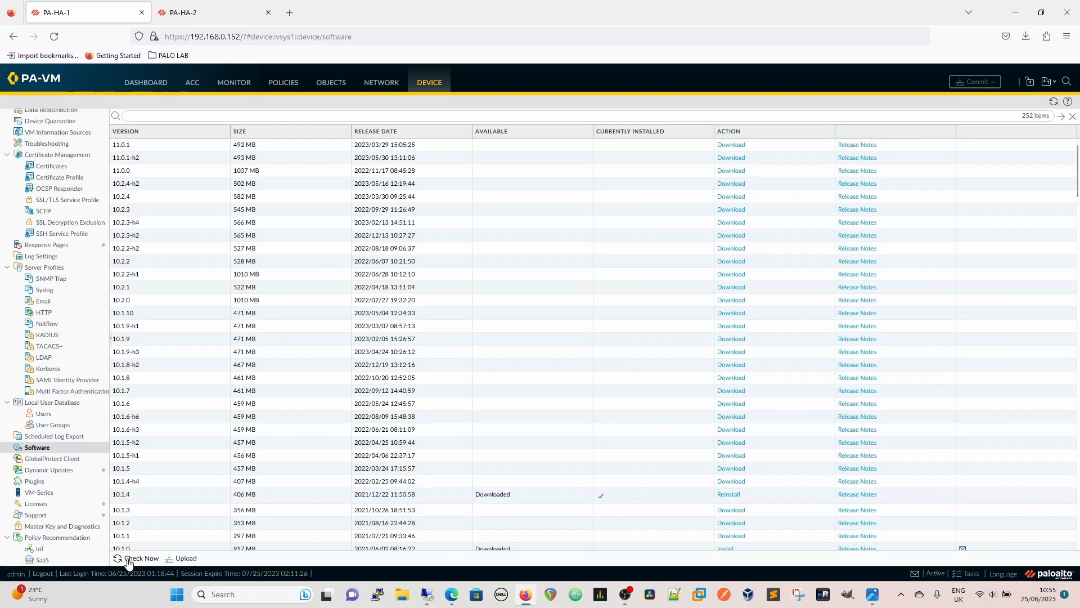
pyautogui.click(141, 559)
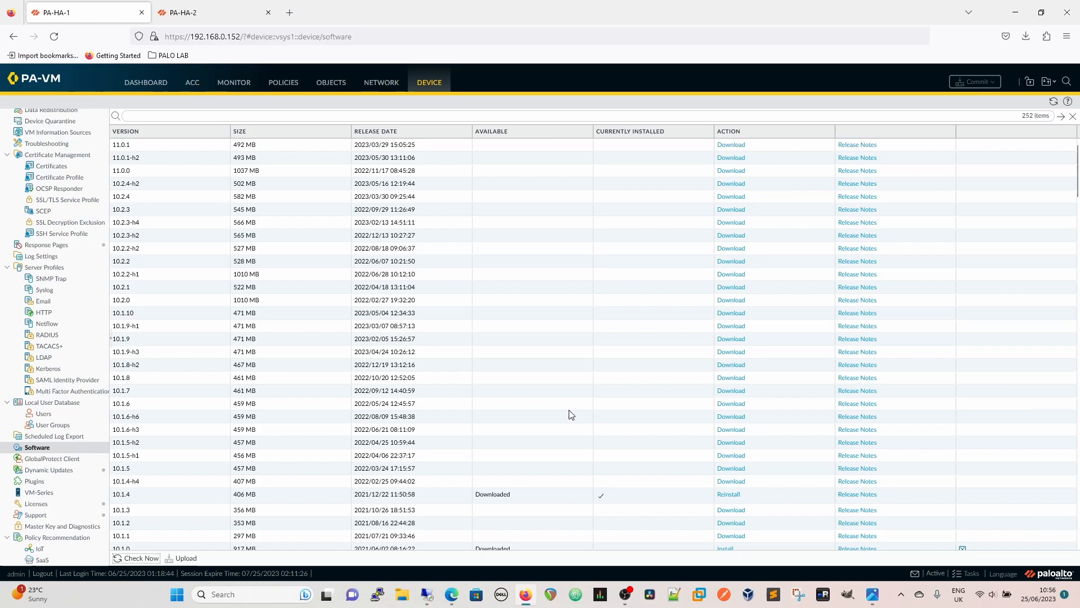
pyautogui.moveTo(499, 355)
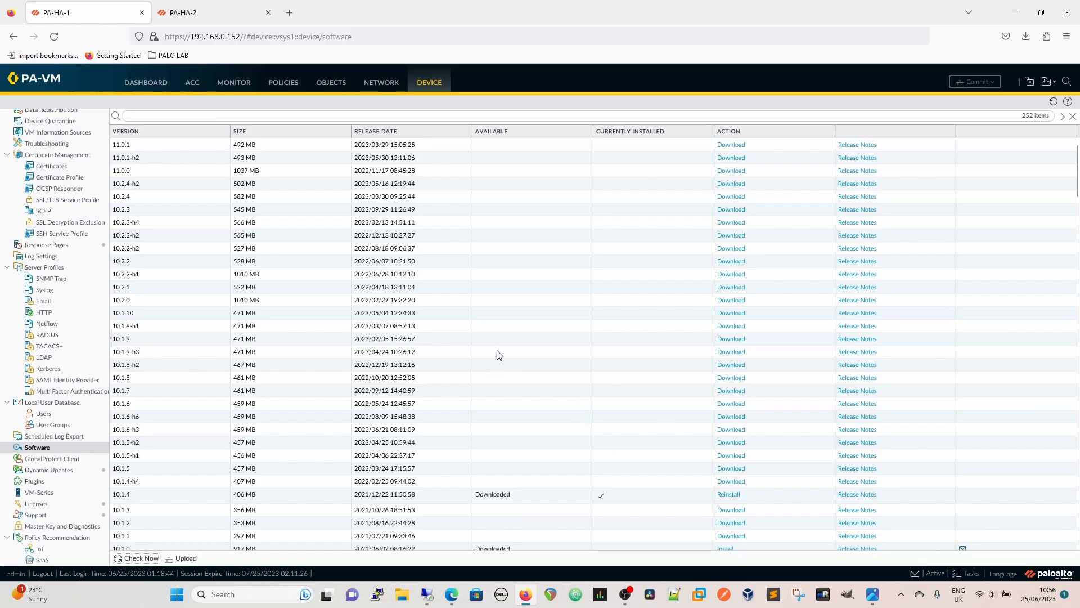
pyautogui.moveTo(575, 384)
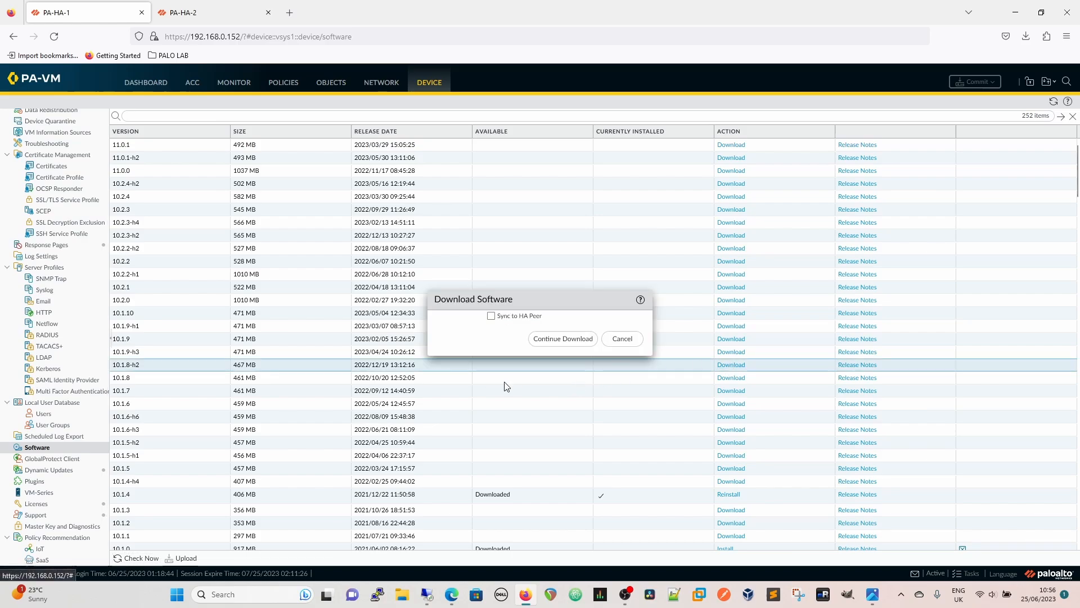
# - Continue the 10.1.8-h2 download and wait until it reports Completed and Successful
pyautogui.click(562, 338)
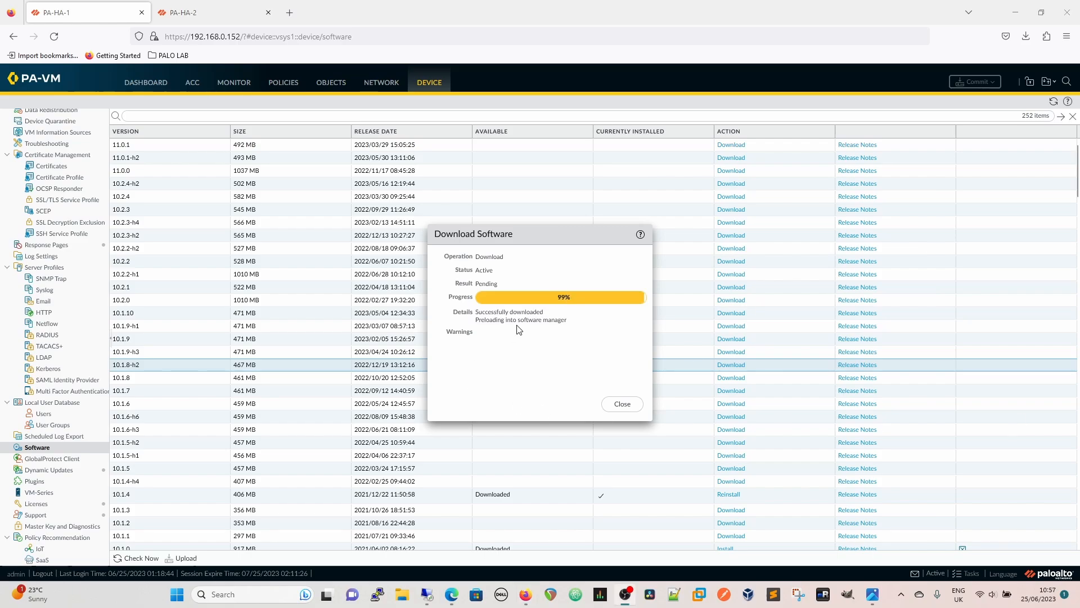
pyautogui.moveTo(511, 329)
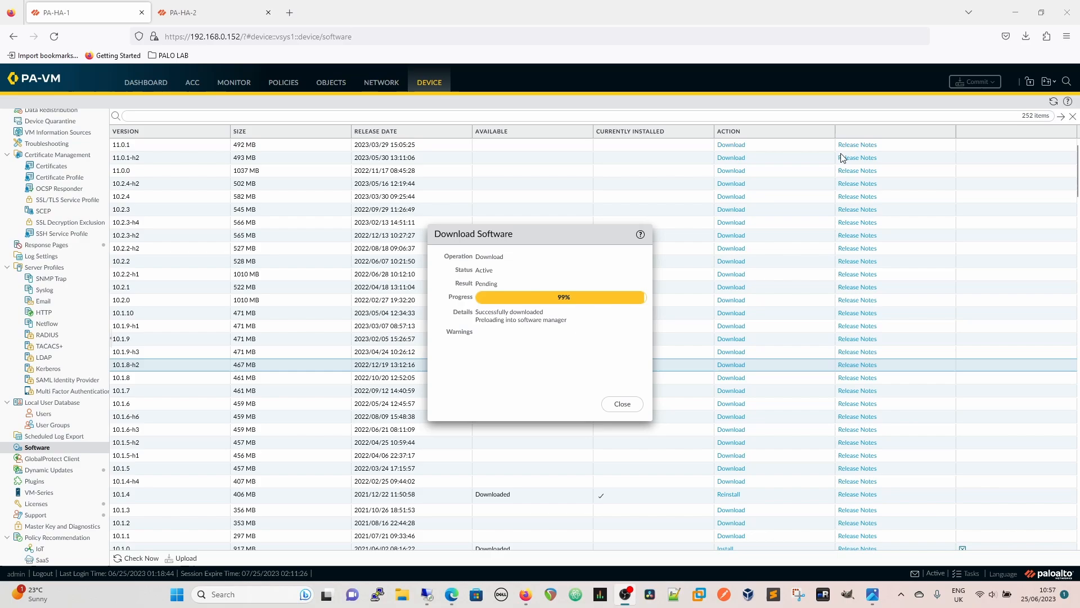
pyautogui.moveTo(860, 219)
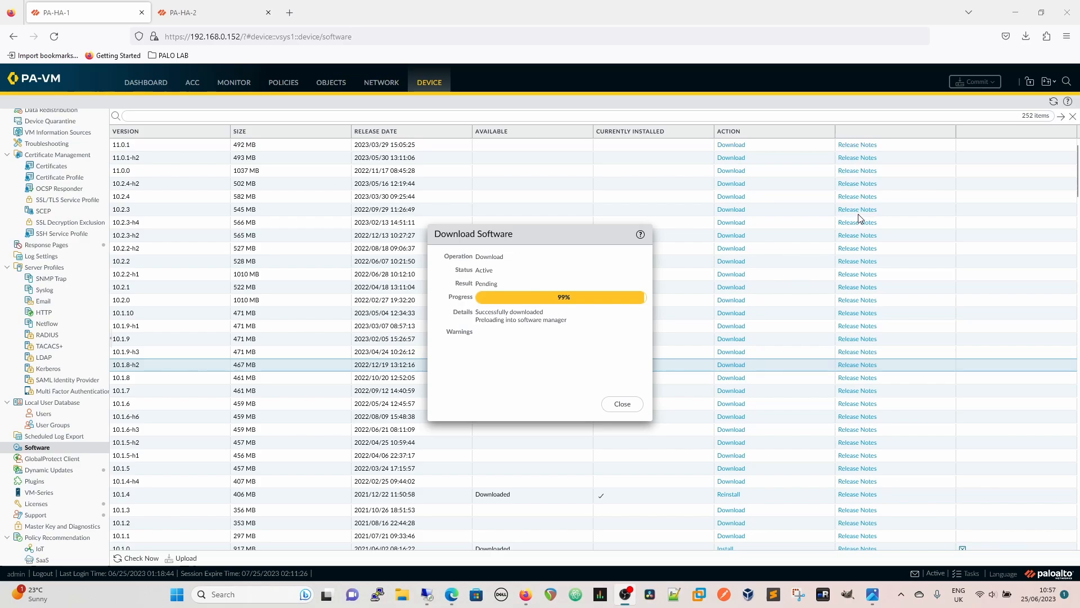
pyautogui.moveTo(859, 369)
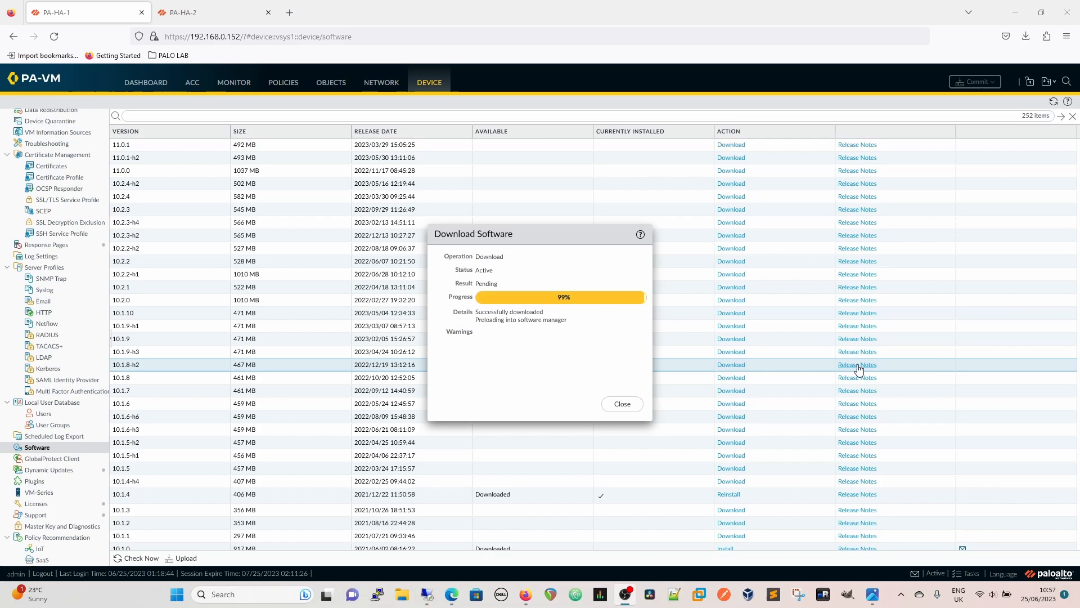
pyautogui.moveTo(559, 191)
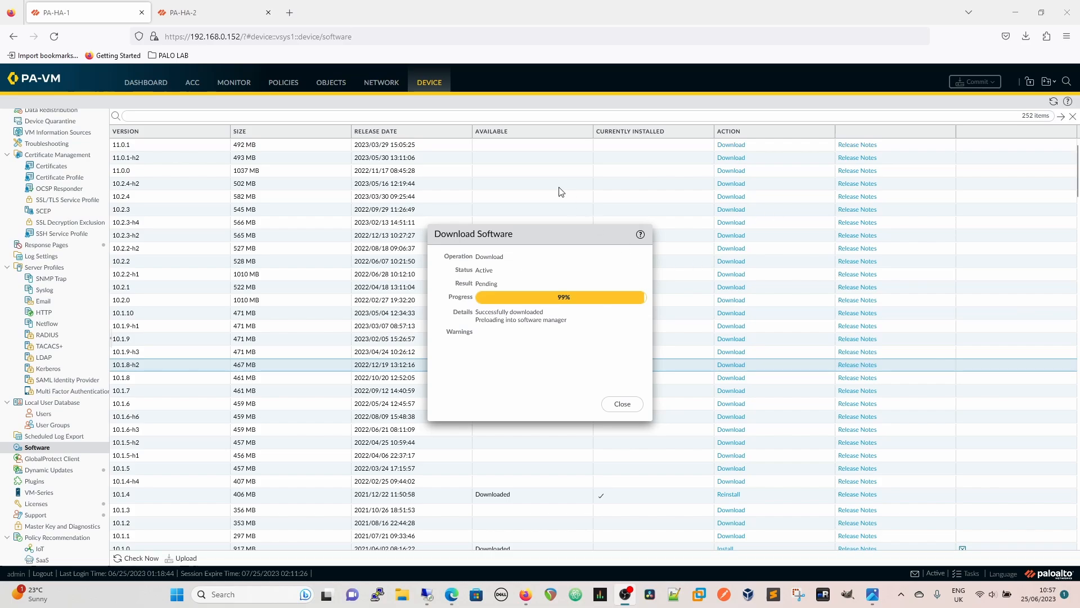
pyautogui.moveTo(135, 311)
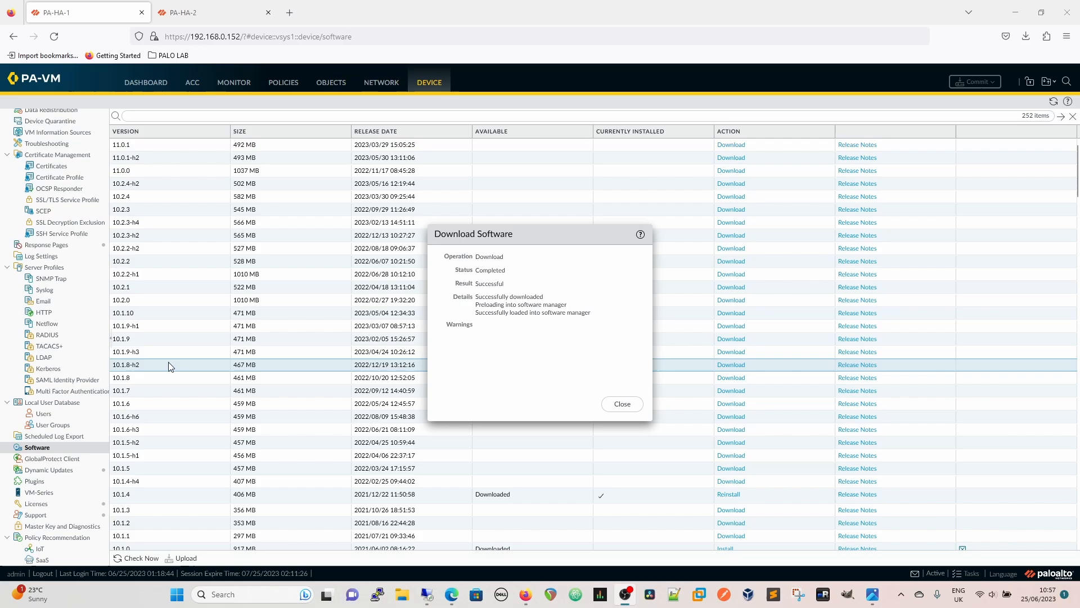
pyautogui.moveTo(116, 370)
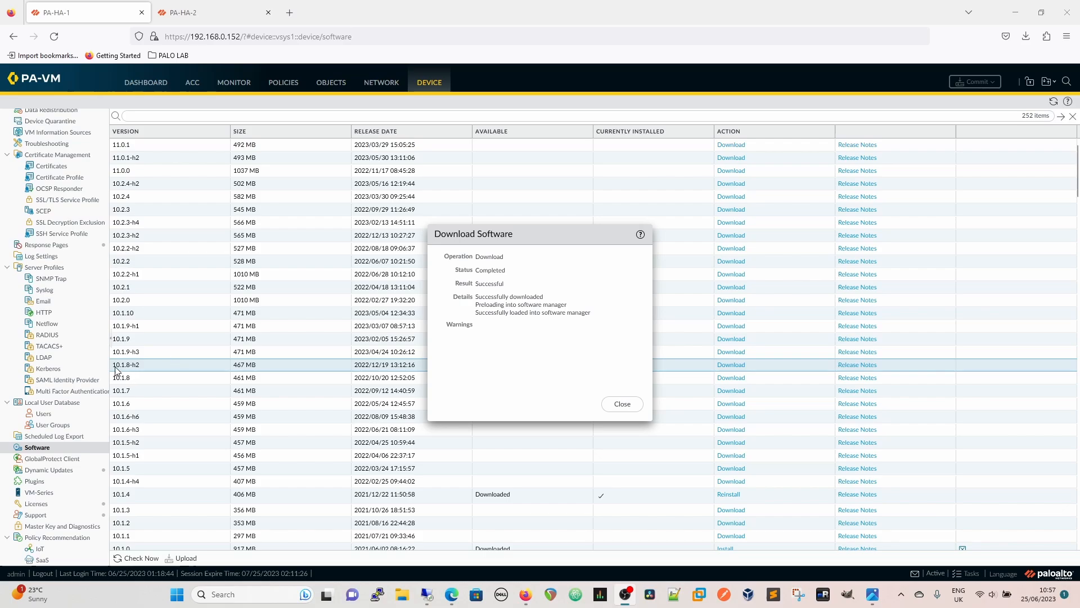
pyautogui.moveTo(660, 459)
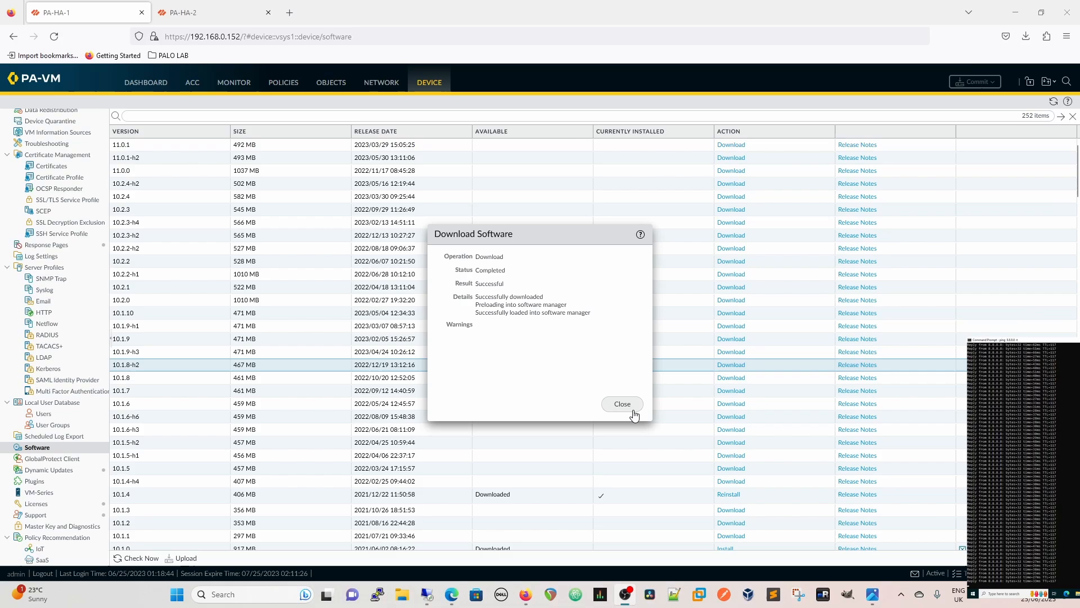
# - Close the finished 10.1.8-h2 download report and go to Device > Setup
pyautogui.click(621, 404)
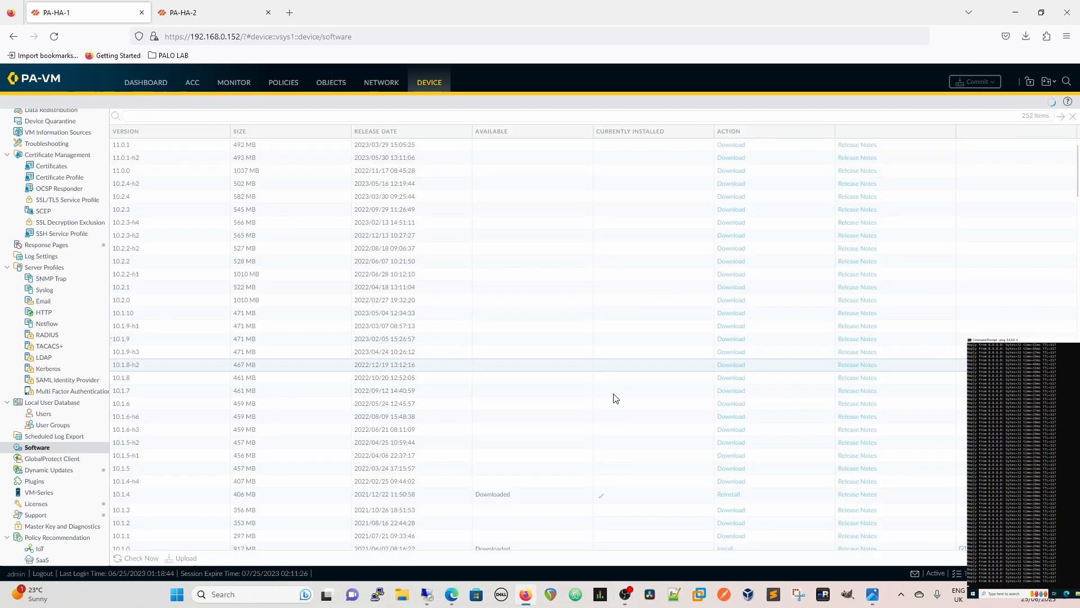
pyautogui.click(731, 364)
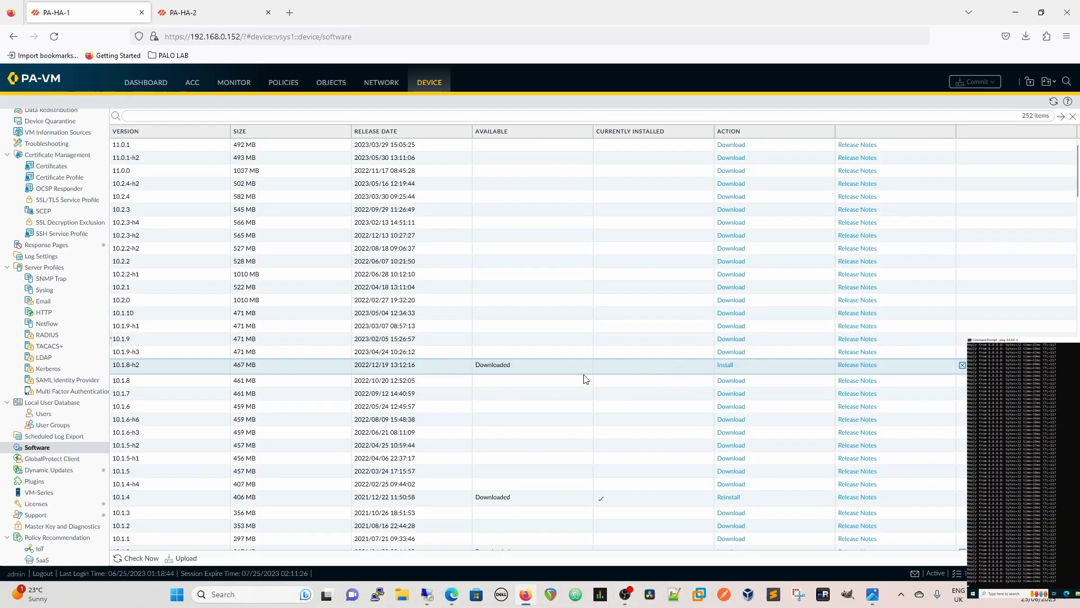
pyautogui.moveTo(191, 218)
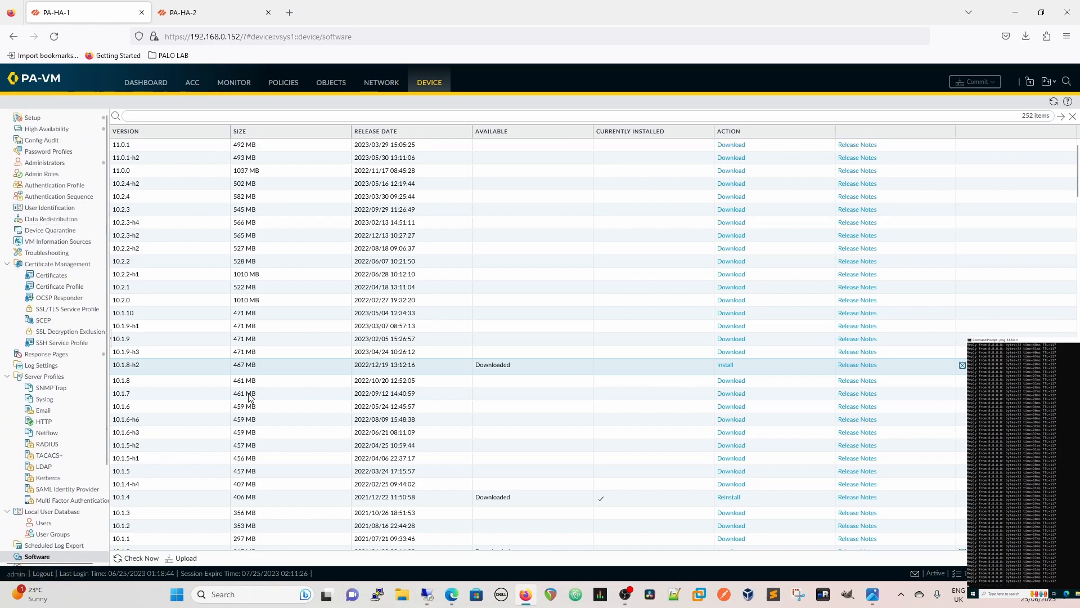
pyautogui.click(32, 117)
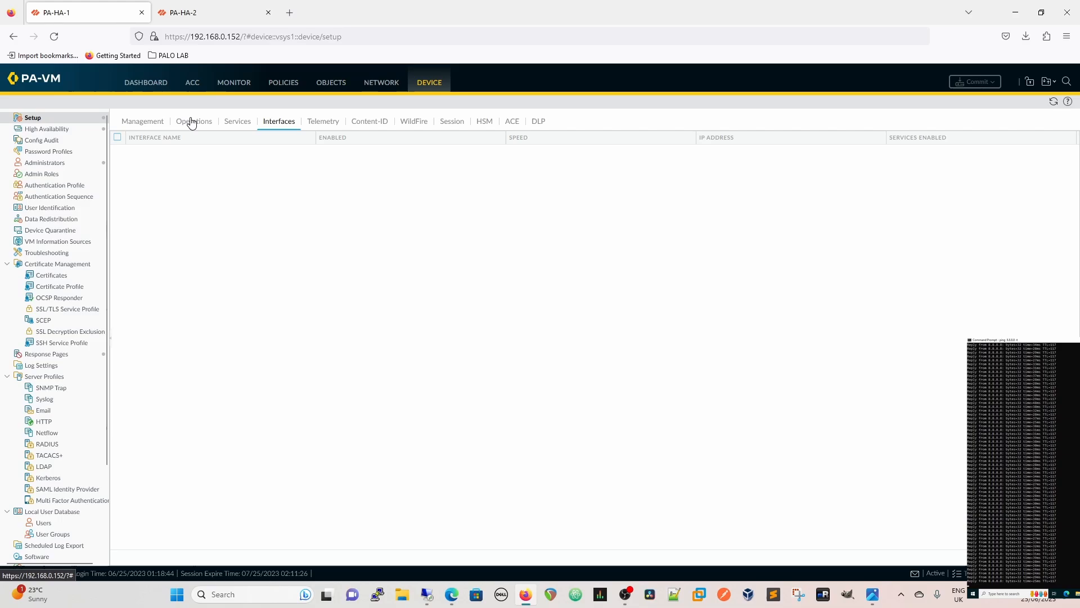
# - Save a named configuration snapshot called PRE-UPGRADE from the Operations tab
pyautogui.click(193, 122)
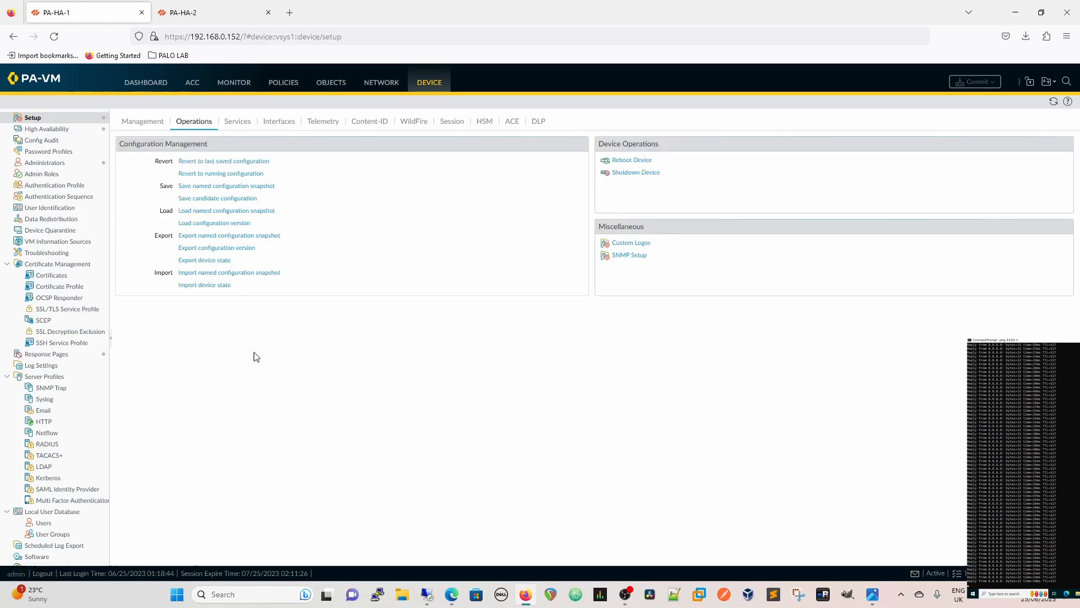
pyautogui.click(226, 185)
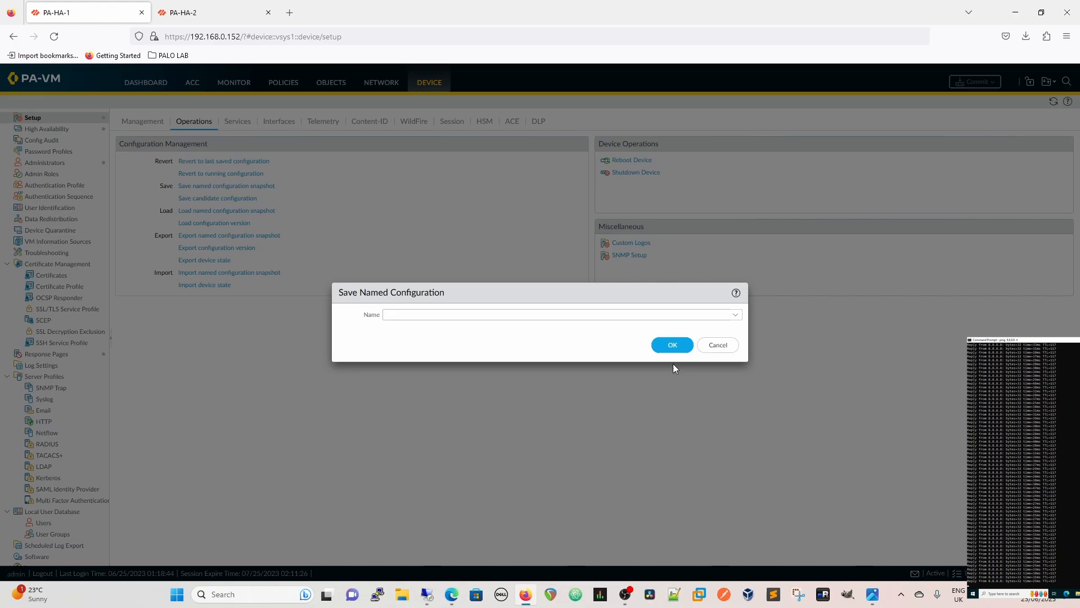
pyautogui.click(558, 314)
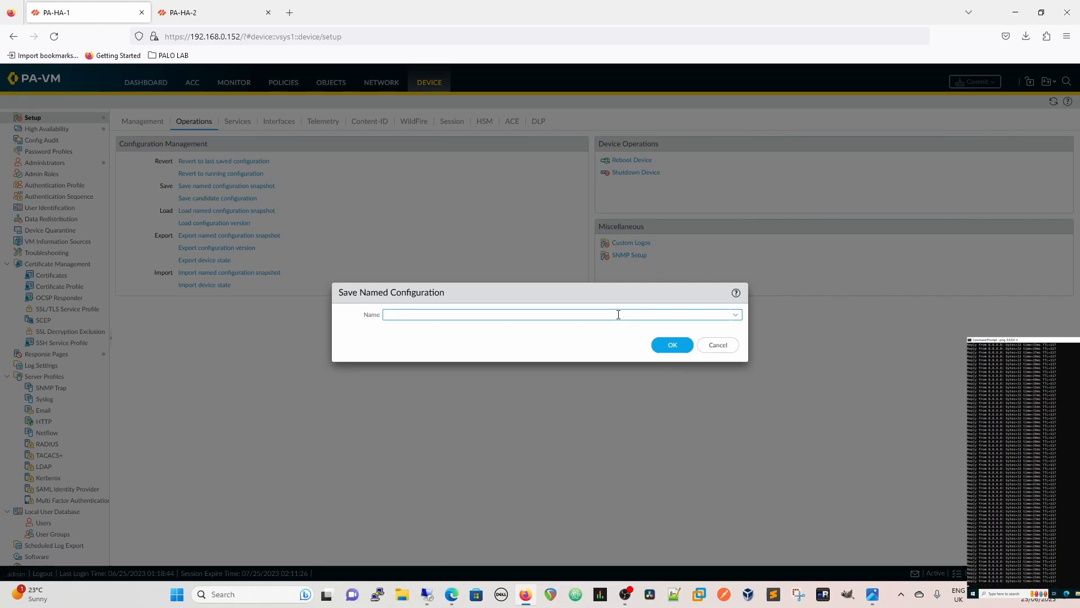
pyautogui.write('PRE-U')
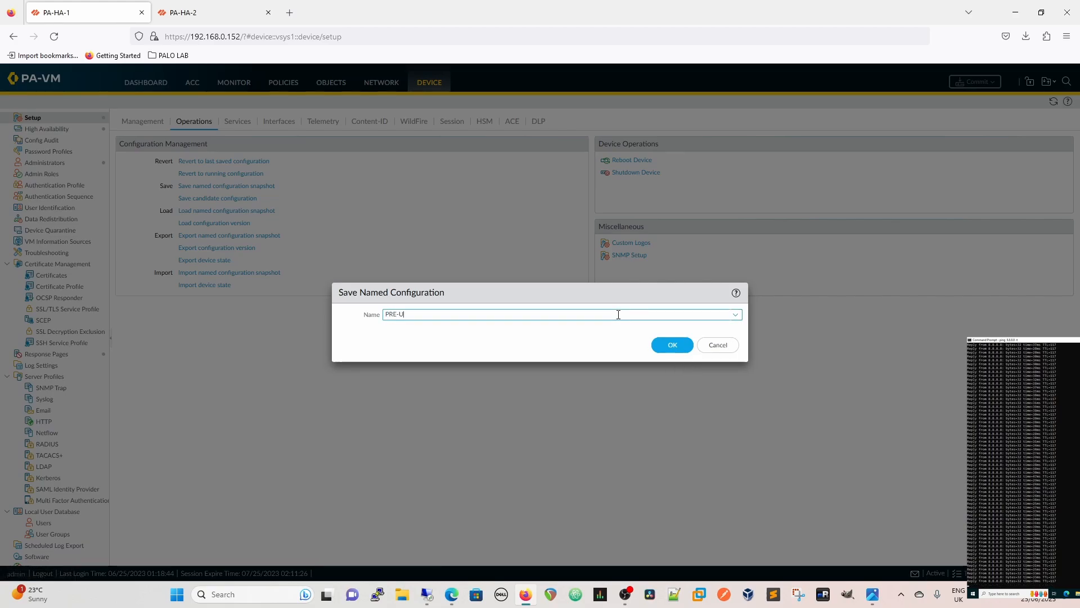
pyautogui.write('PGRADE')
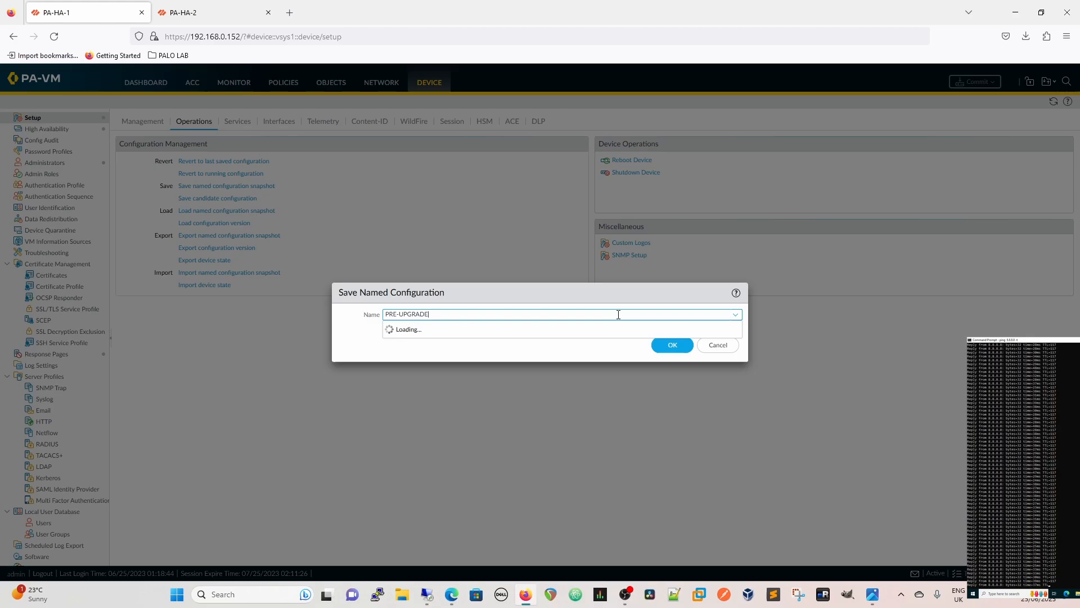
pyautogui.click(672, 344)
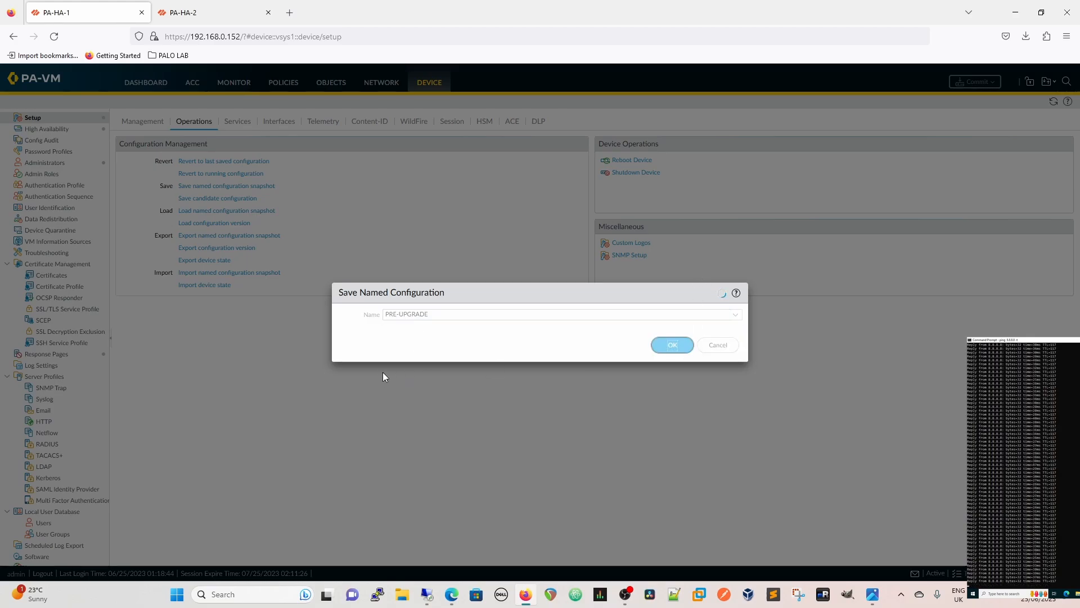
pyautogui.click(671, 344)
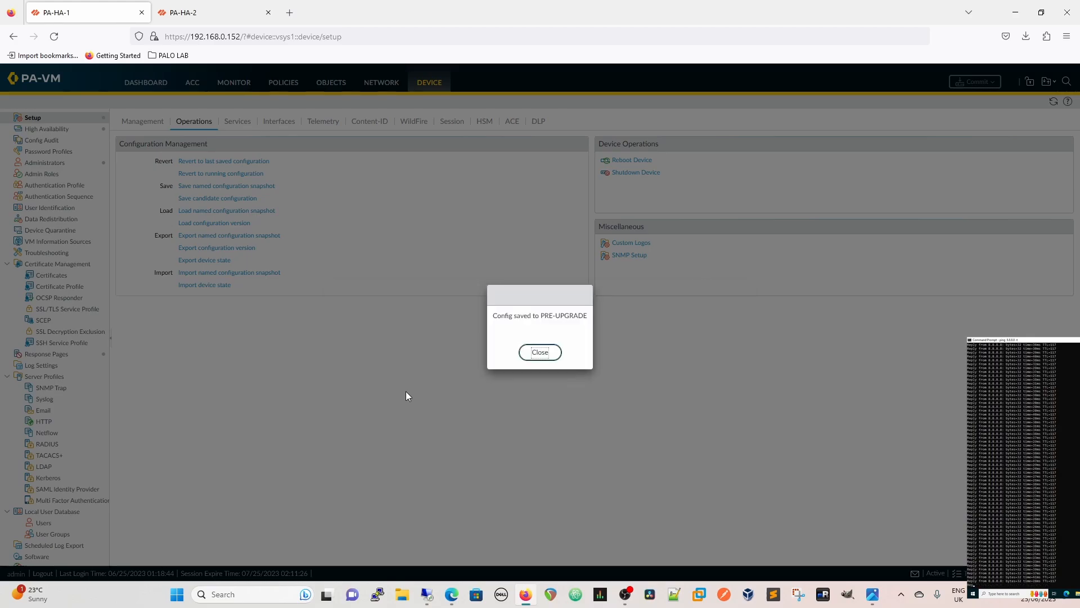
pyautogui.click(540, 352)
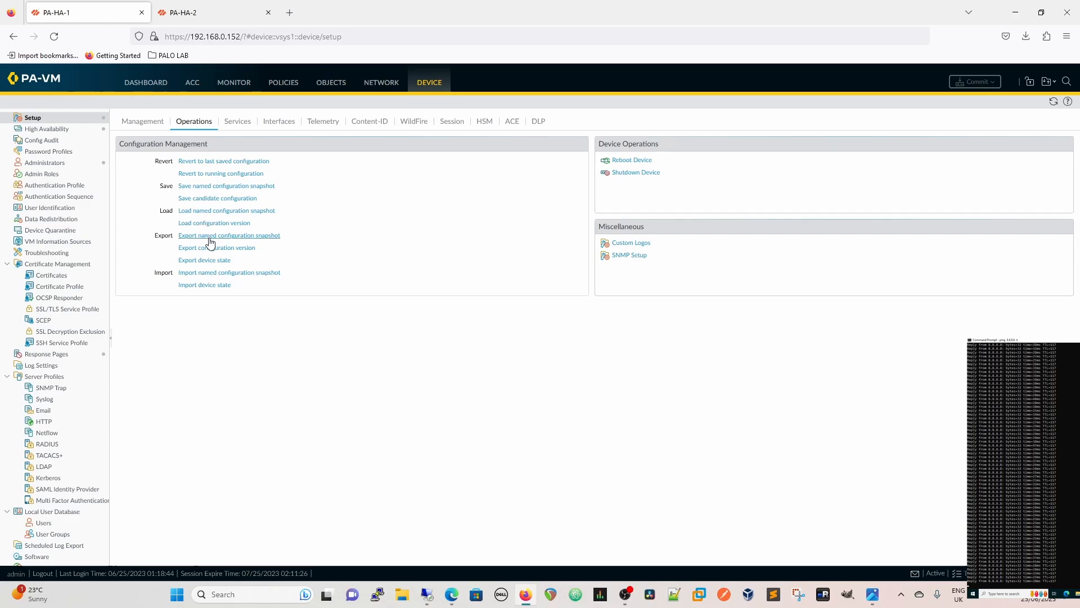
# - Export the PRE-UPGRADE snapshot and the device state file, checking browser downloads
pyautogui.click(229, 235)
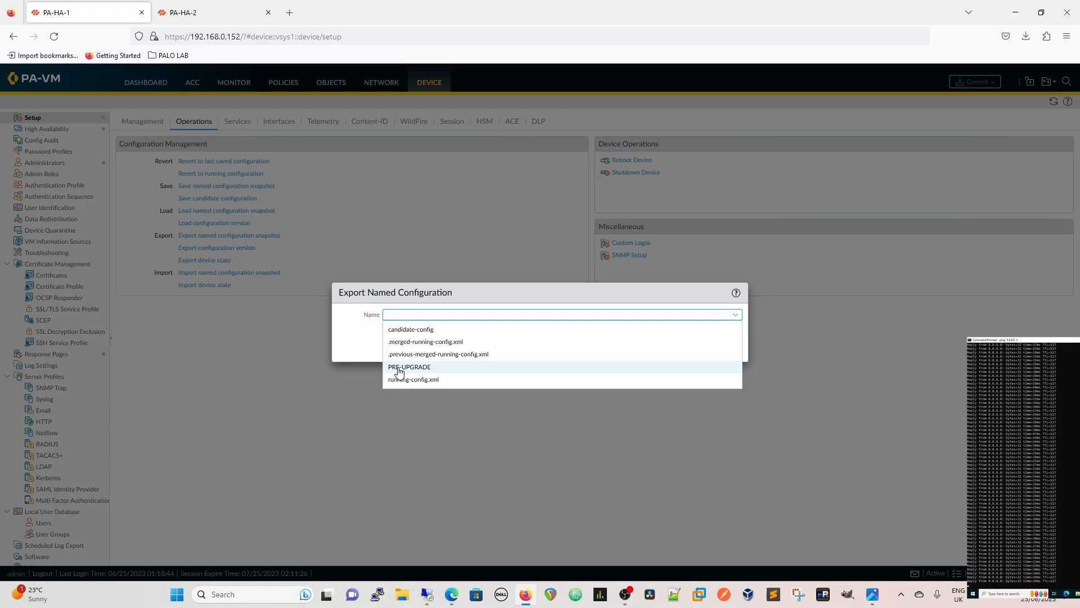
pyautogui.click(410, 366)
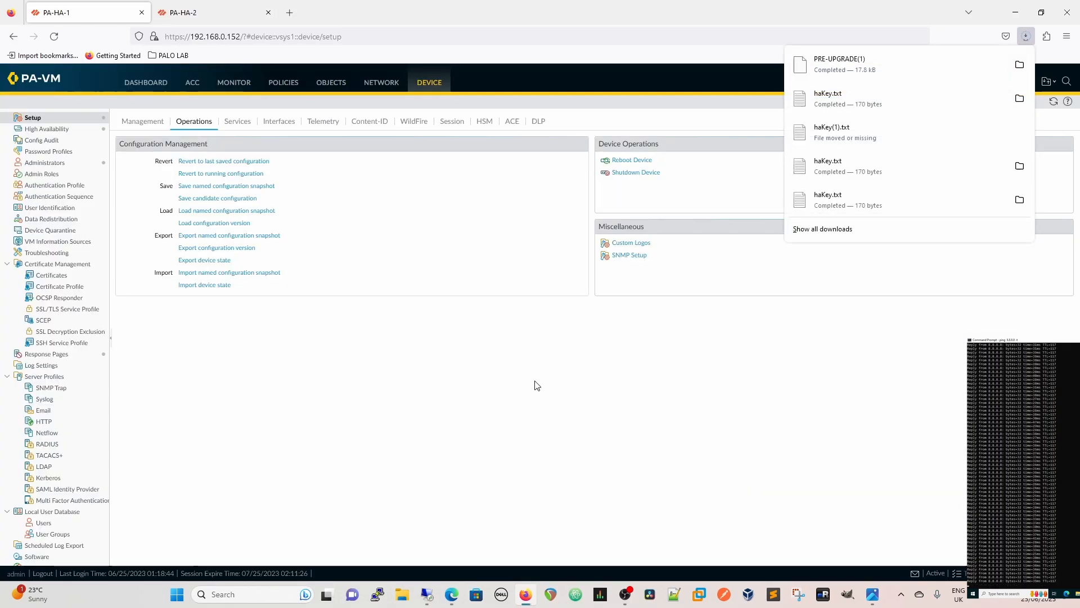
pyautogui.moveTo(771, 306)
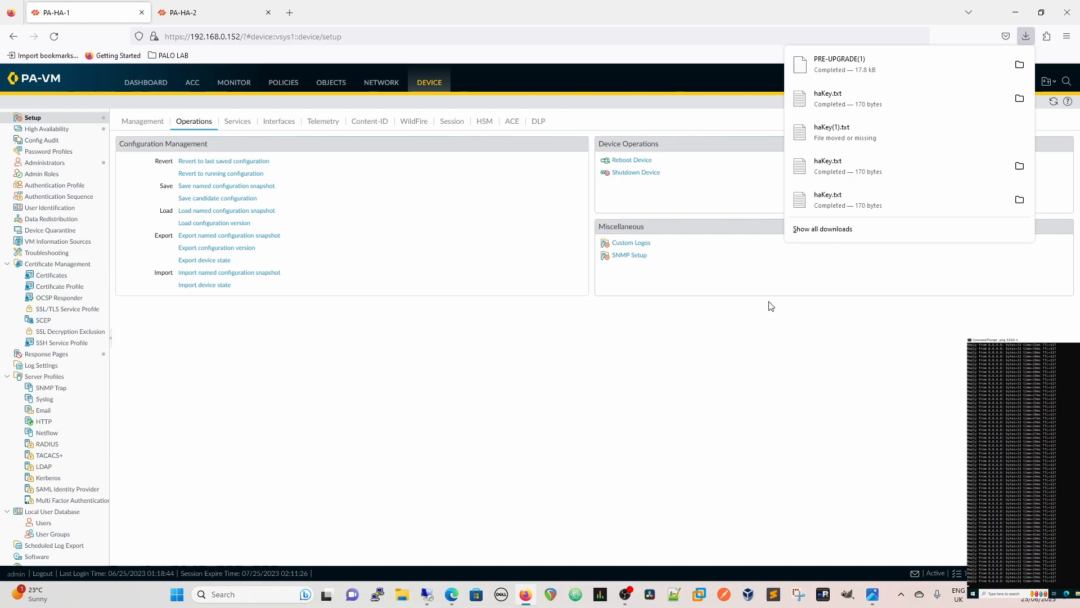
pyautogui.click(589, 383)
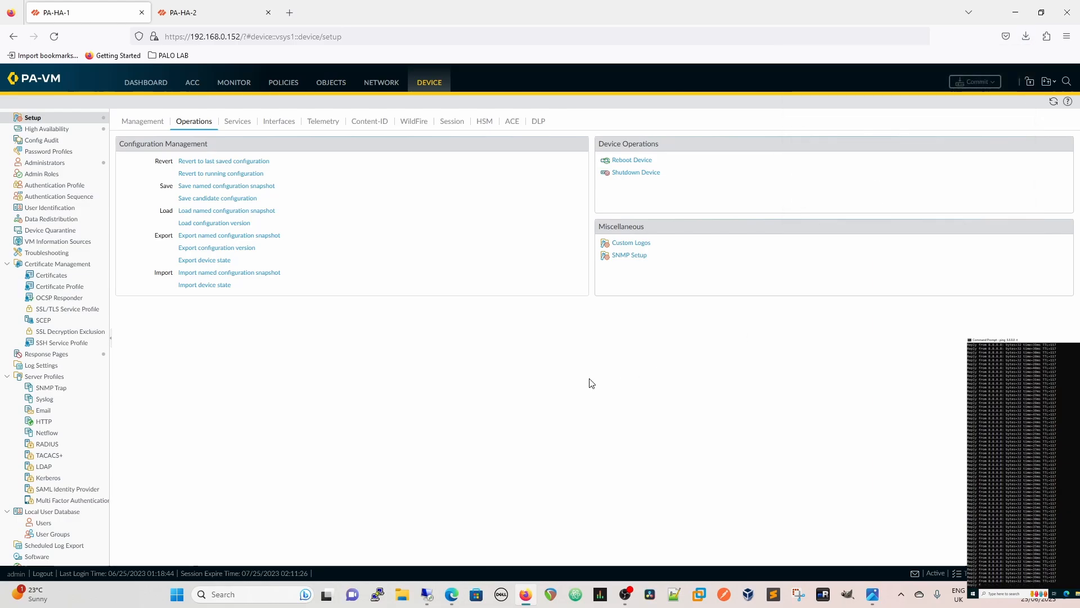
pyautogui.moveTo(420, 403)
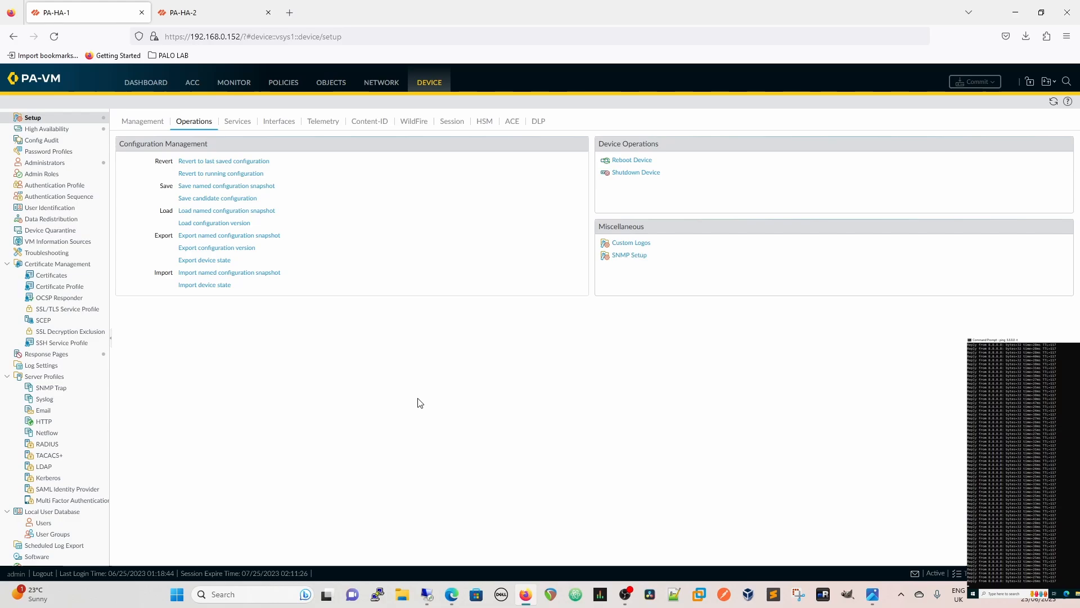
pyautogui.moveTo(423, 295)
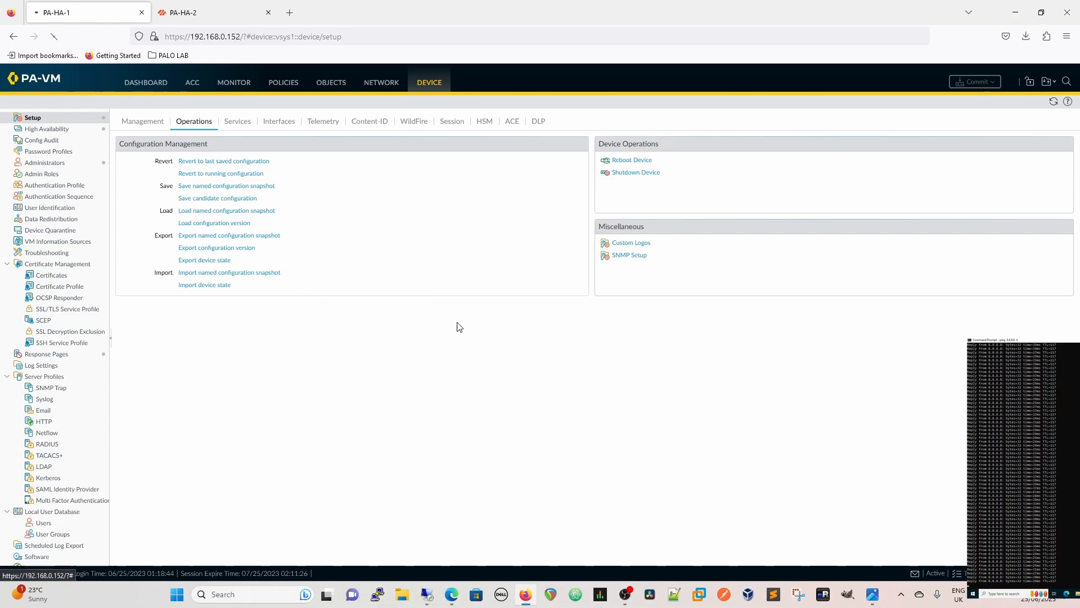
pyautogui.click(1025, 36)
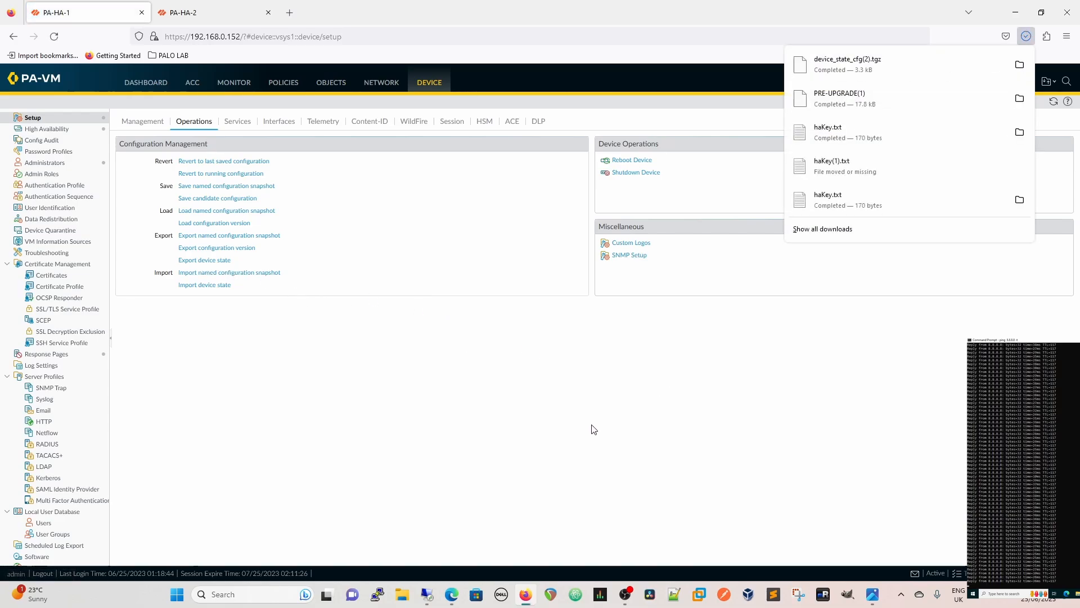
pyautogui.moveTo(702, 420)
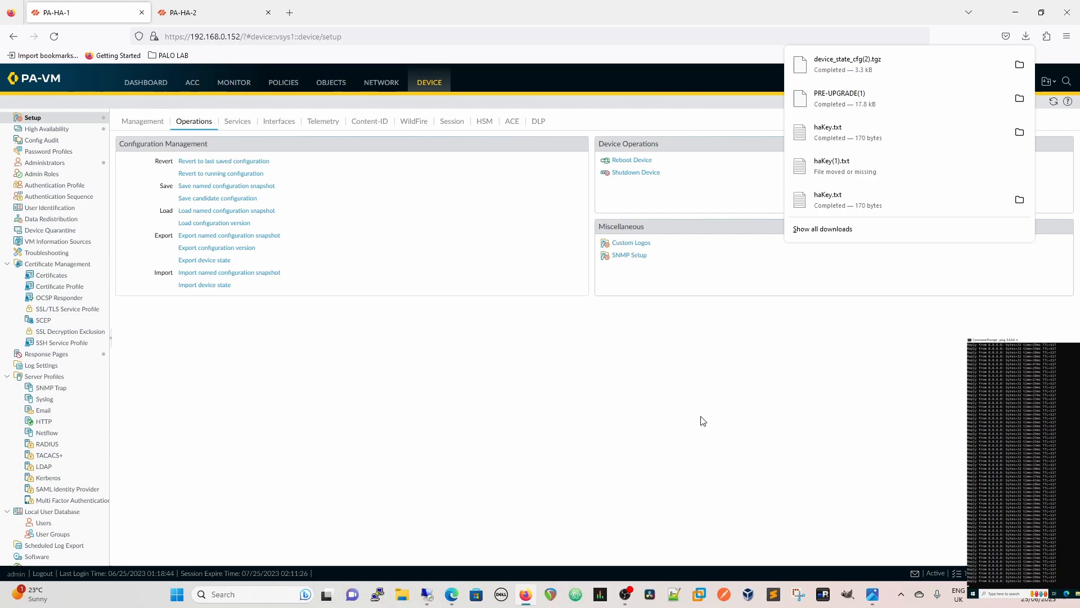
pyautogui.click(343, 410)
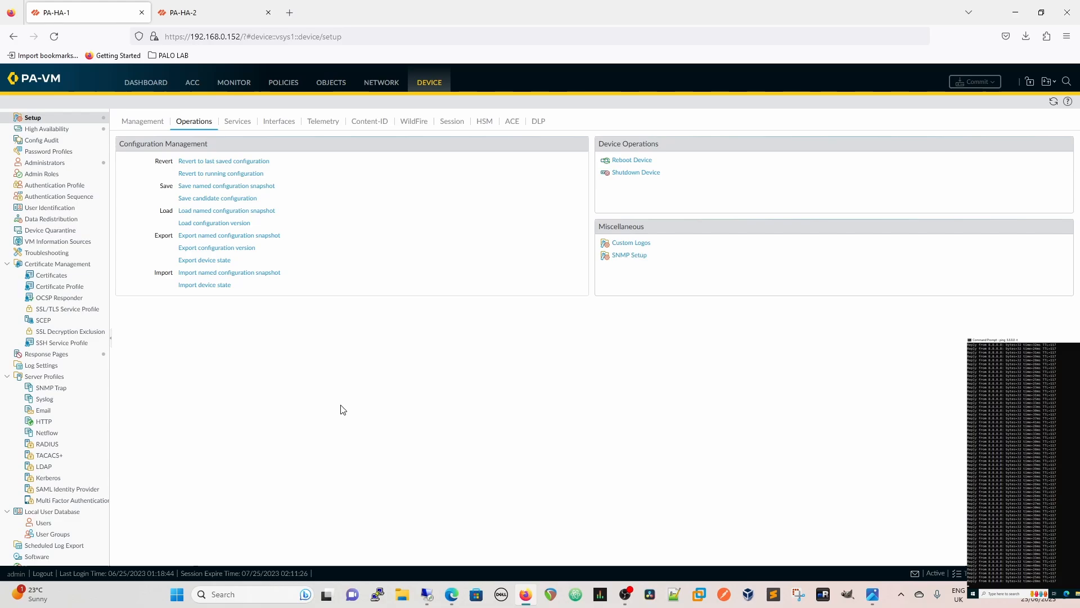
pyautogui.moveTo(313, 427)
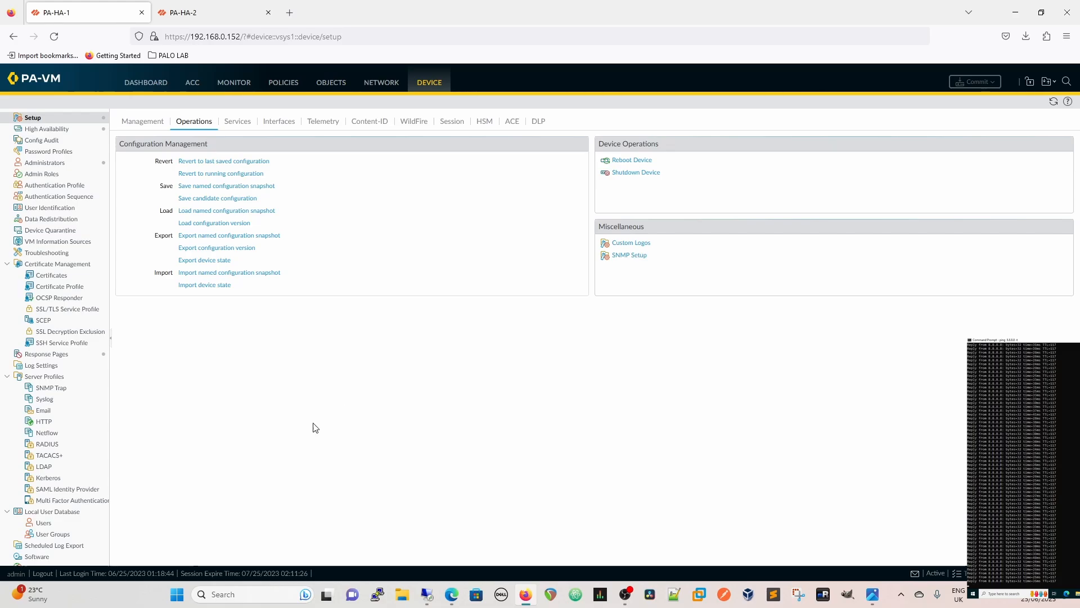
pyautogui.moveTo(469, 356)
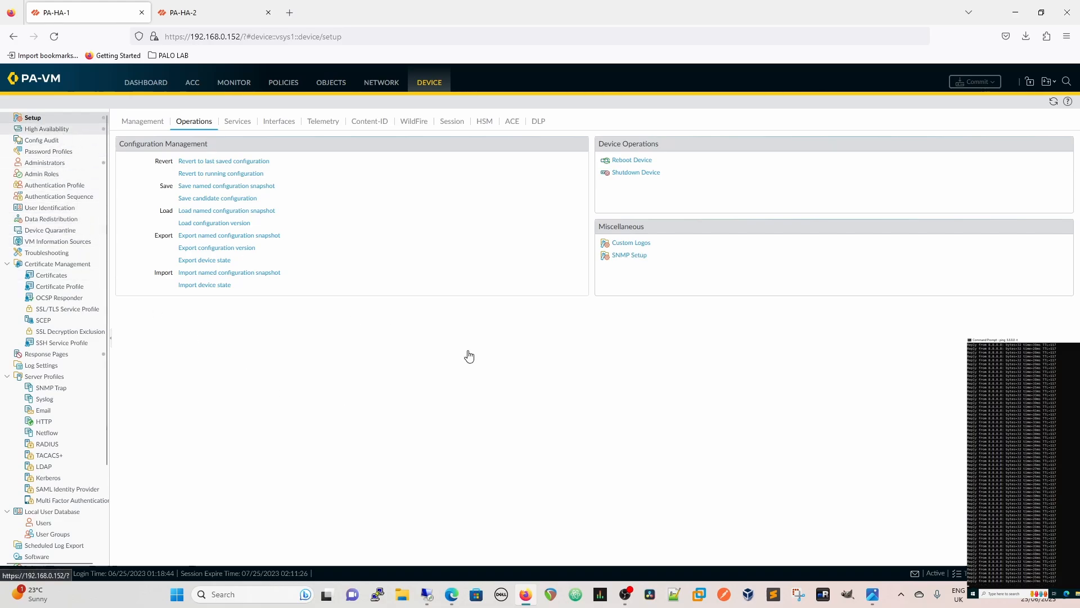
# - Suspend PA-HA-1 via HA Operational Commands and verify on the Dashboard that PA-HA-2 is active
pyautogui.click(46, 129)
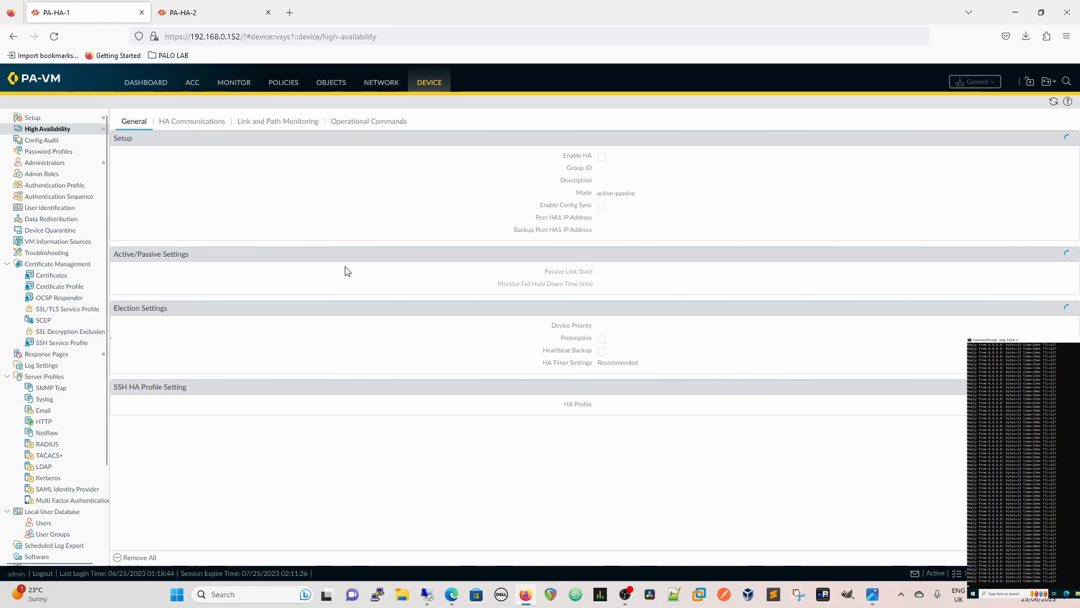
pyautogui.click(368, 122)
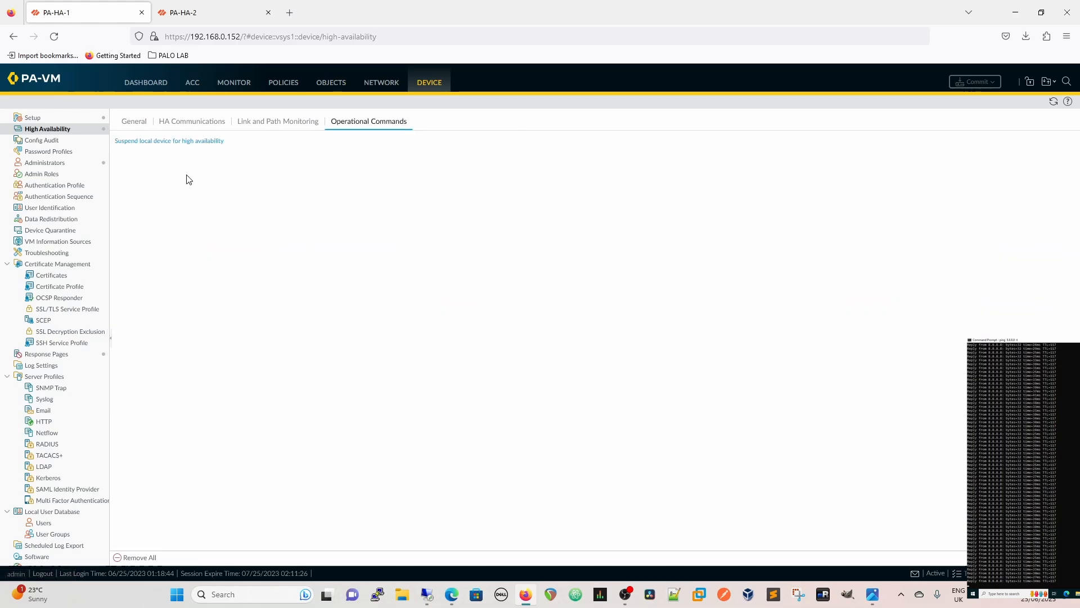
pyautogui.click(169, 141)
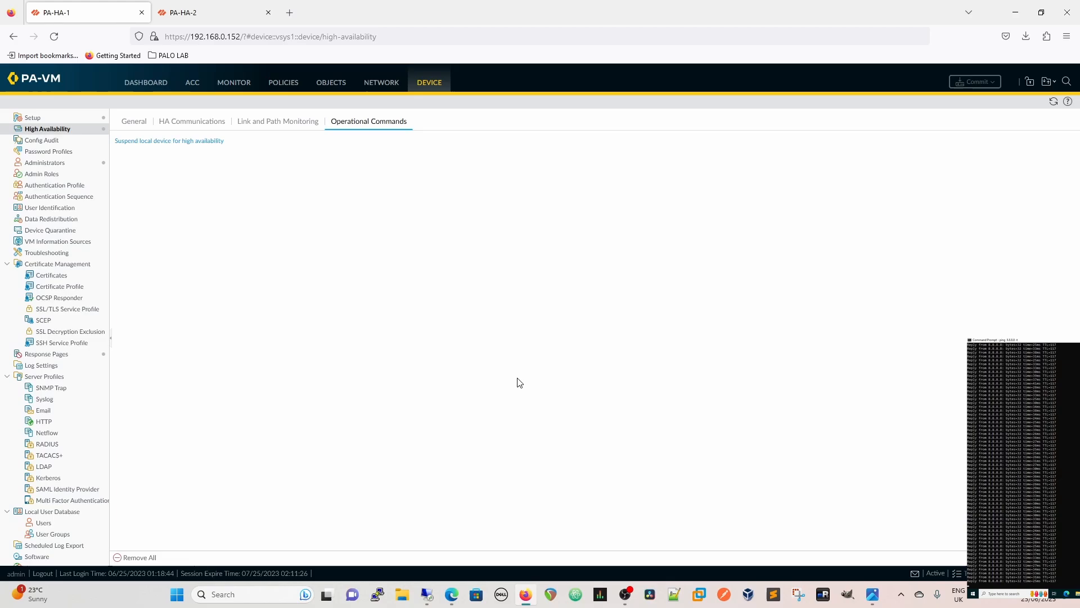
pyautogui.click(169, 140)
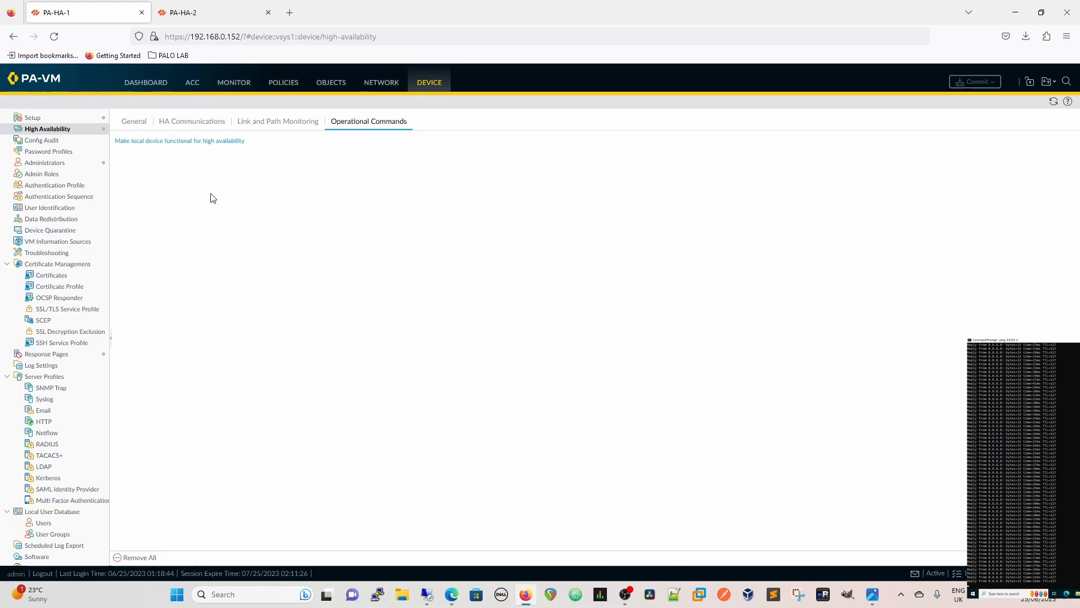
pyautogui.click(145, 82)
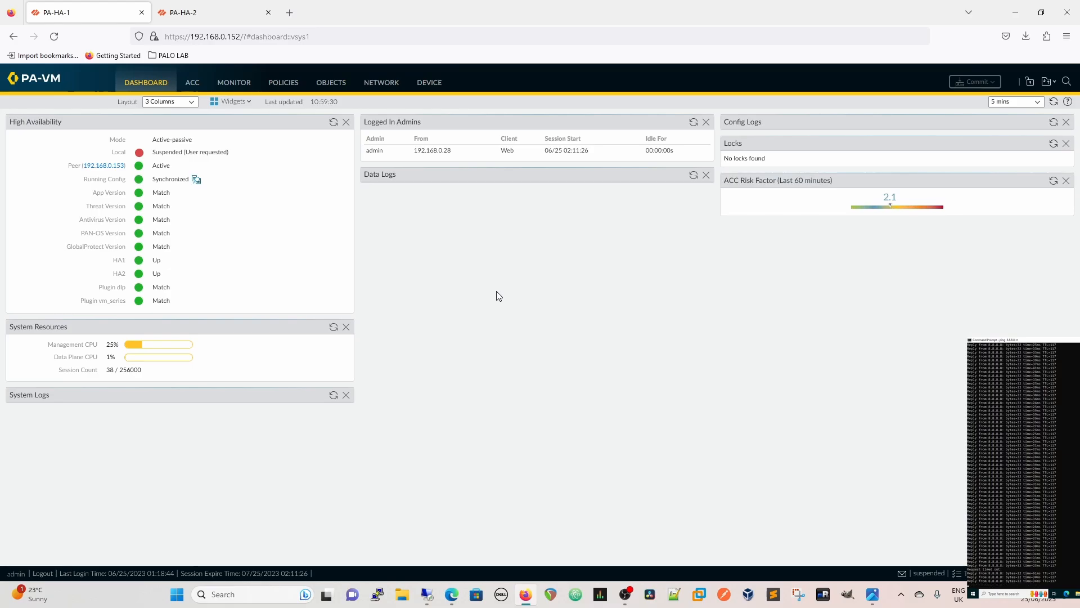
pyautogui.moveTo(186, 166)
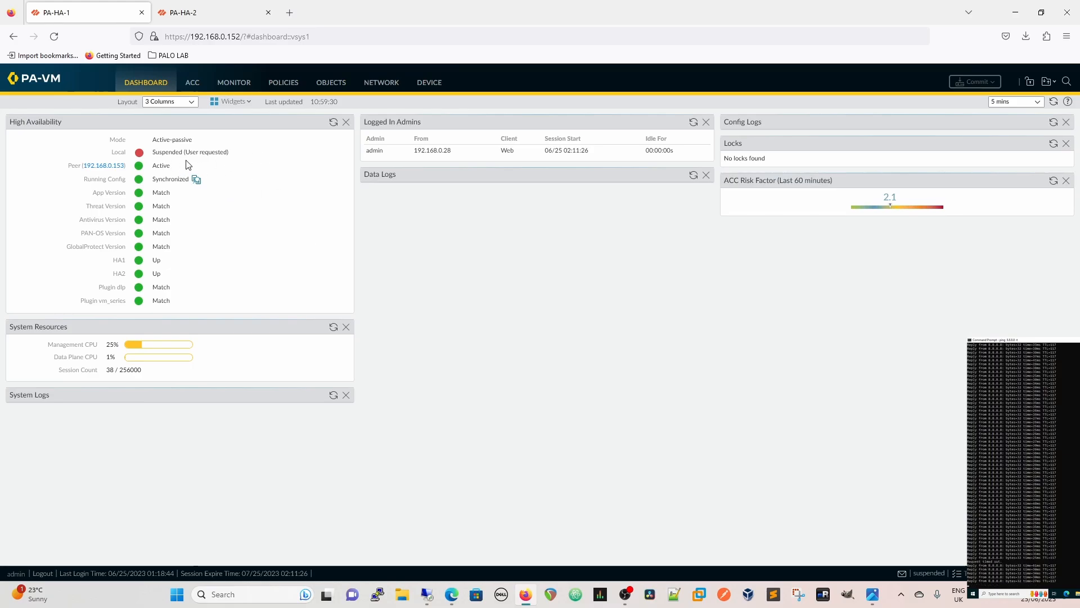
# - Close PA-HA-2's completed Commit Status report, then return to PA-HA-1's Device settings
pyautogui.click(214, 13)
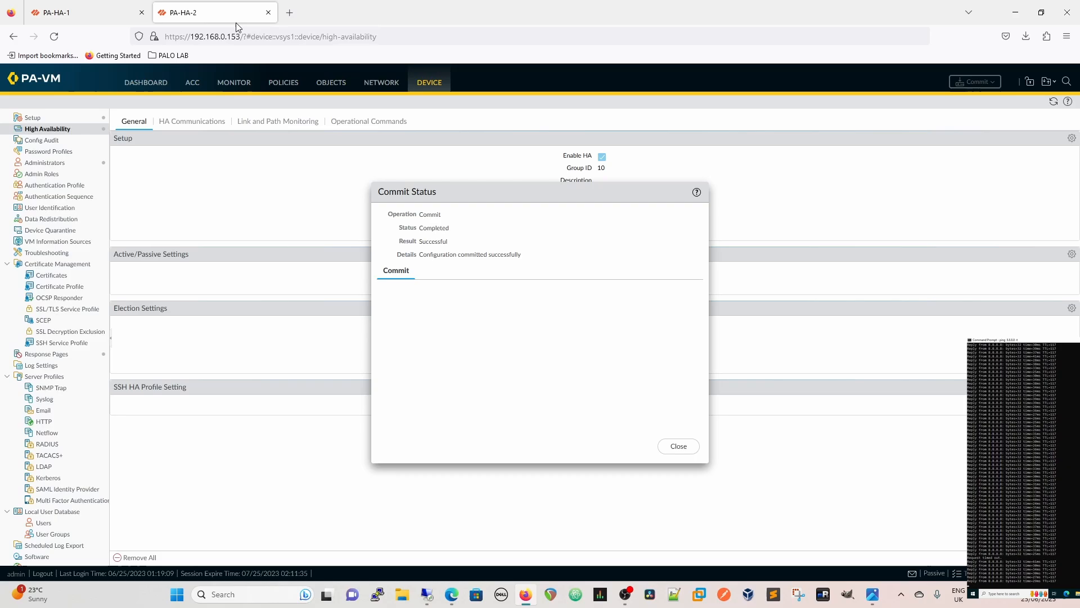
pyautogui.click(677, 446)
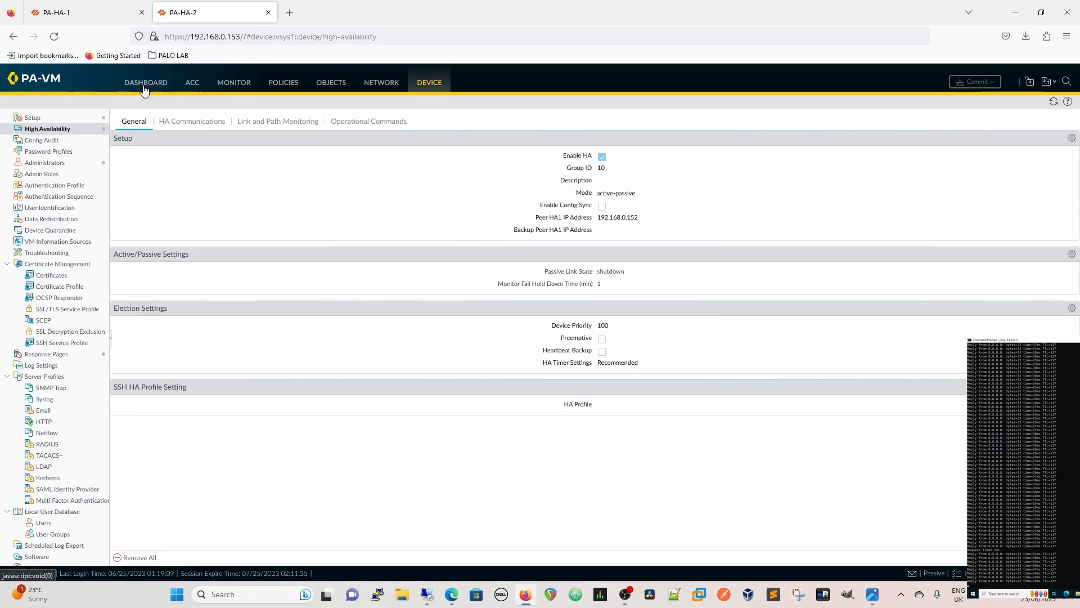
pyautogui.click(146, 82)
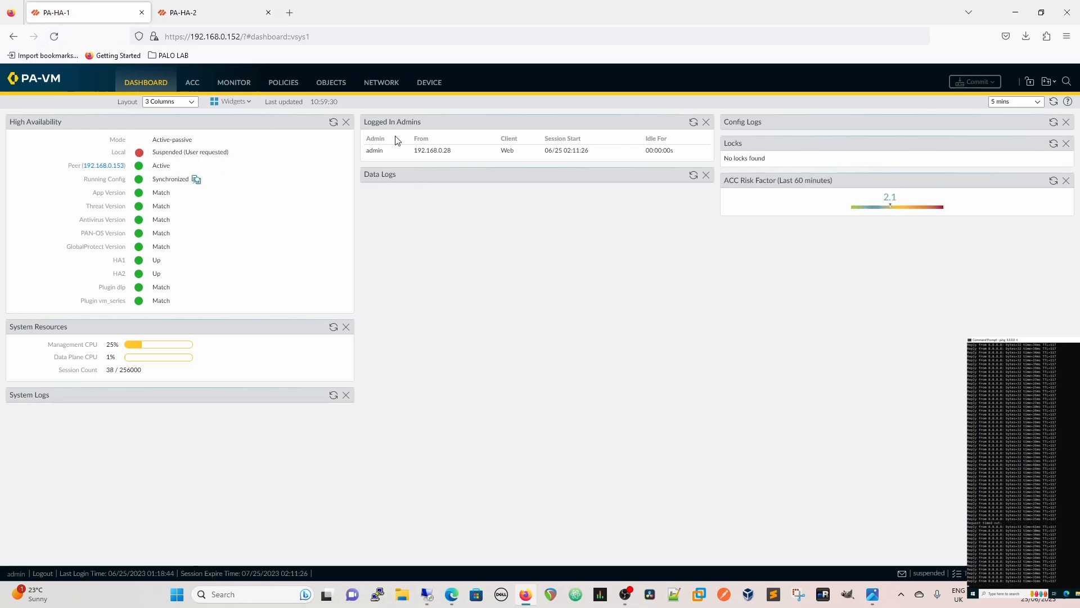
pyautogui.click(428, 82)
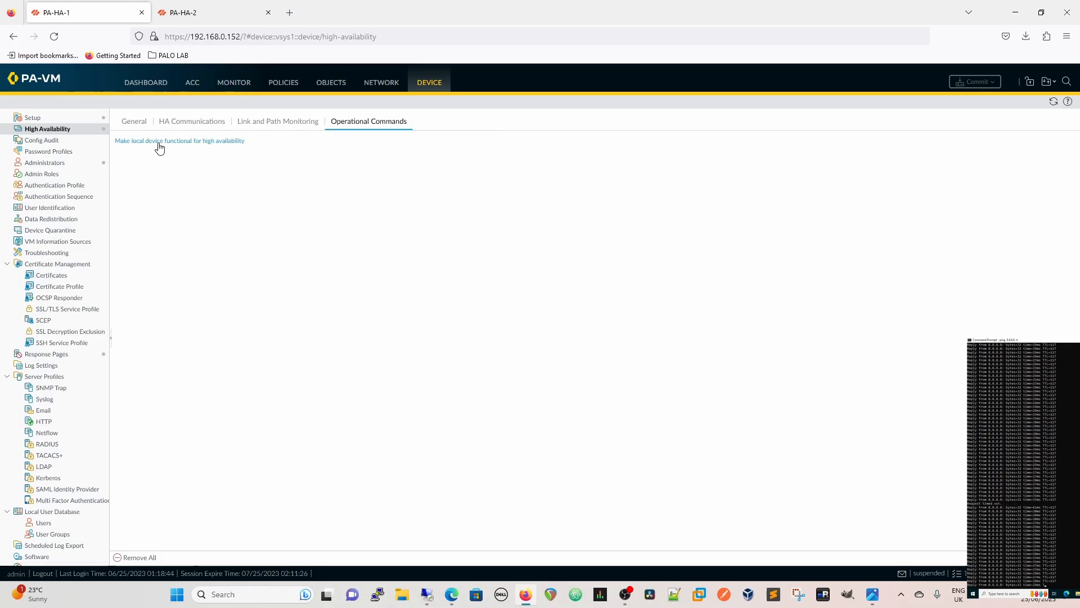
pyautogui.scroll(-3)
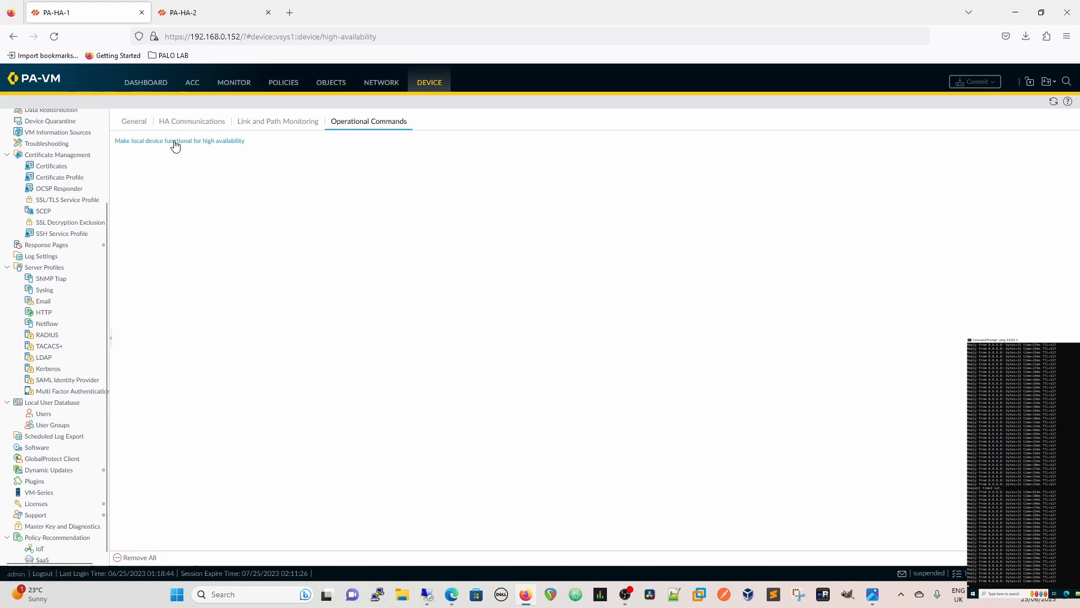
pyautogui.moveTo(176, 150)
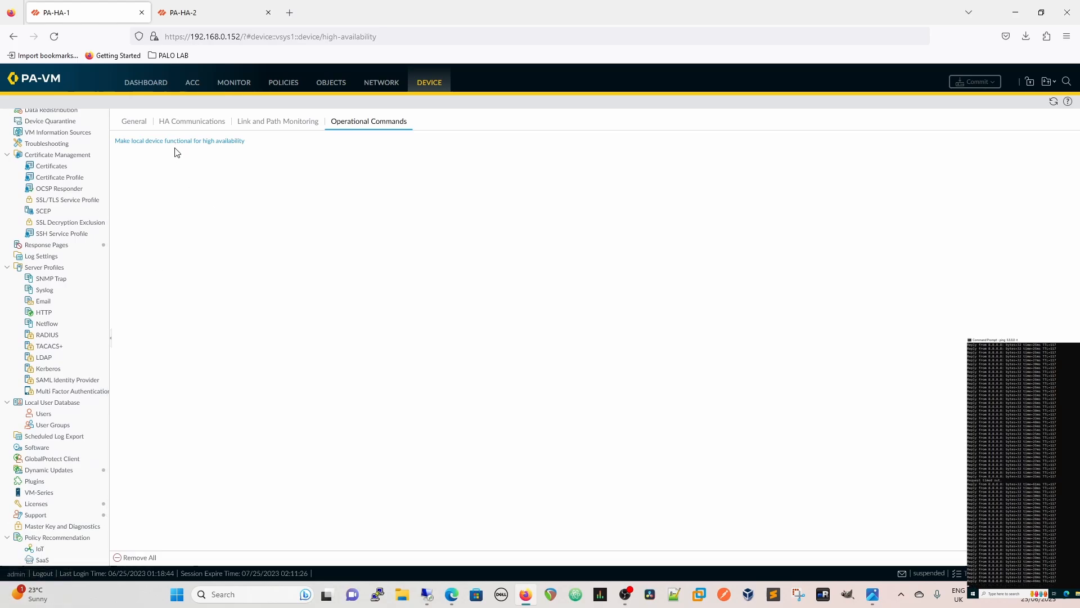
pyautogui.moveTo(255, 200)
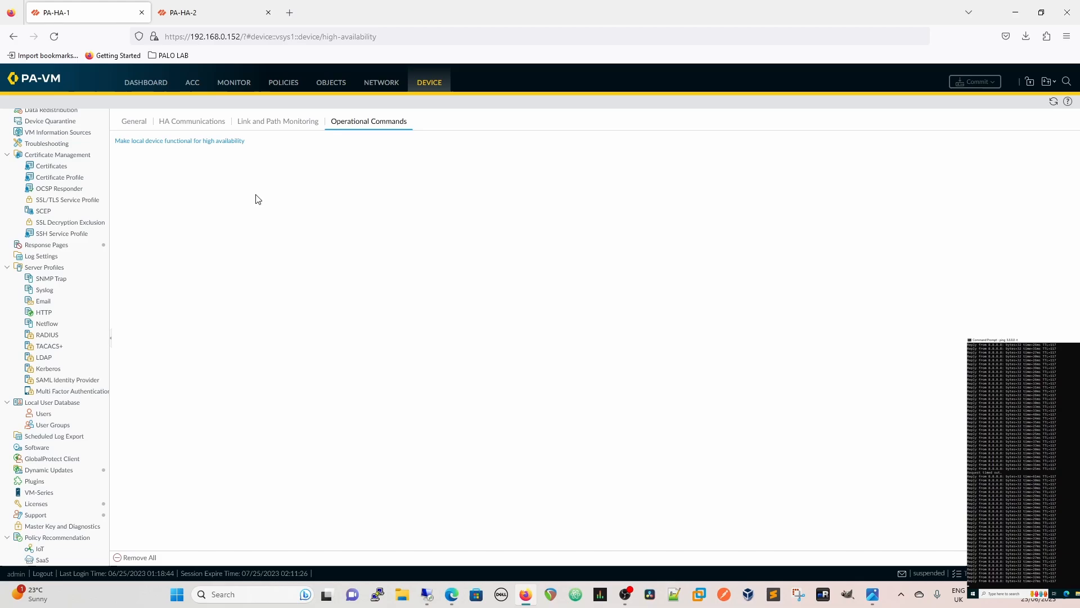
pyautogui.moveTo(35, 514)
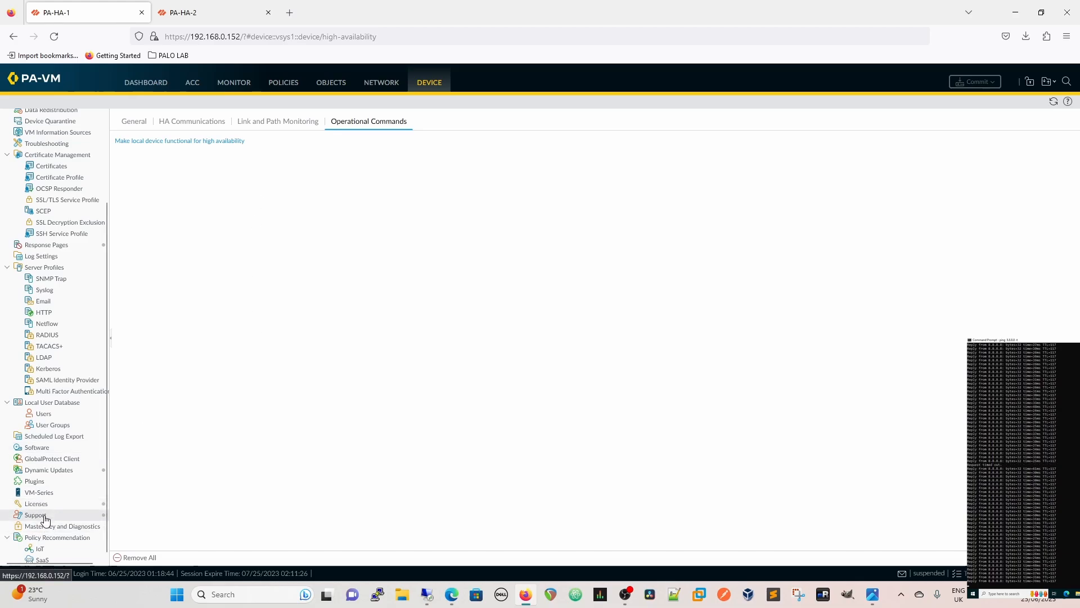
# - Open PA-HA-1's Software page and confirm 10.1.8-h2 is downloaded and ready to install
pyautogui.click(37, 447)
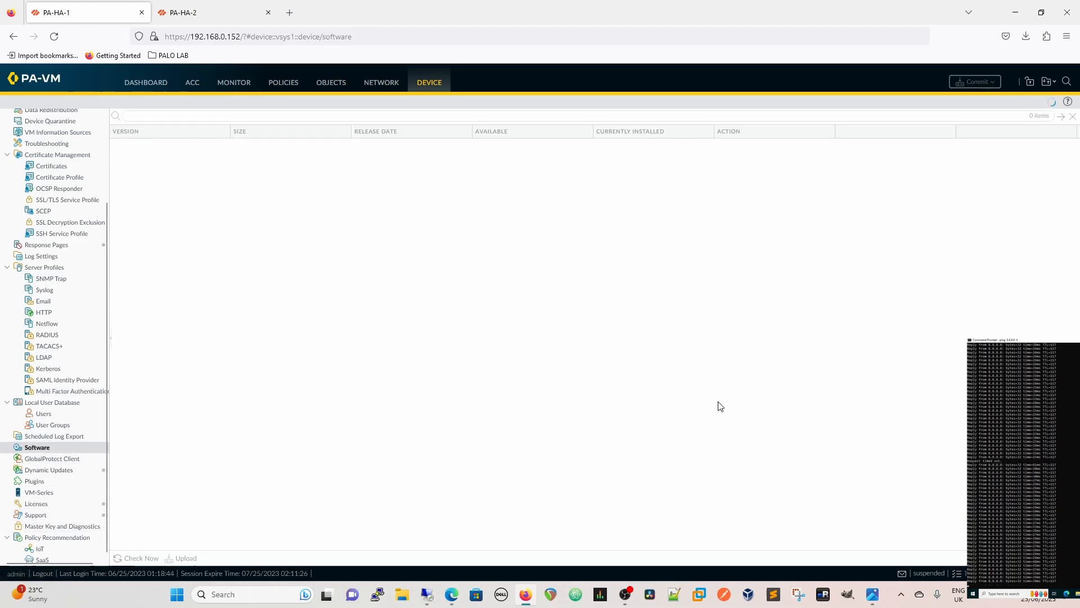
pyautogui.click(141, 559)
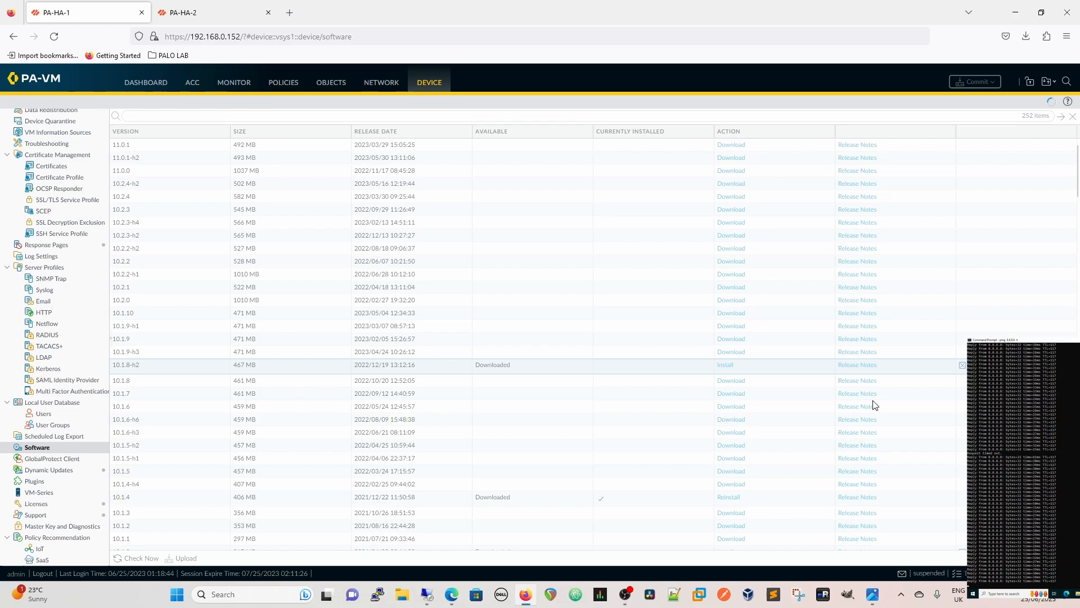
# - Install PAN-OS 10.1.8-h2 on PA-HA-1 and confirm the reboot once installation finishes
pyautogui.click(724, 365)
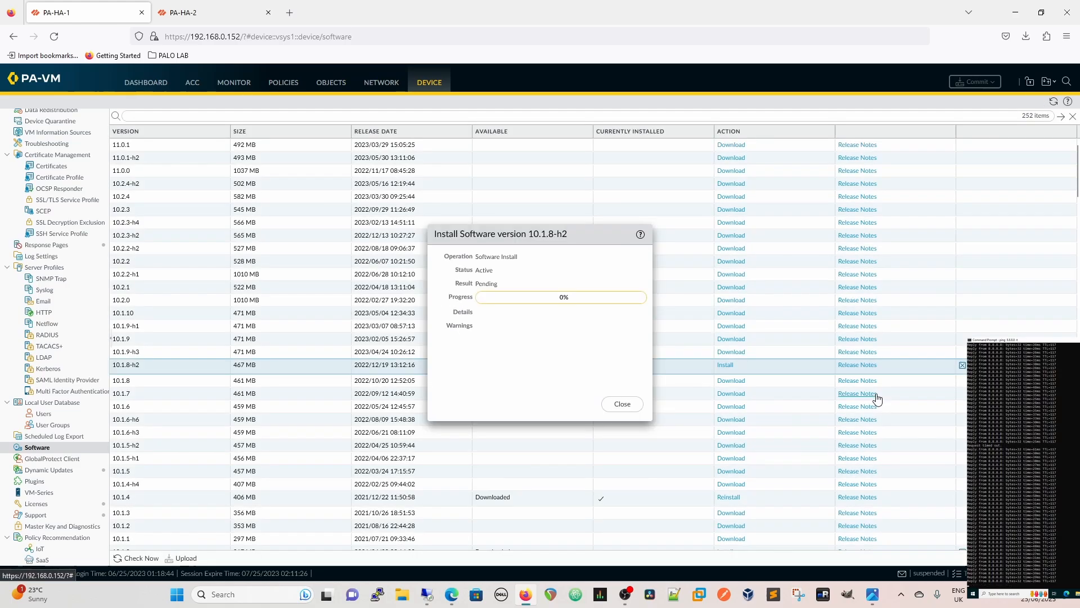
pyautogui.moveTo(594, 362)
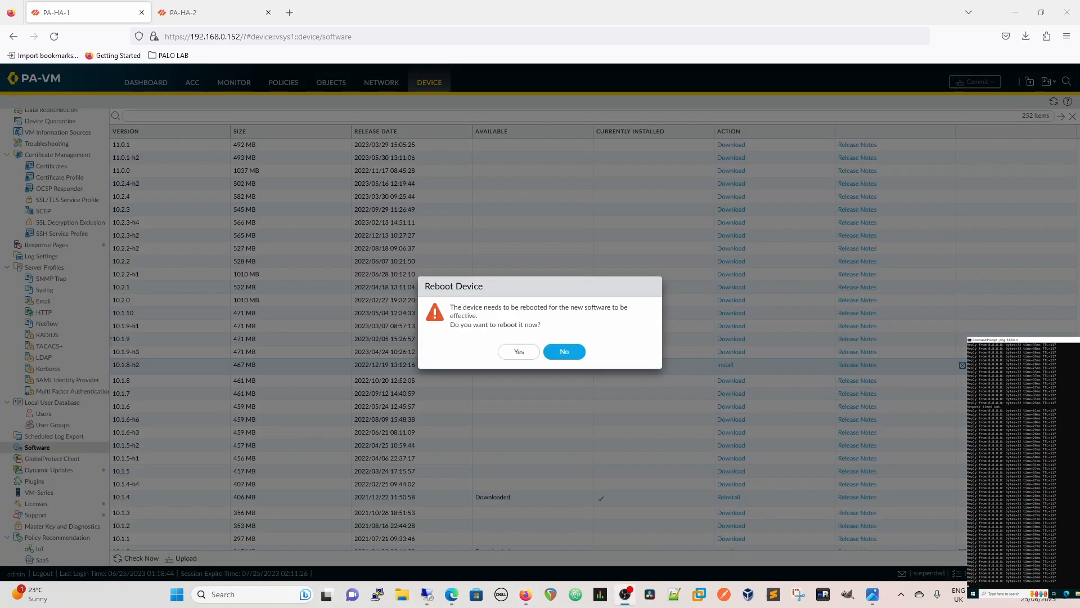
pyautogui.moveTo(473, 434)
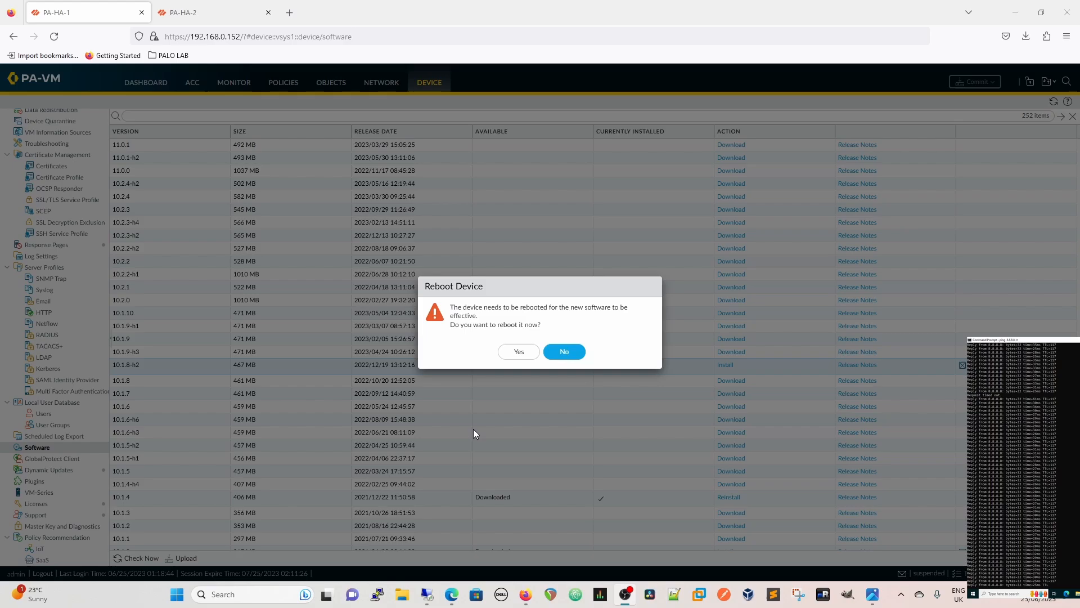
pyautogui.moveTo(754, 325)
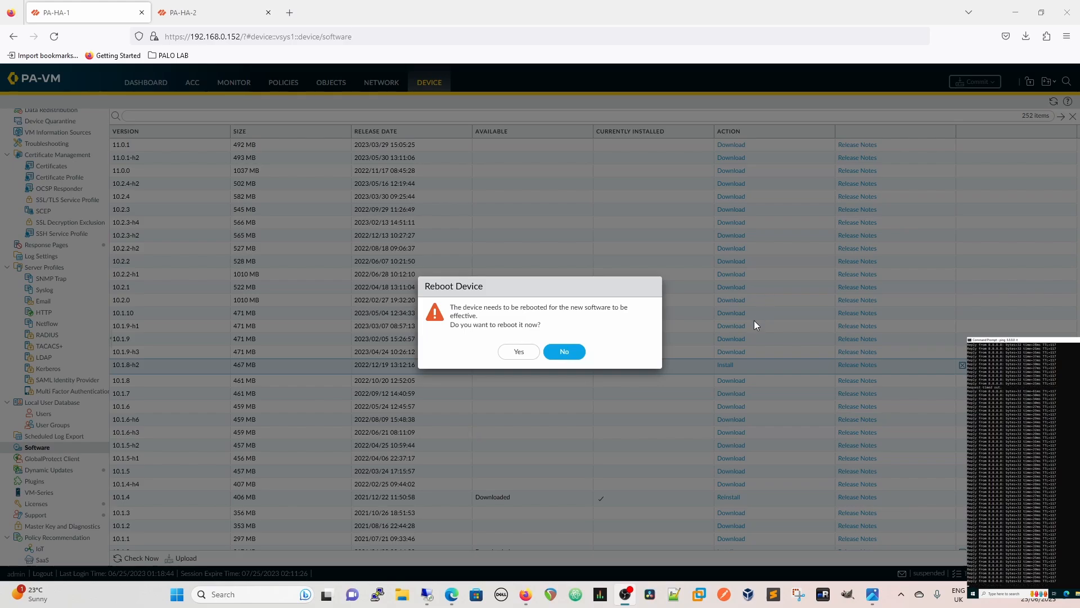
pyautogui.click(519, 351)
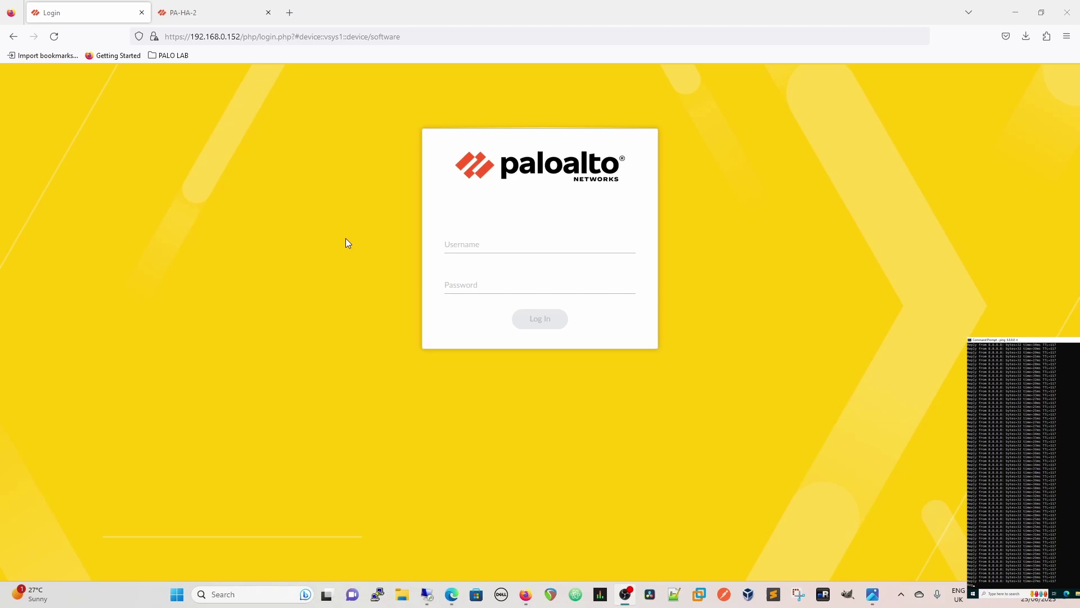
# - Log back in to PA-HA-1 at 192.168.0.152 as admin, then view PA-HA-2's dashboard
pyautogui.write('ad')
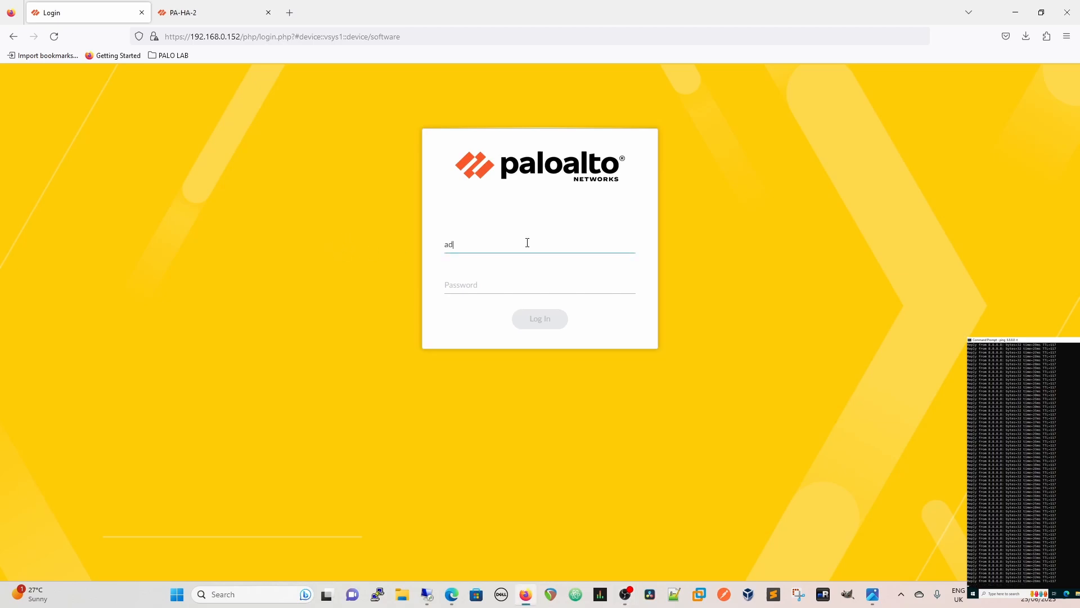
pyautogui.write('min')
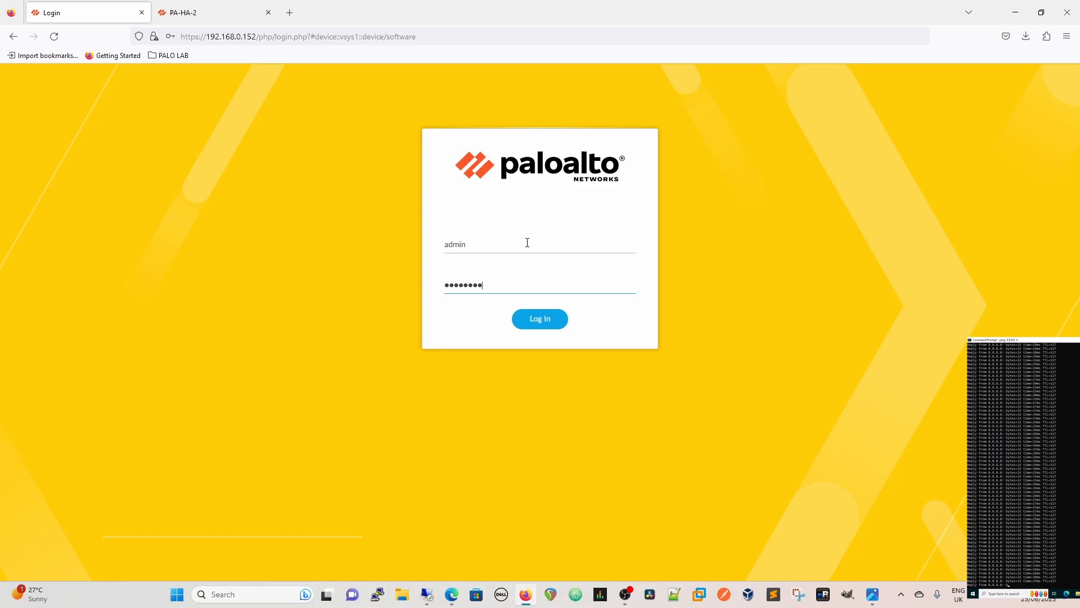
pyautogui.click(540, 318)
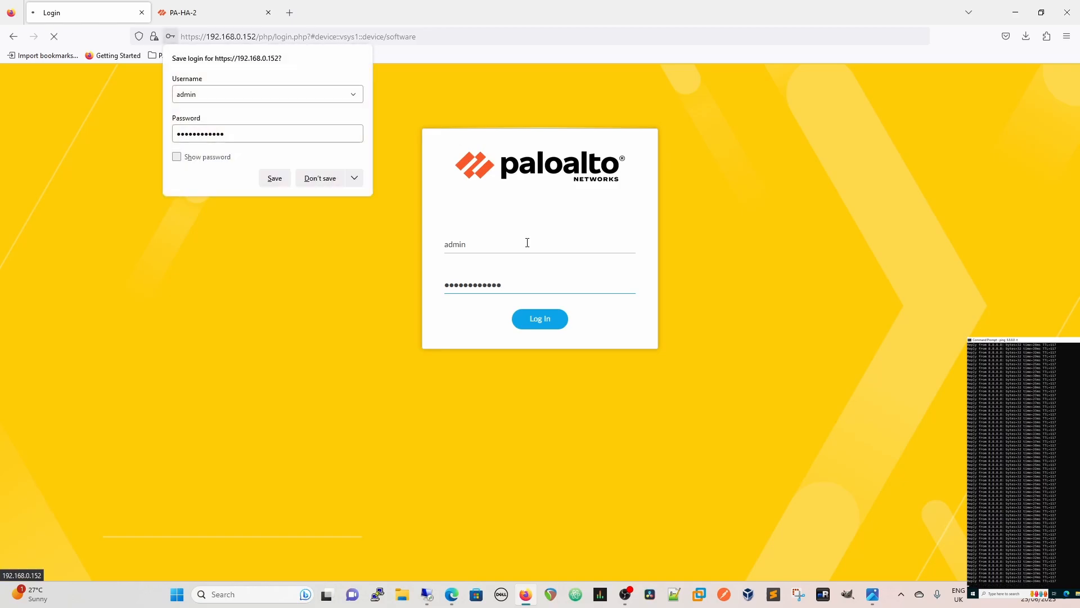
pyautogui.click(539, 319)
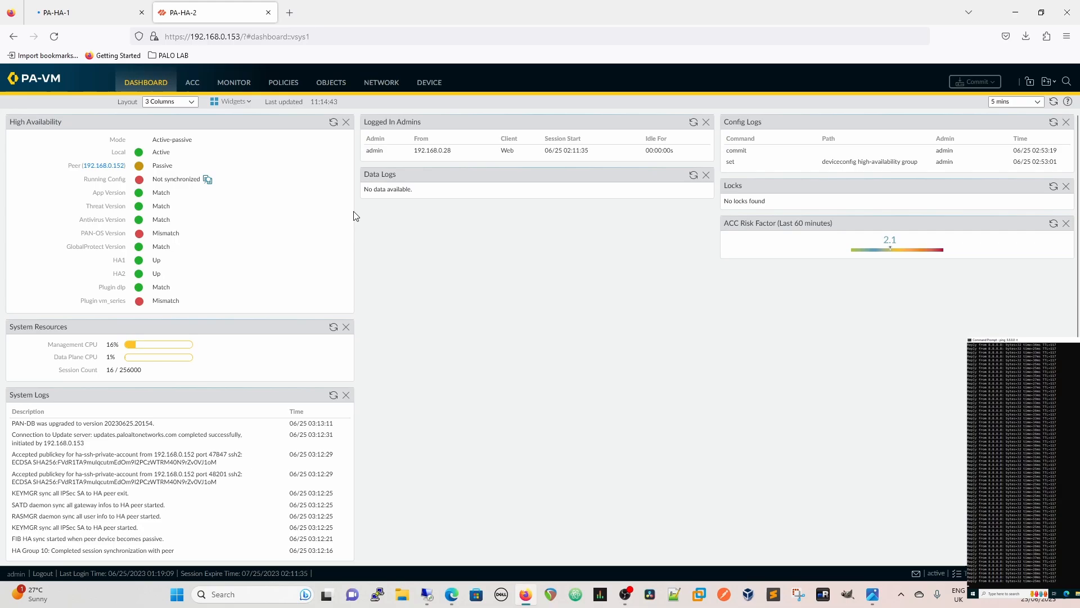
# - Show PA-HA-1's dashboard with its High Availability widget reporting passive, peer active
pyautogui.click(334, 122)
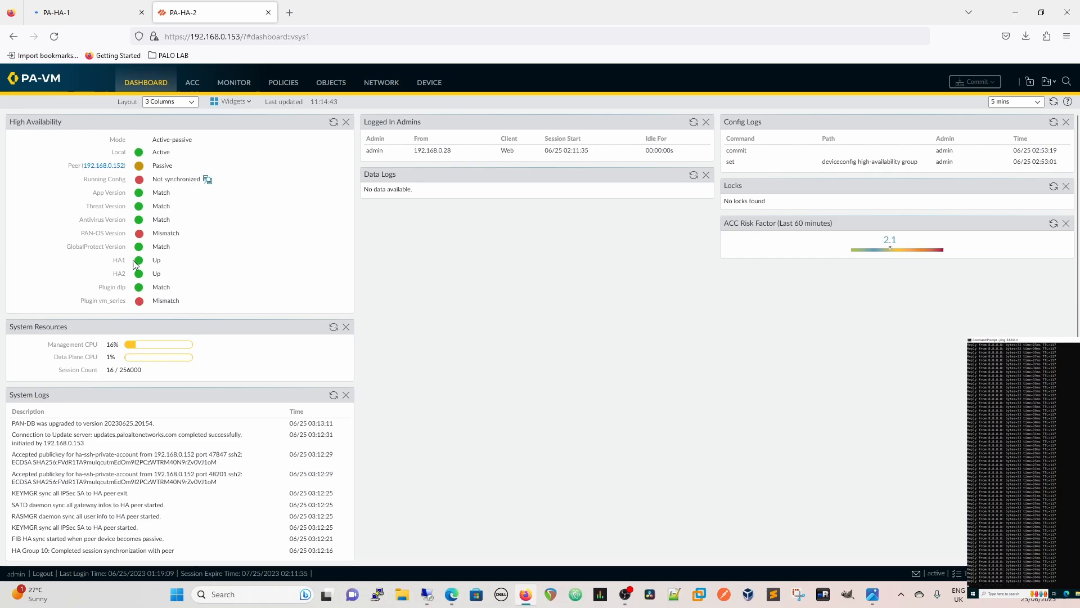
pyautogui.moveTo(170, 247)
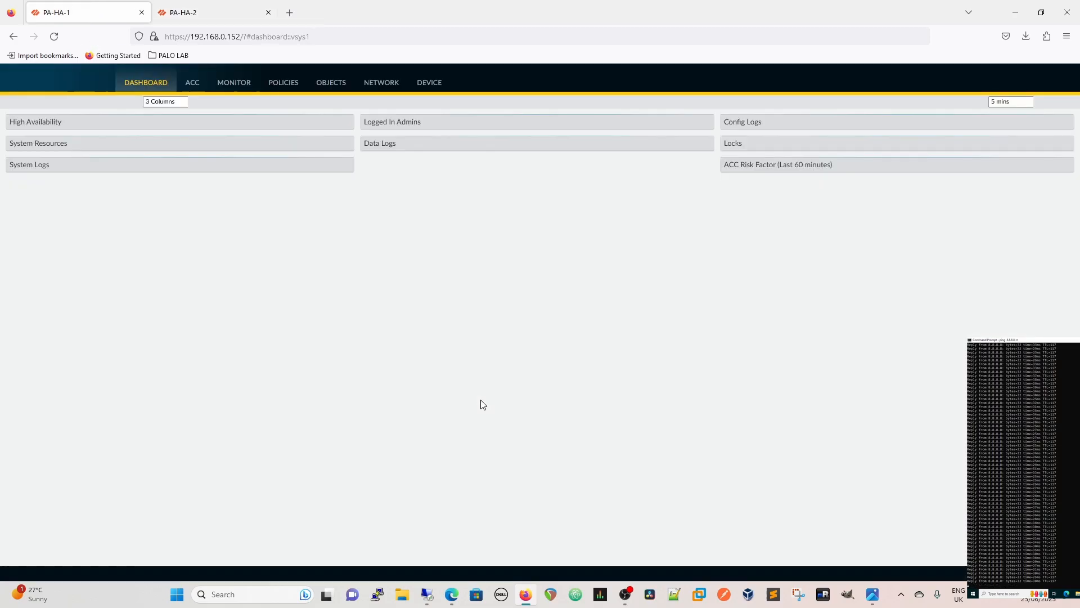
pyautogui.click(53, 37)
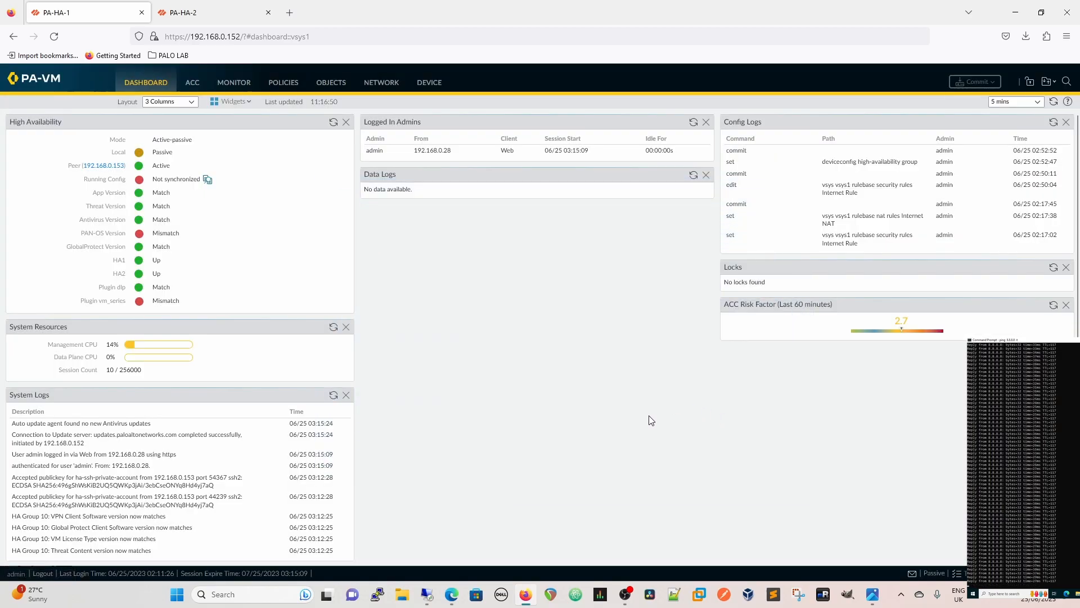
pyautogui.moveTo(224, 239)
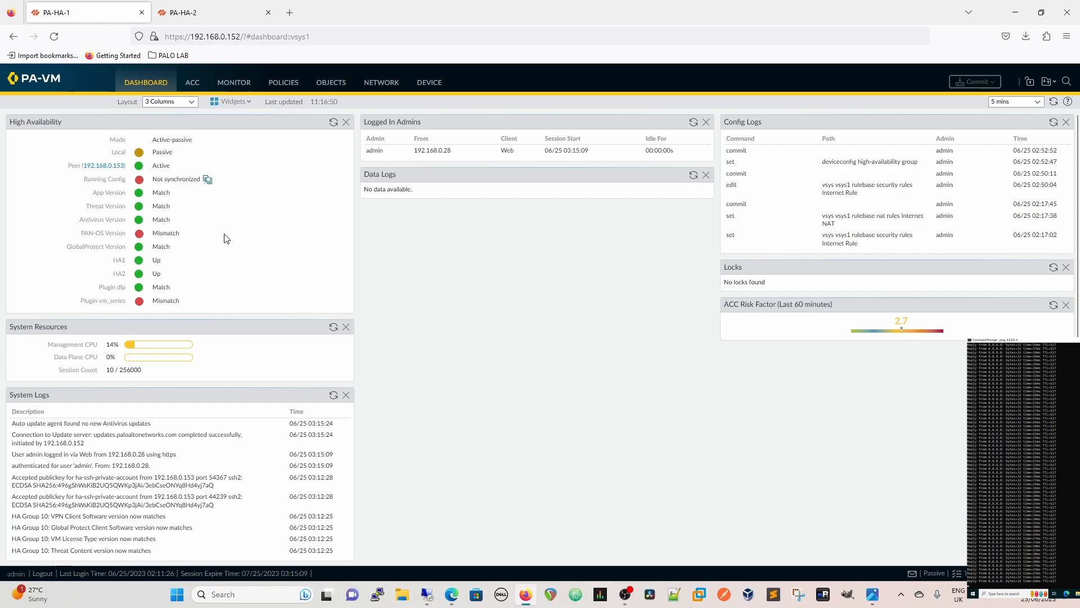
pyautogui.moveTo(233, 82)
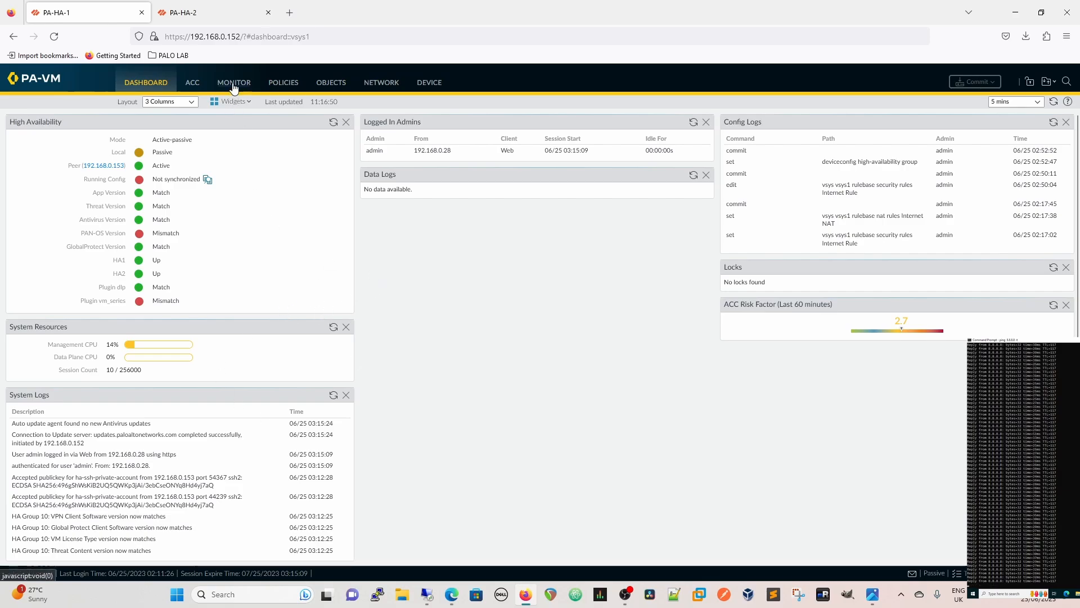
pyautogui.click(233, 83)
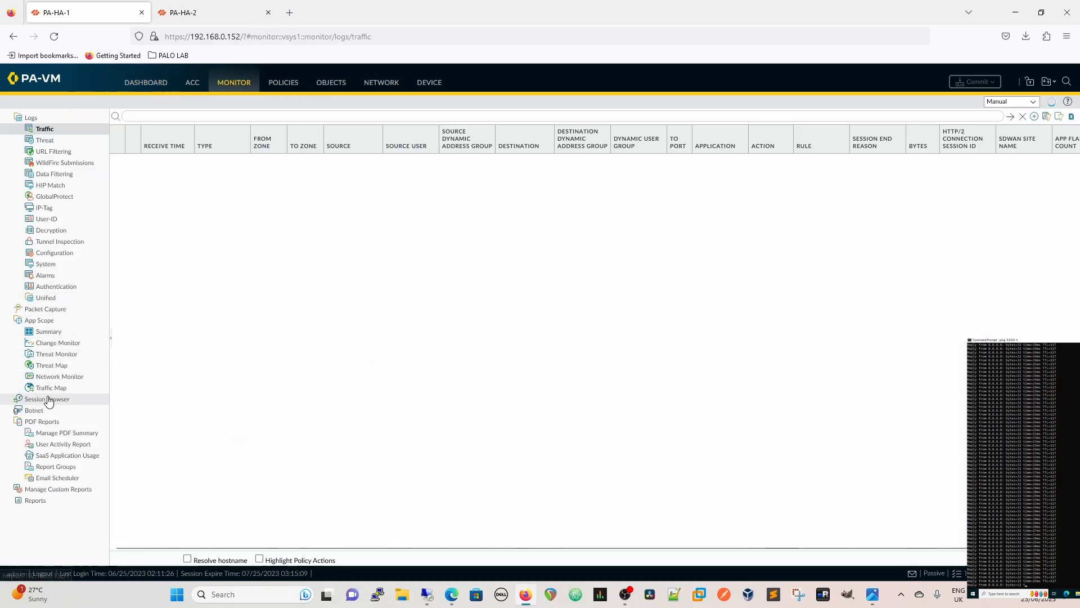
pyautogui.click(47, 400)
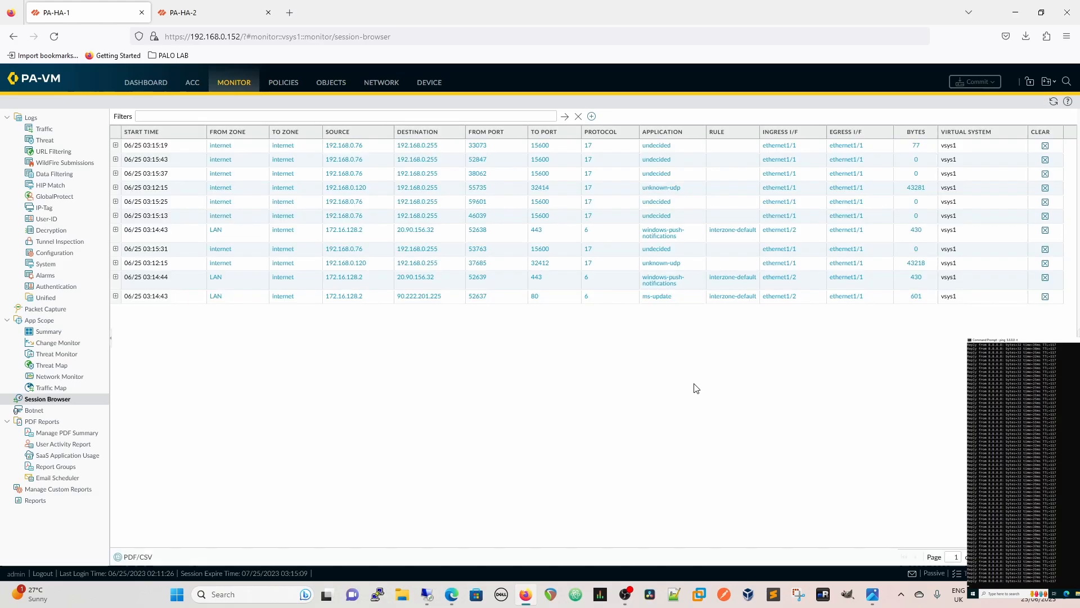
pyautogui.moveTo(719, 398)
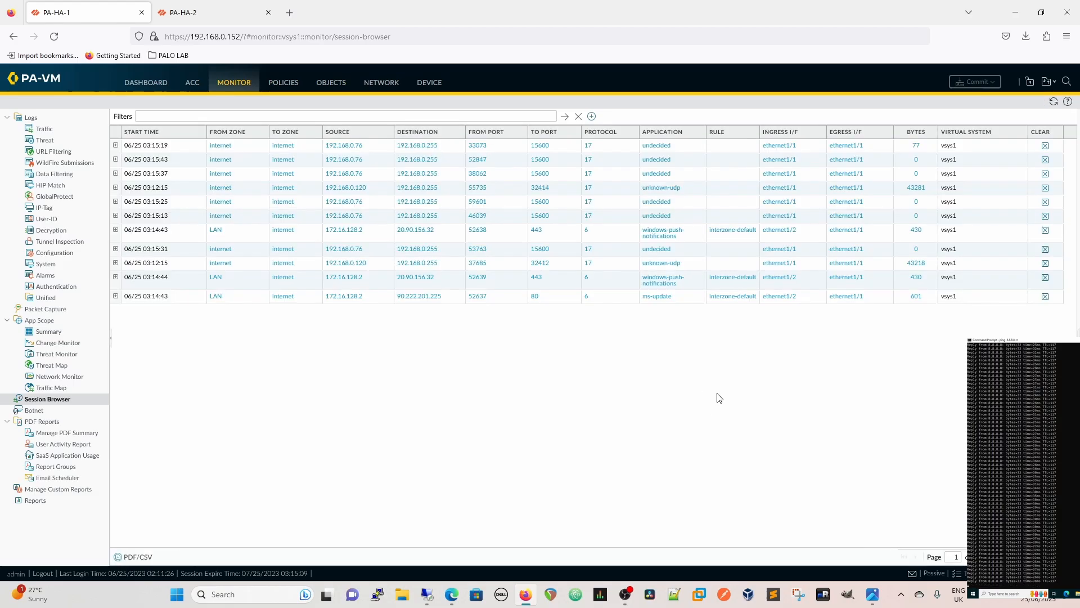
pyautogui.moveTo(679, 435)
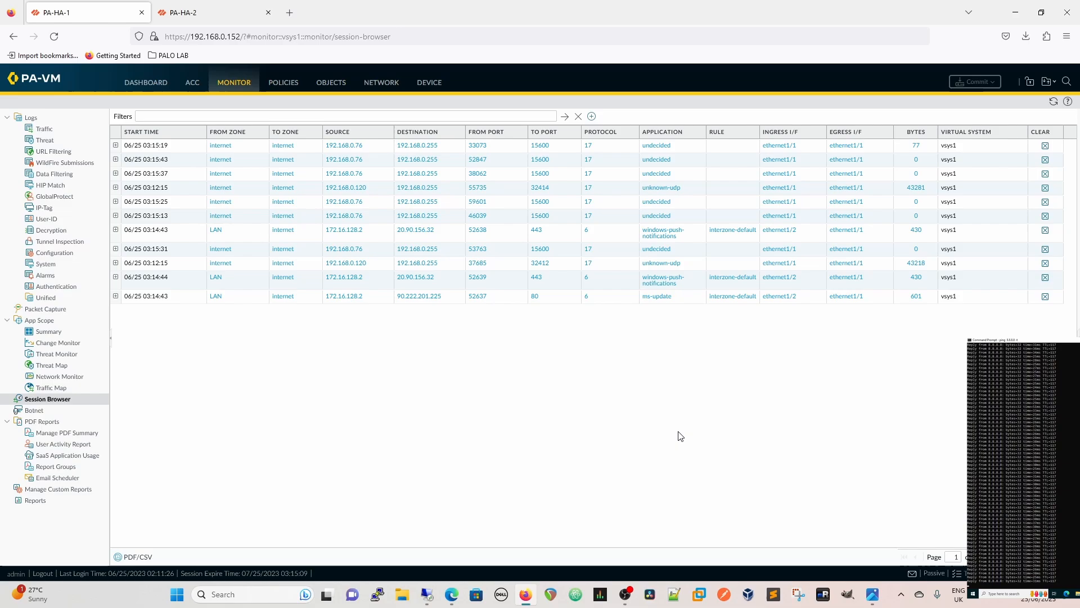
pyautogui.moveTo(581, 352)
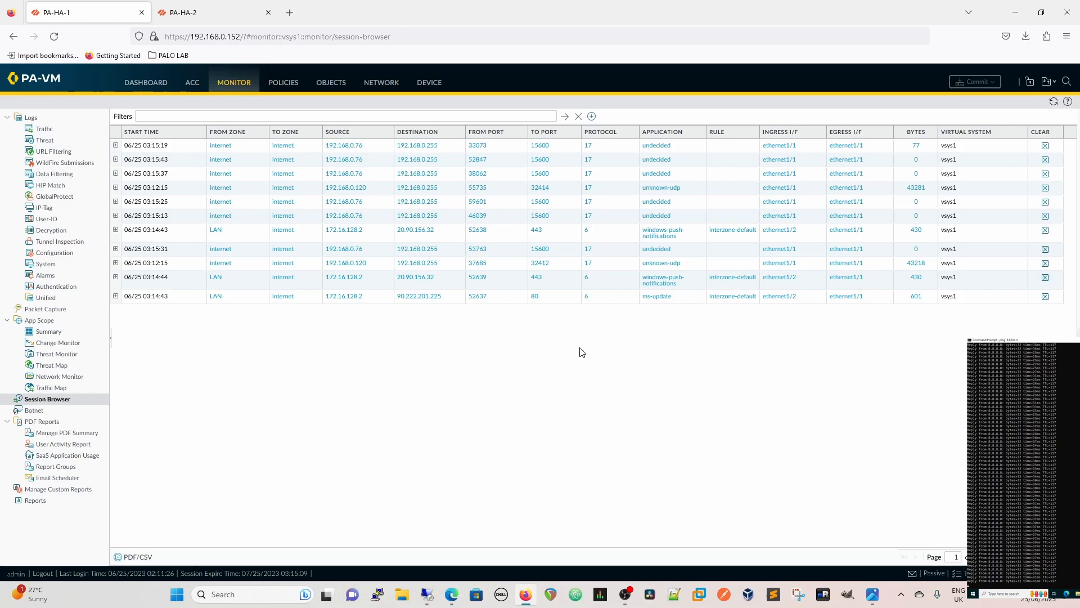
pyautogui.moveTo(331, 387)
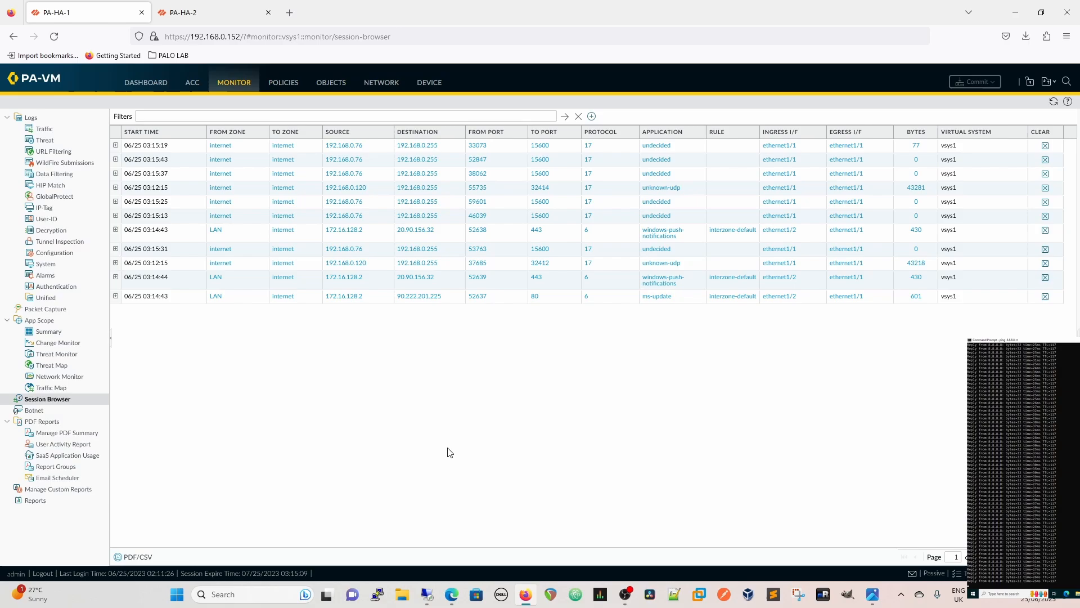
pyautogui.moveTo(484, 422)
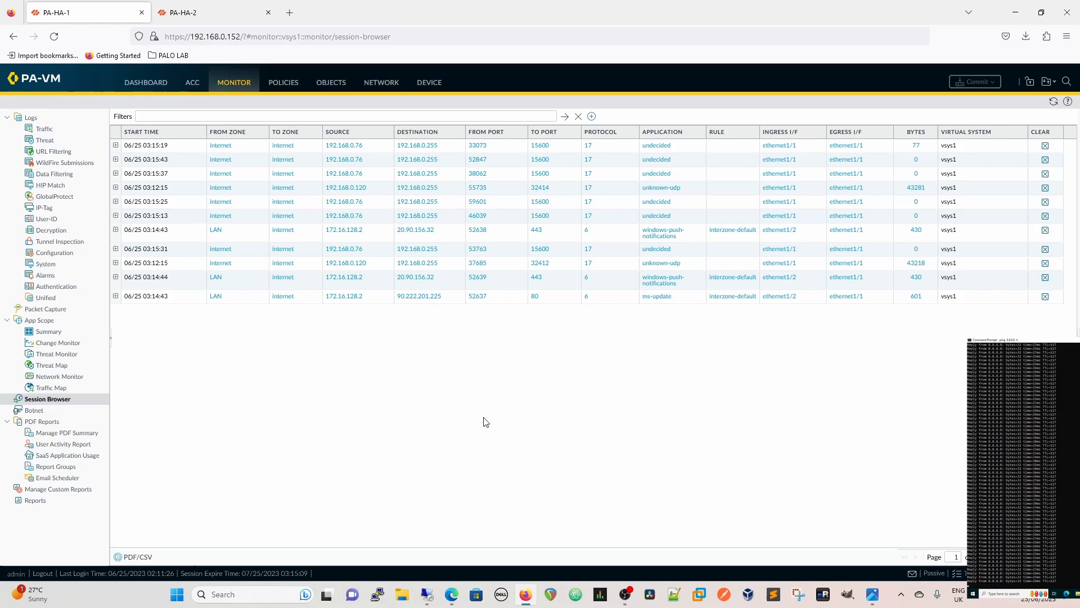
pyautogui.moveTo(368, 306)
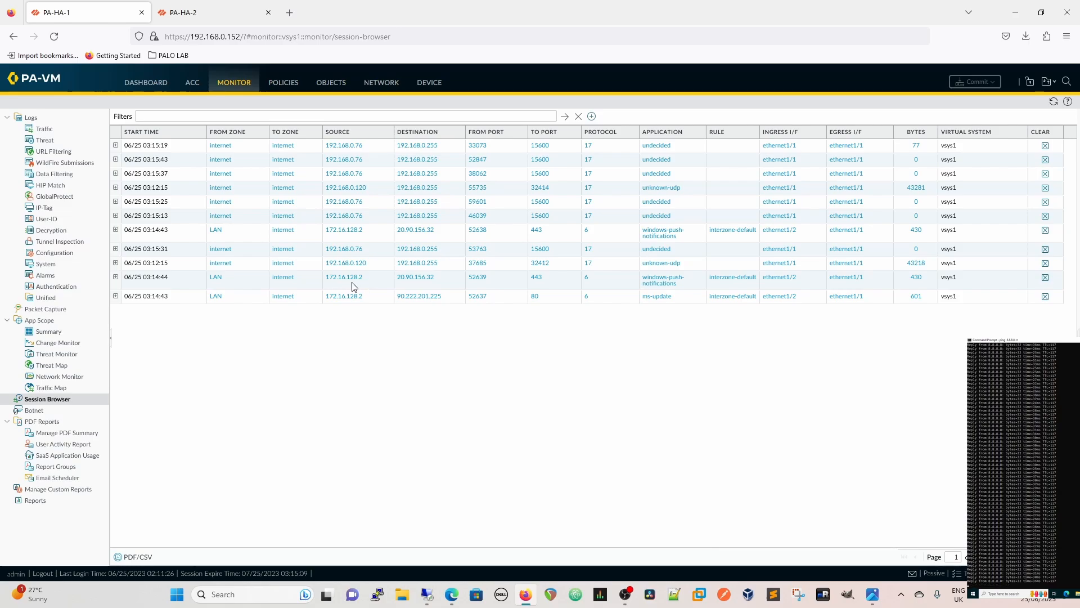
pyautogui.moveTo(362, 285)
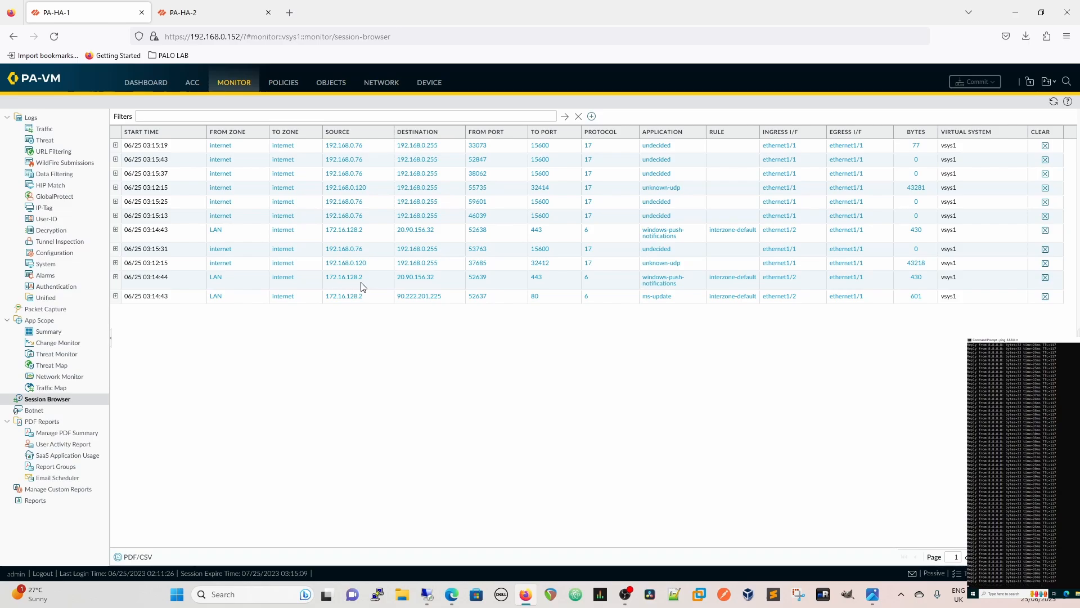
pyautogui.moveTo(541, 446)
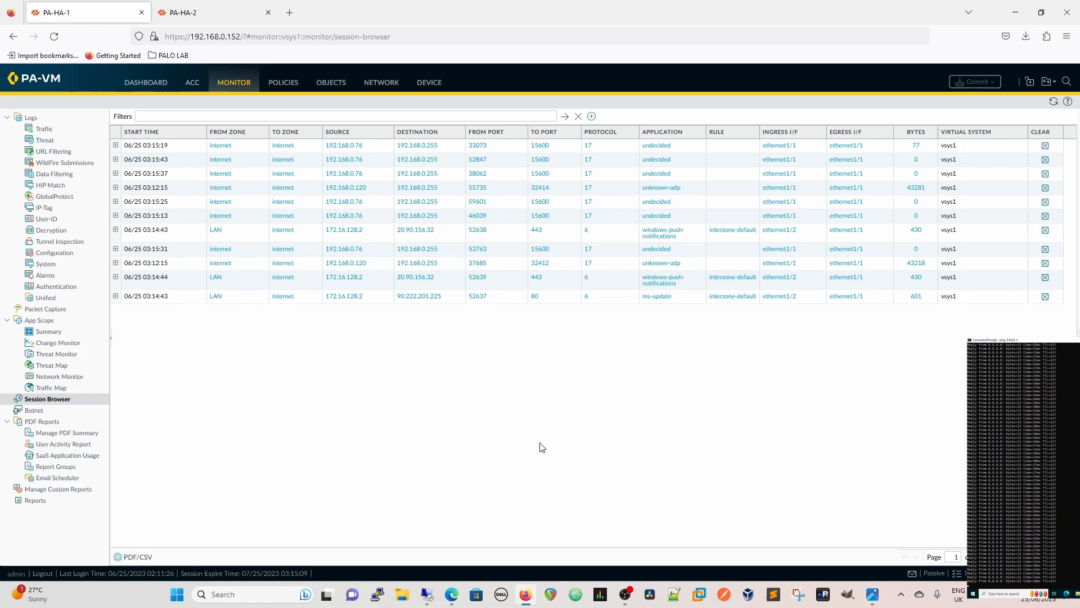
pyautogui.moveTo(261, 525)
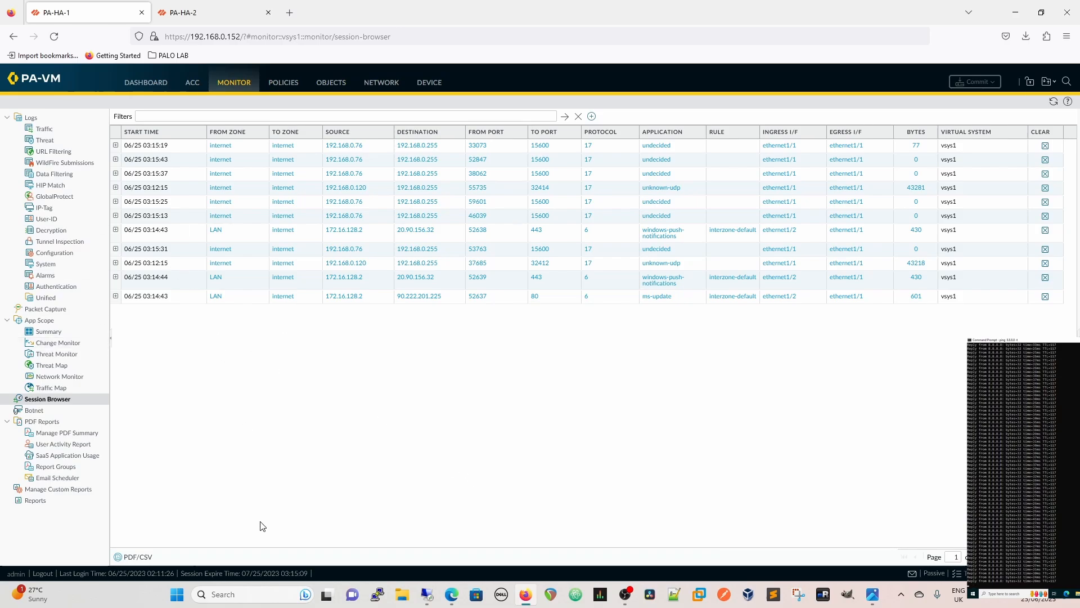
pyautogui.click(214, 13)
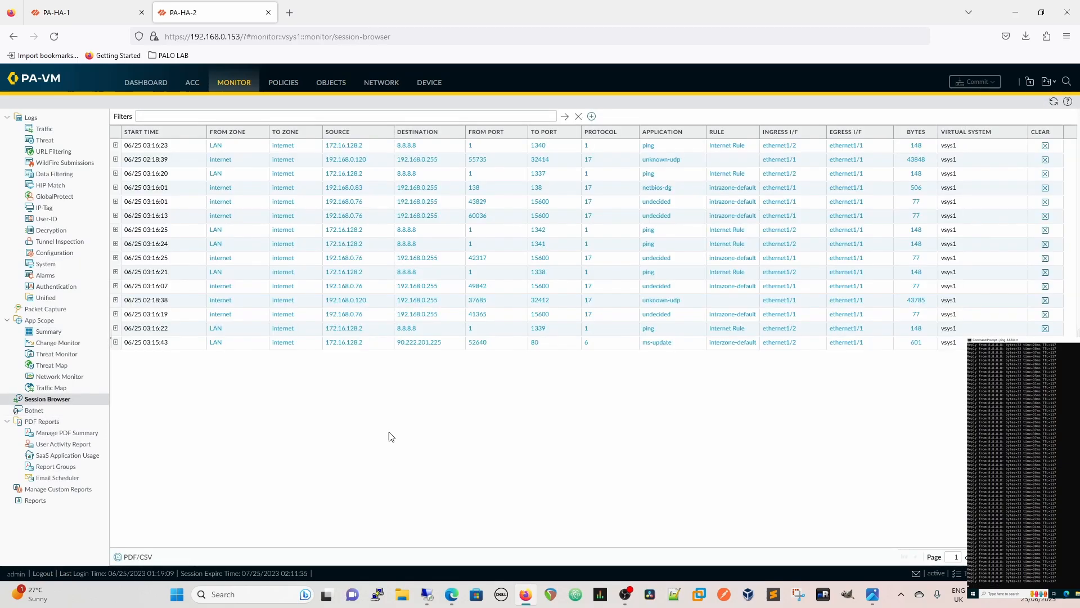
pyautogui.moveTo(674, 325)
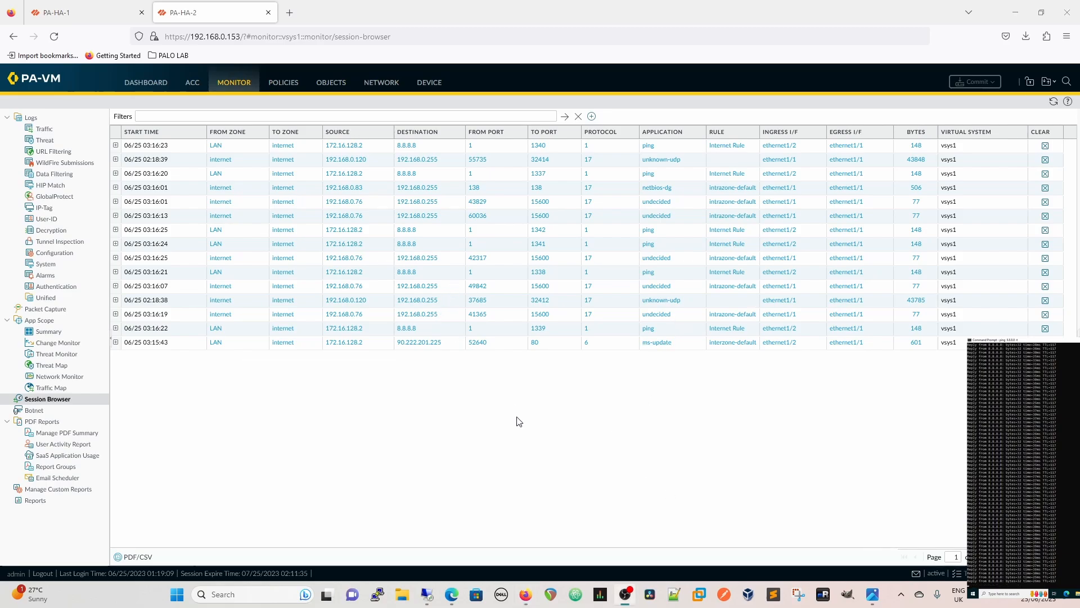
pyautogui.click(77, 13)
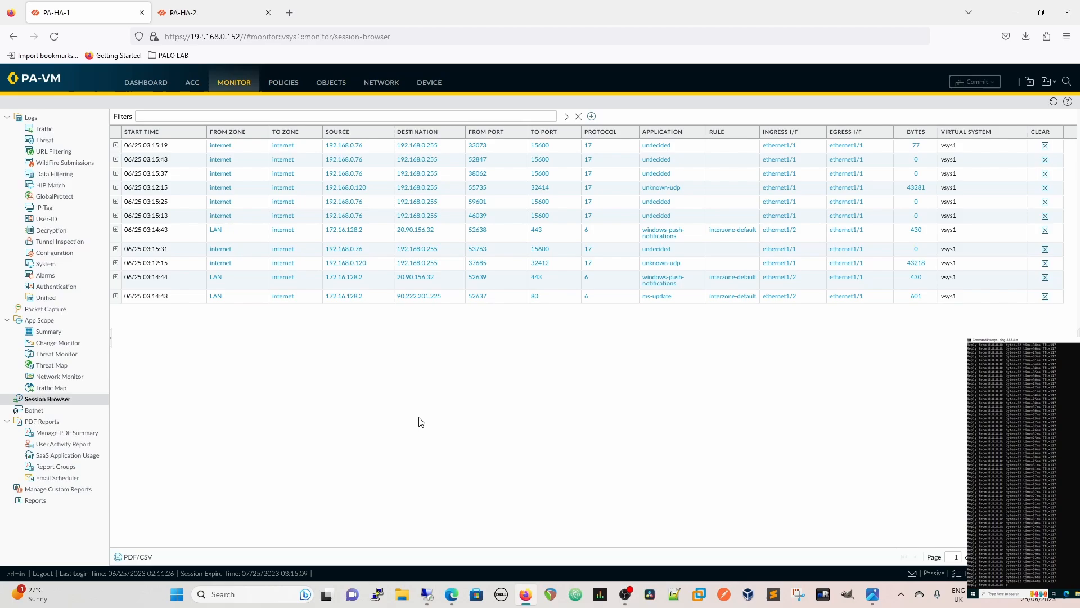
pyautogui.moveTo(401, 495)
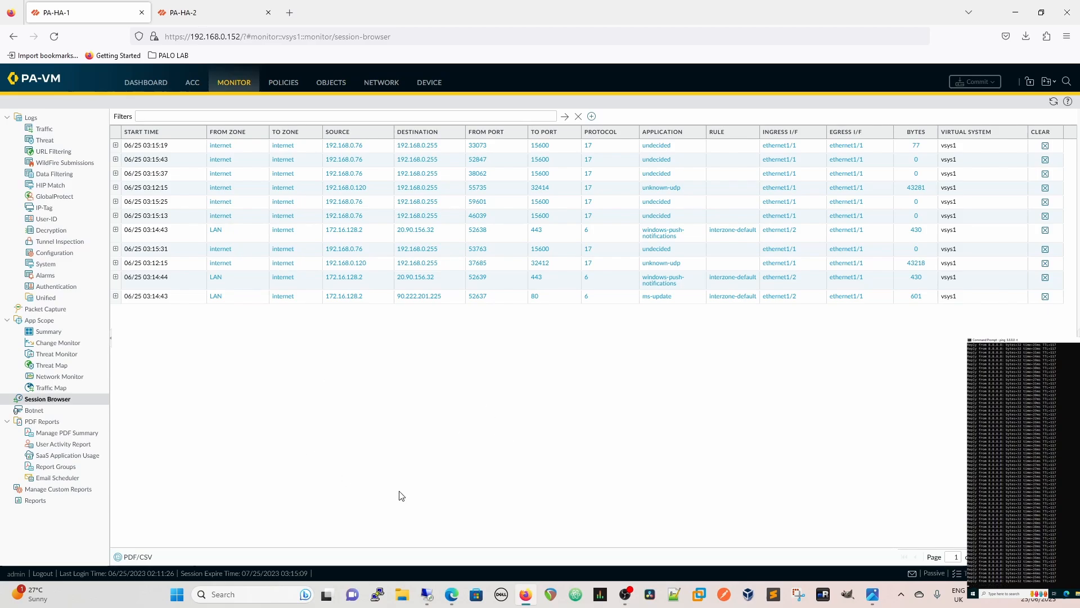
pyautogui.click(145, 82)
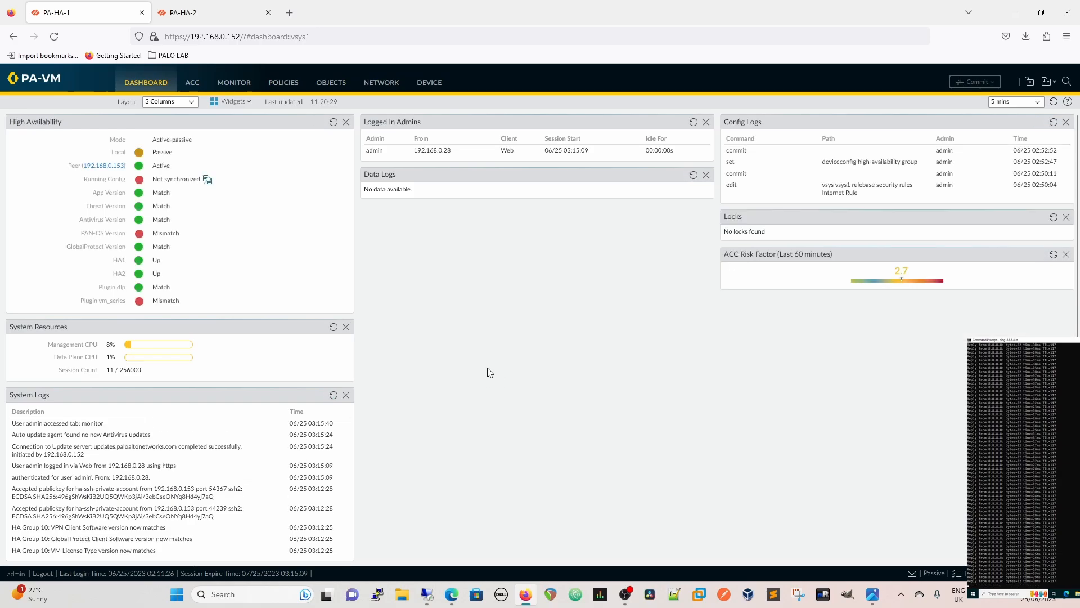
# - Suspend PA-HA-2 from high availability via Device > High Availability > Operational Commands
pyautogui.click(180, 12)
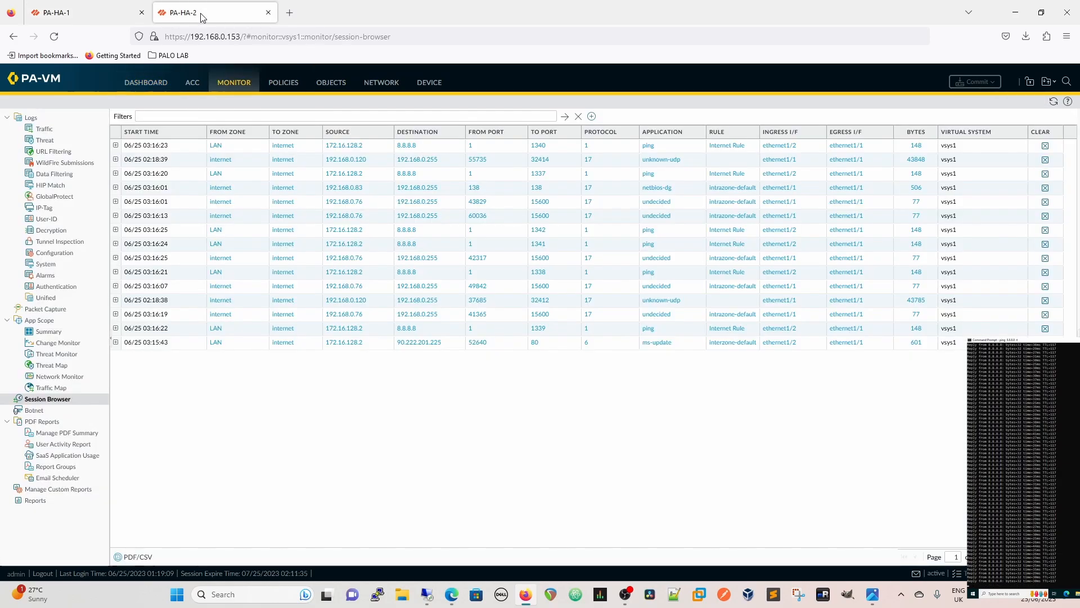
pyautogui.click(428, 82)
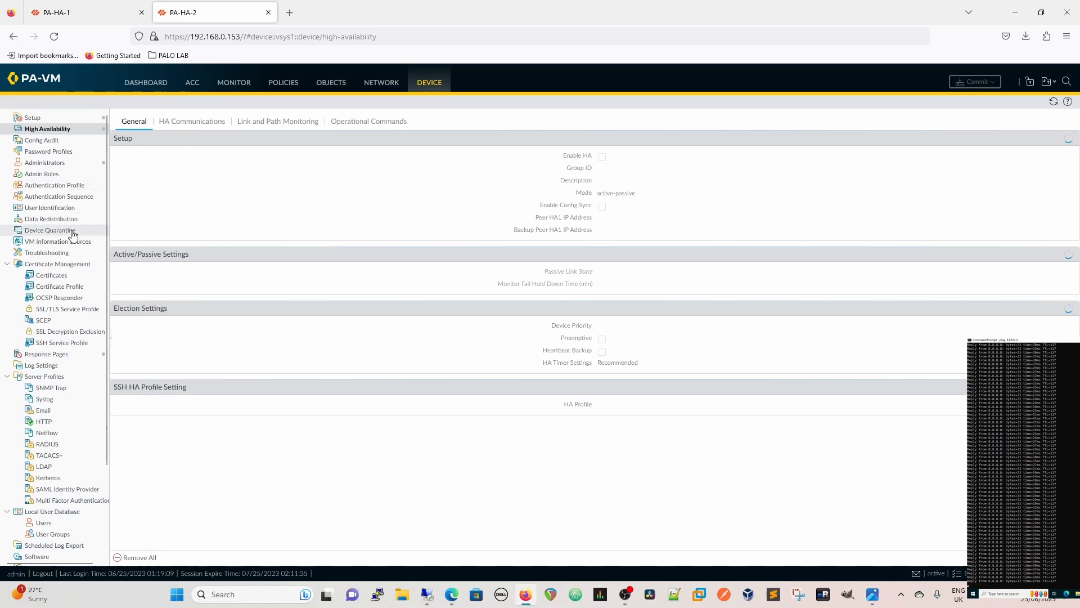
pyautogui.click(369, 121)
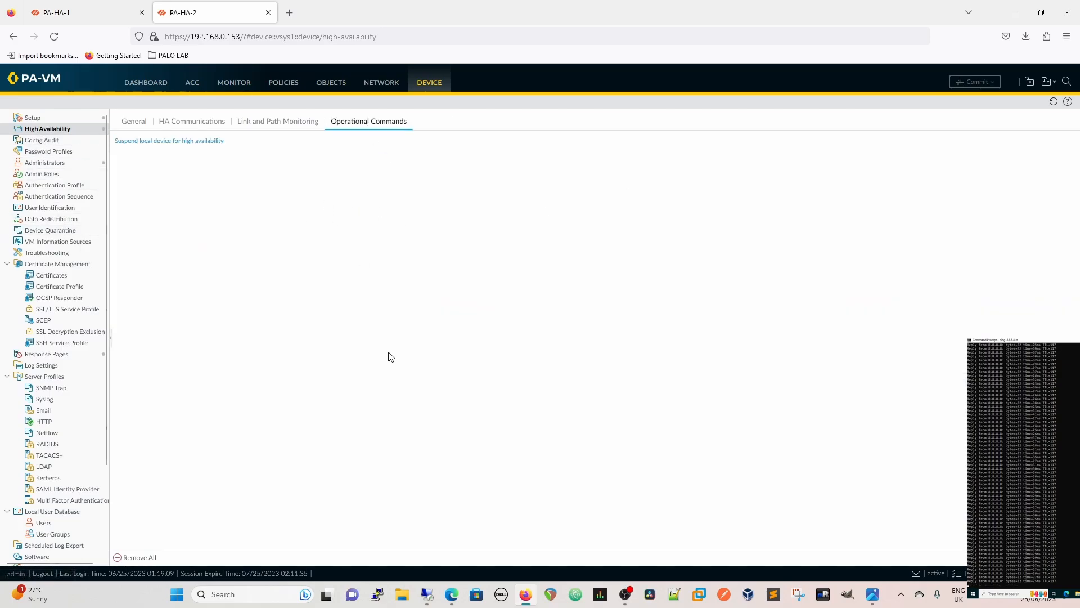
pyautogui.click(168, 141)
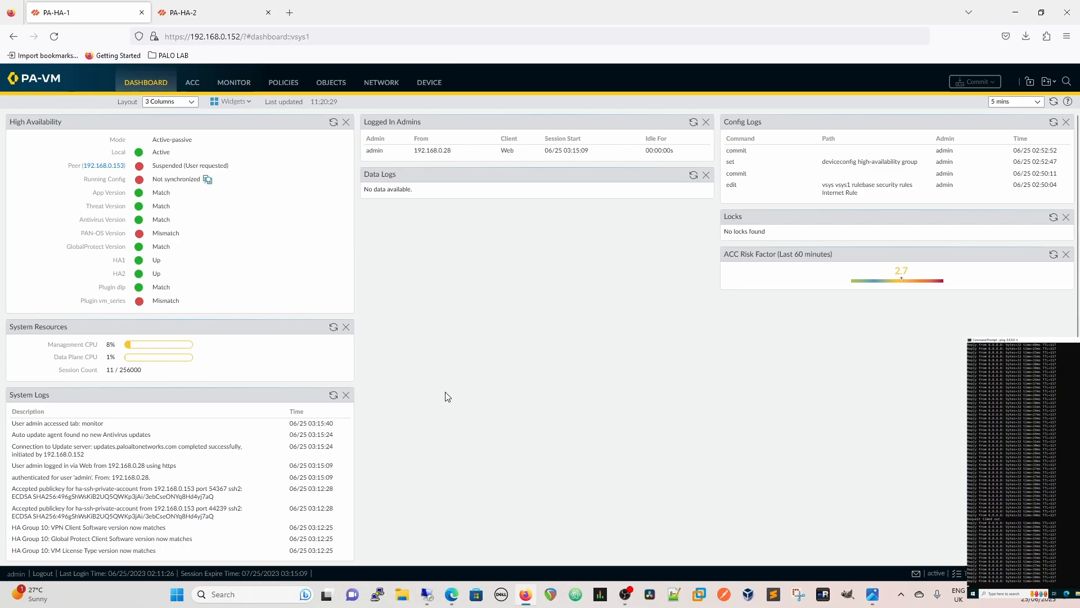
pyautogui.moveTo(209, 193)
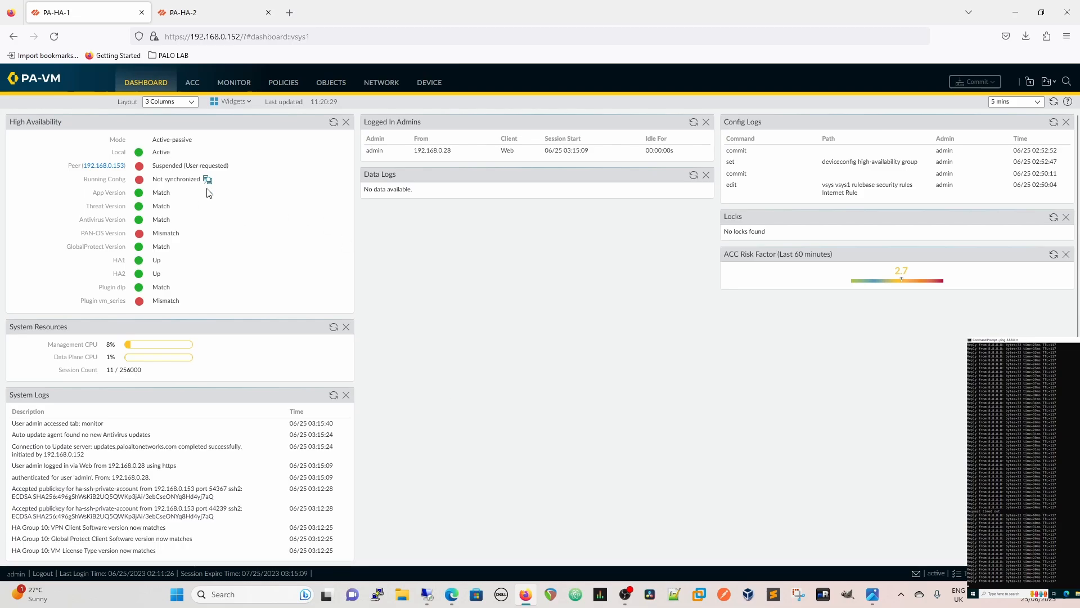
pyautogui.moveTo(190, 180)
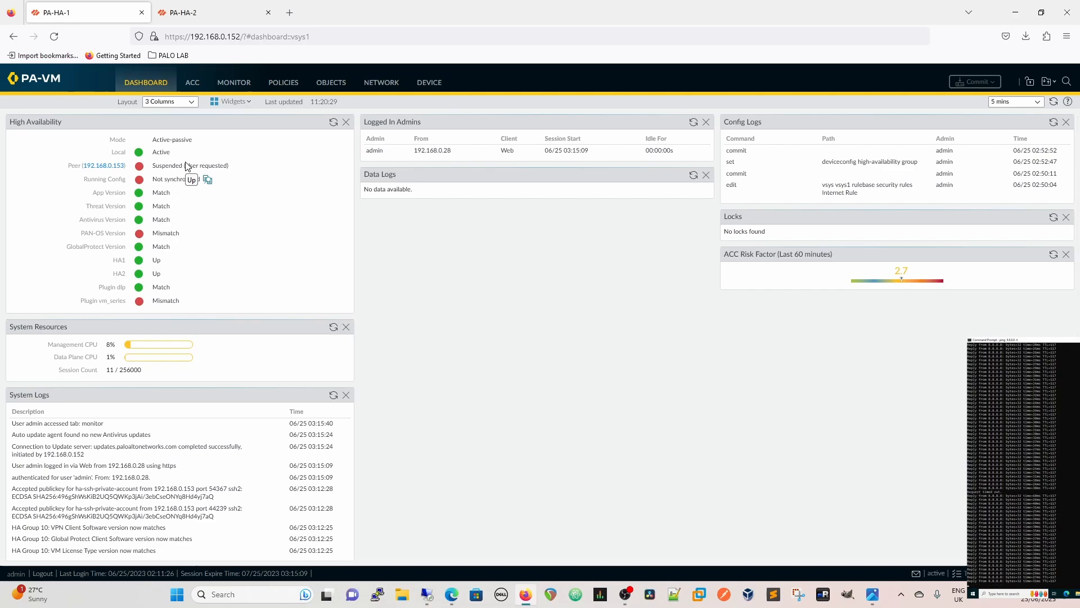
pyautogui.moveTo(396, 412)
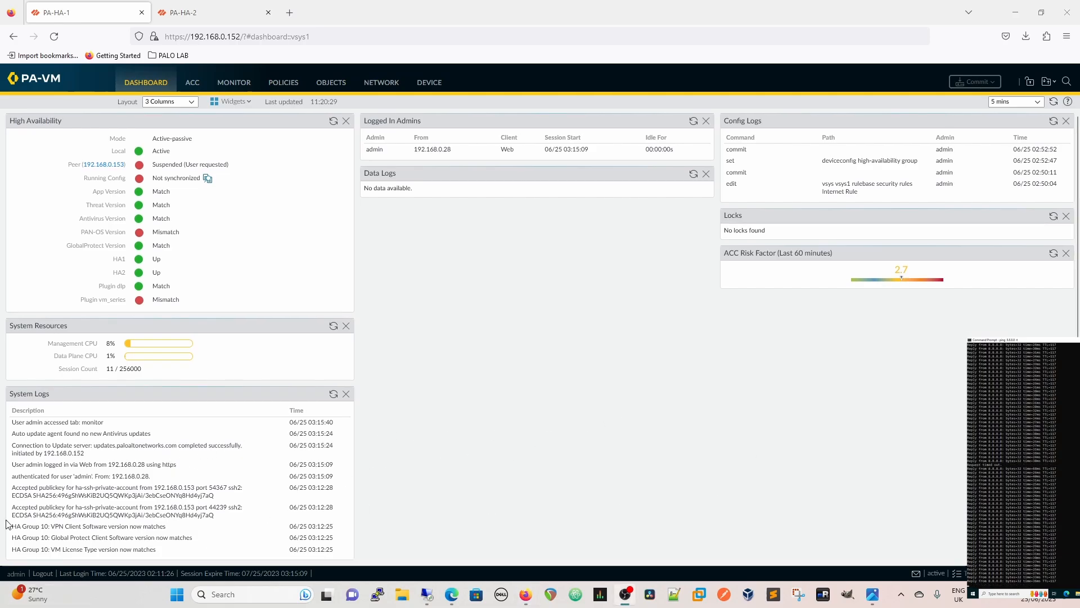
pyautogui.moveTo(101, 509)
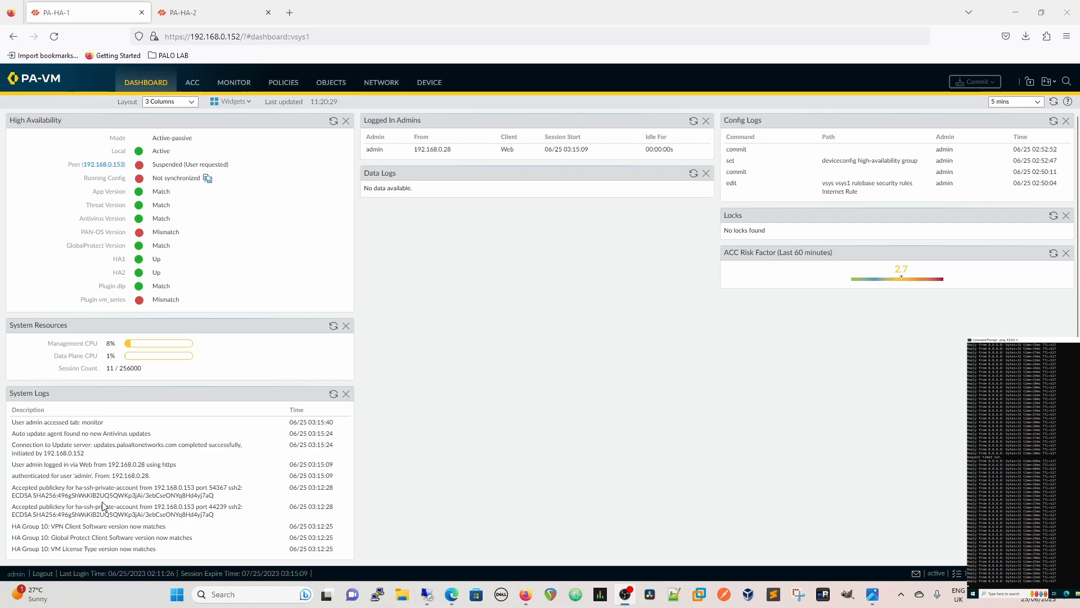
pyautogui.moveTo(164, 509)
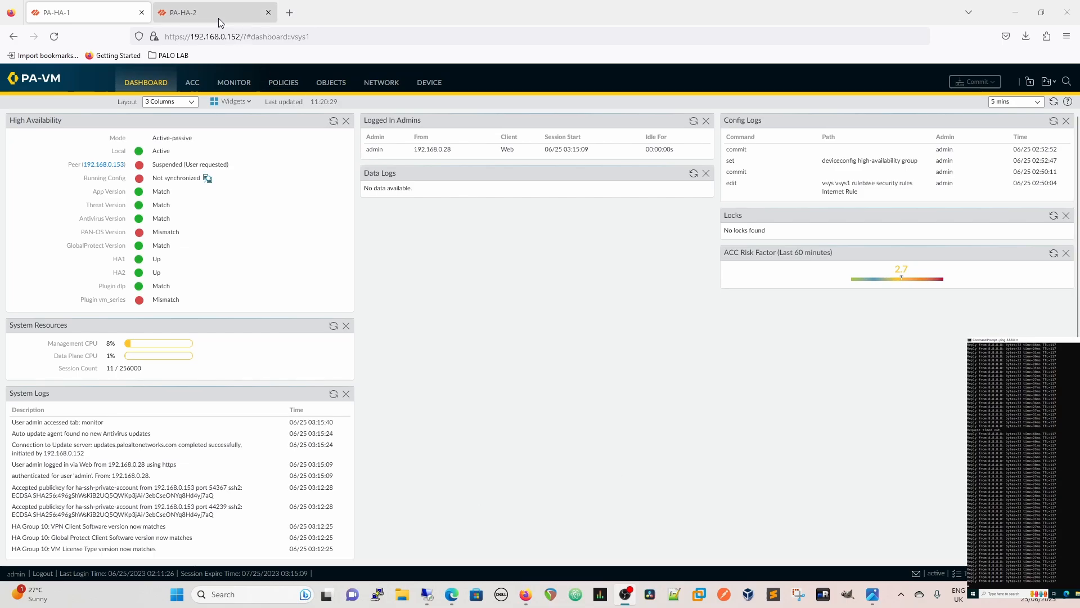
pyautogui.moveTo(215, 18)
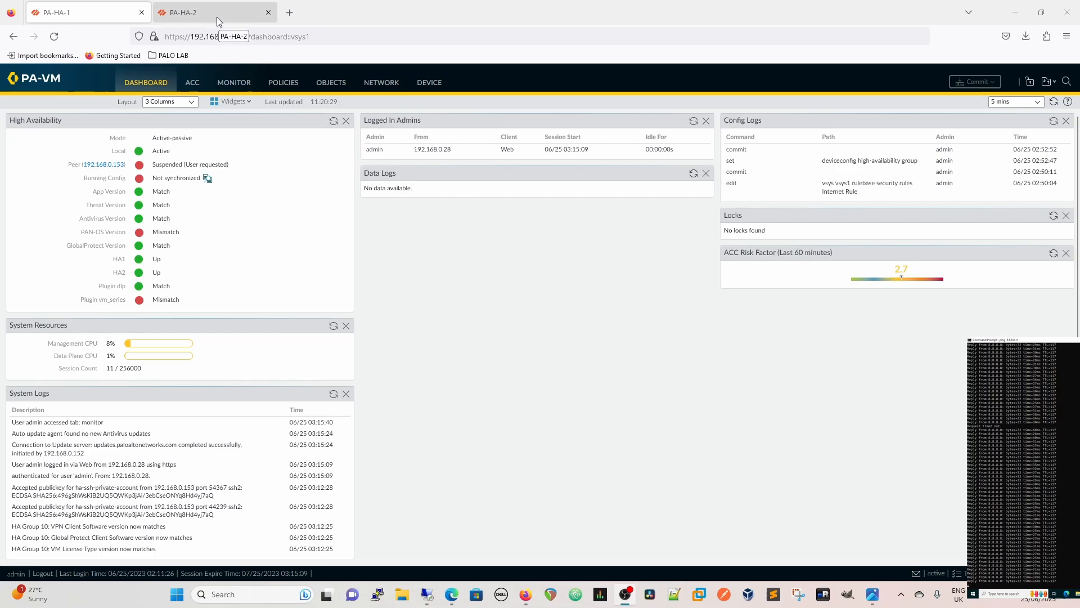
pyautogui.click(76, 12)
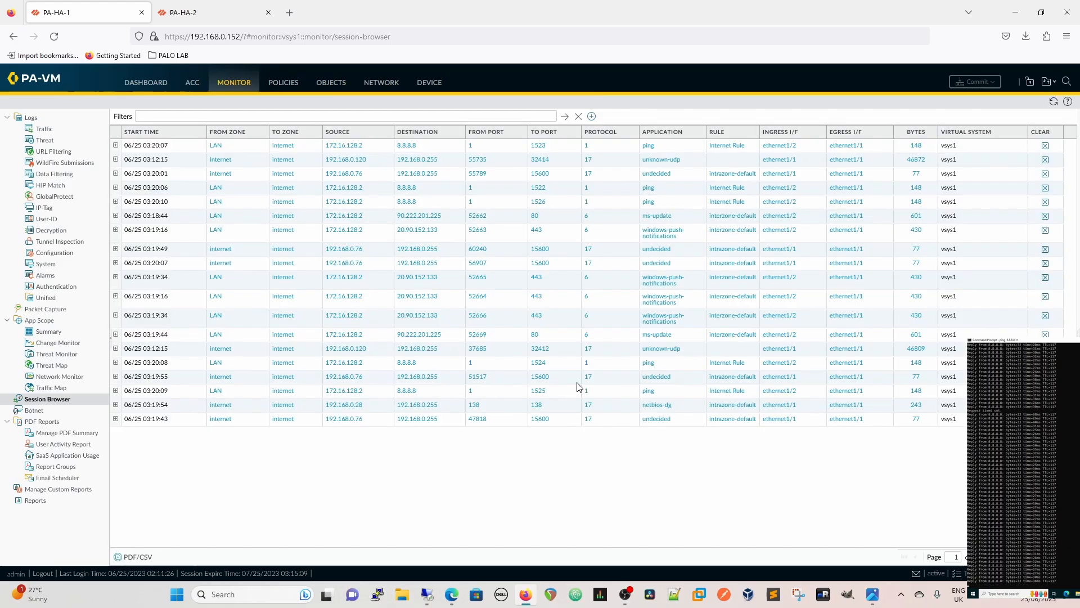
pyautogui.moveTo(665, 249)
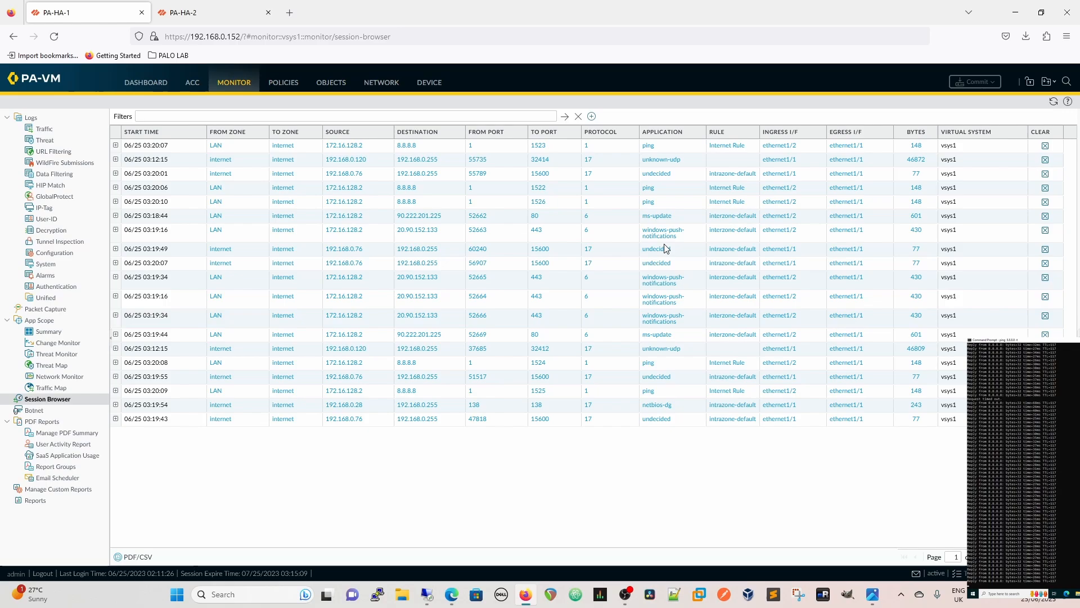
pyautogui.moveTo(325, 437)
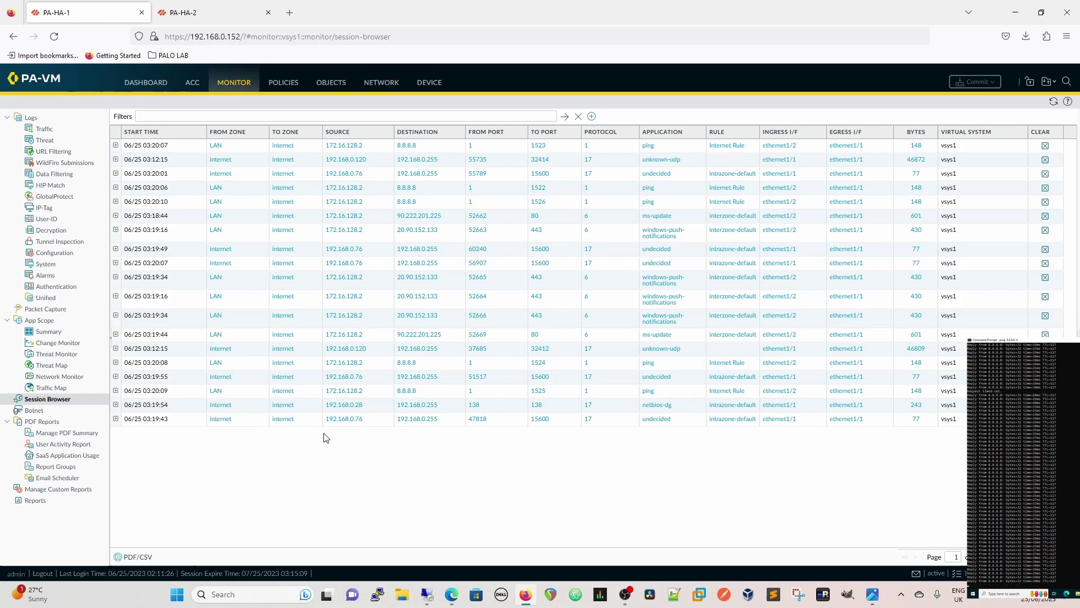
pyautogui.moveTo(748, 455)
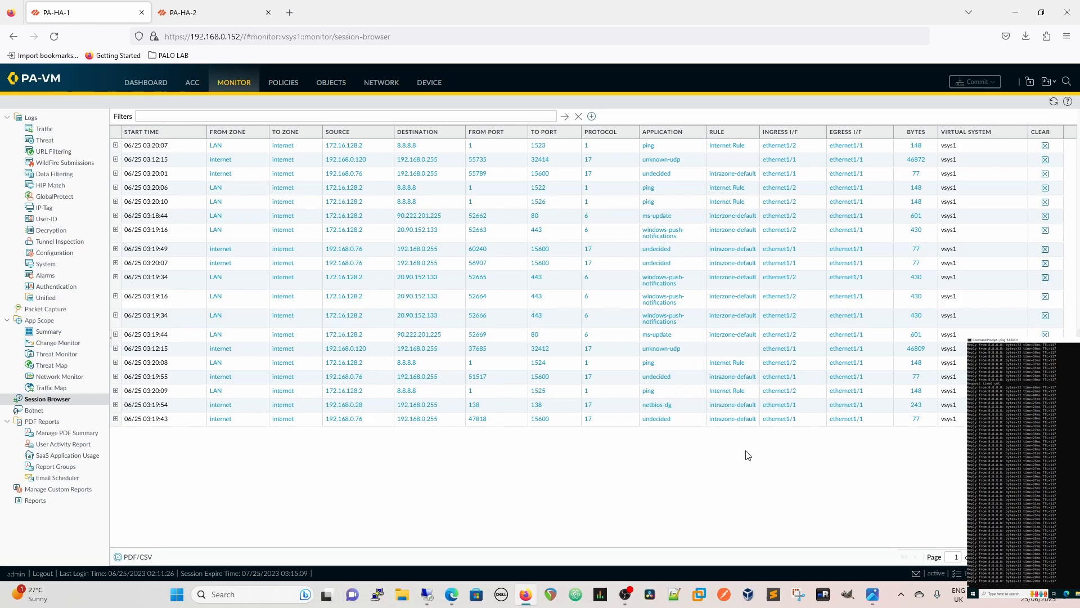
pyautogui.moveTo(406, 468)
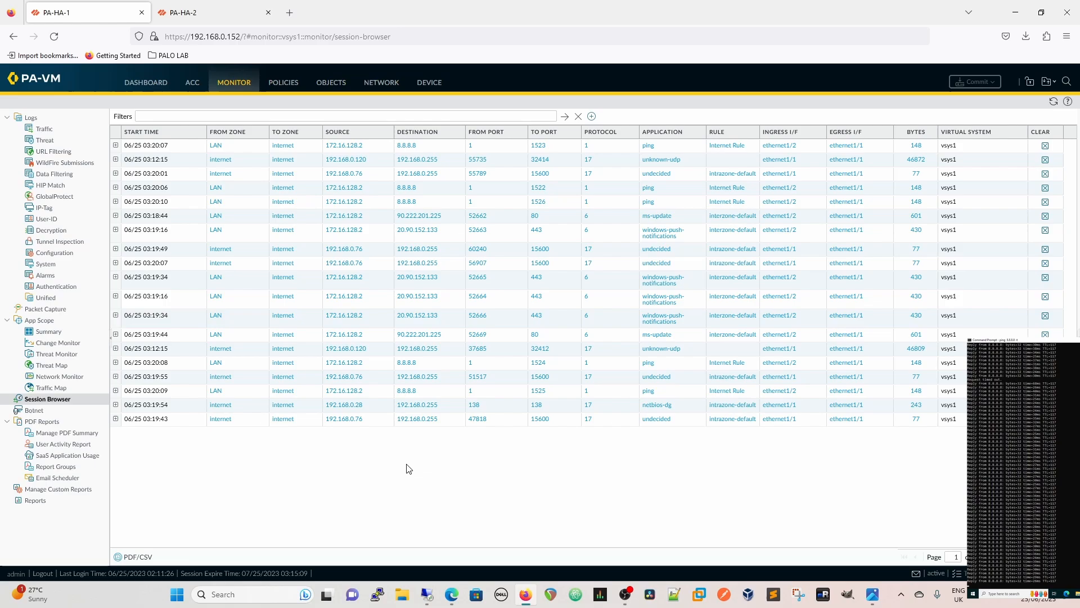
pyautogui.moveTo(539, 416)
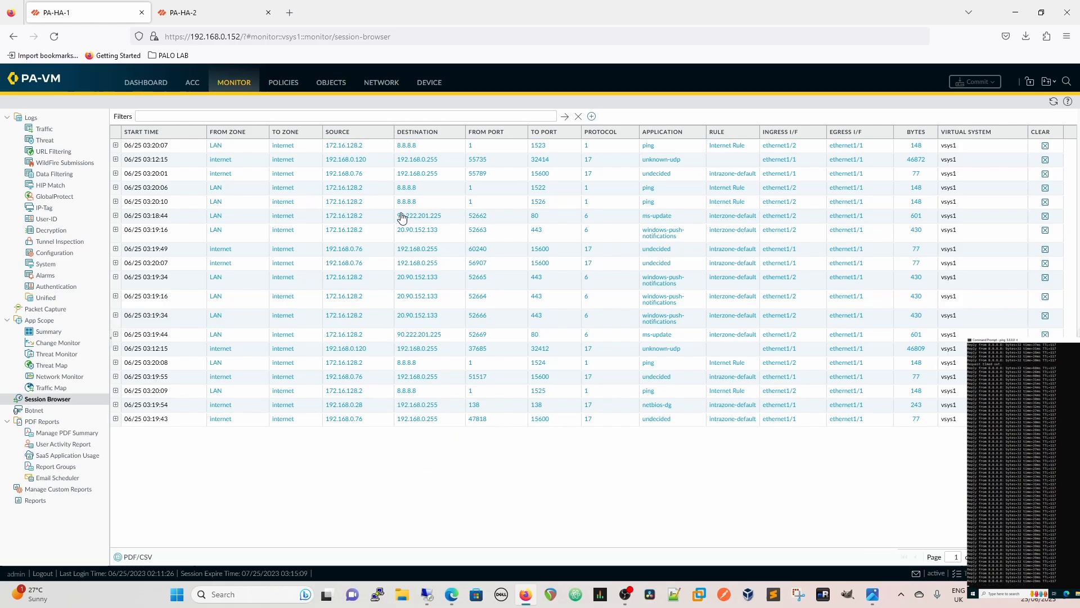
pyautogui.moveTo(696, 466)
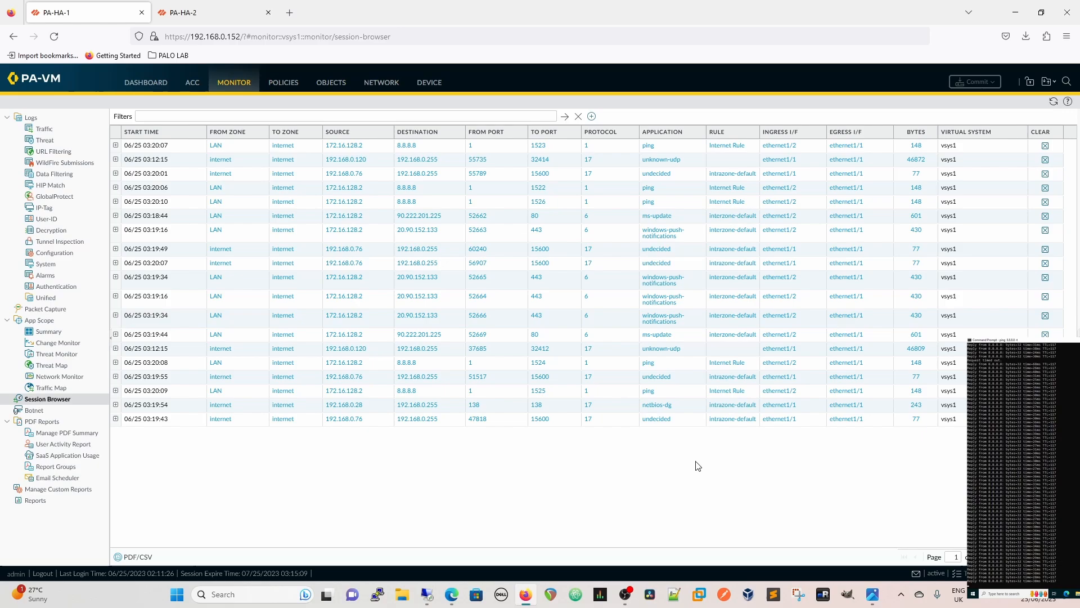
pyautogui.moveTo(392, 260)
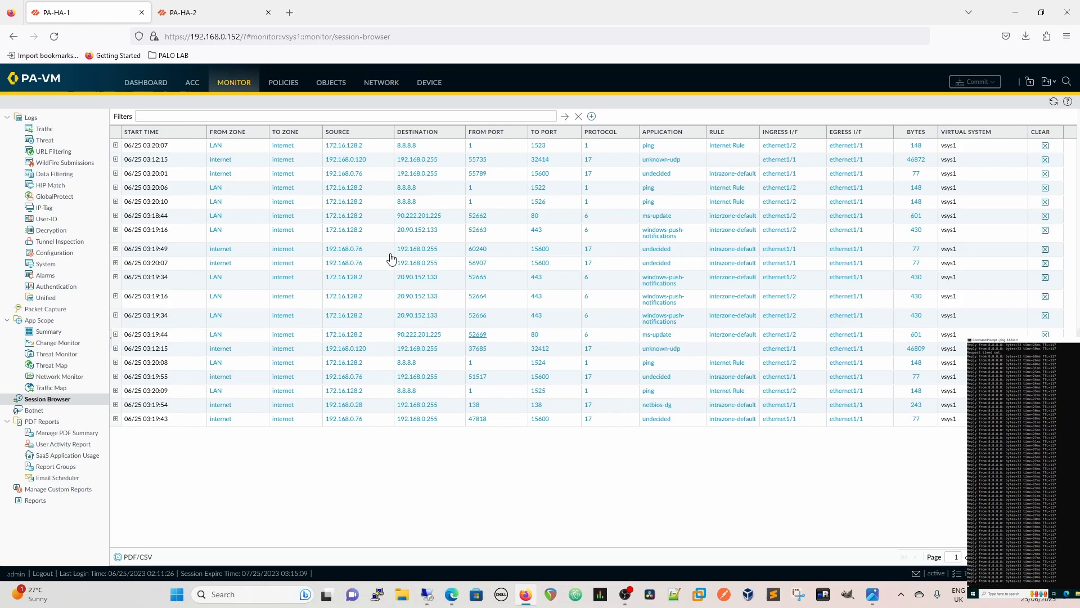
pyautogui.moveTo(568, 497)
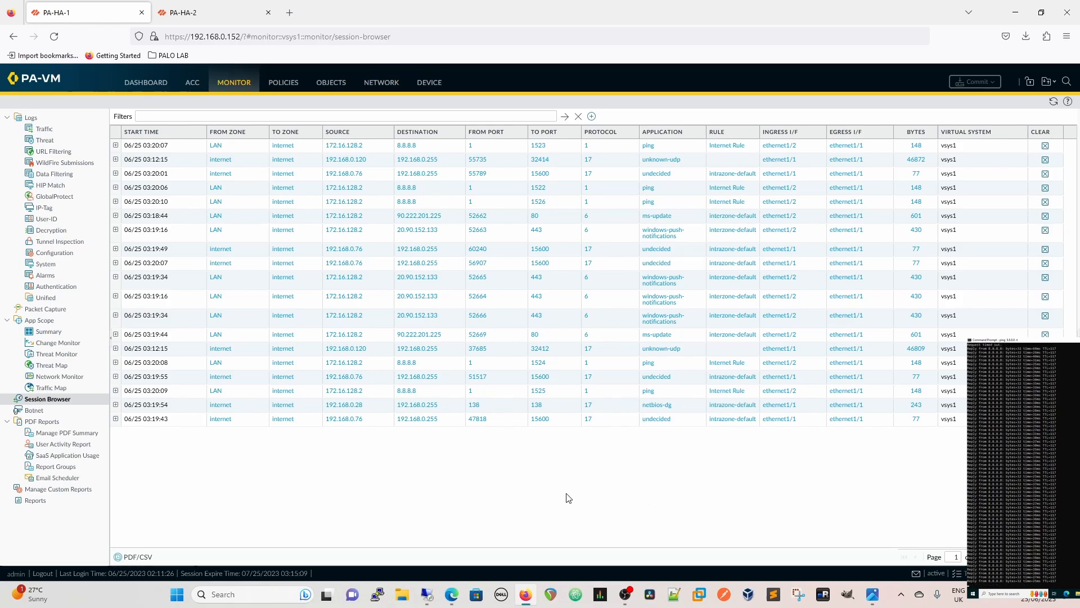
# - Return to PA-HA-2's high availability operational commands
pyautogui.click(214, 11)
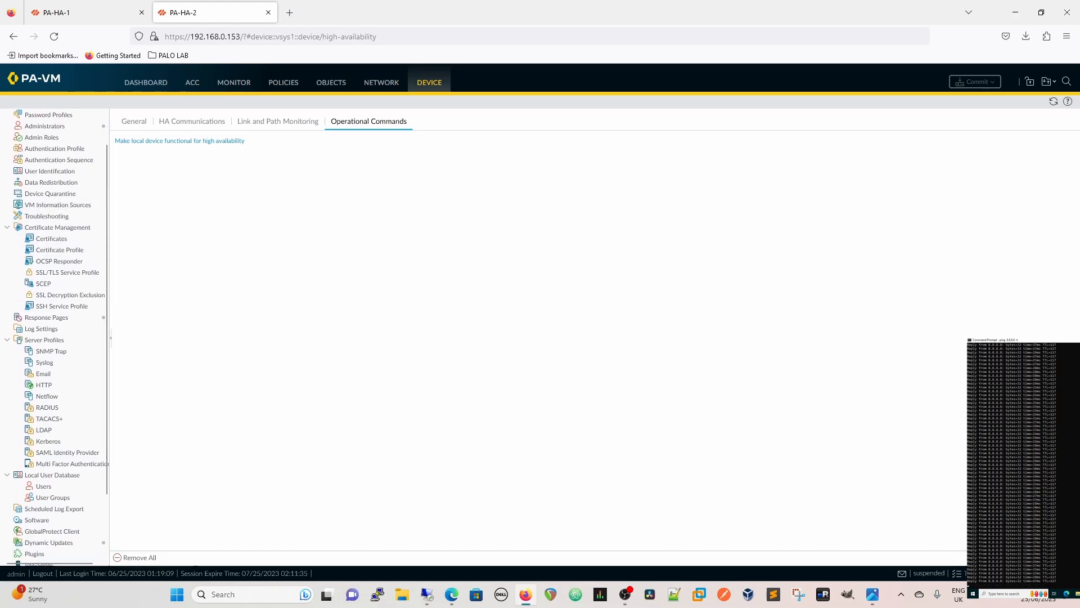
# - Open Device > Software on PA-HA-2, dismiss the Operation Failed error, and run Check Now
pyautogui.click(36, 520)
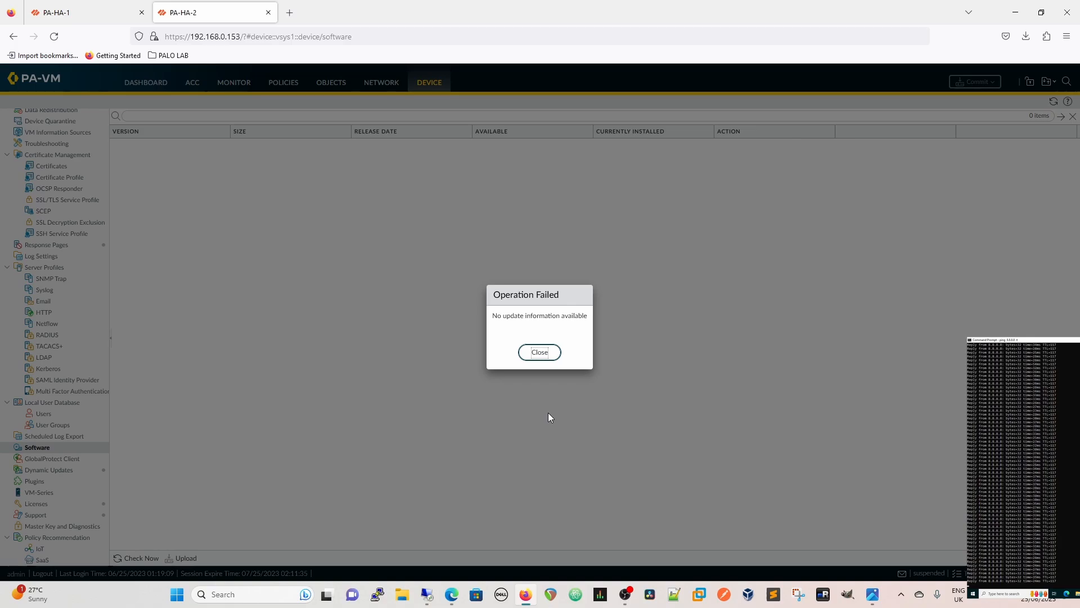
pyautogui.moveTo(539, 352)
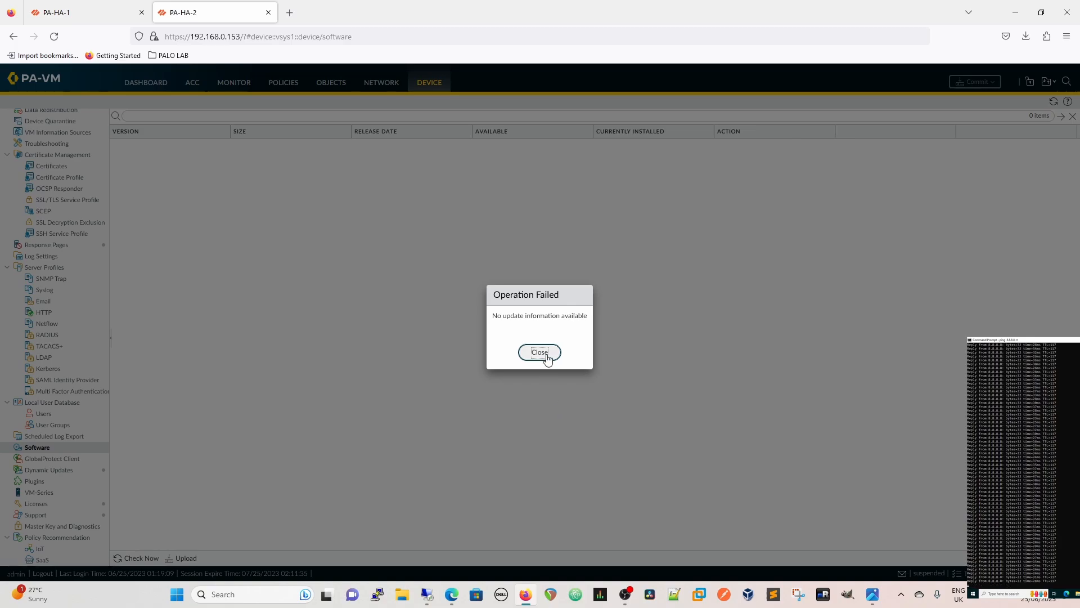
pyautogui.click(540, 352)
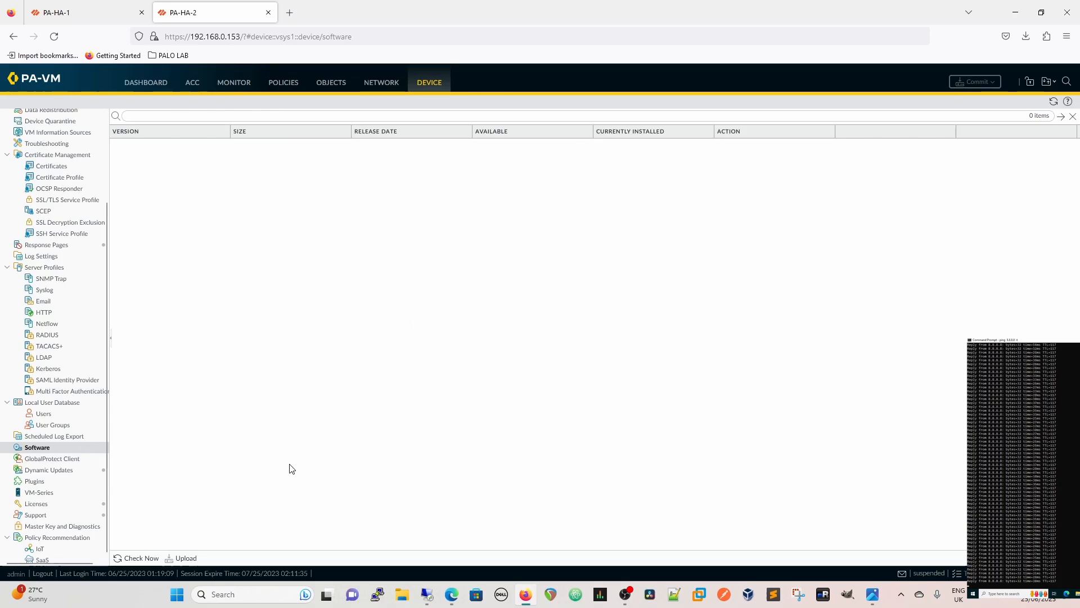
pyautogui.click(140, 558)
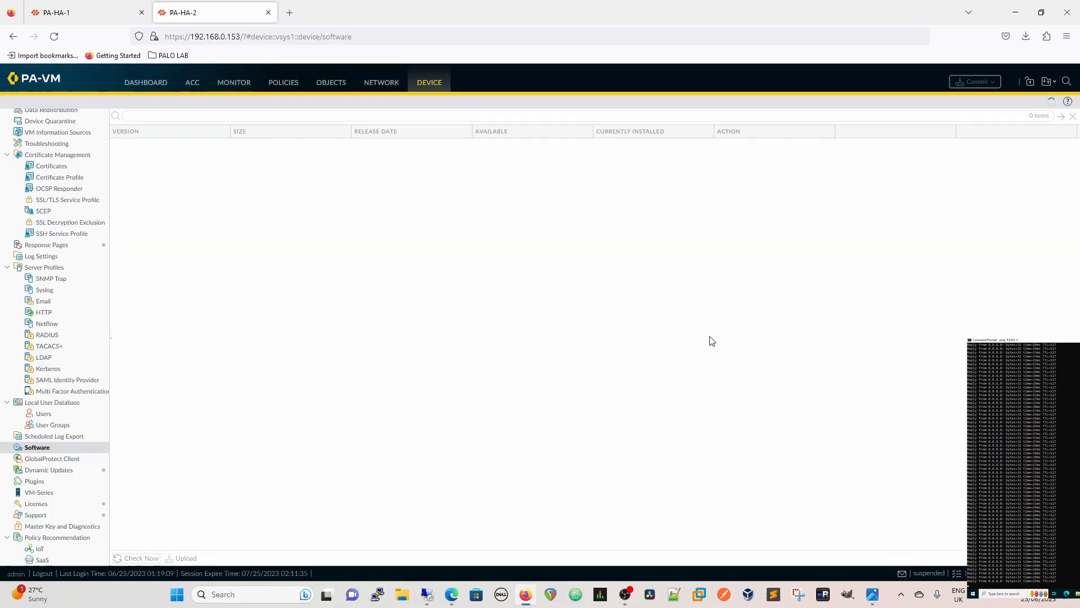
# - Download PAN-OS 10.1.8-h2 to PA-HA-2 and close the completed download report
pyautogui.click(141, 558)
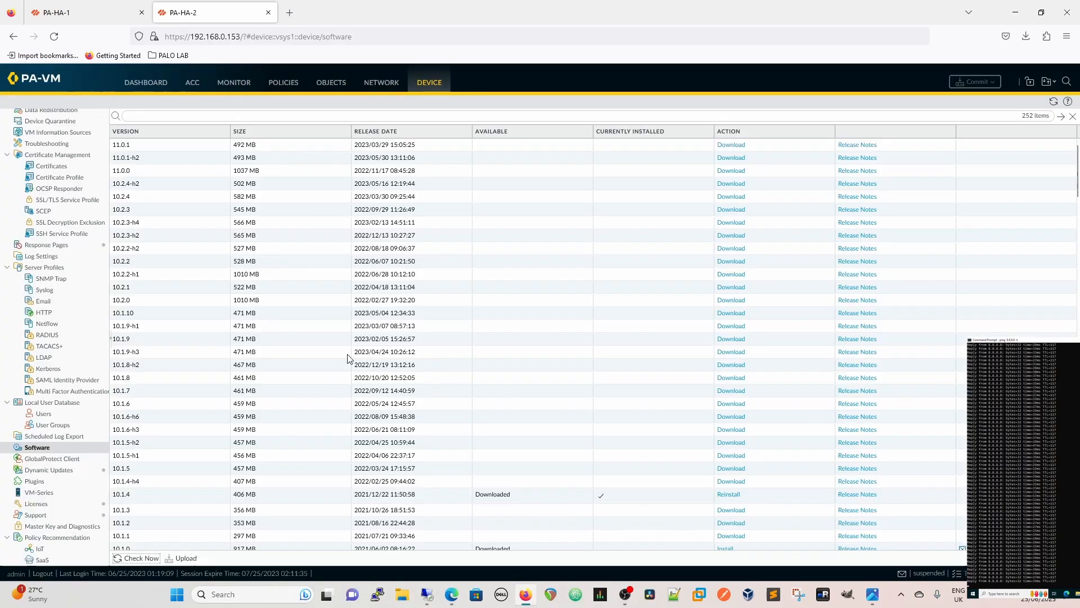
pyautogui.moveTo(294, 367)
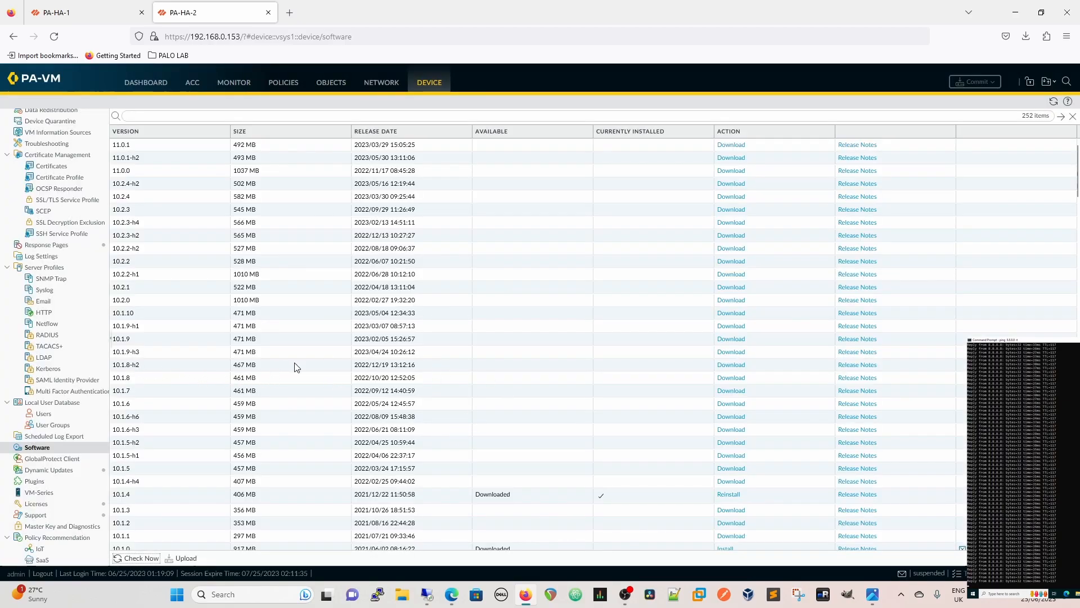
pyautogui.moveTo(423, 383)
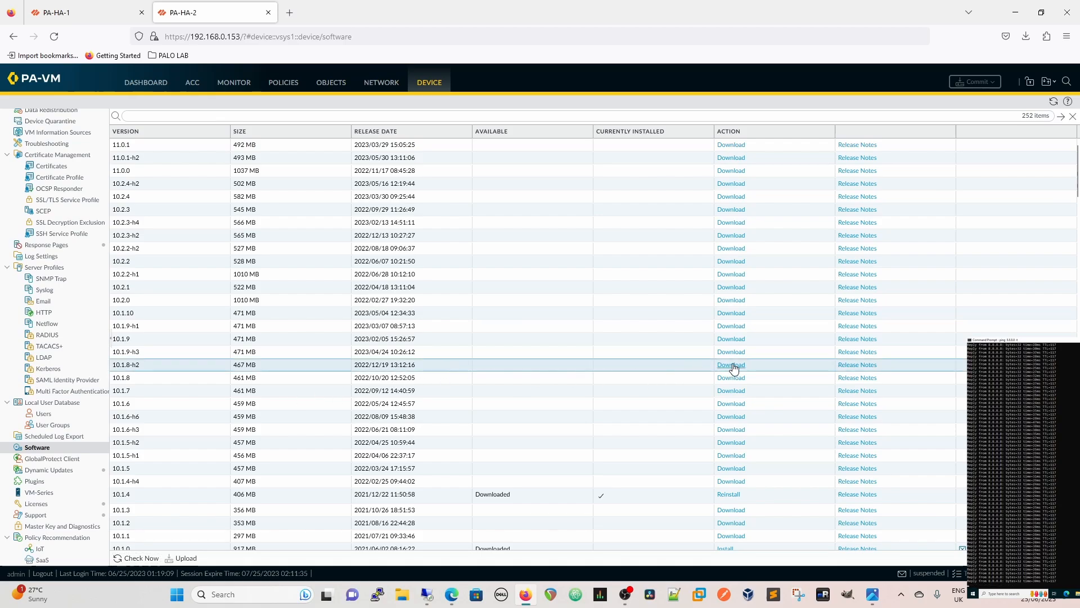
pyautogui.click(730, 364)
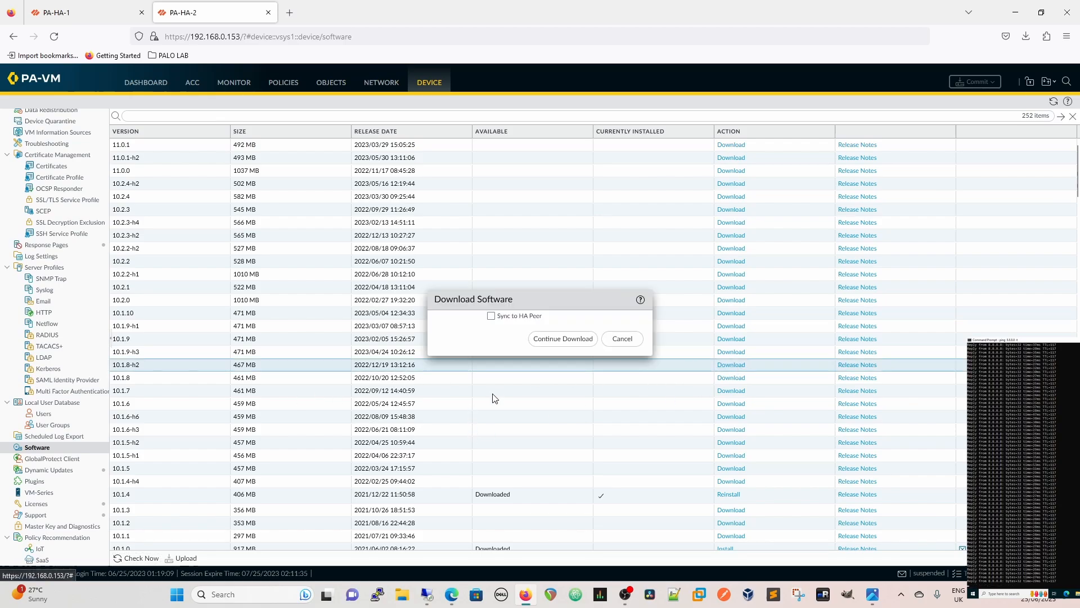
pyautogui.click(620, 338)
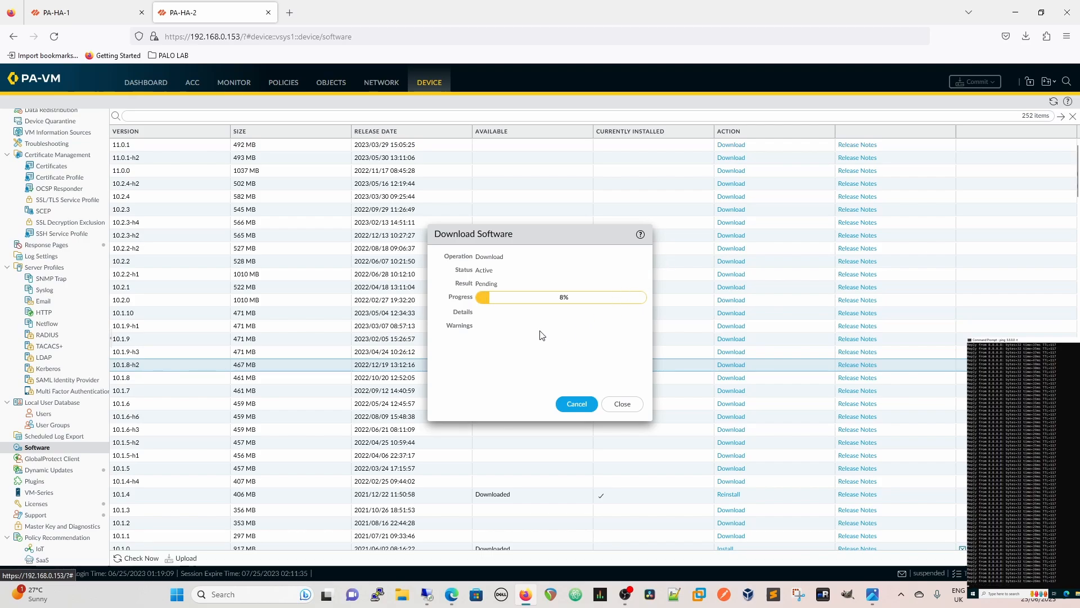
pyautogui.moveTo(540, 318)
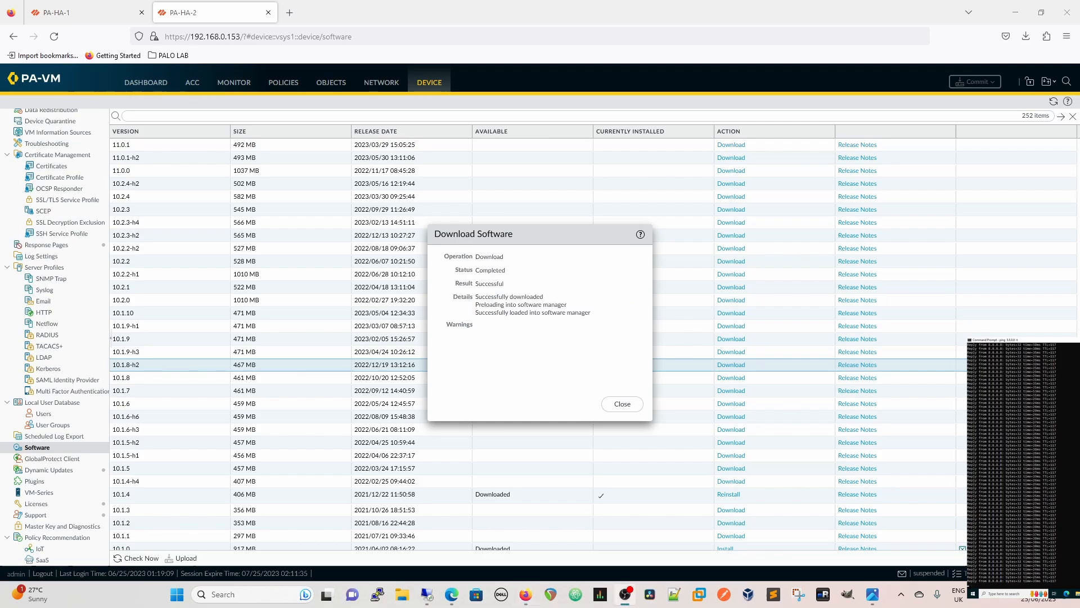
pyautogui.moveTo(518, 350)
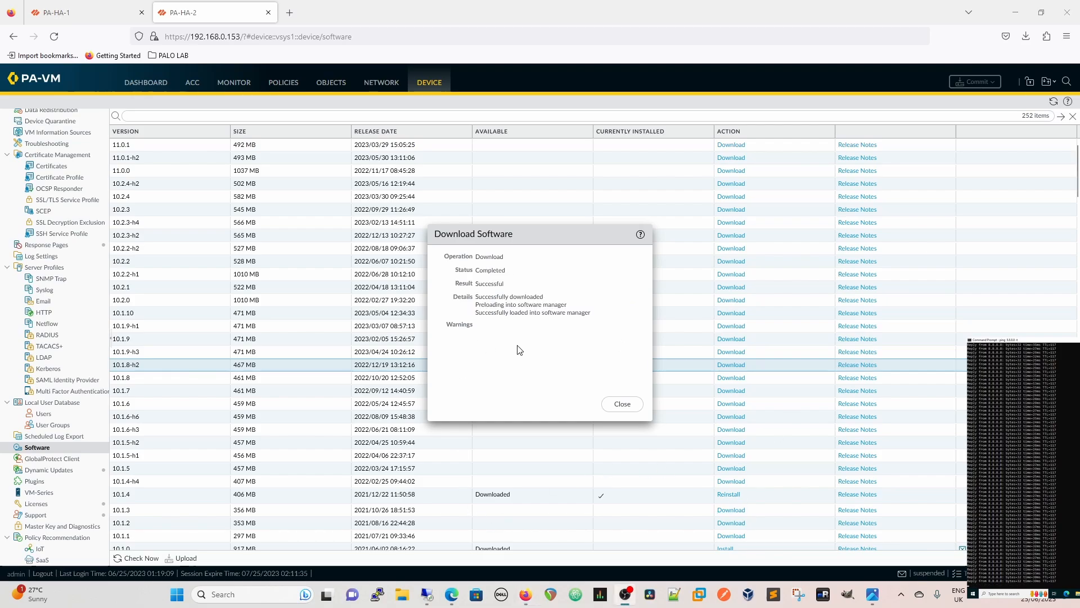
pyautogui.moveTo(558, 355)
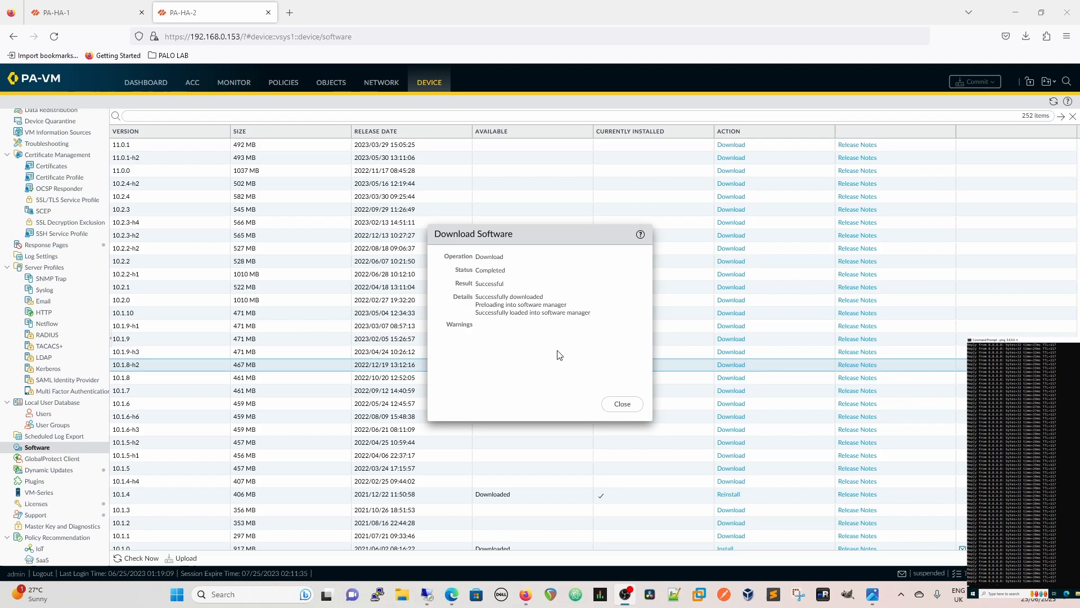
pyautogui.click(620, 404)
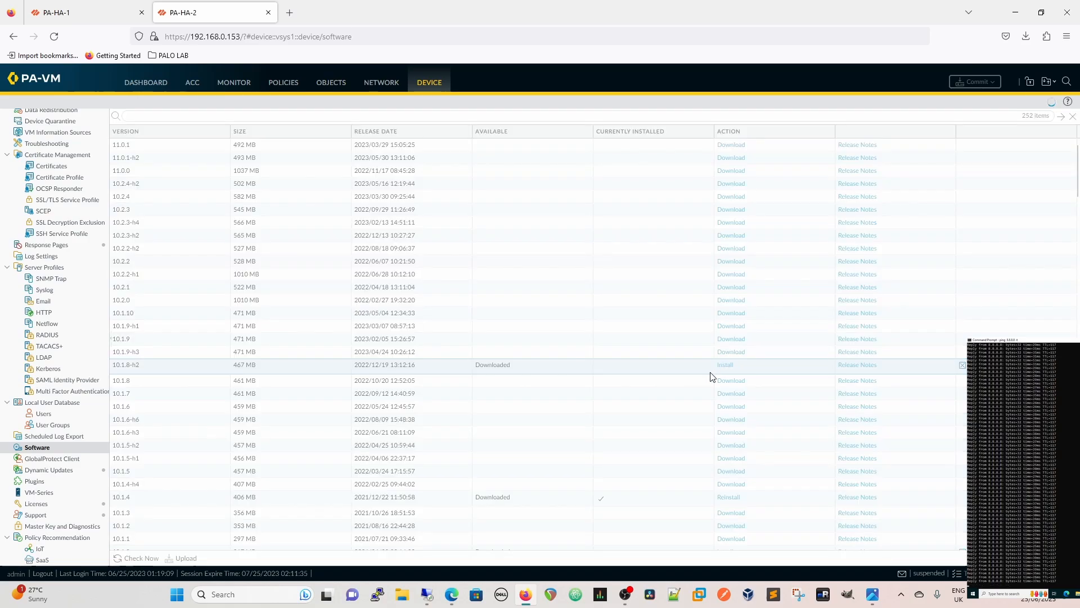
# - Start installing the downloaded PAN-OS 10.1.8-h2 on PA-HA-2
pyautogui.click(724, 364)
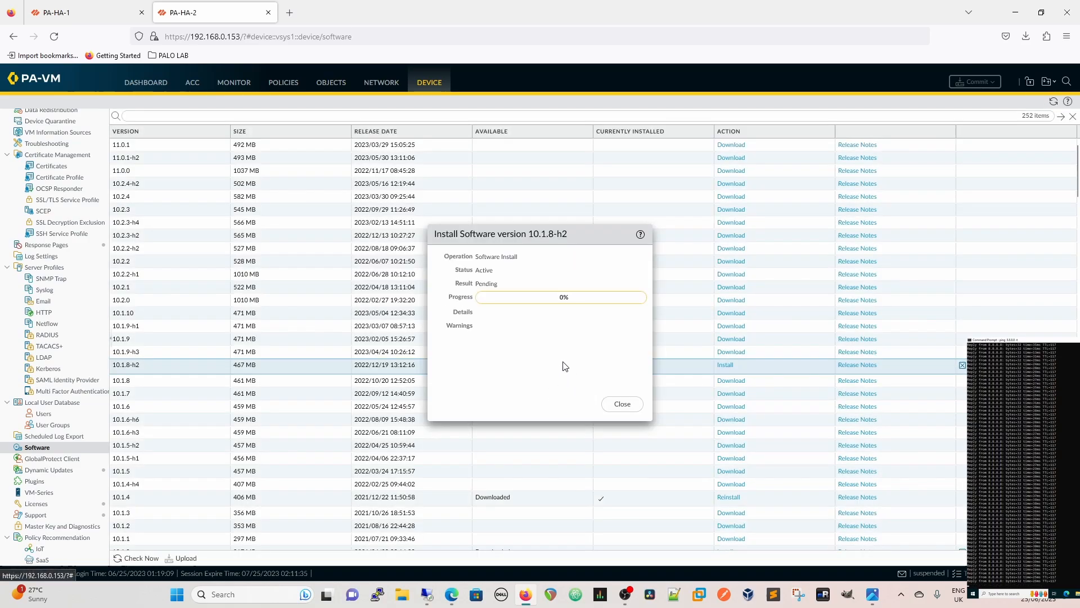
pyautogui.moveTo(548, 356)
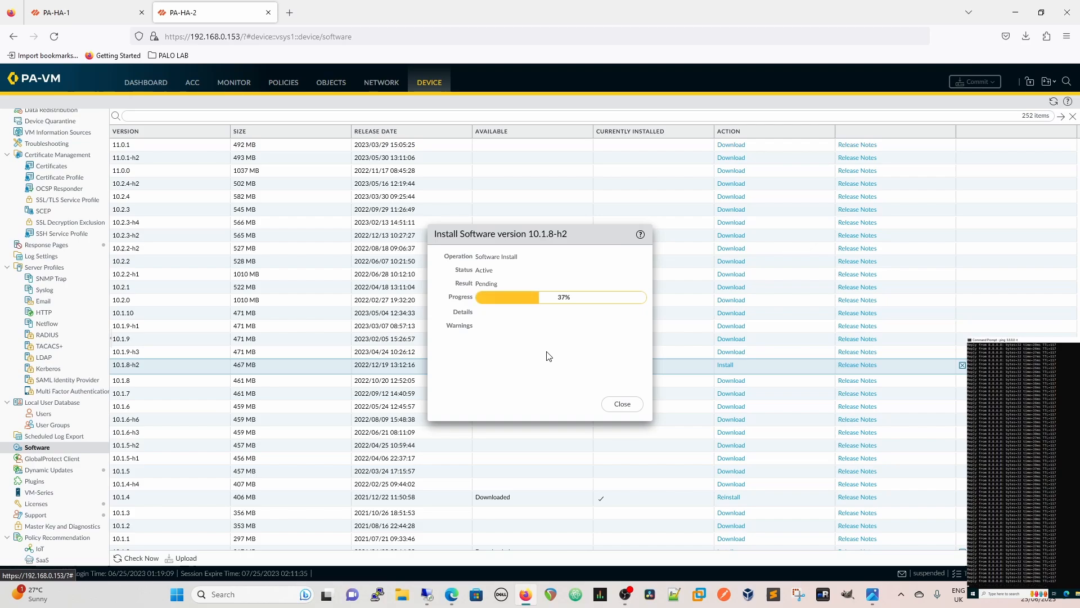
pyautogui.moveTo(594, 337)
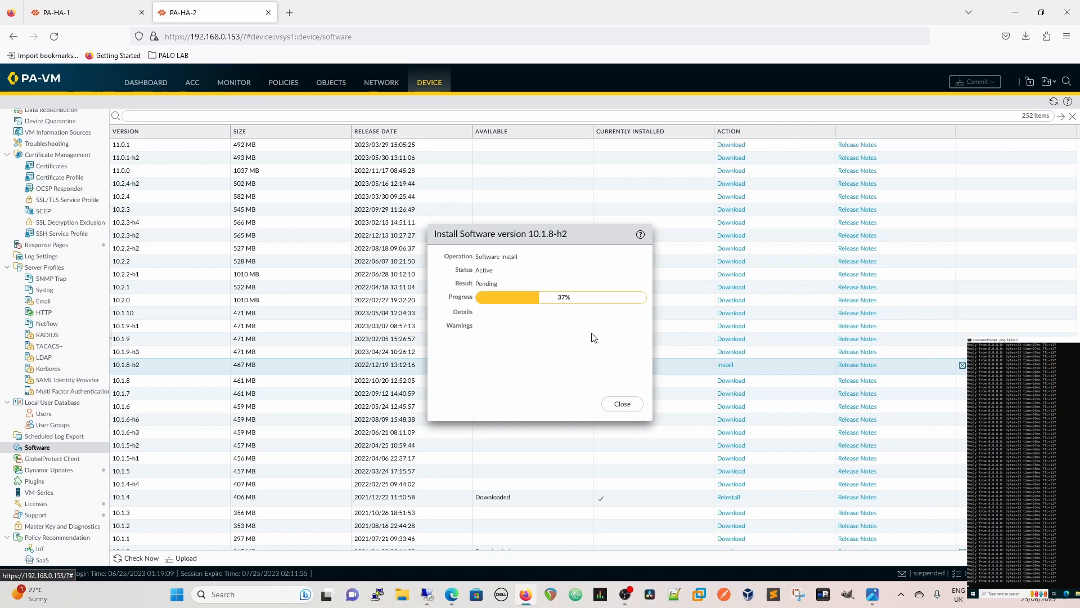
pyautogui.moveTo(557, 340)
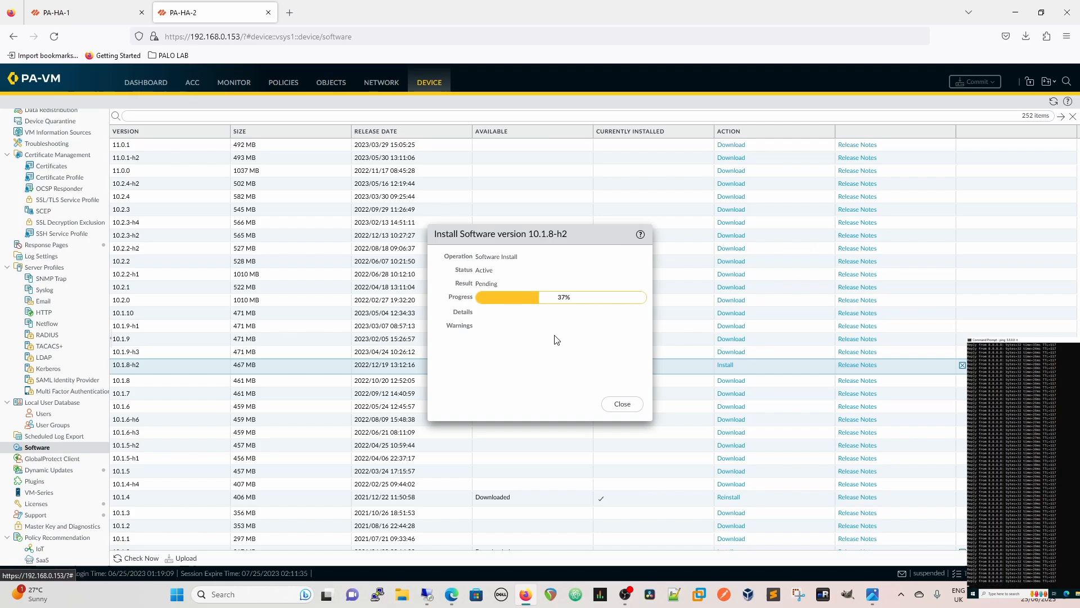
pyautogui.moveTo(561, 346)
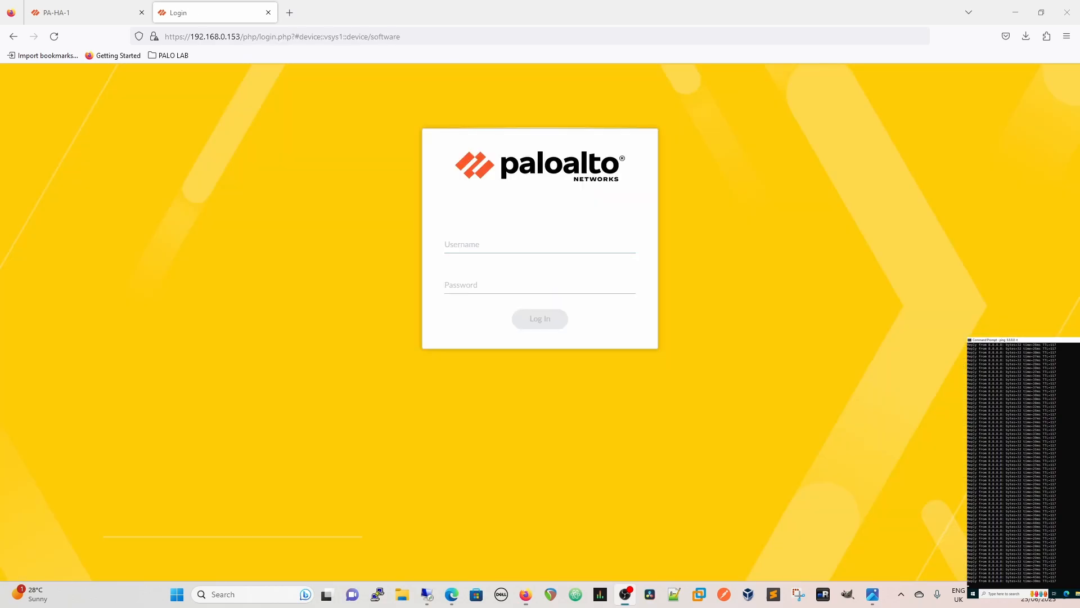
# - Log in to PA-HA-2 as admin, then go back to PA-HA-1's tab
pyautogui.click(539, 244)
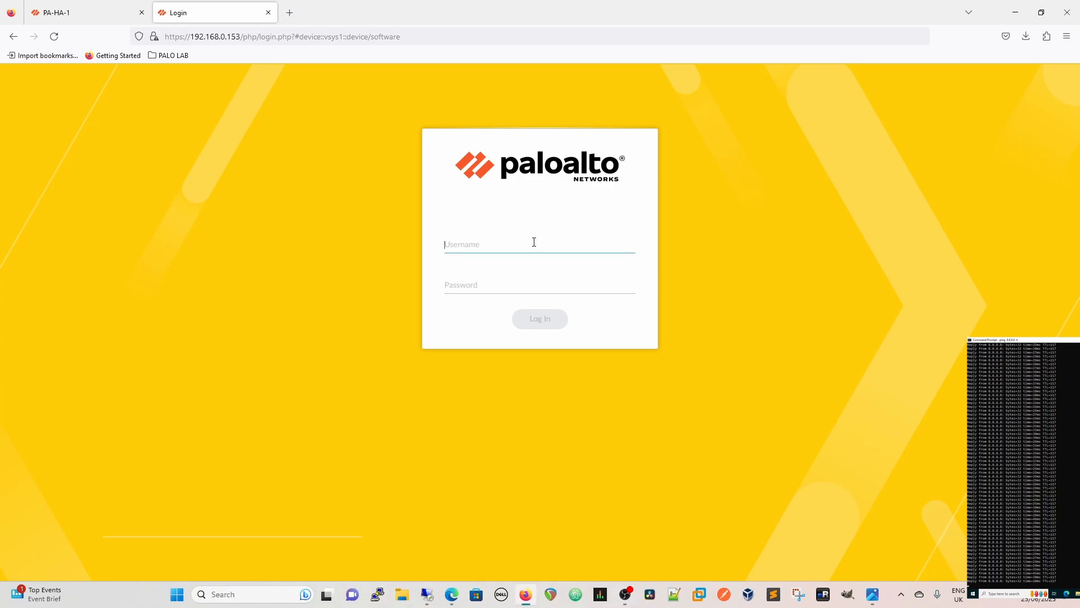
pyautogui.write('admin')
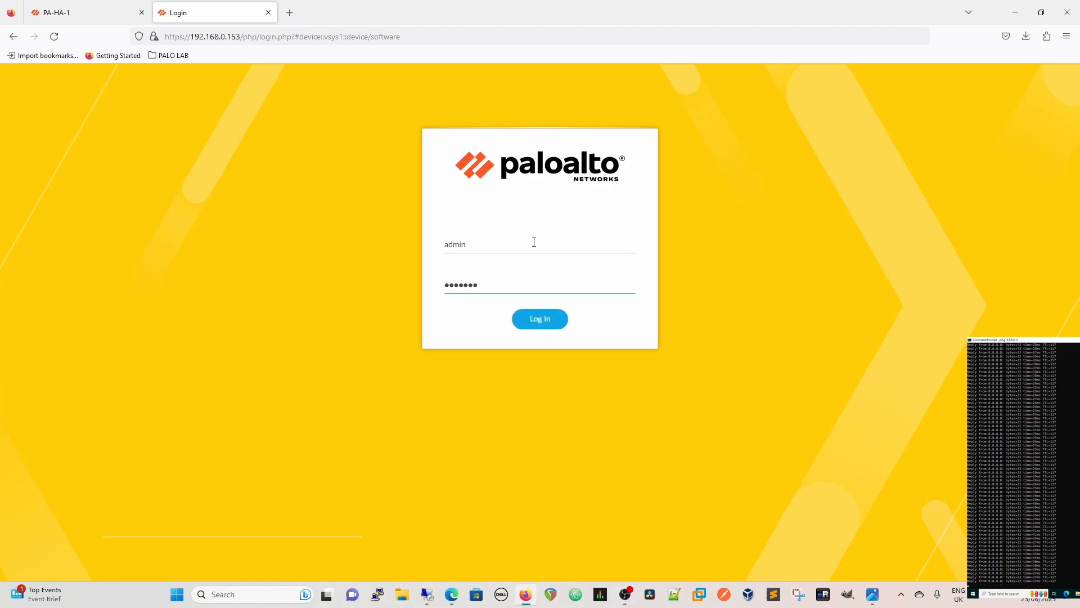
pyautogui.click(539, 319)
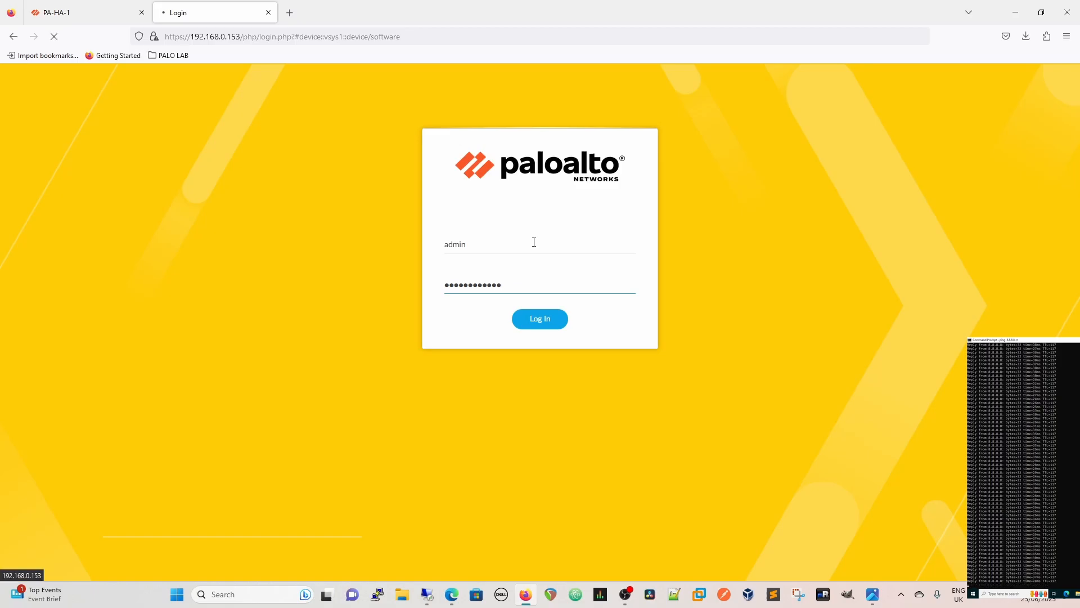
pyautogui.click(539, 318)
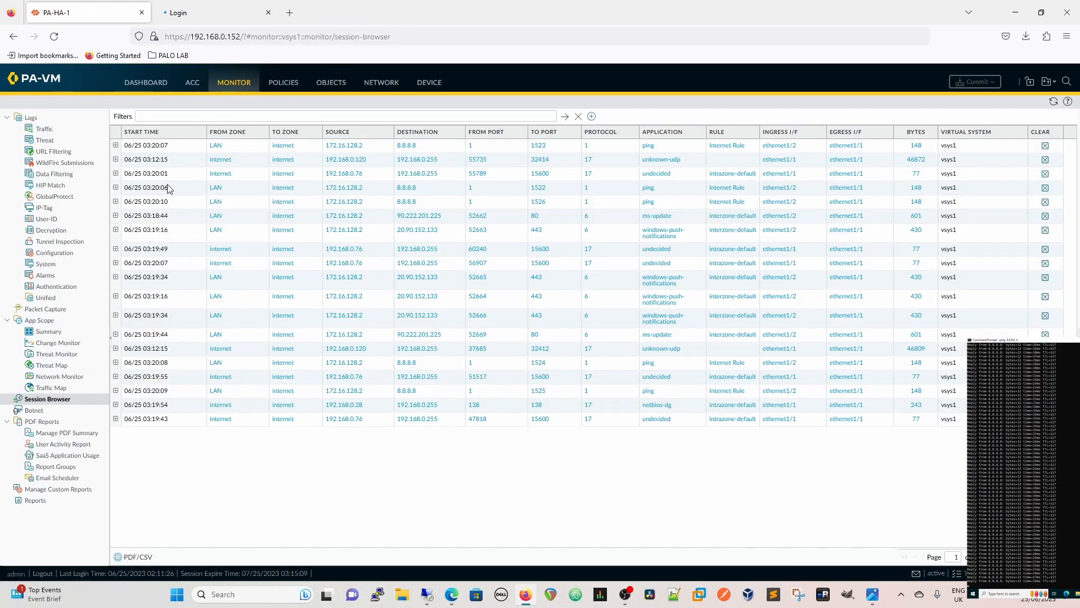
# - View PA-HA-1's dashboard: active, PA-HA-2 passive, versions and configs matching
pyautogui.click(144, 82)
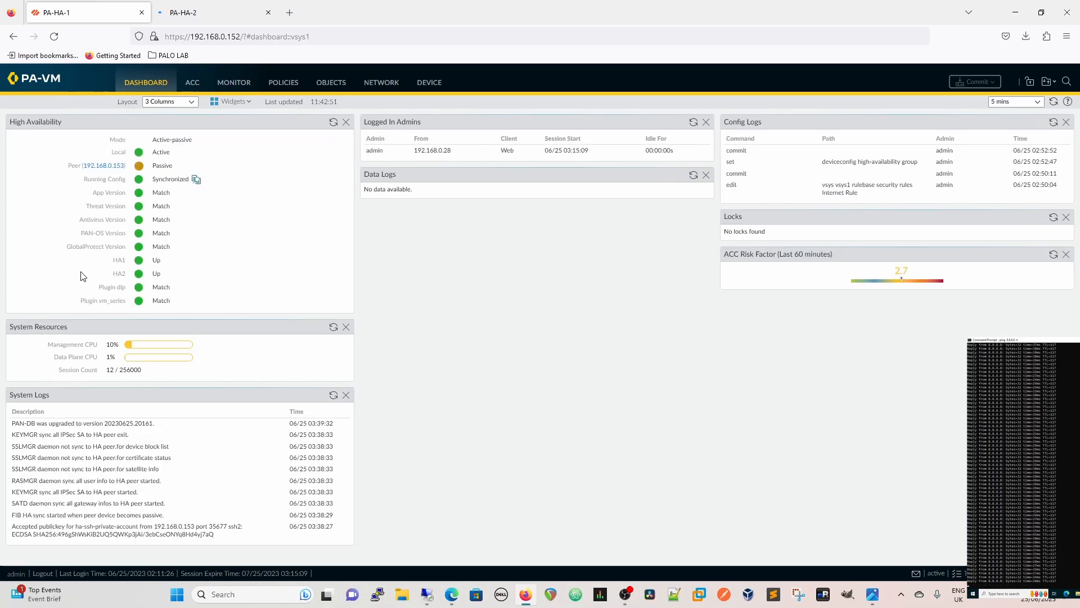
pyautogui.moveTo(217, 40)
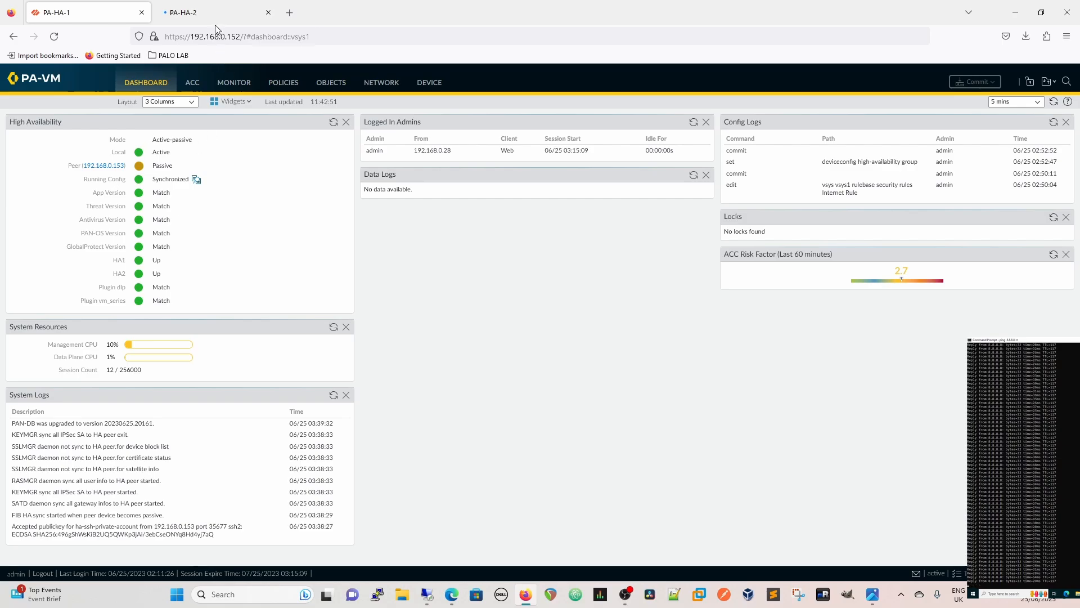
# - Switch to PA-HA-2's dashboard to confirm it is passive, PA-HA-1 active, versions matching
pyautogui.click(183, 12)
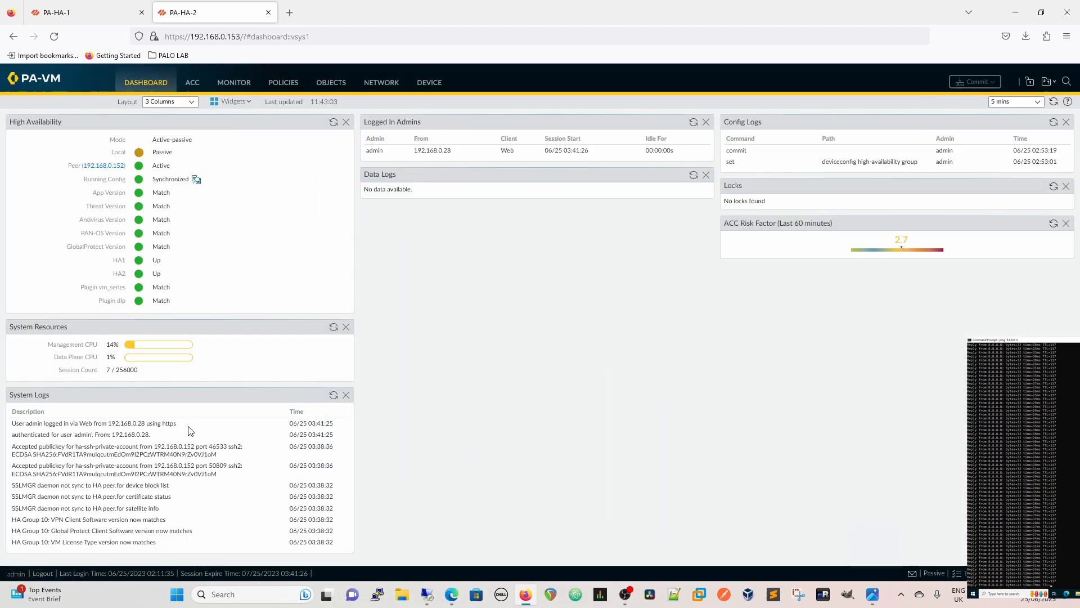
pyautogui.moveTo(119, 545)
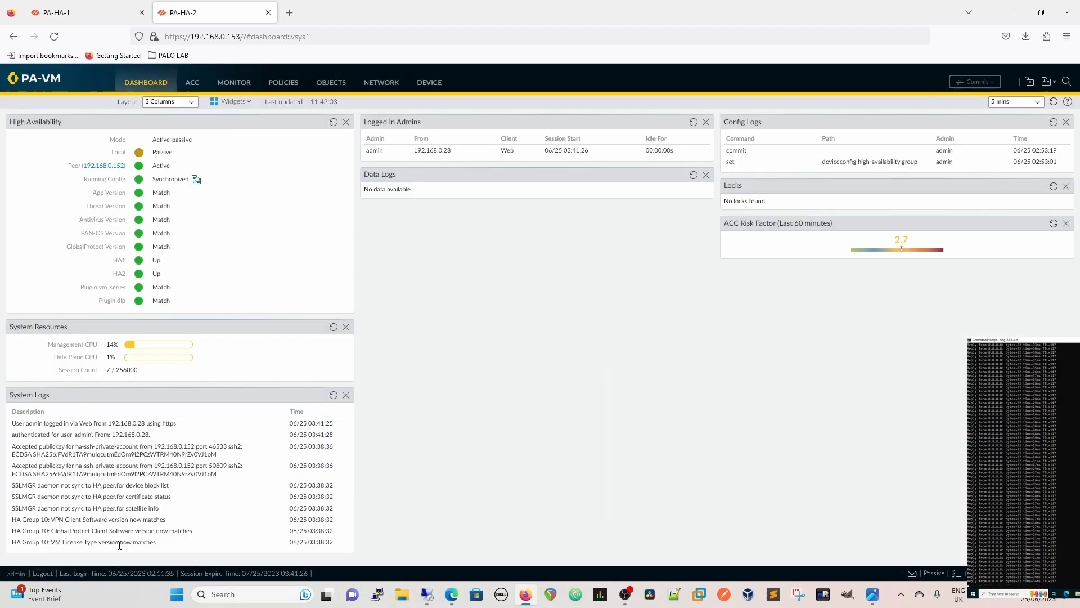
pyautogui.moveTo(203, 513)
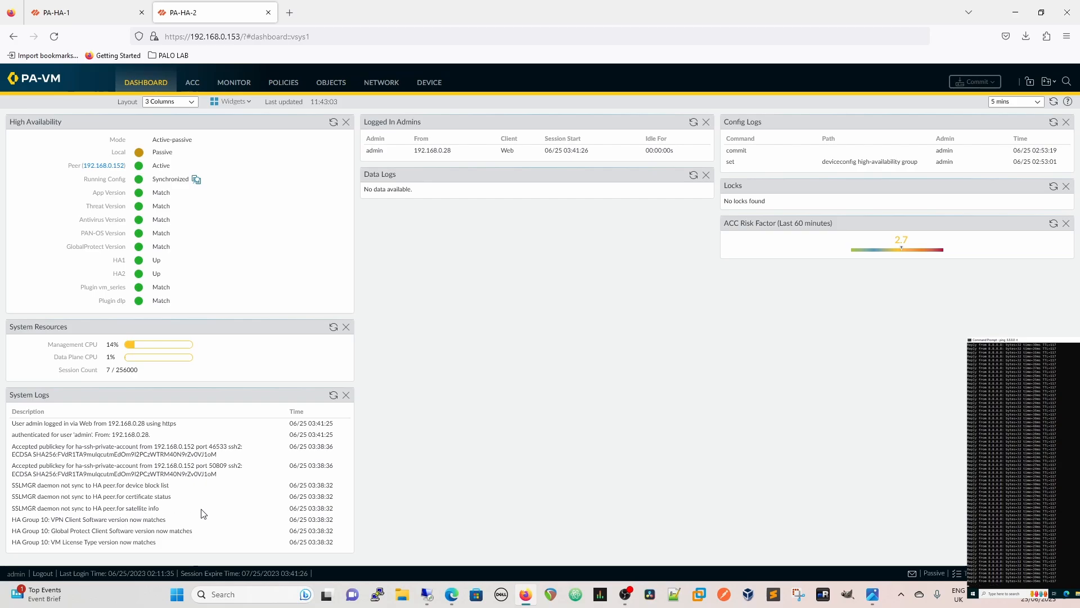
pyautogui.moveTo(376, 481)
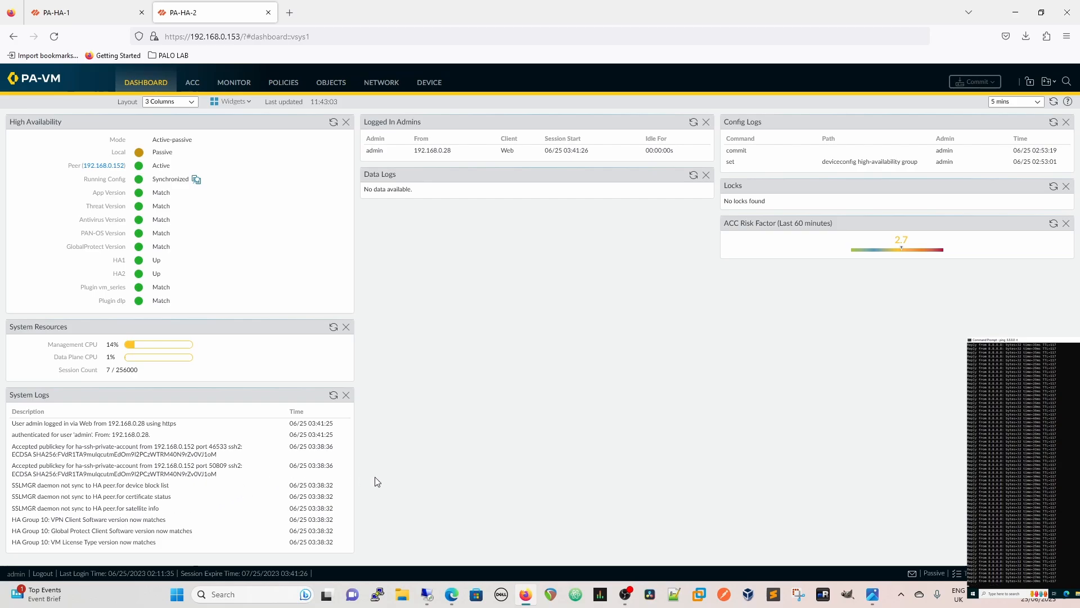
pyautogui.moveTo(517, 414)
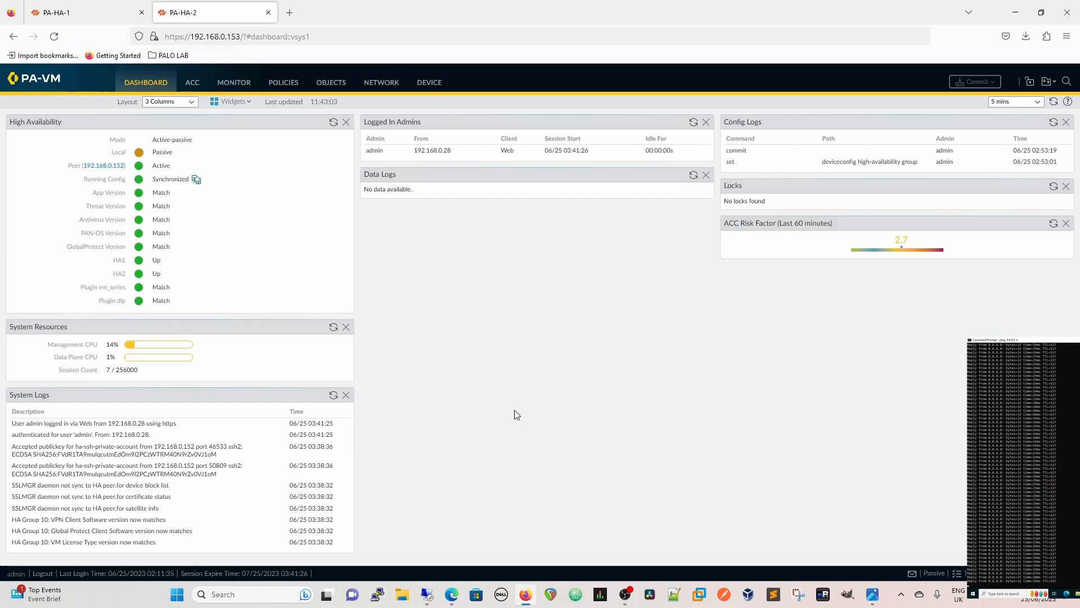
pyautogui.moveTo(220, 239)
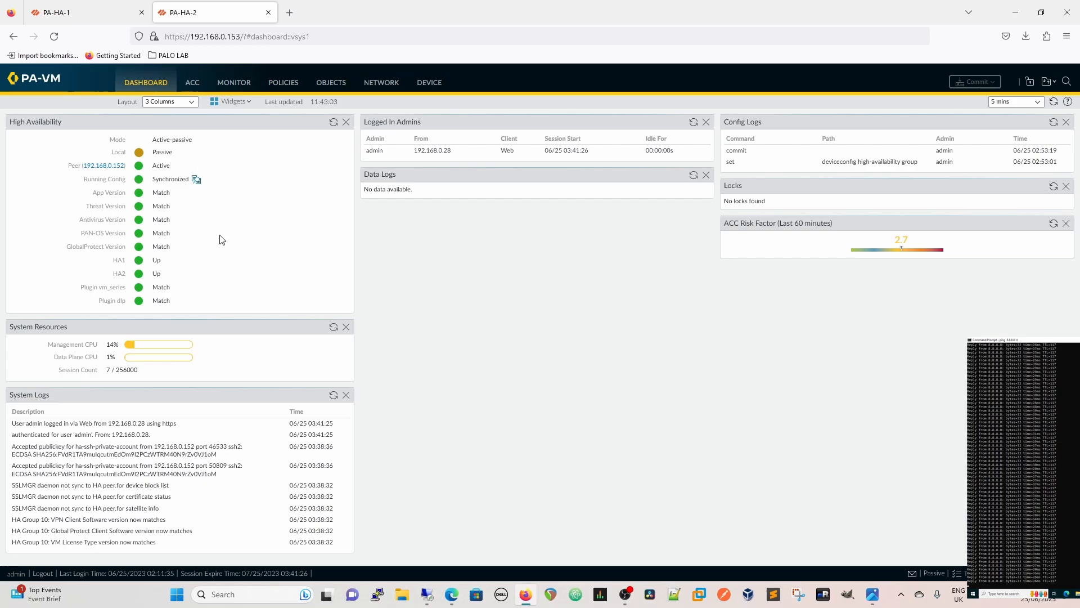
pyautogui.moveTo(428, 194)
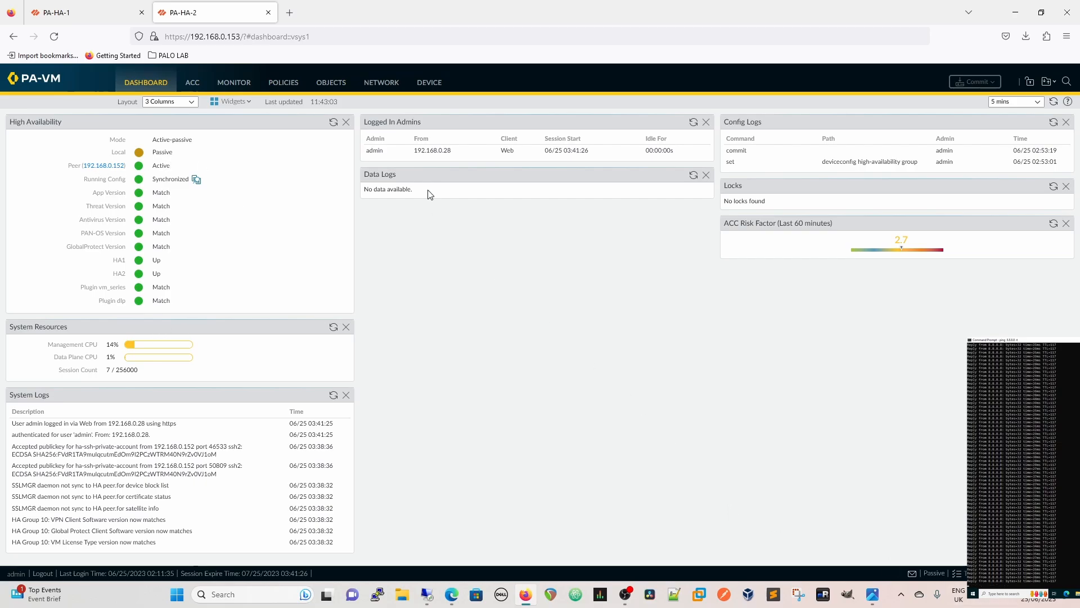
# - Enable Config Sync in PA-HA-1's High Availability Setup
pyautogui.click(76, 13)
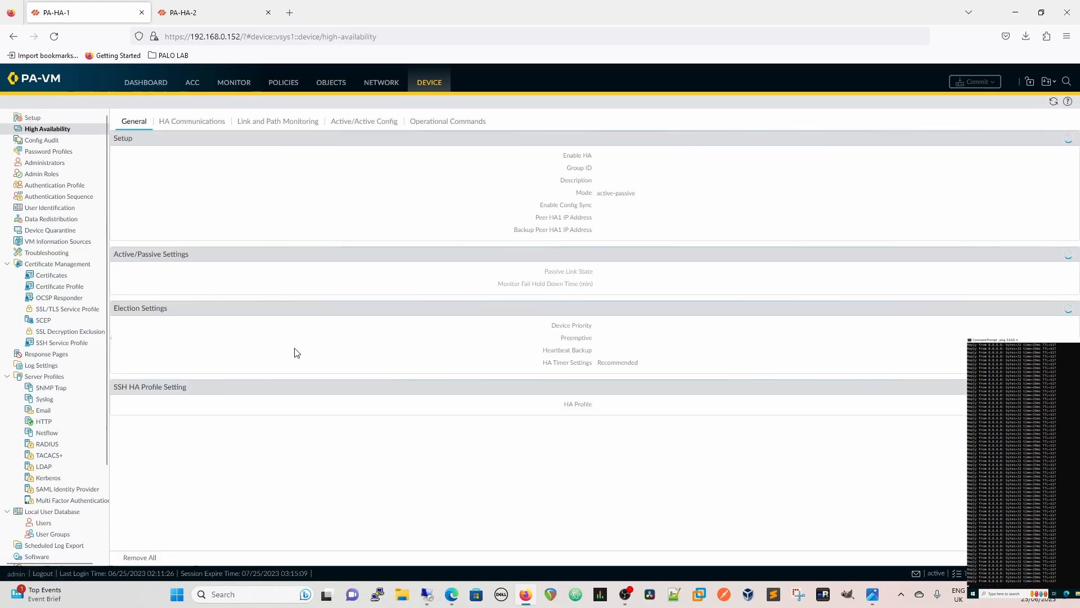
pyautogui.moveTo(244, 468)
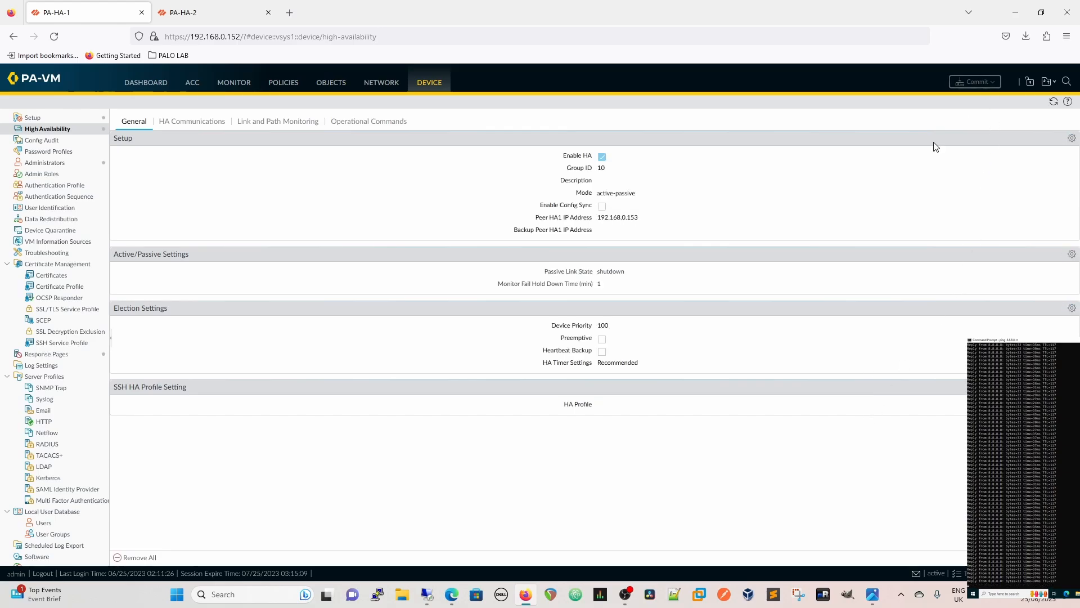
pyautogui.click(1072, 137)
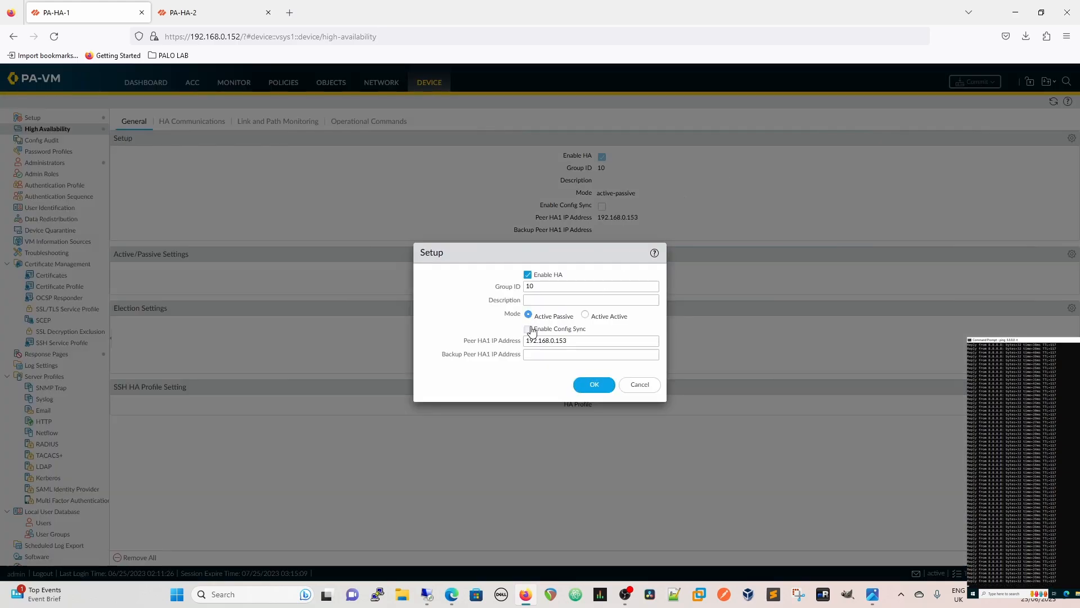
pyautogui.click(528, 328)
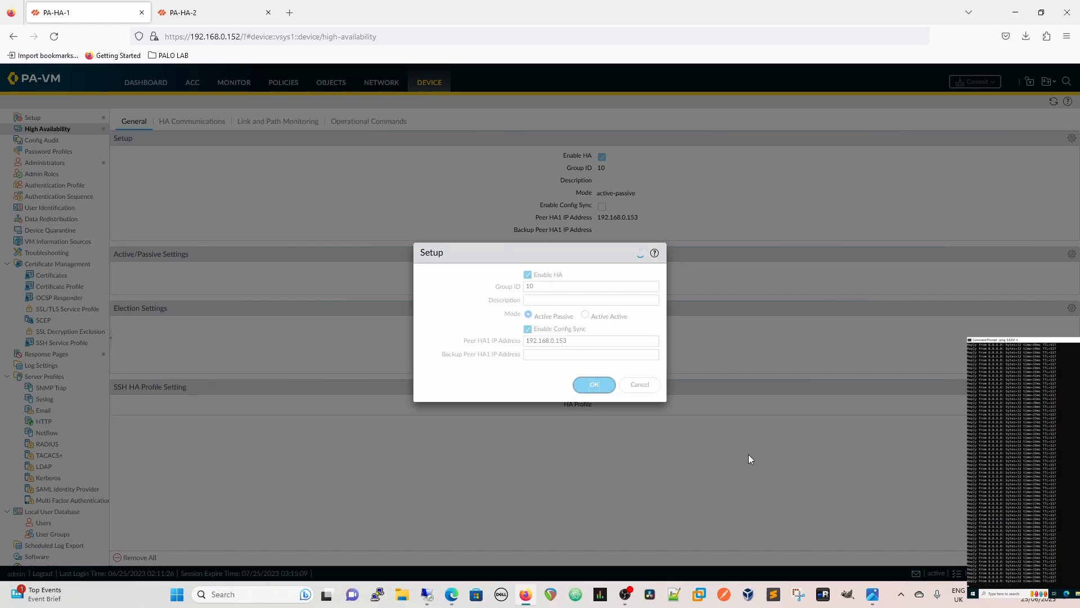
pyautogui.click(593, 385)
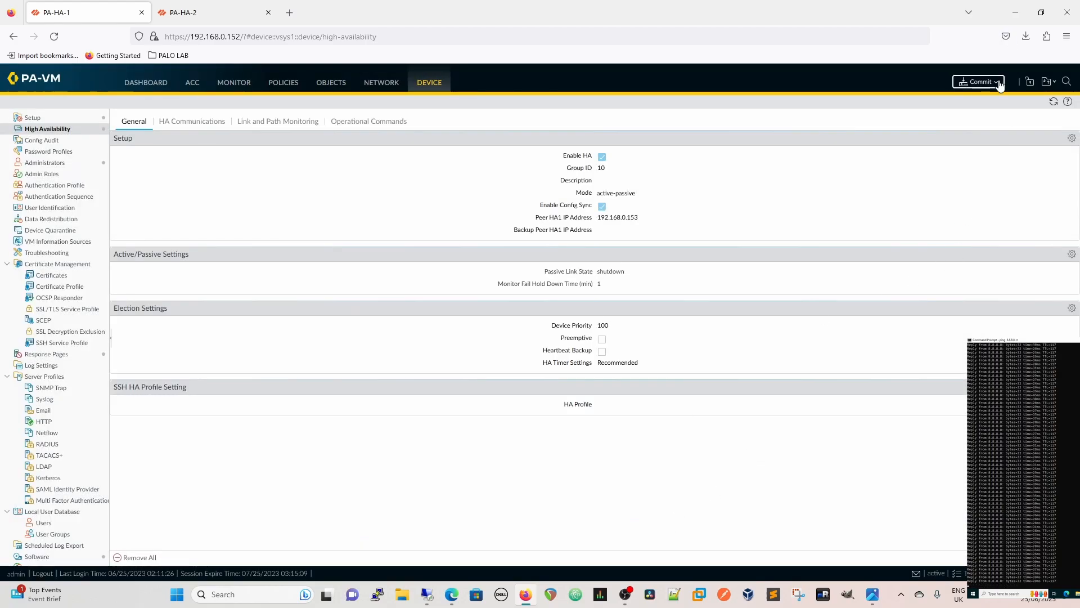
# - Commit PA-HA-1's config sync change and return to the PA-HA-2 tab
pyautogui.click(976, 81)
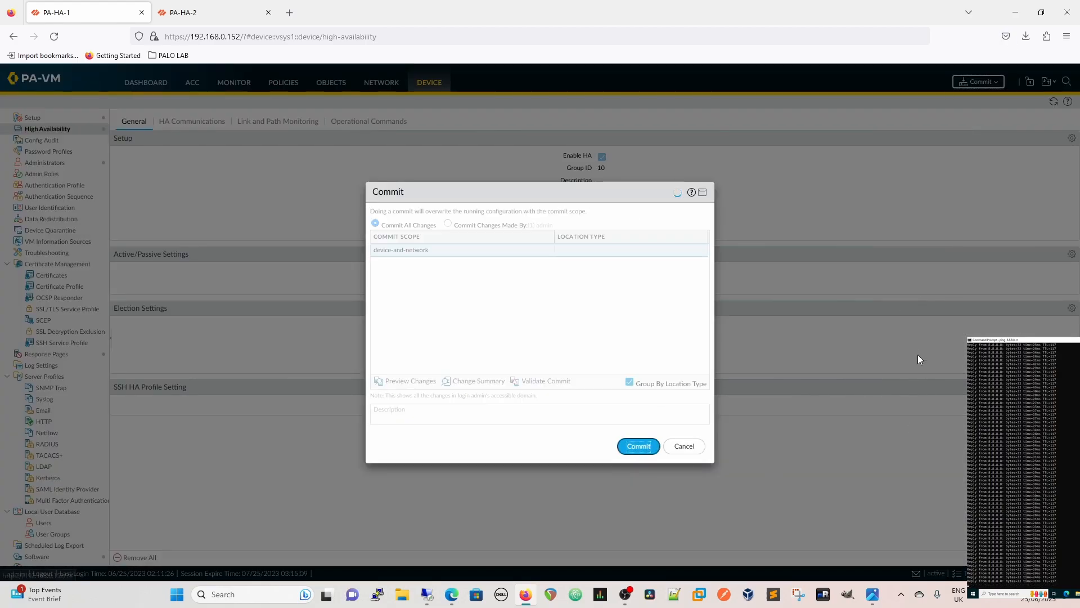
pyautogui.click(636, 446)
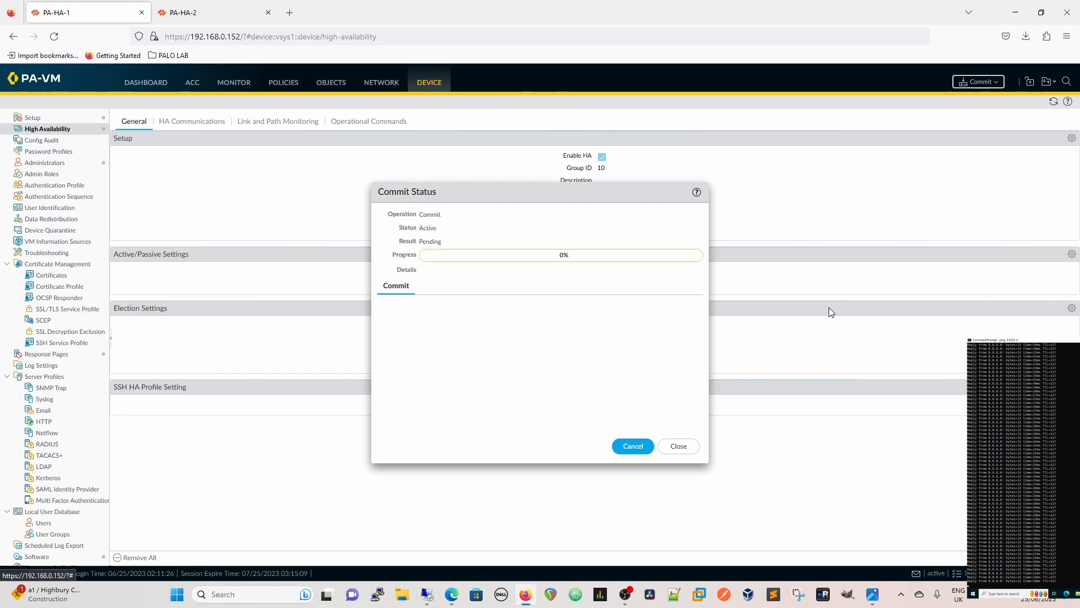
pyautogui.moveTo(738, 457)
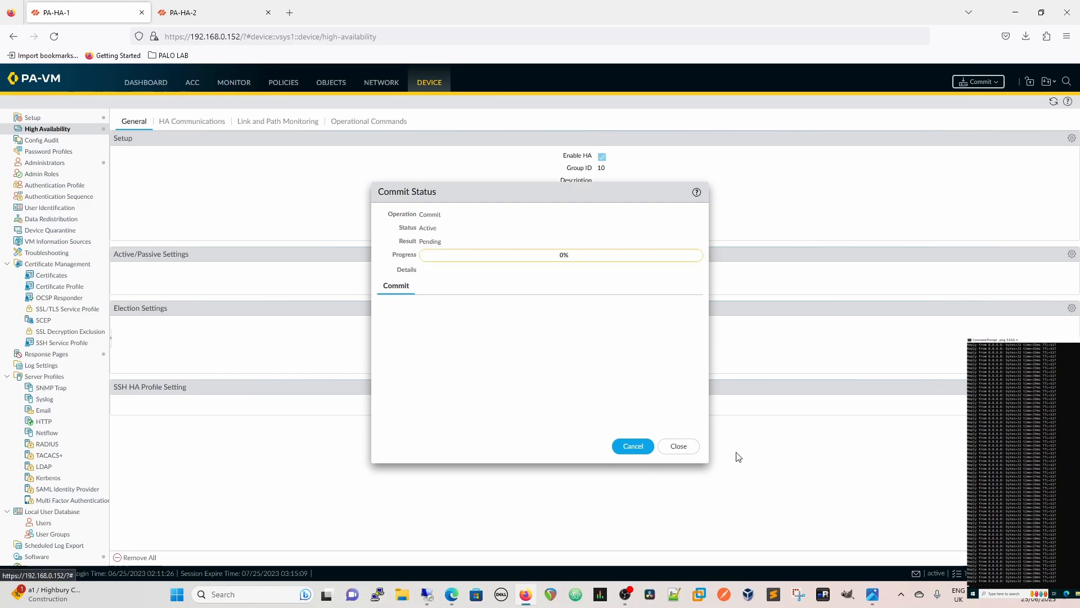
pyautogui.click(180, 12)
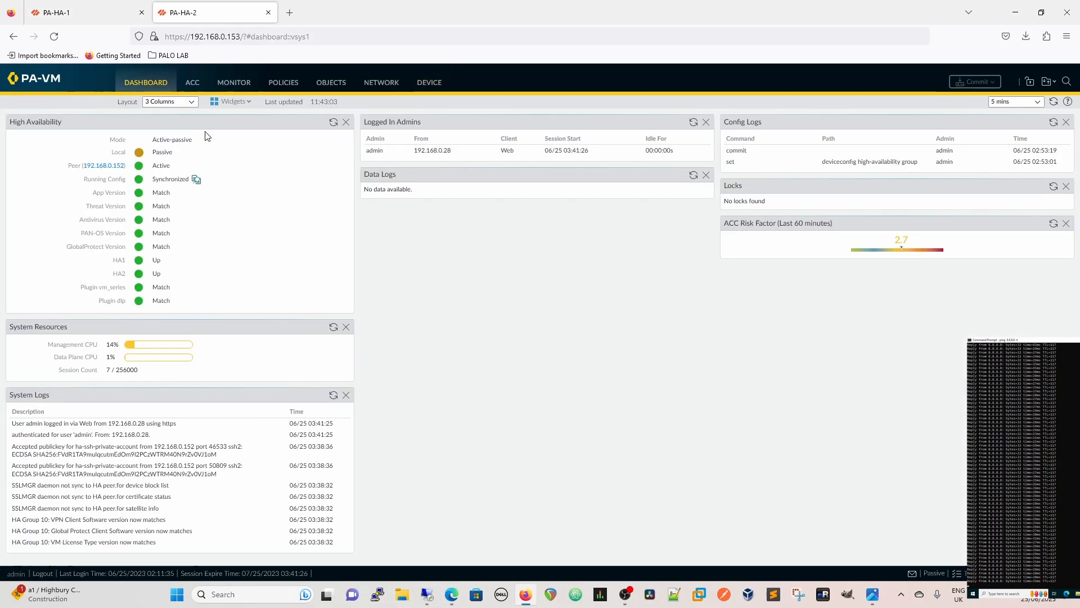
# - Browse PA-HA-2's current sessions and collapse the first session's HA-synced details
pyautogui.click(233, 82)
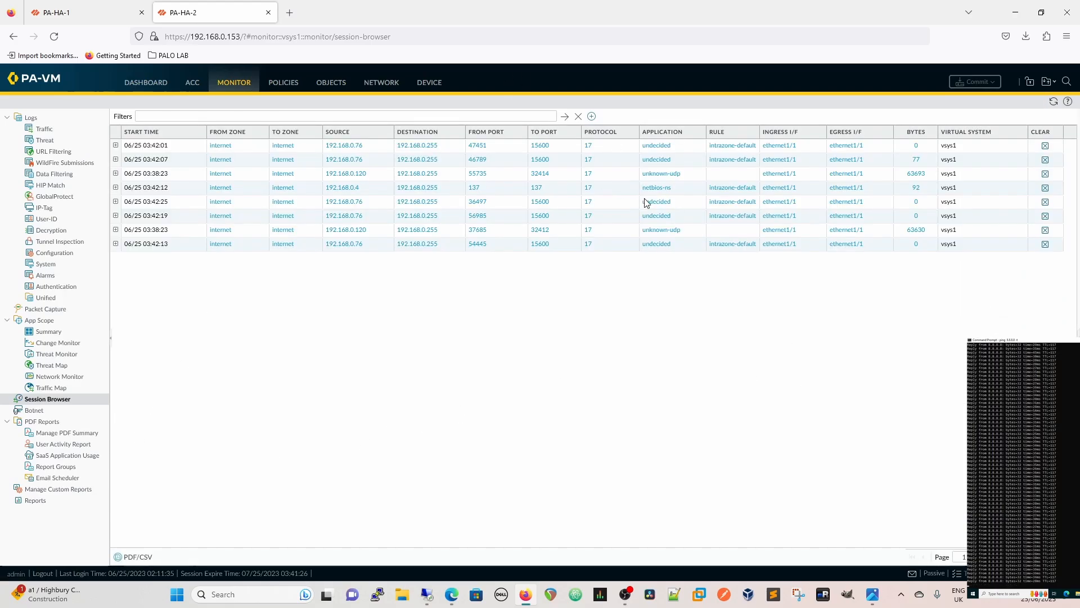
pyautogui.moveTo(658, 257)
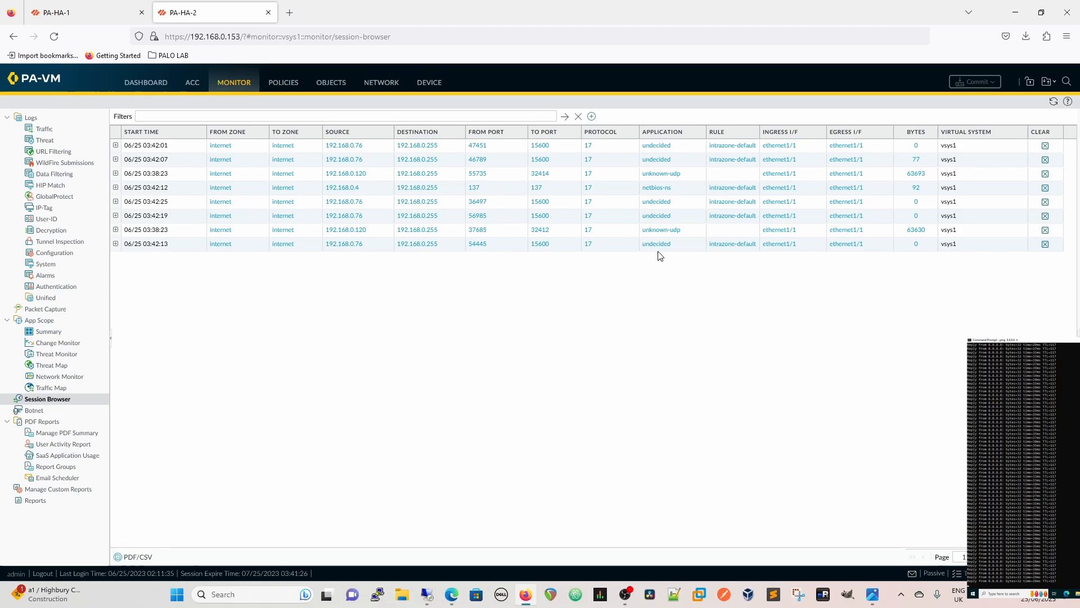
pyautogui.moveTo(112, 148)
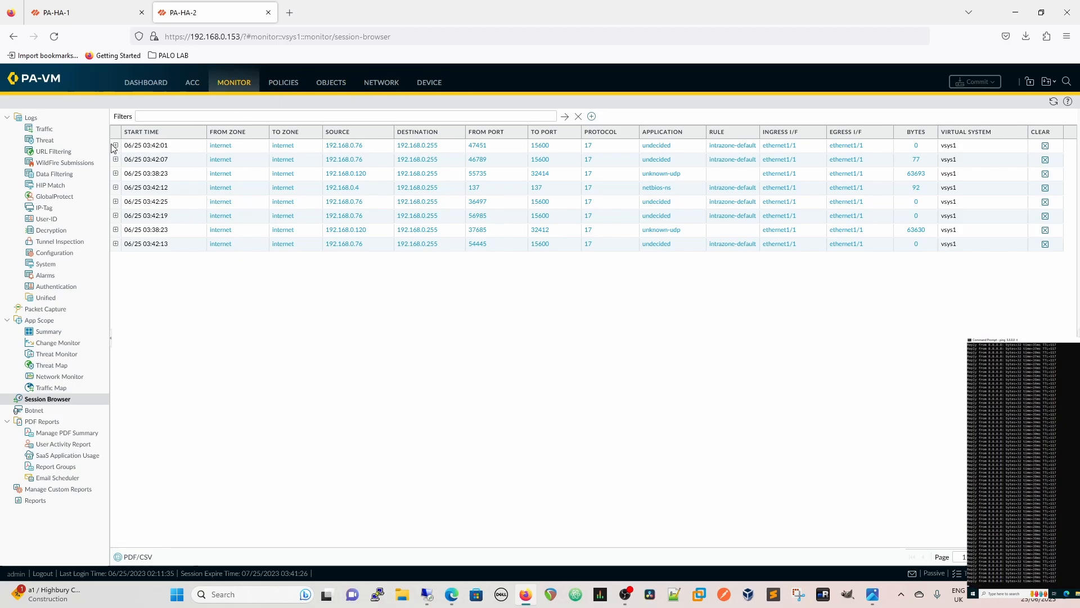
pyautogui.click(115, 145)
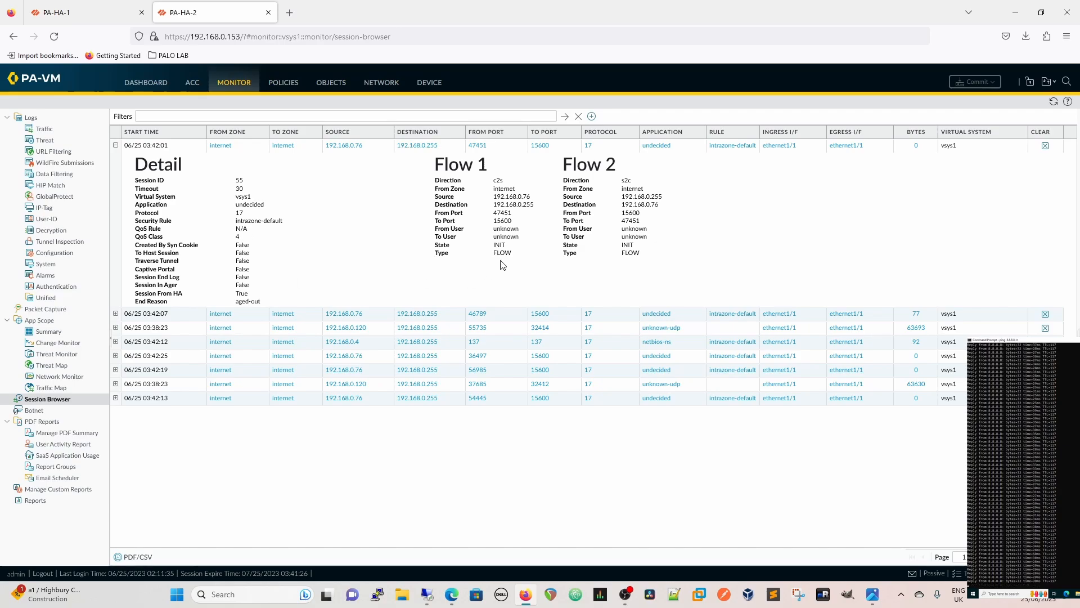
pyautogui.moveTo(494, 271)
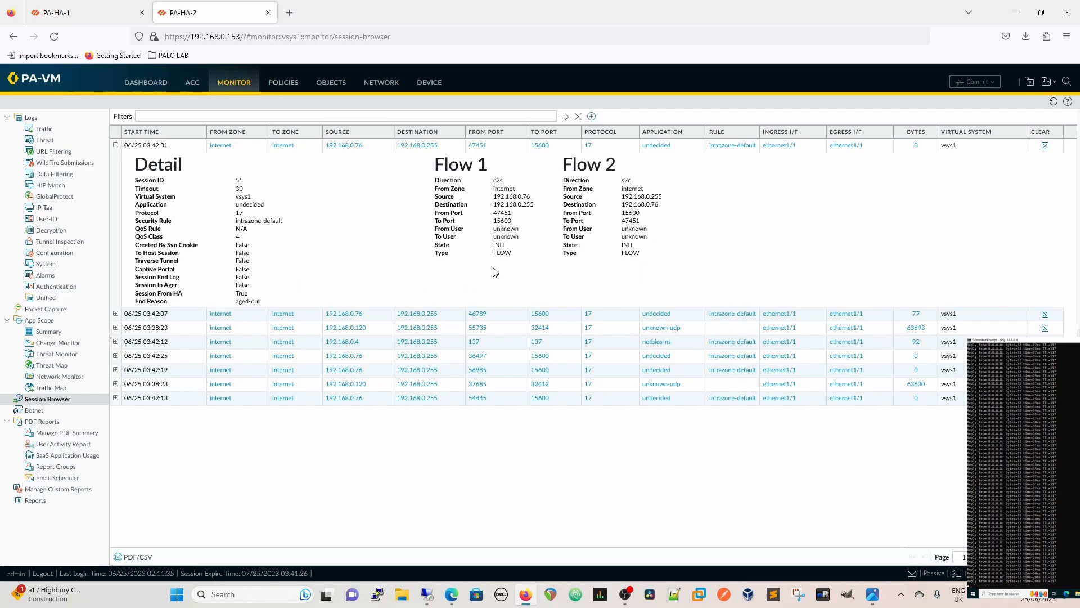
pyautogui.moveTo(251, 209)
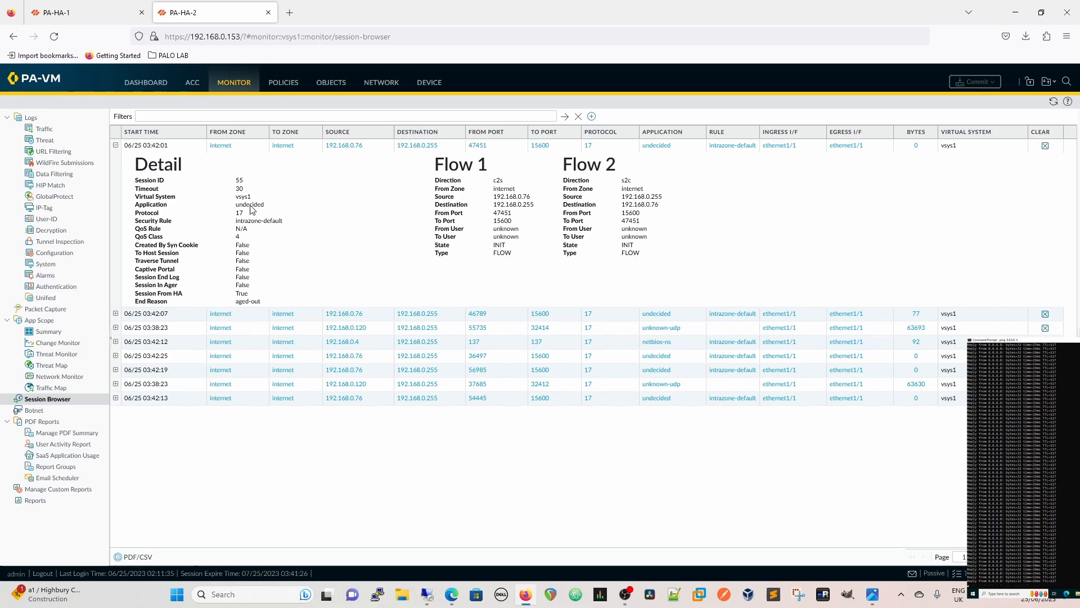
pyautogui.moveTo(532, 200)
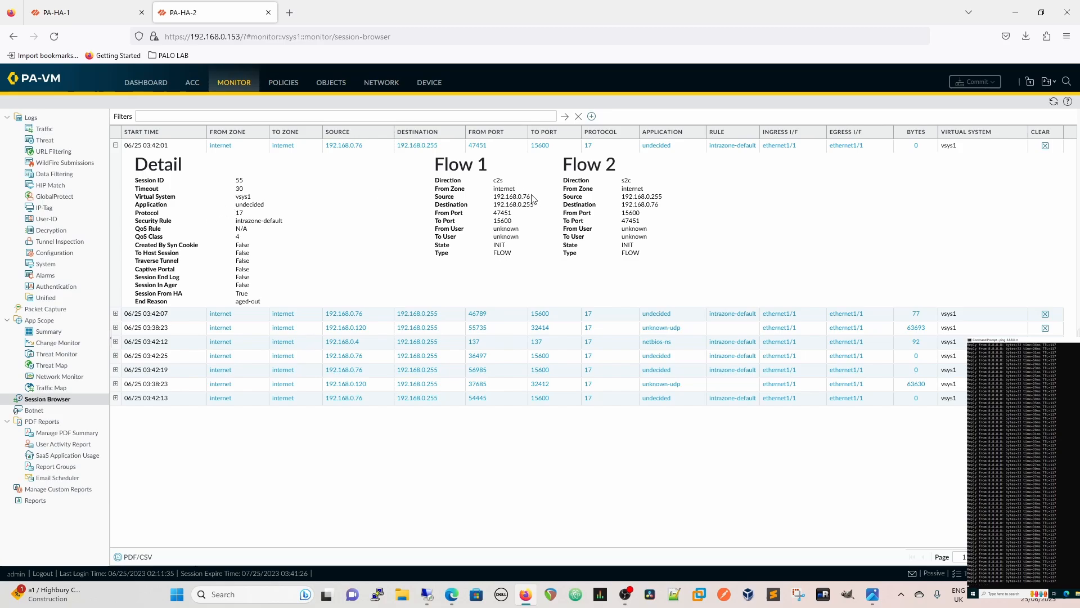
pyautogui.moveTo(632, 270)
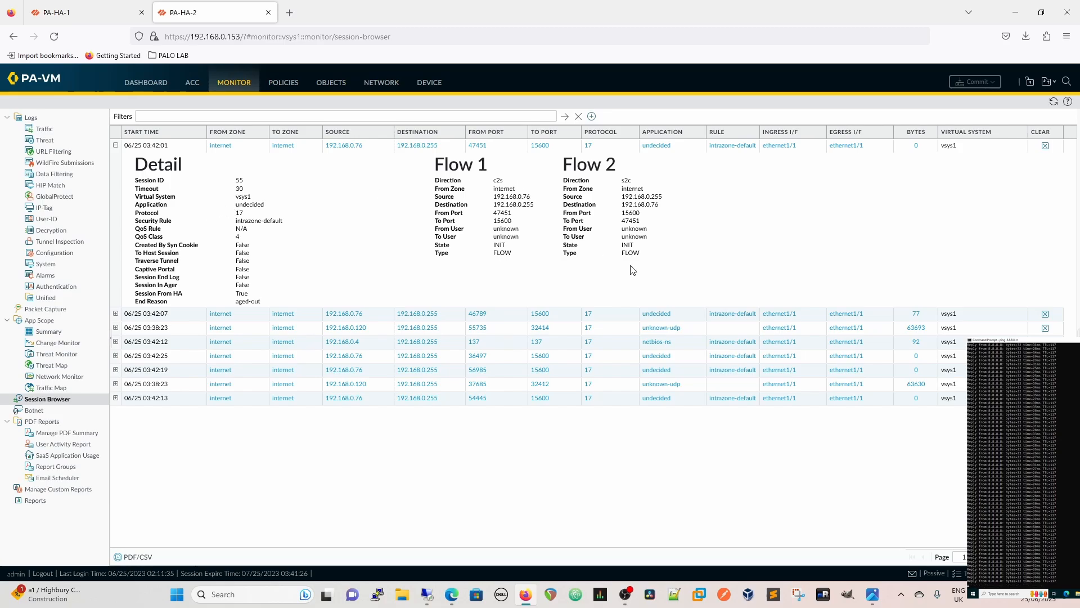
pyautogui.moveTo(641, 264)
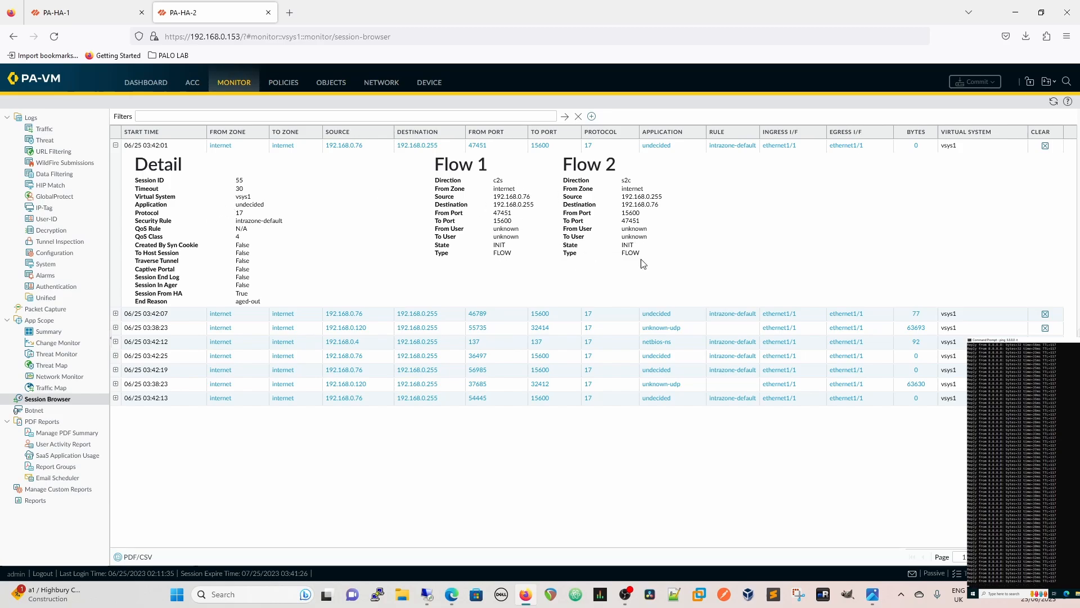
pyautogui.moveTo(707, 268)
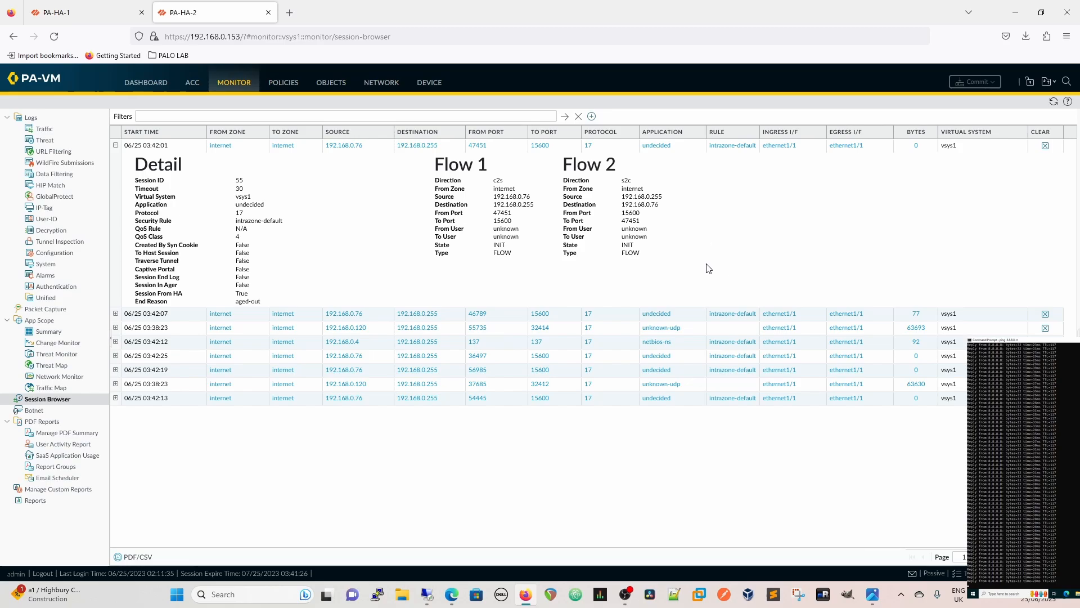
pyautogui.moveTo(364, 209)
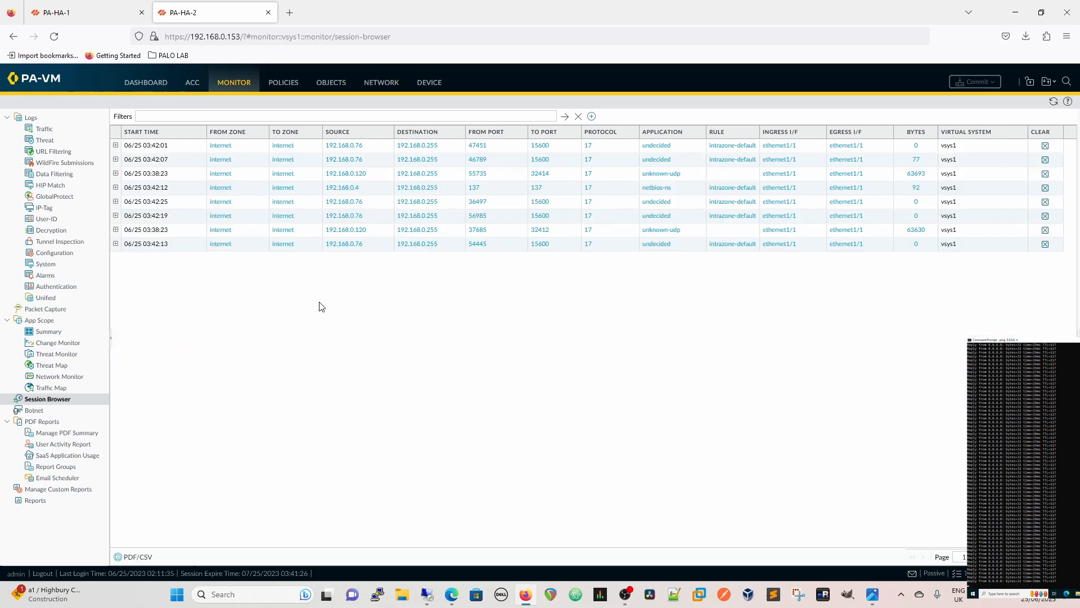
pyautogui.moveTo(396, 344)
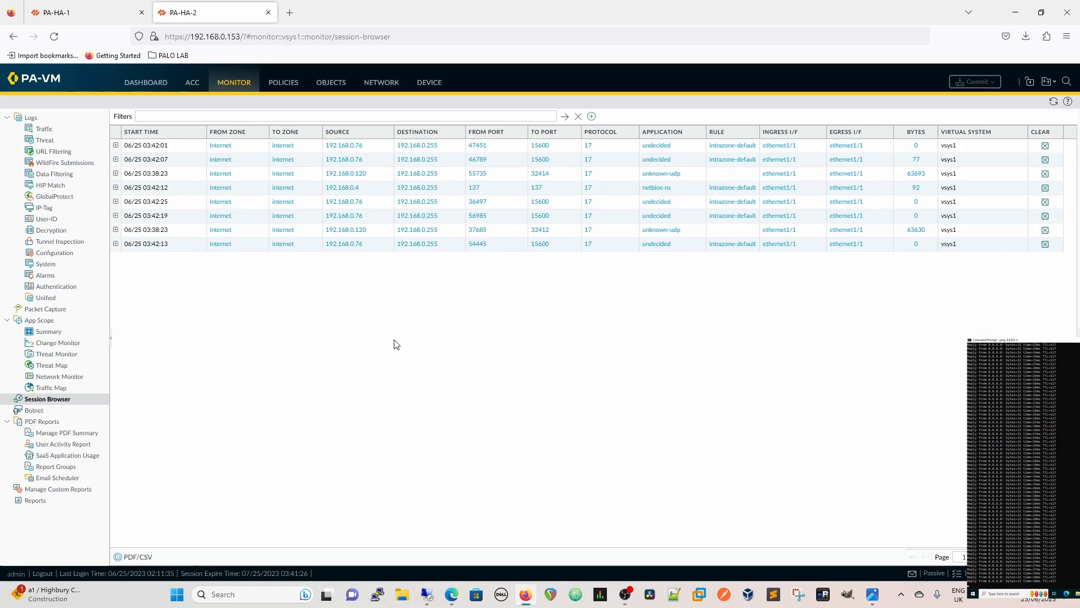
pyautogui.moveTo(347, 292)
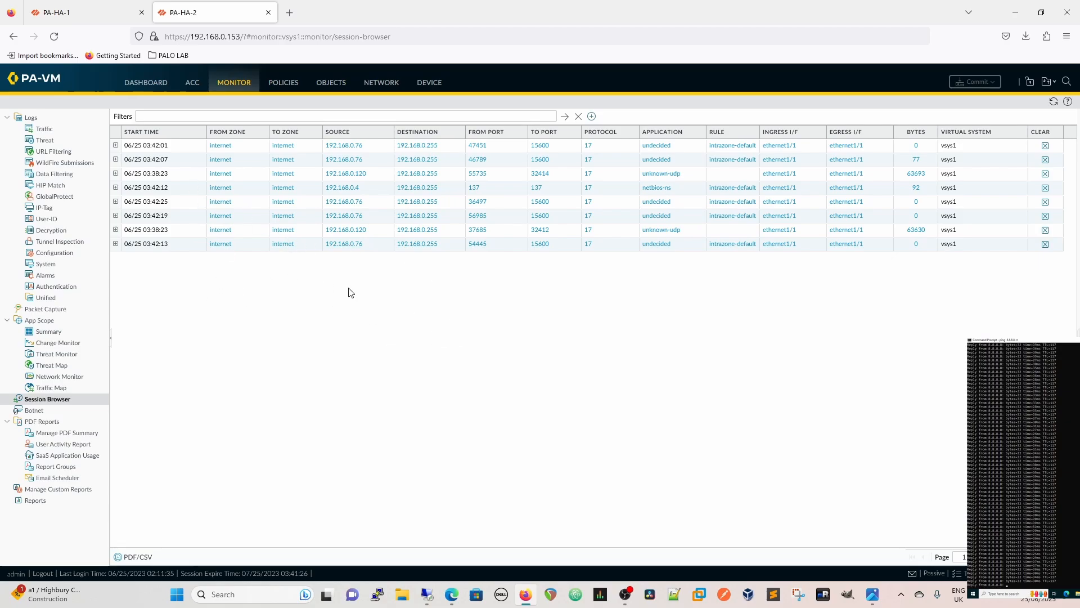
pyautogui.moveTo(354, 317)
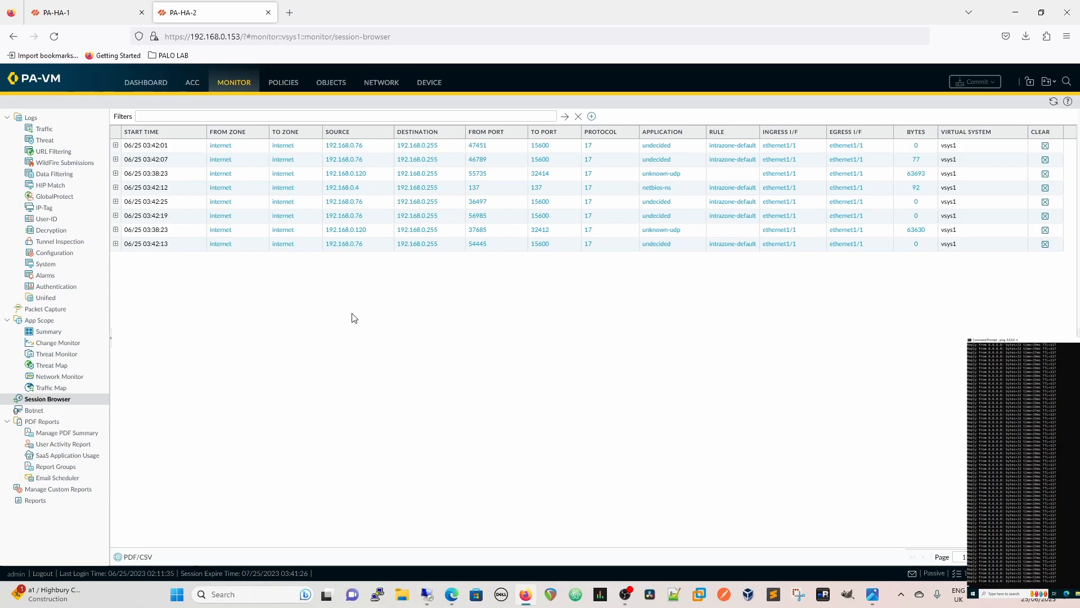
pyautogui.moveTo(176, 71)
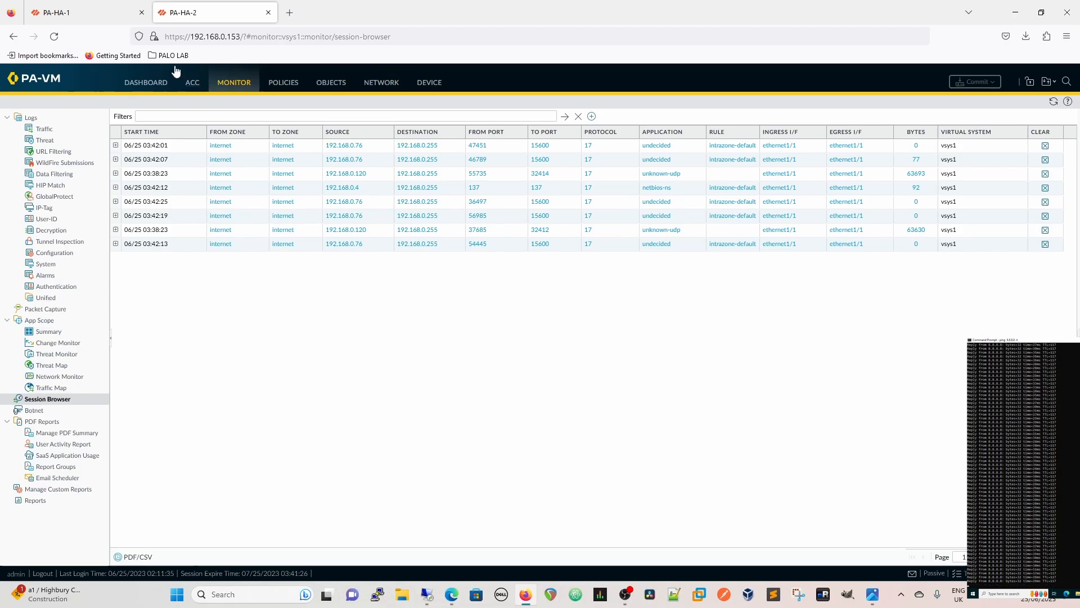
# - Switch to PA-HA-1 to check its config sync commit progress in Task Manager
pyautogui.click(76, 11)
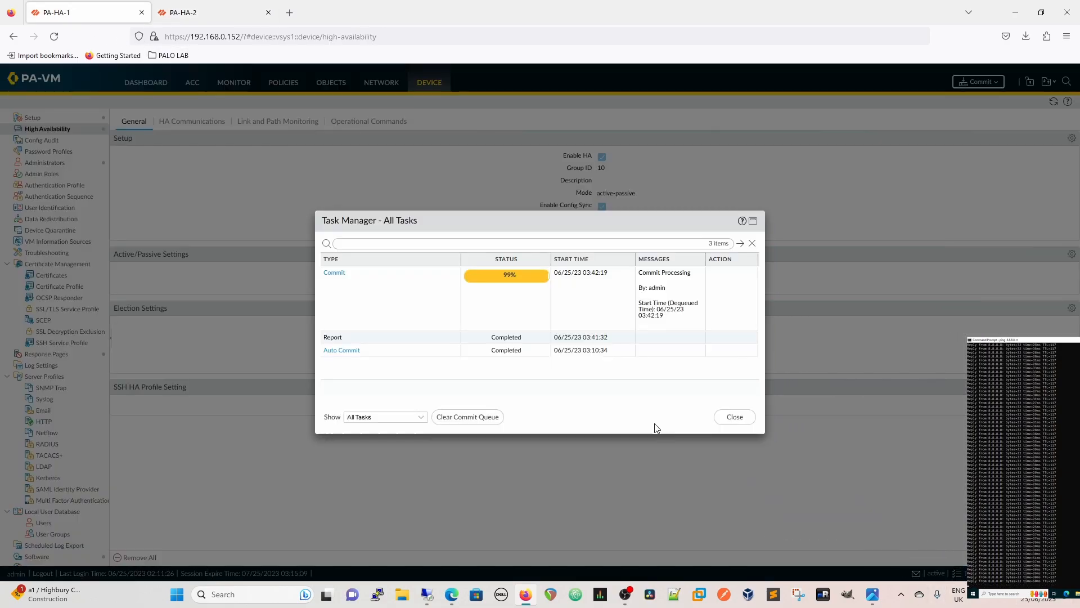
pyautogui.moveTo(523, 420)
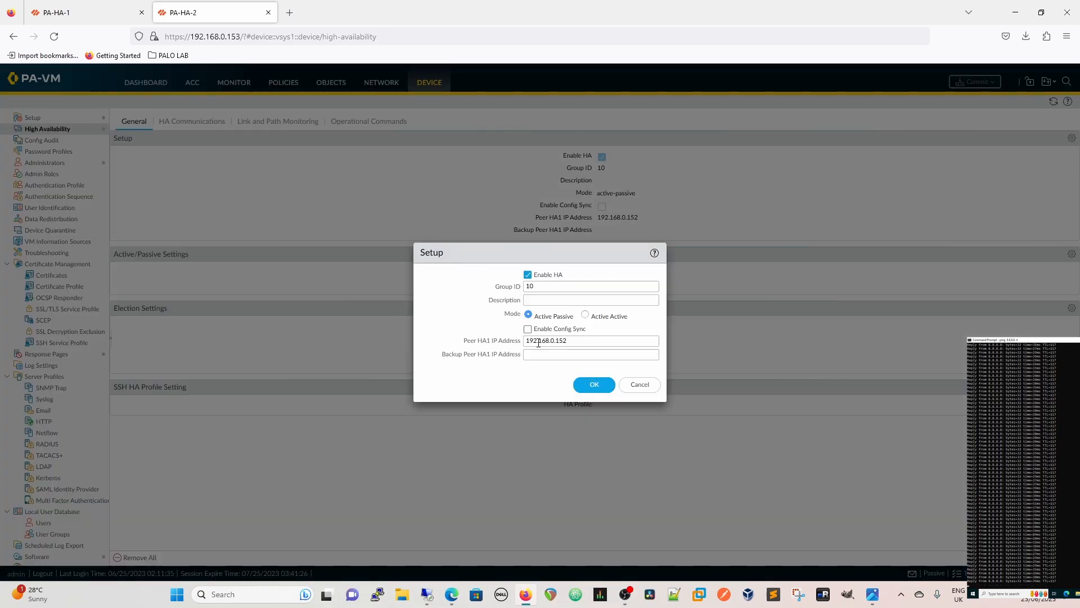
# - Enable Config Sync in PA-HA-2's HA Setup and commit the change
pyautogui.click(592, 384)
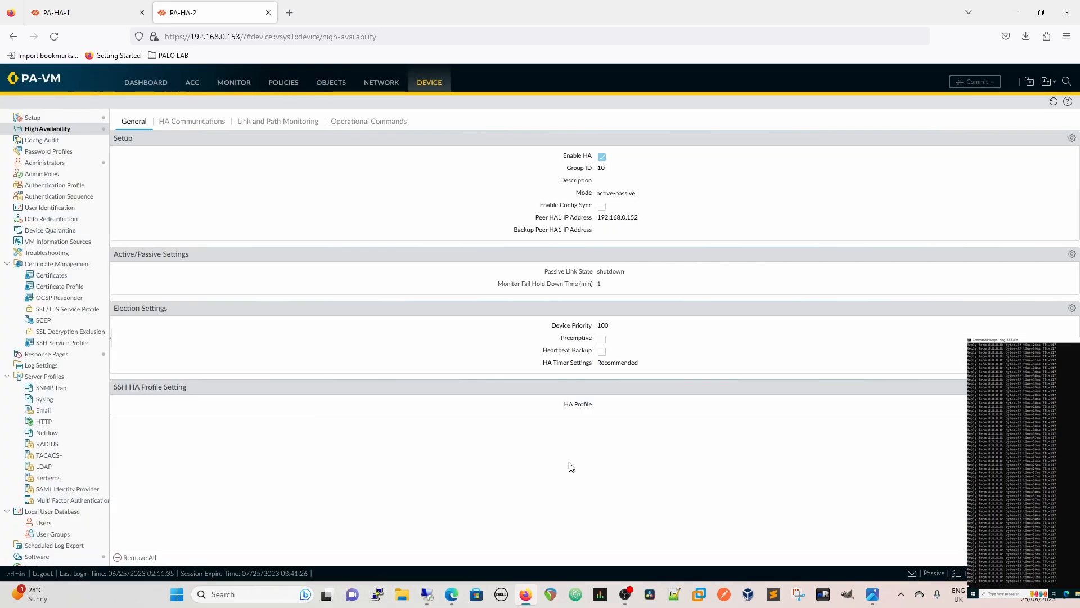
pyautogui.click(601, 206)
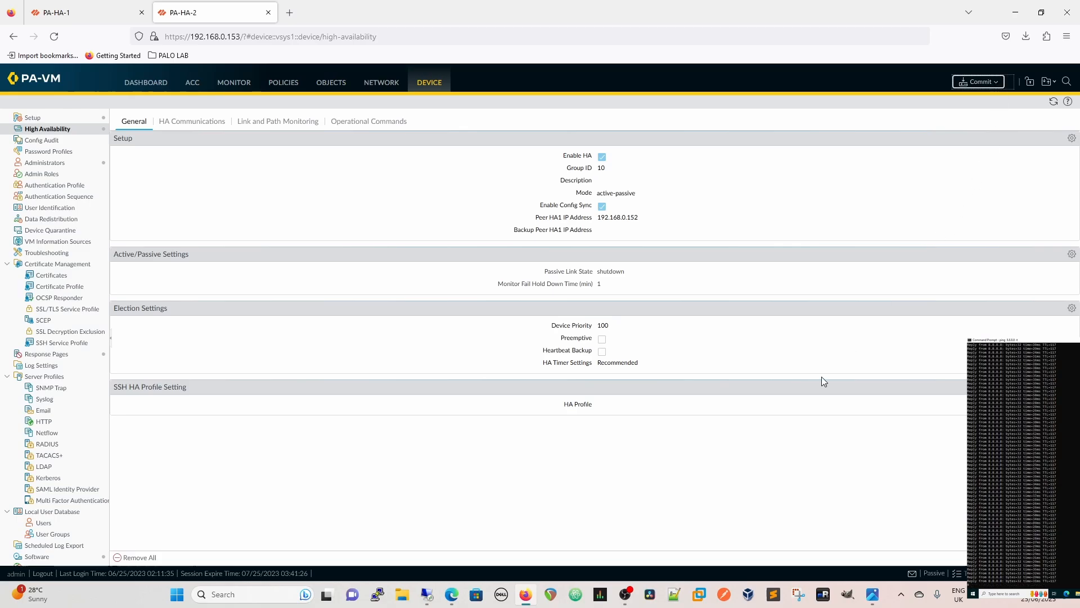
pyautogui.click(977, 81)
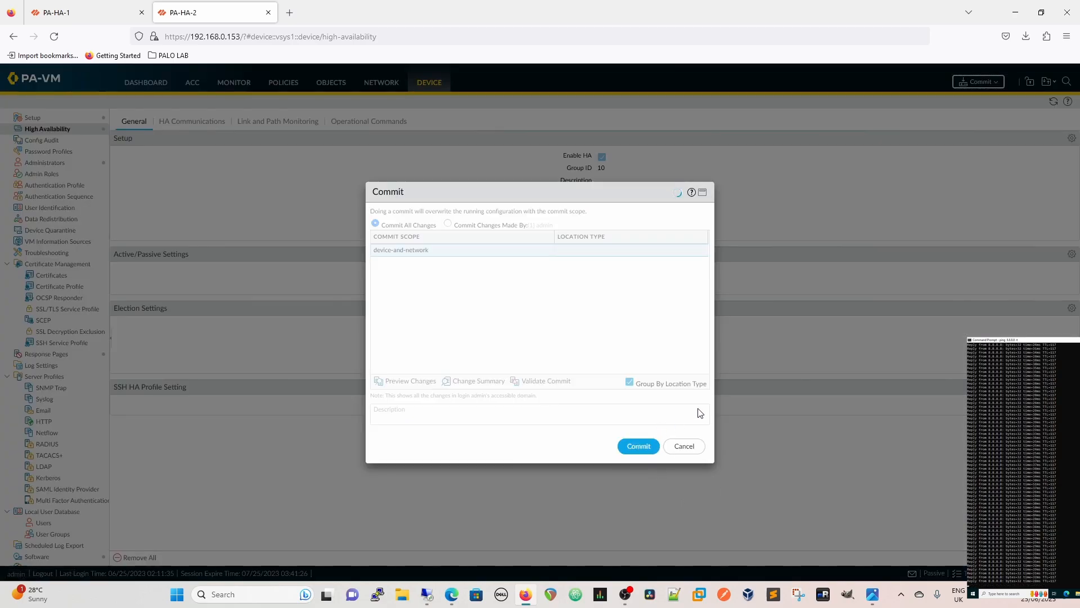
pyautogui.click(638, 446)
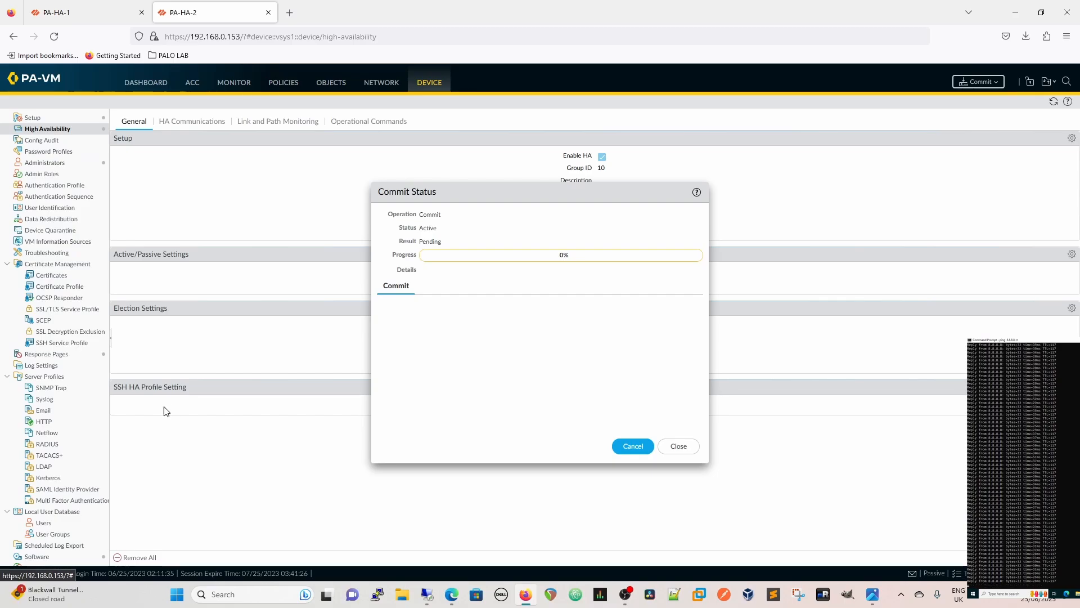
pyautogui.moveTo(596, 356)
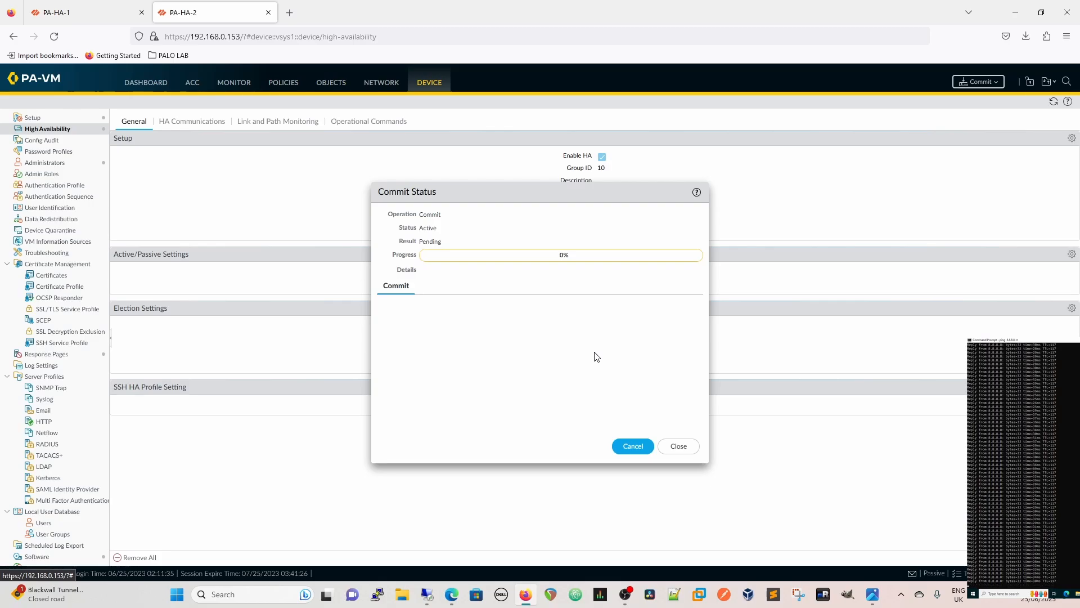
pyautogui.moveTo(570, 482)
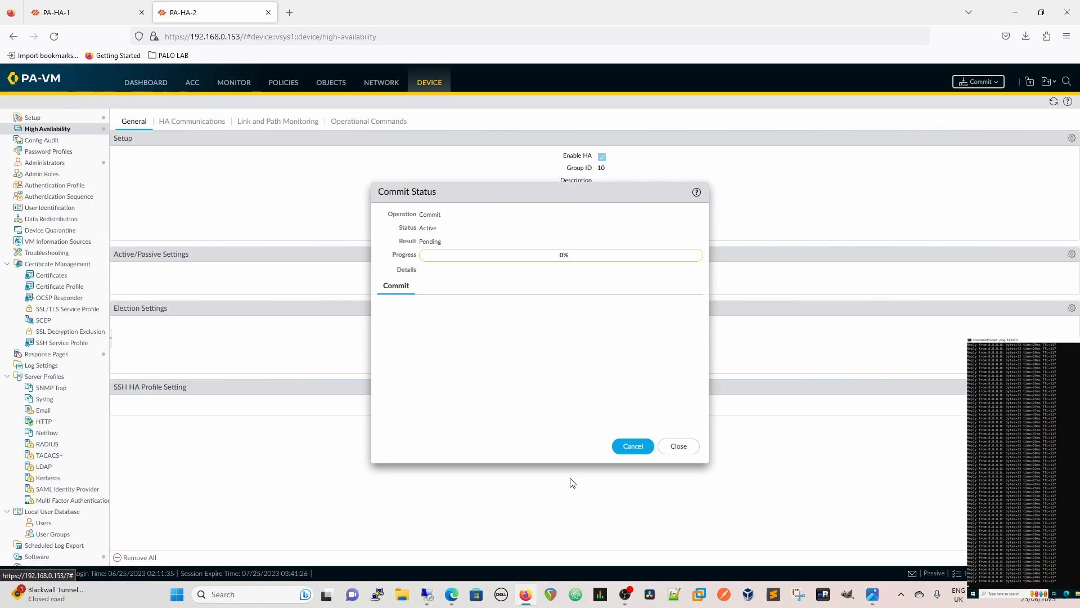
pyautogui.moveTo(513, 311)
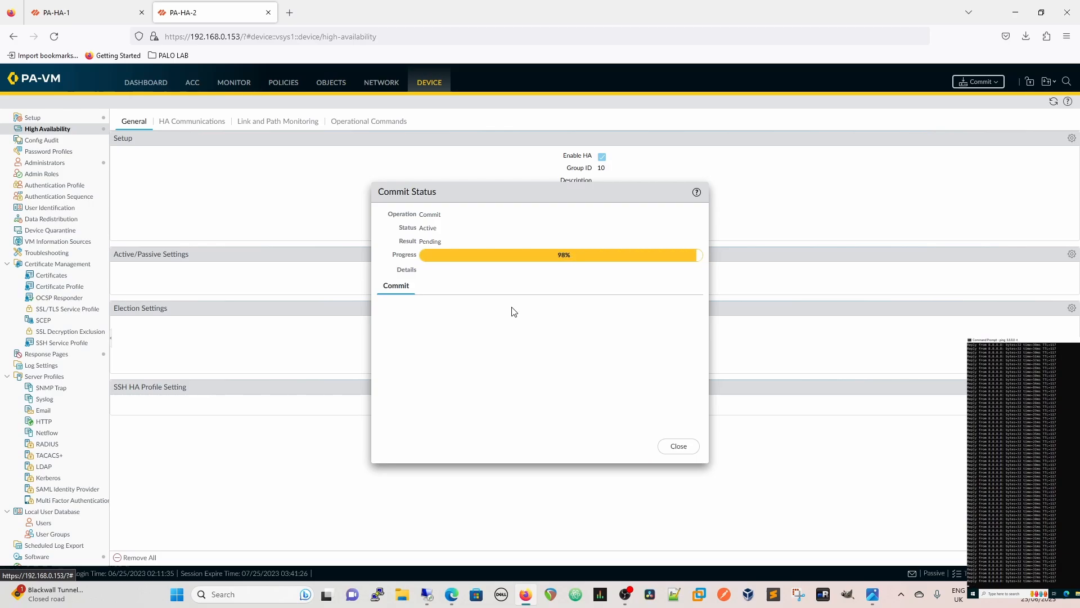
pyautogui.moveTo(568, 383)
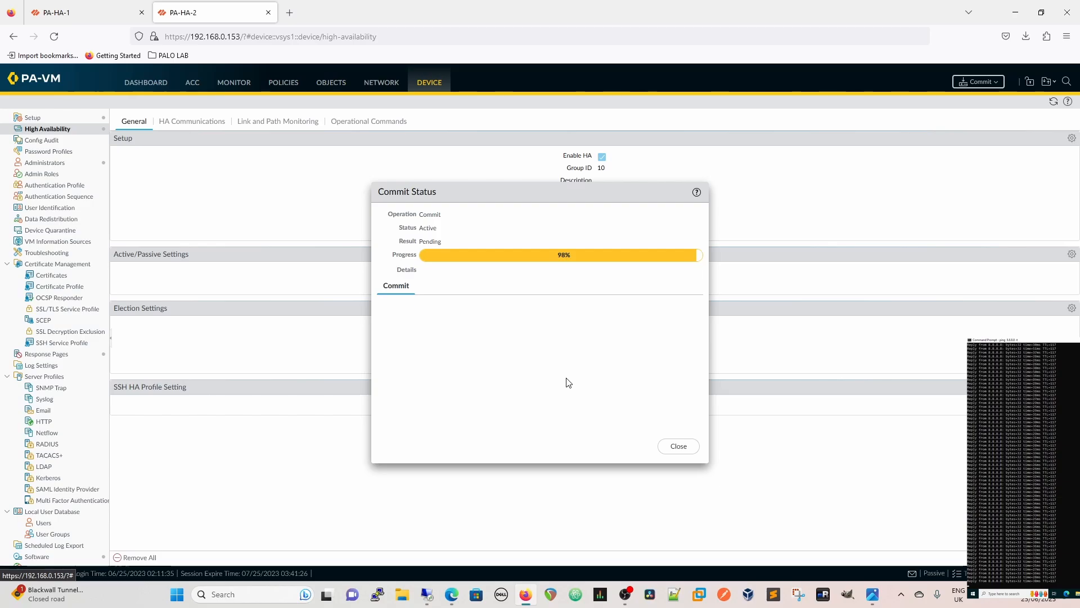
pyautogui.moveTo(504, 377)
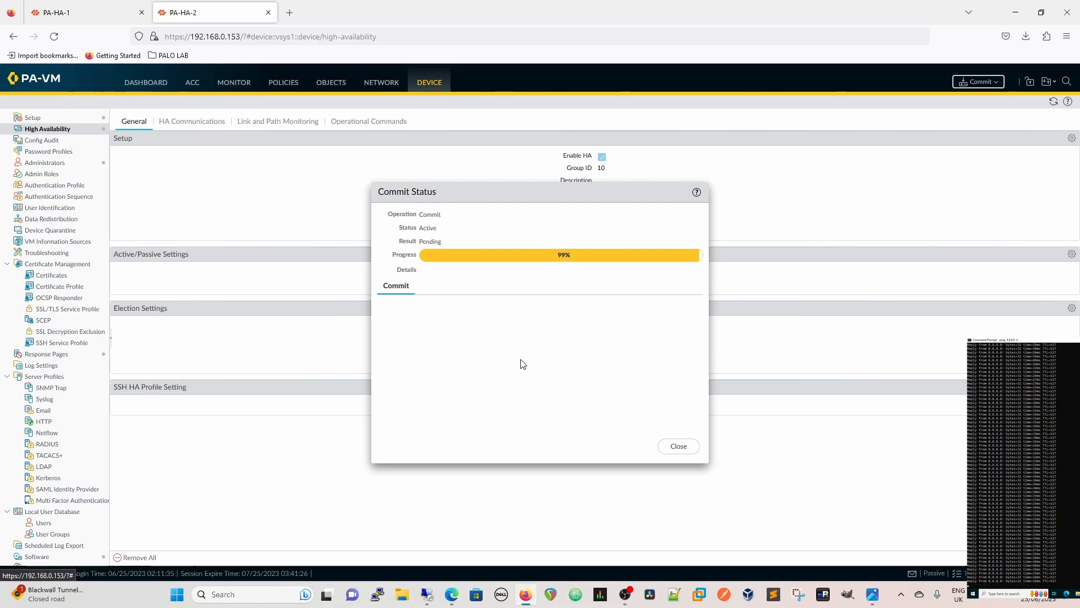
pyautogui.moveTo(555, 344)
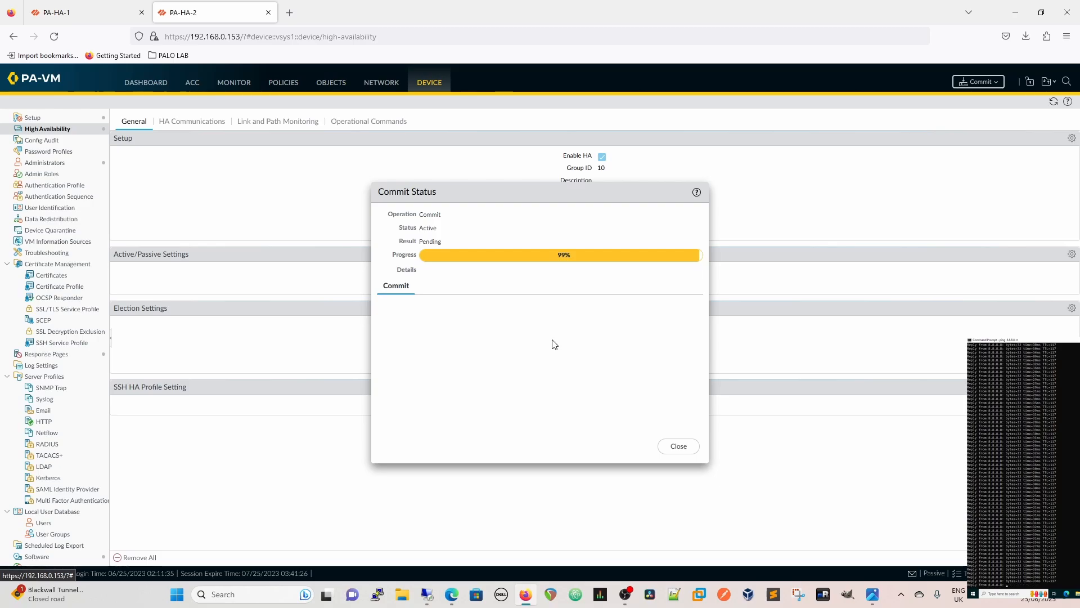
pyautogui.moveTo(549, 331)
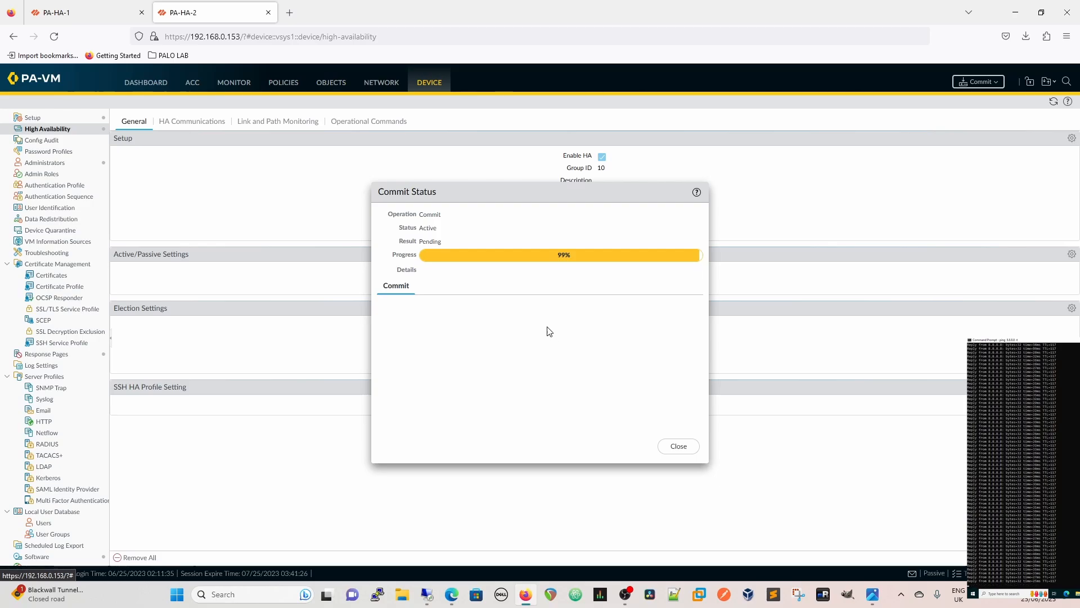
pyautogui.moveTo(552, 404)
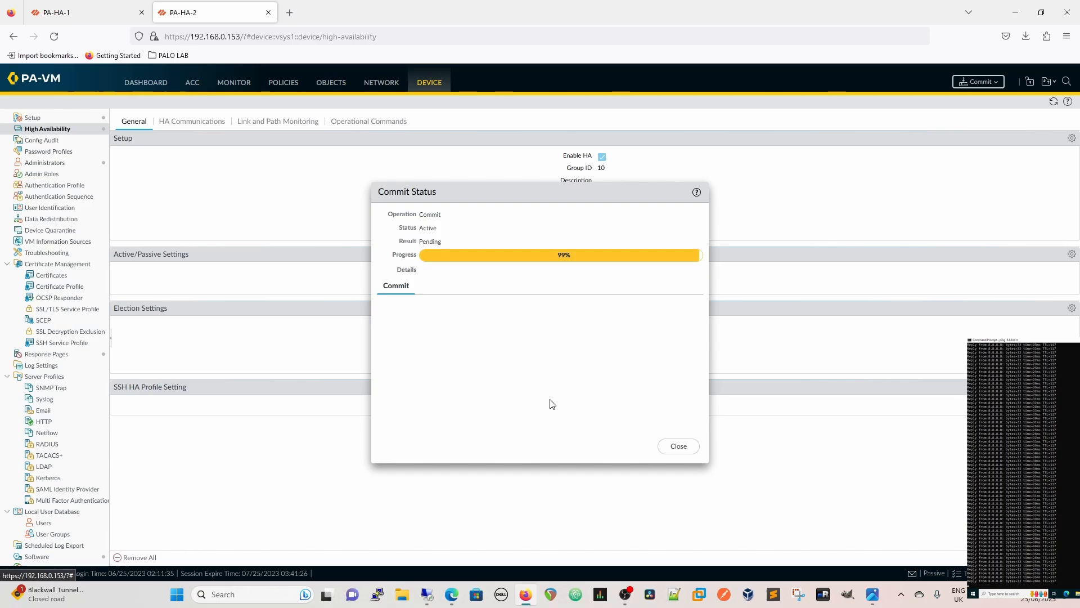
pyautogui.moveTo(697, 460)
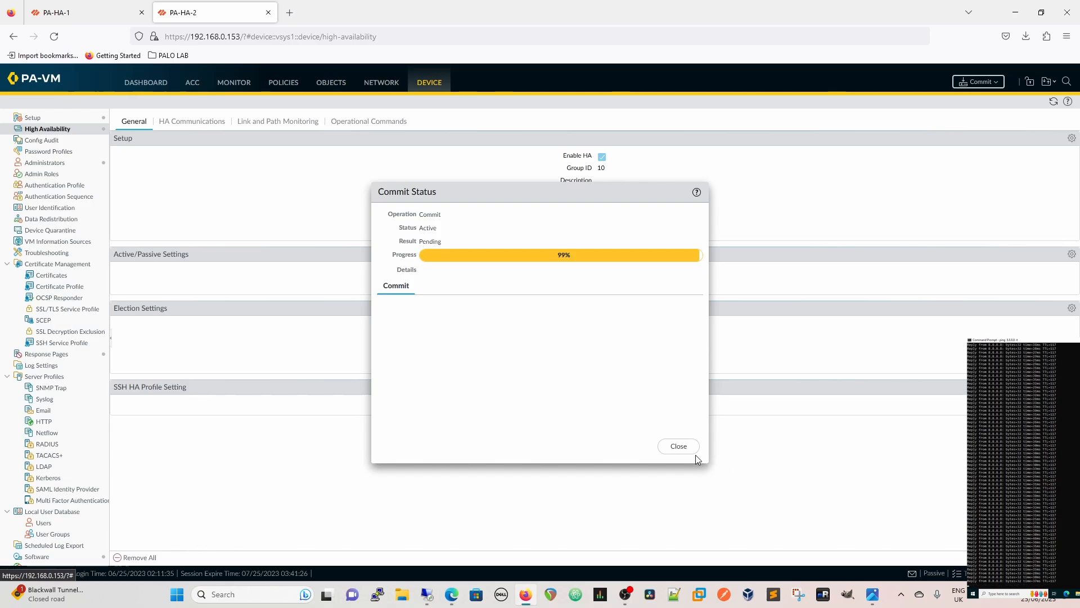
# - Close PA-HA-2's commit status at 99% and return to PA-HA-1's HA settings
pyautogui.click(678, 446)
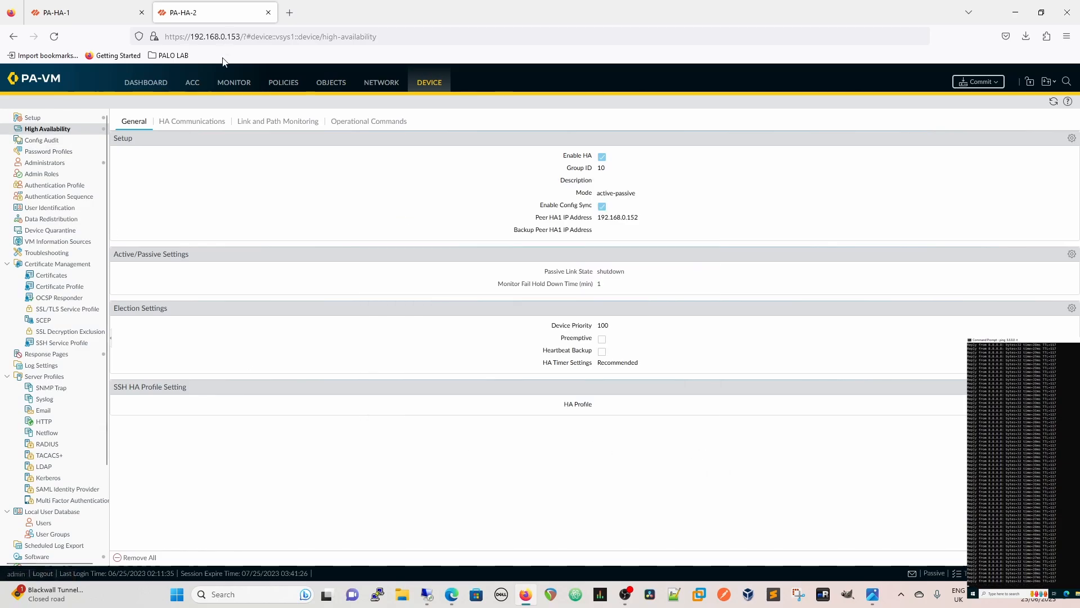
pyautogui.click(83, 12)
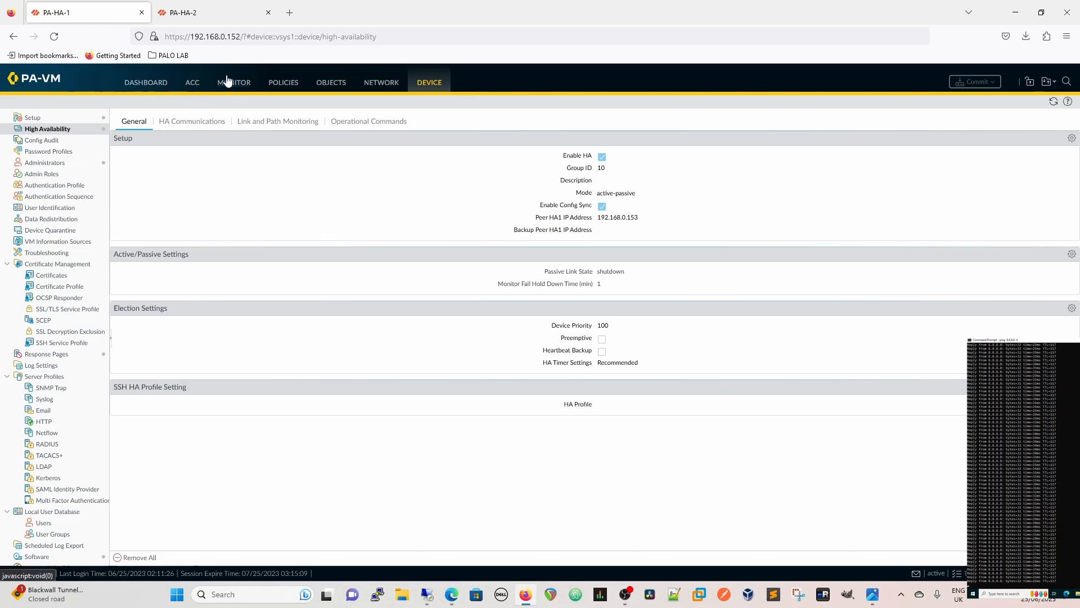
# - Open PA-HA-1's Session Browser and expand the ms-update session to 93.184.221.240
pyautogui.click(234, 82)
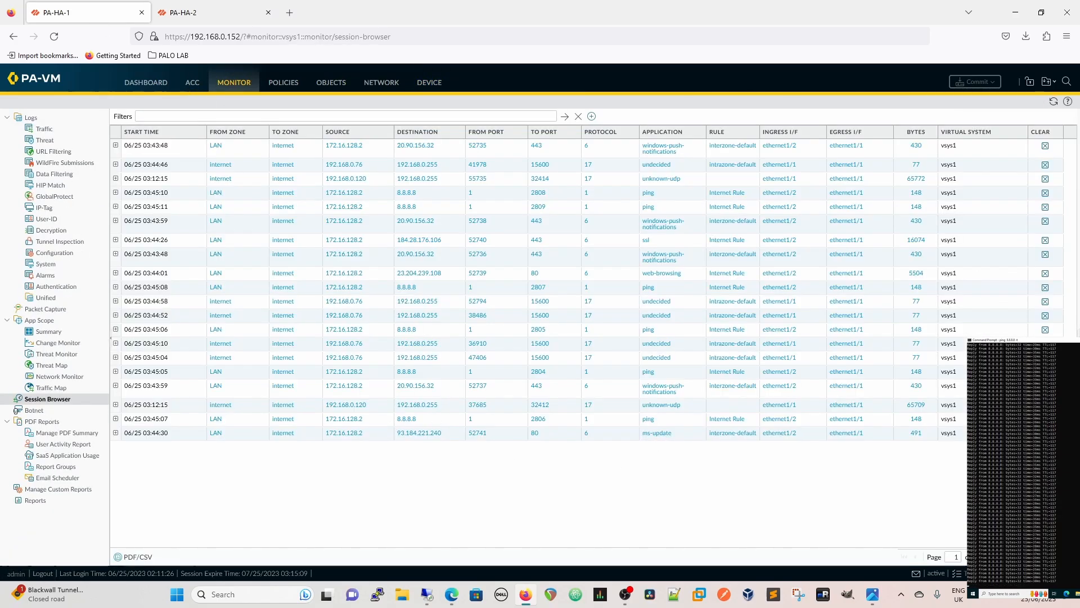
pyautogui.moveTo(630, 524)
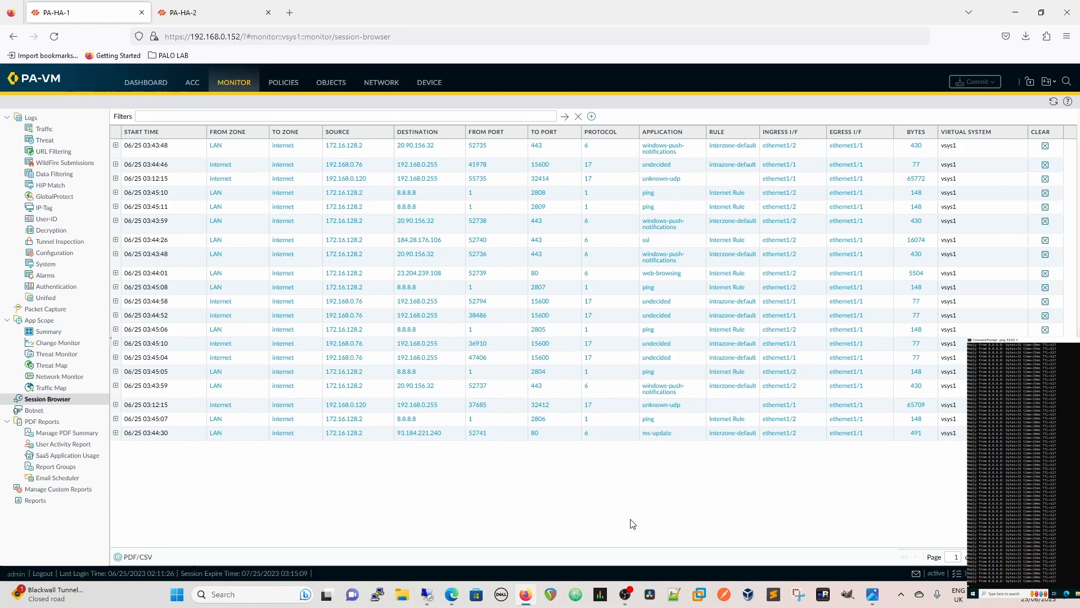
pyautogui.moveTo(679, 442)
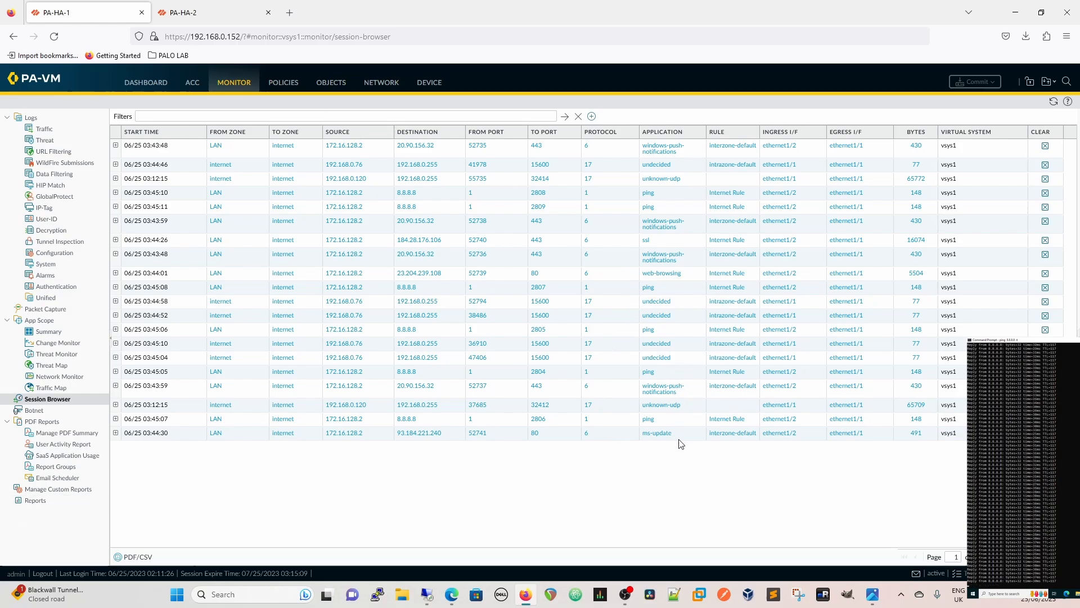
pyautogui.moveTo(642, 208)
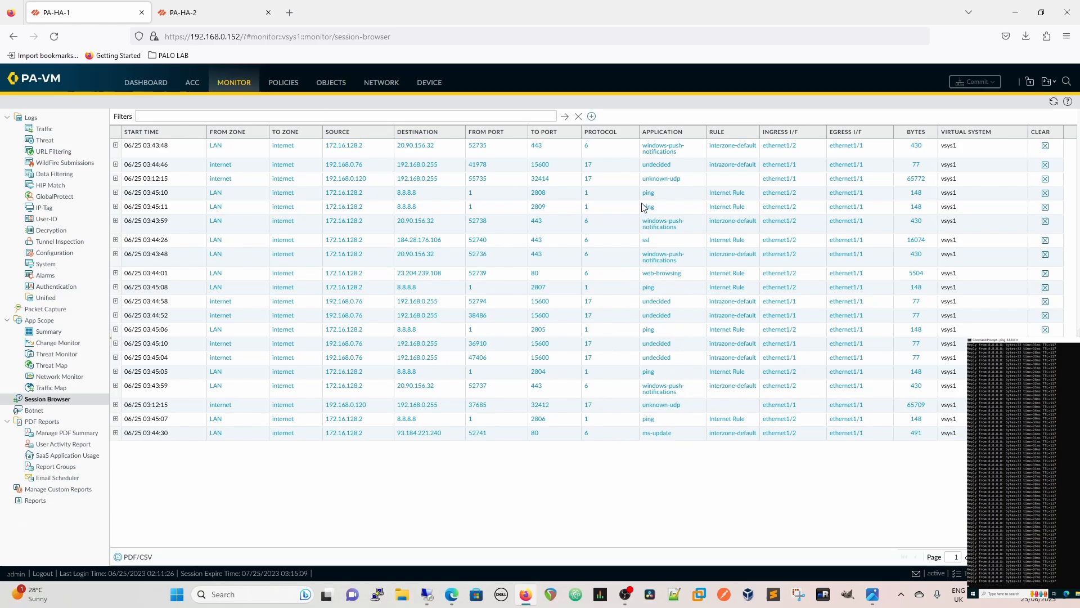
pyautogui.moveTo(654, 468)
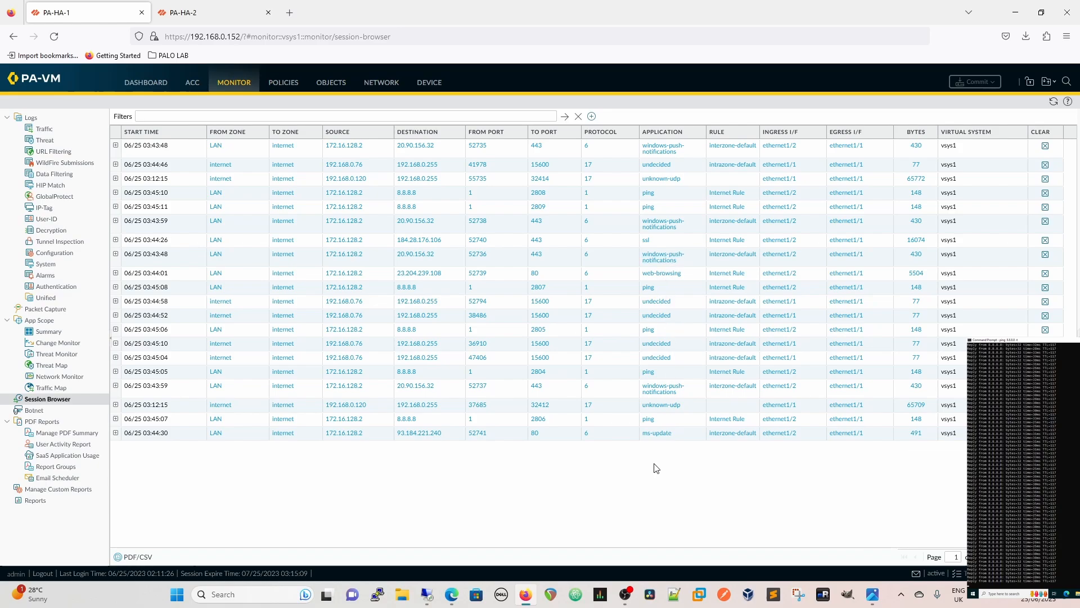
pyautogui.moveTo(592, 472)
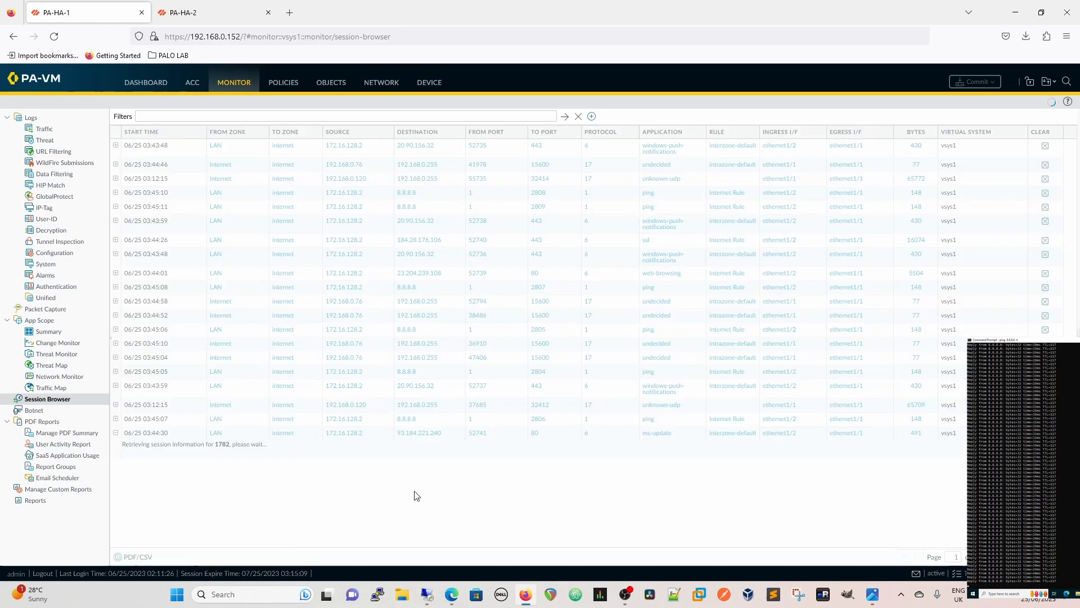
pyautogui.click(116, 345)
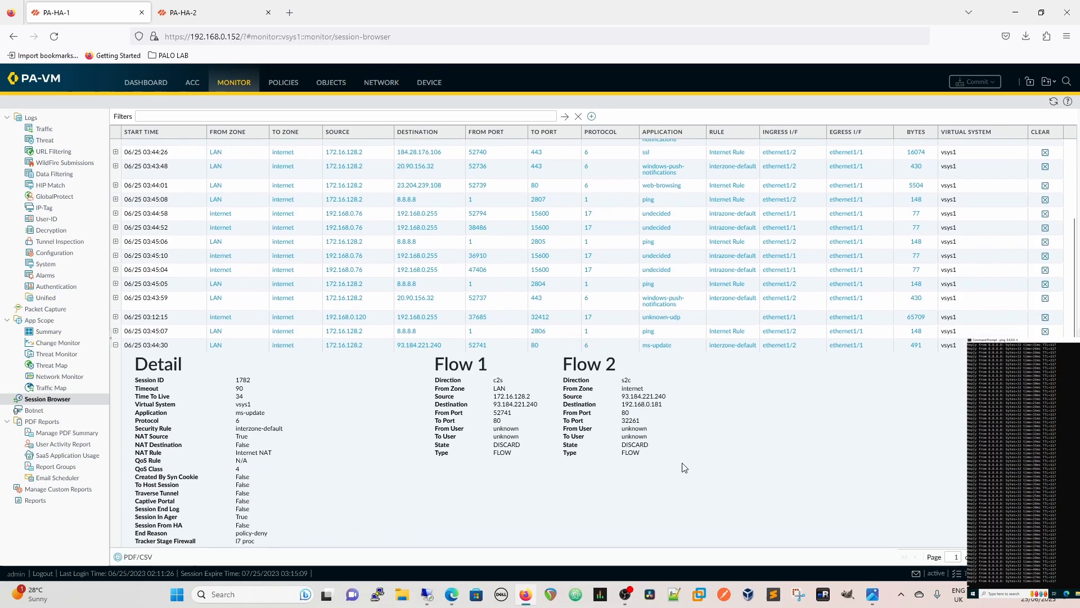
pyautogui.moveTo(339, 393)
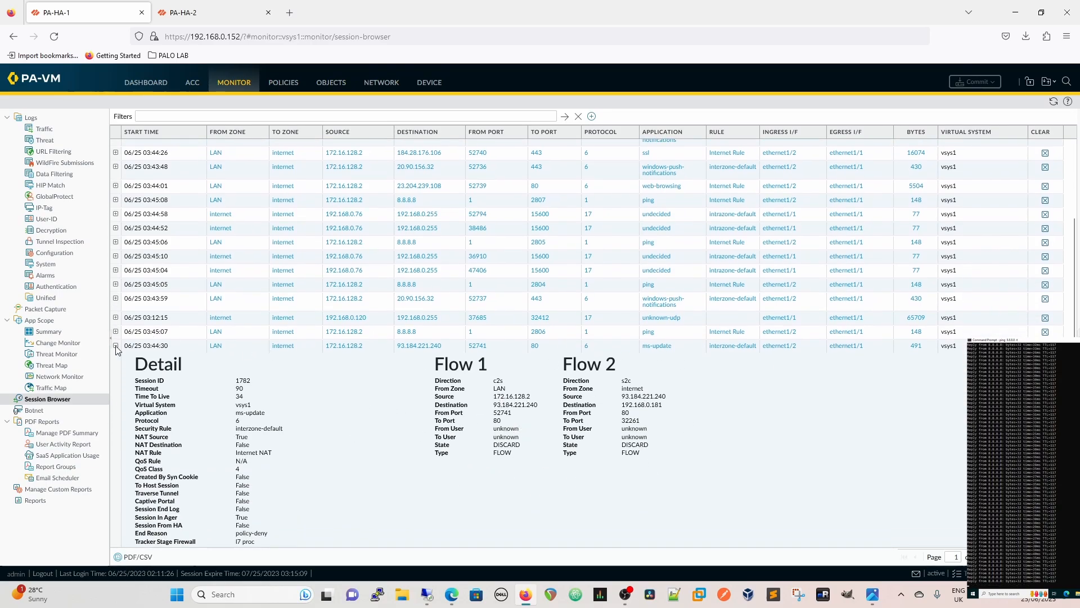
pyautogui.click(116, 347)
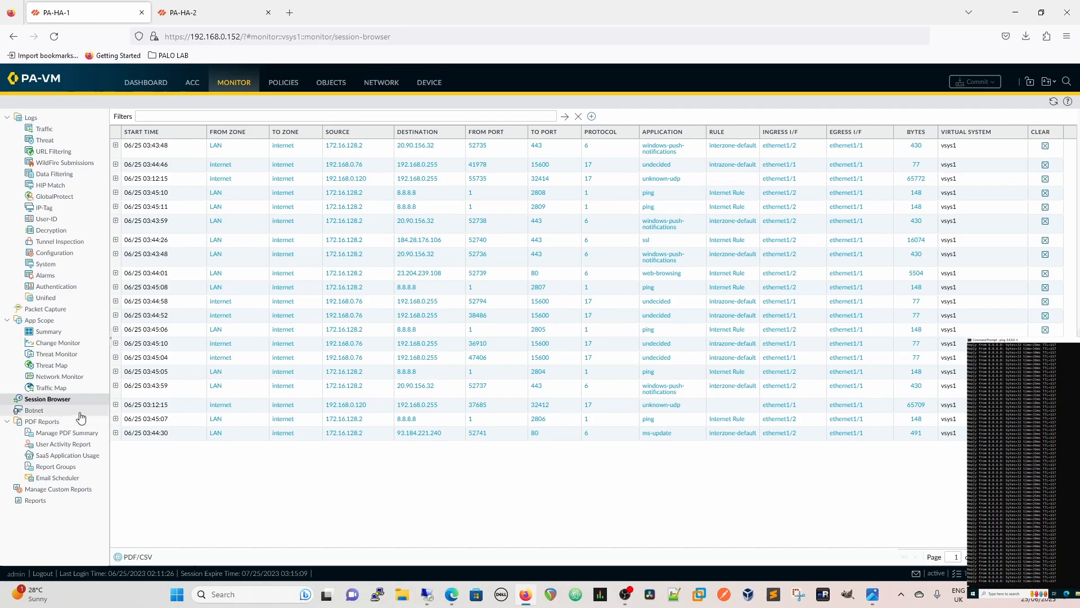
pyautogui.moveTo(117, 436)
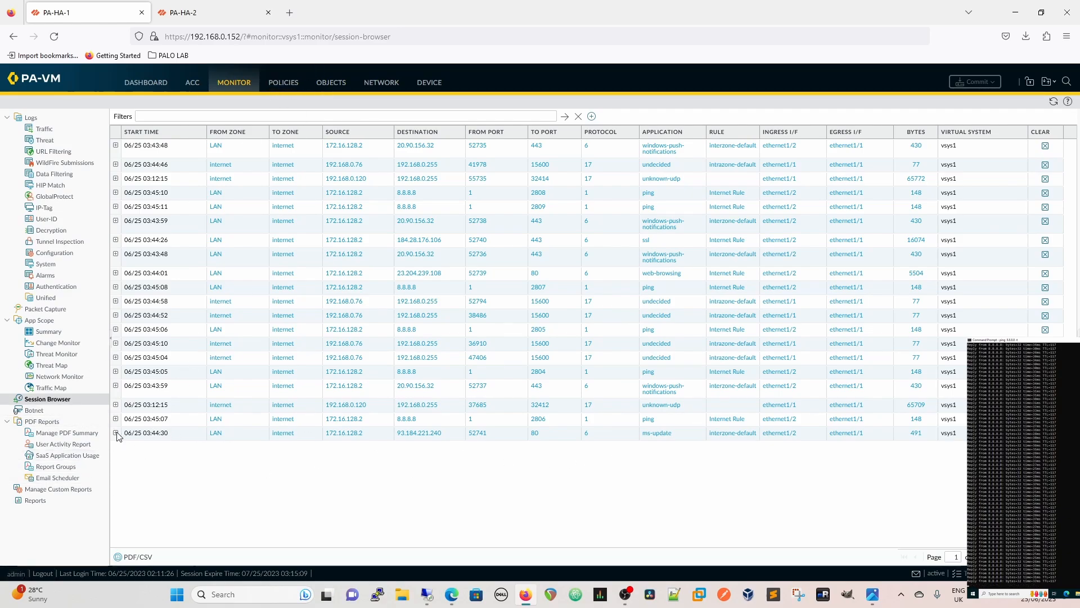
pyautogui.click(116, 433)
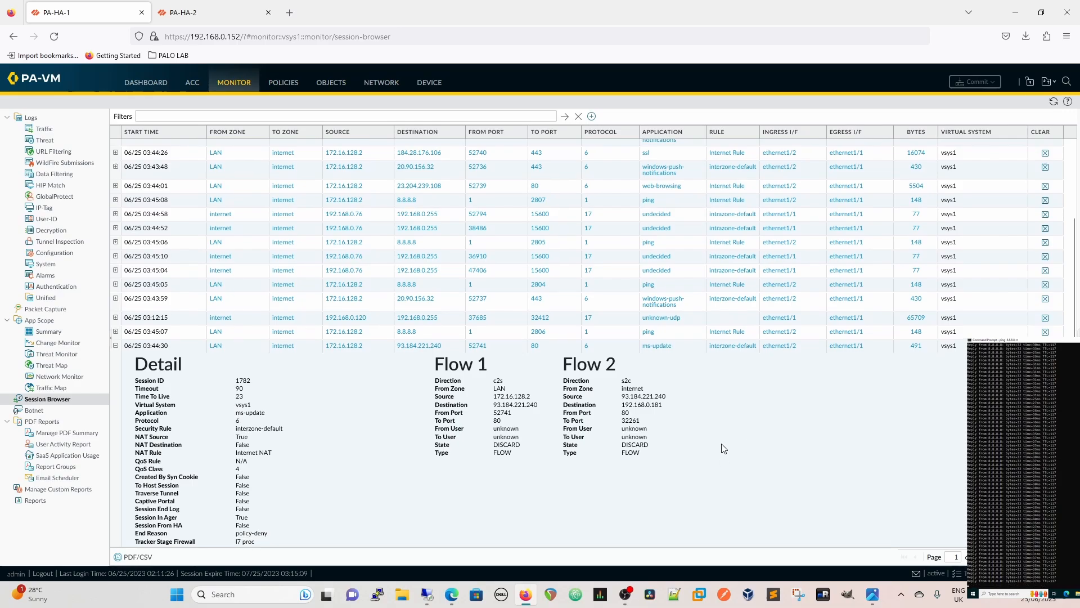
pyautogui.moveTo(556, 479)
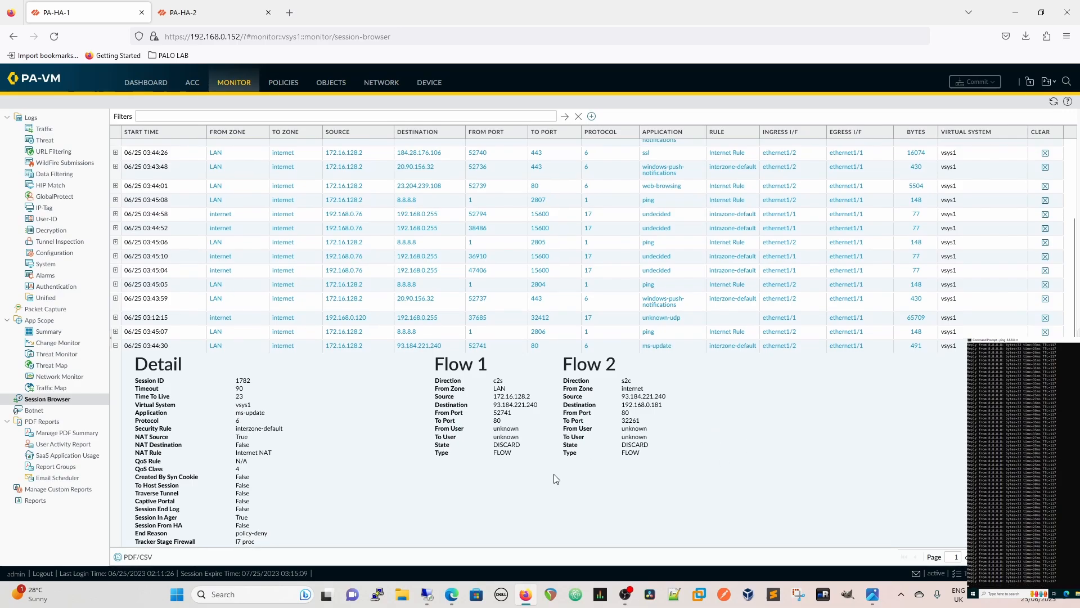
pyautogui.moveTo(639, 456)
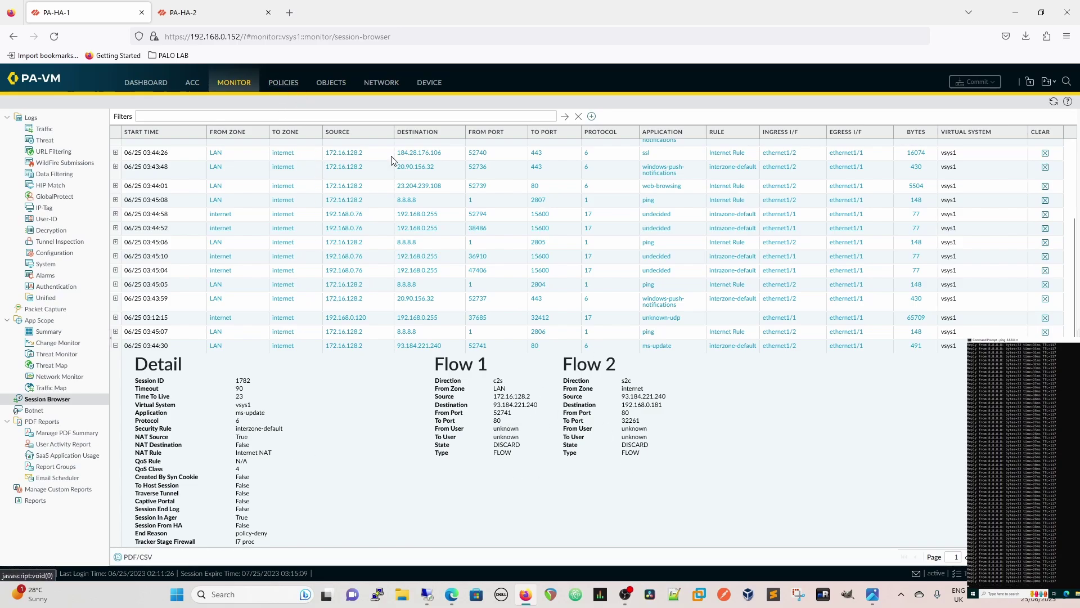
# - View PA-HA-1's three security rules, close PA-HA-2's completed tasks, then return to PA-HA-1
pyautogui.click(282, 83)
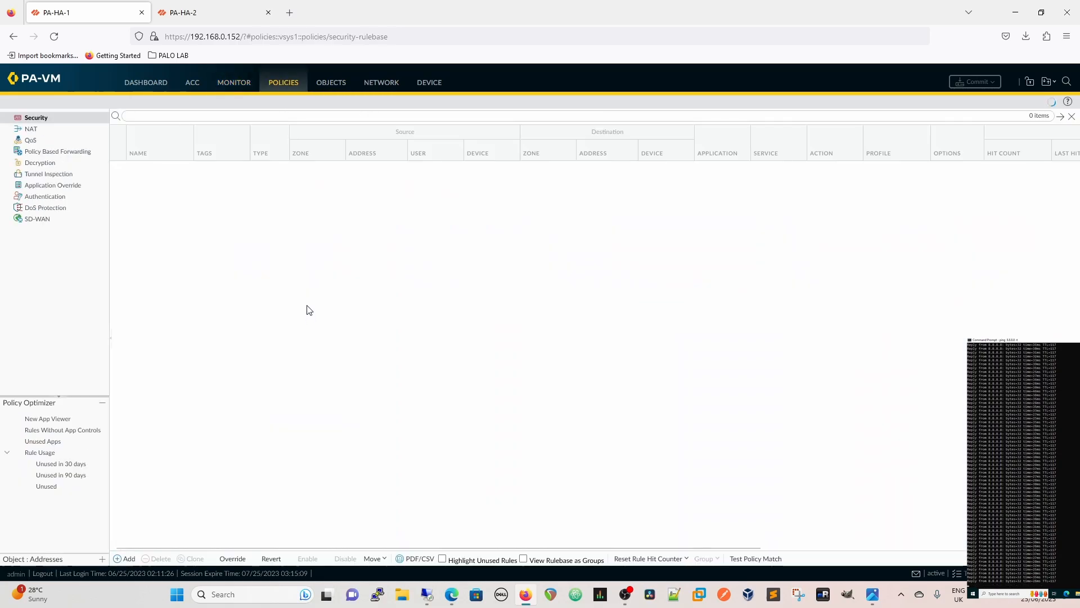
pyautogui.moveTo(617, 472)
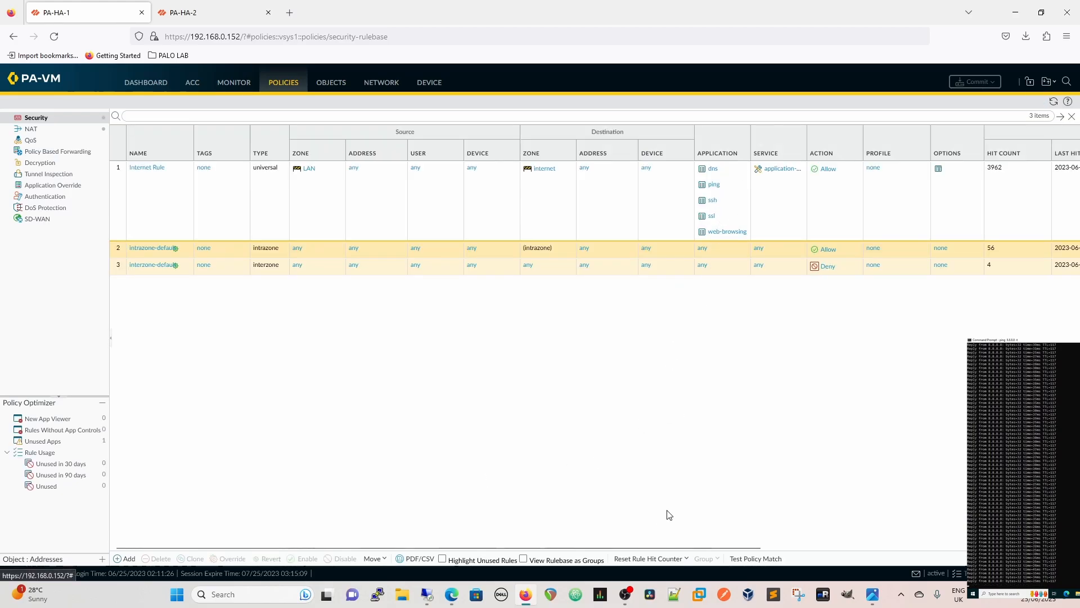
pyautogui.click(207, 12)
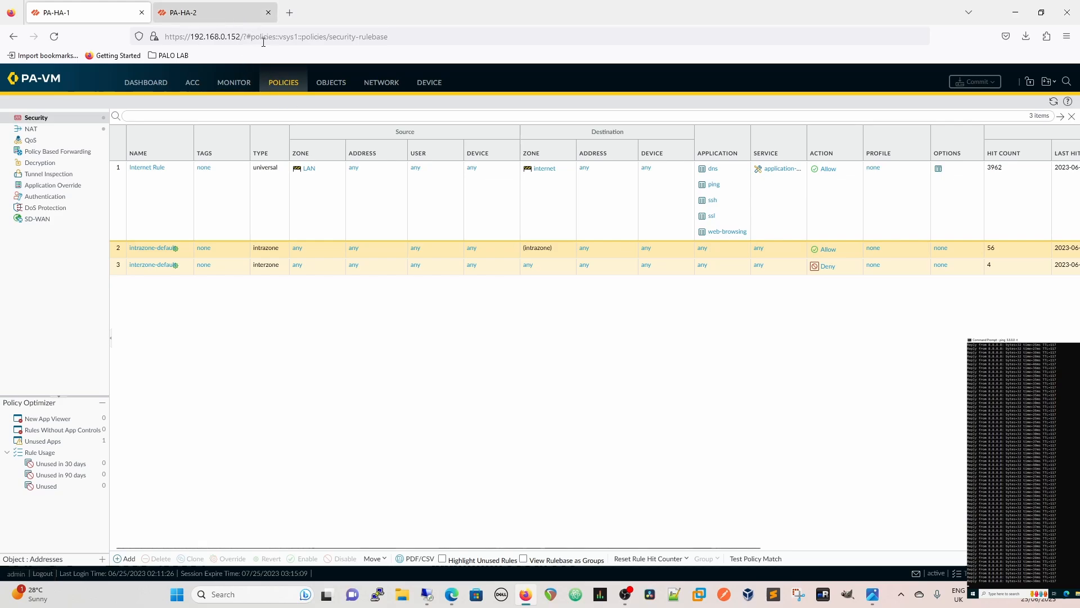
pyautogui.click(206, 12)
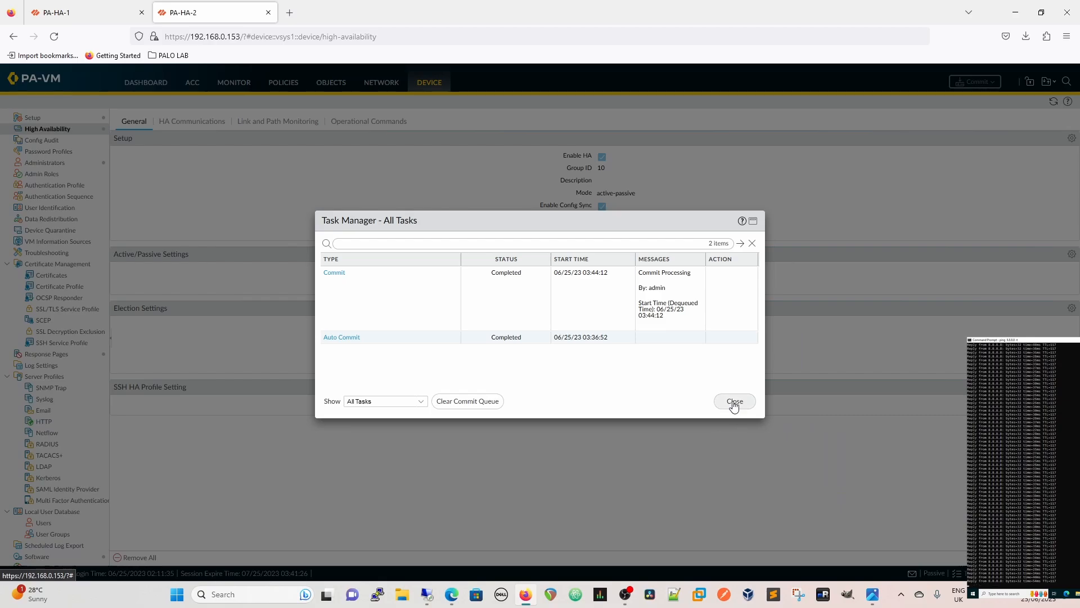
pyautogui.click(733, 401)
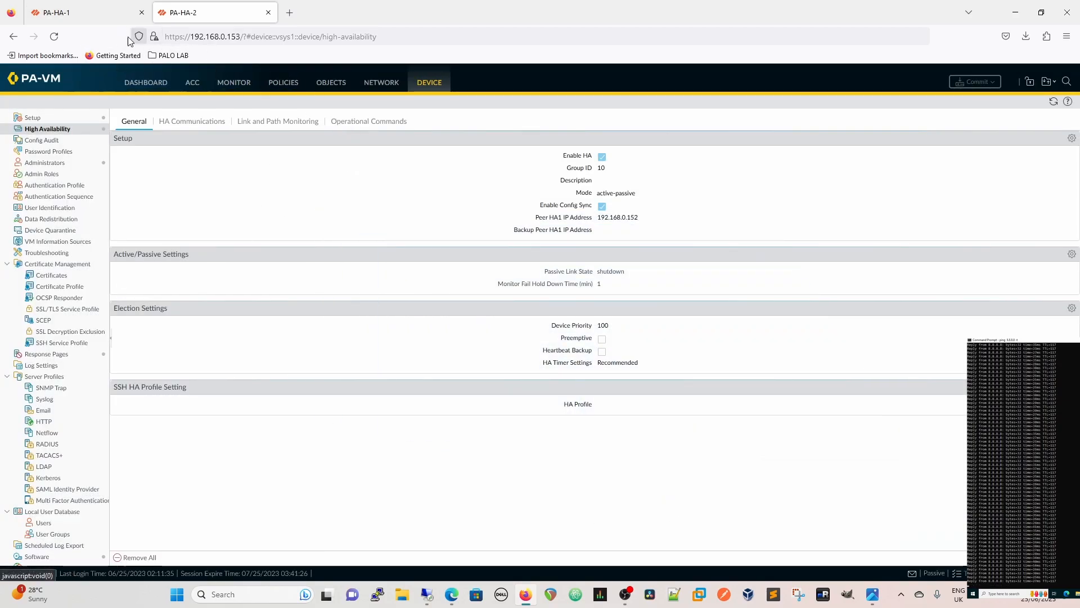
pyautogui.click(79, 13)
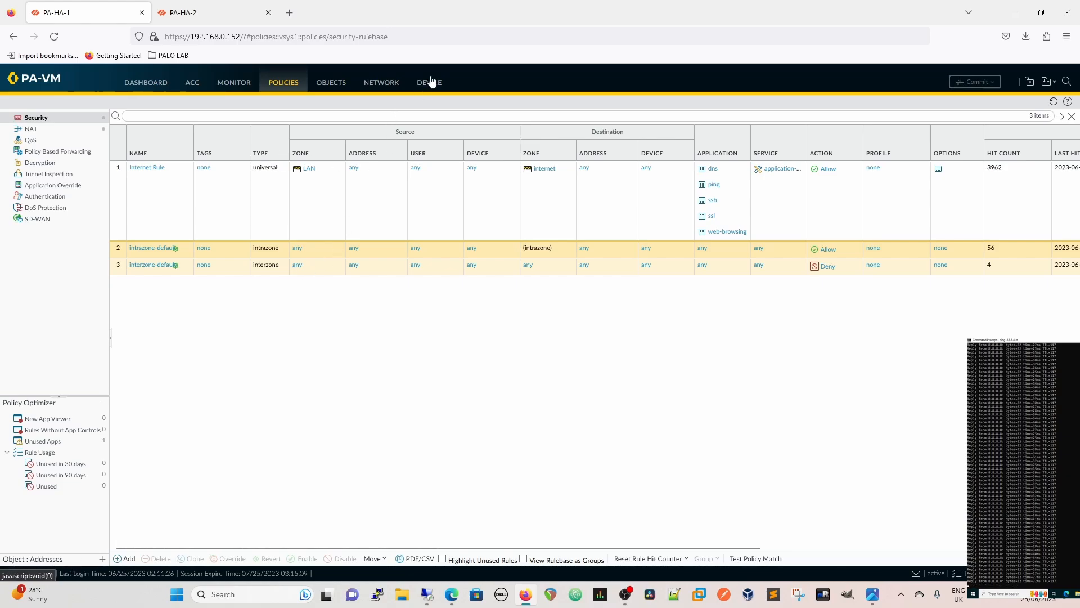
# - Suspend PA-HA-1 locally and confirm on its dashboard that peer PA-HA-2 is active
pyautogui.click(429, 83)
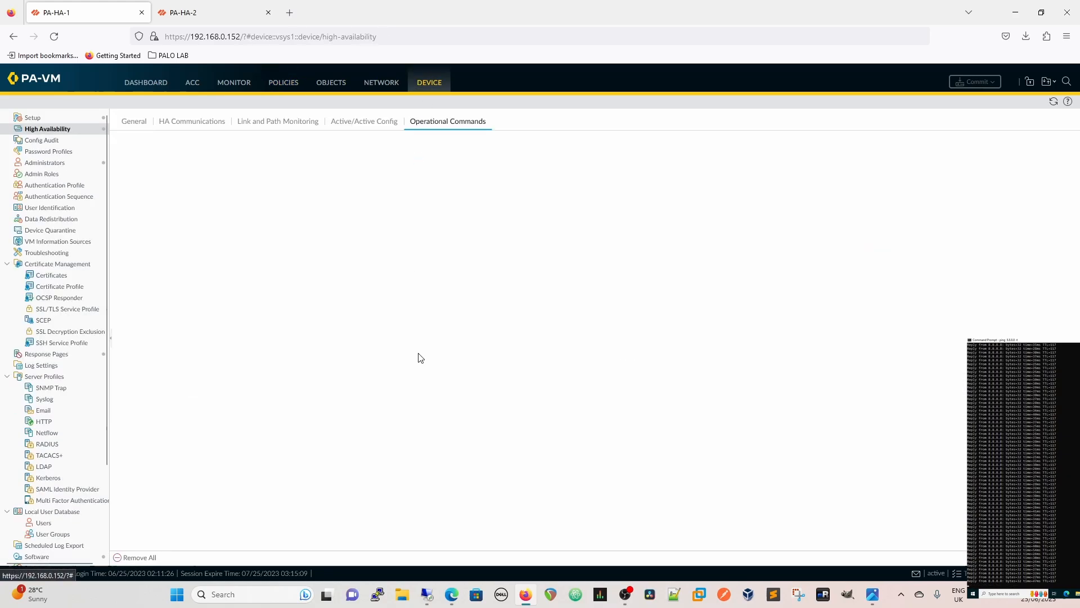
pyautogui.click(169, 141)
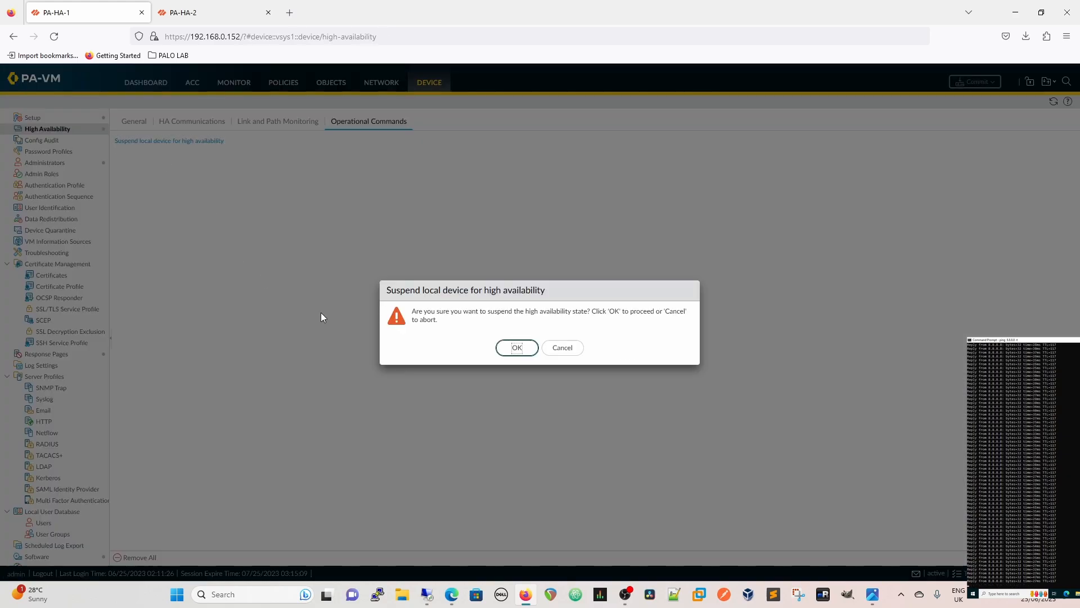
pyautogui.click(517, 347)
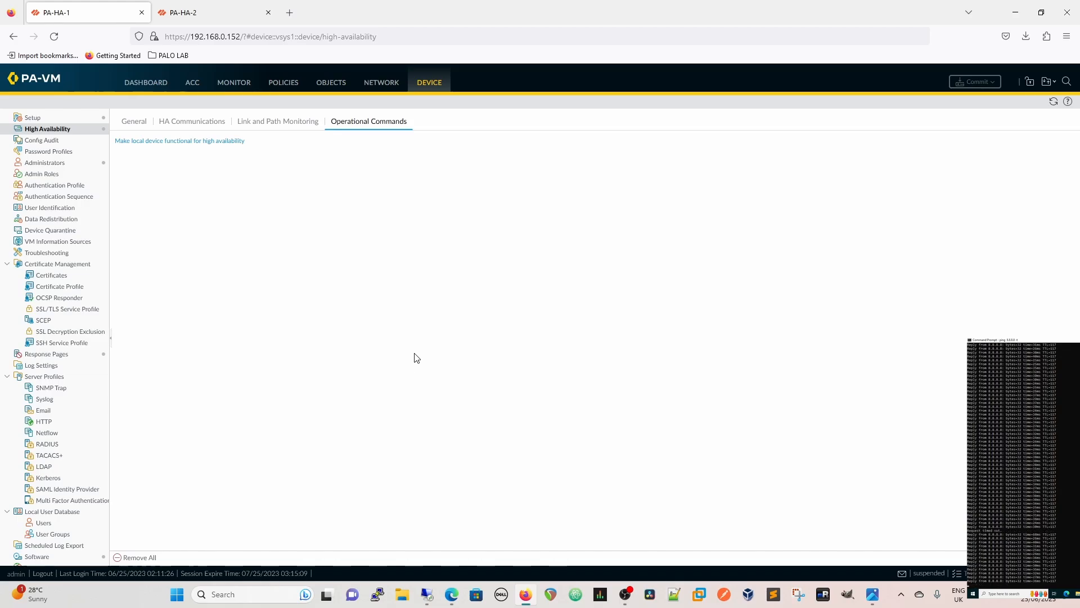
pyautogui.moveTo(159, 71)
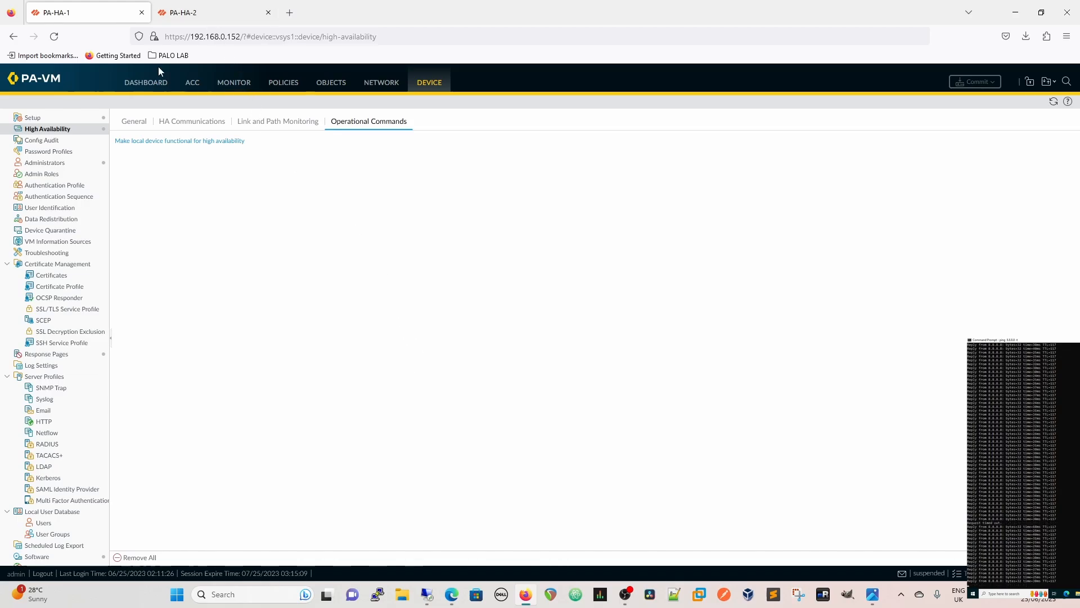
pyautogui.click(145, 82)
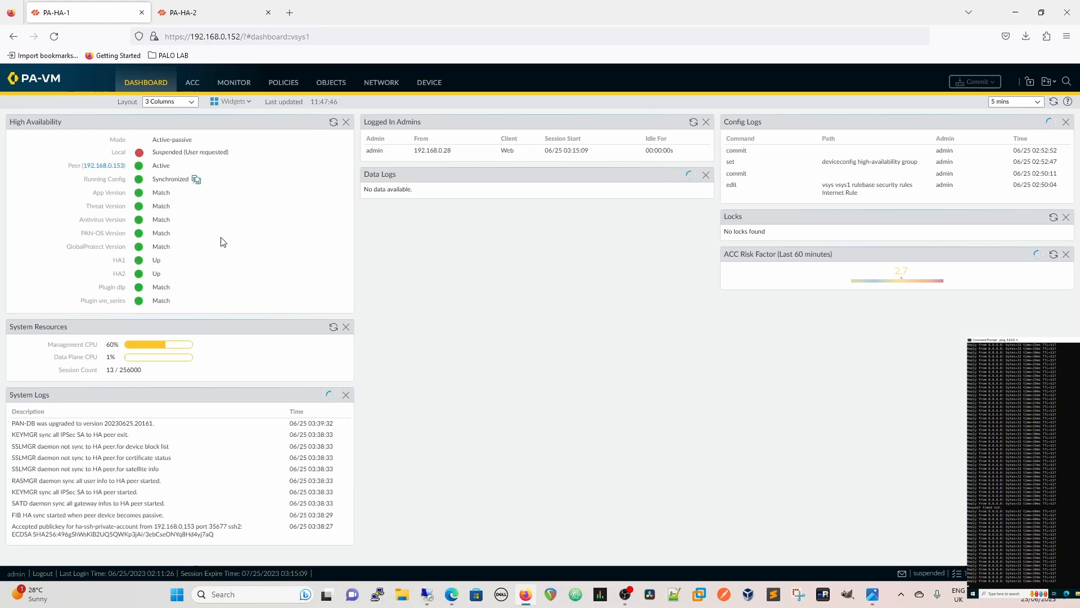
pyautogui.click(186, 12)
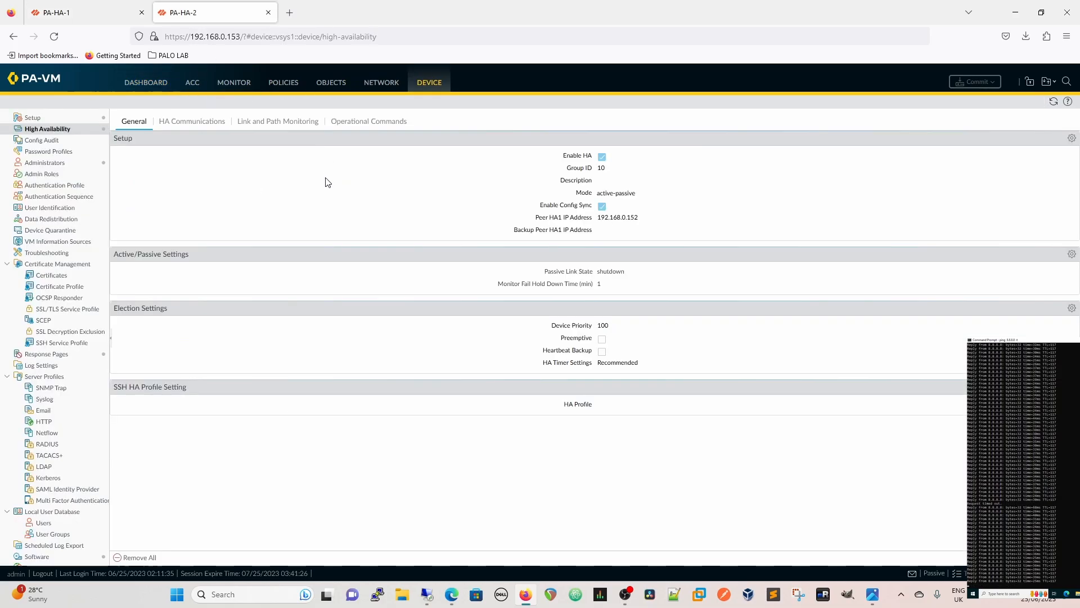
pyautogui.click(368, 122)
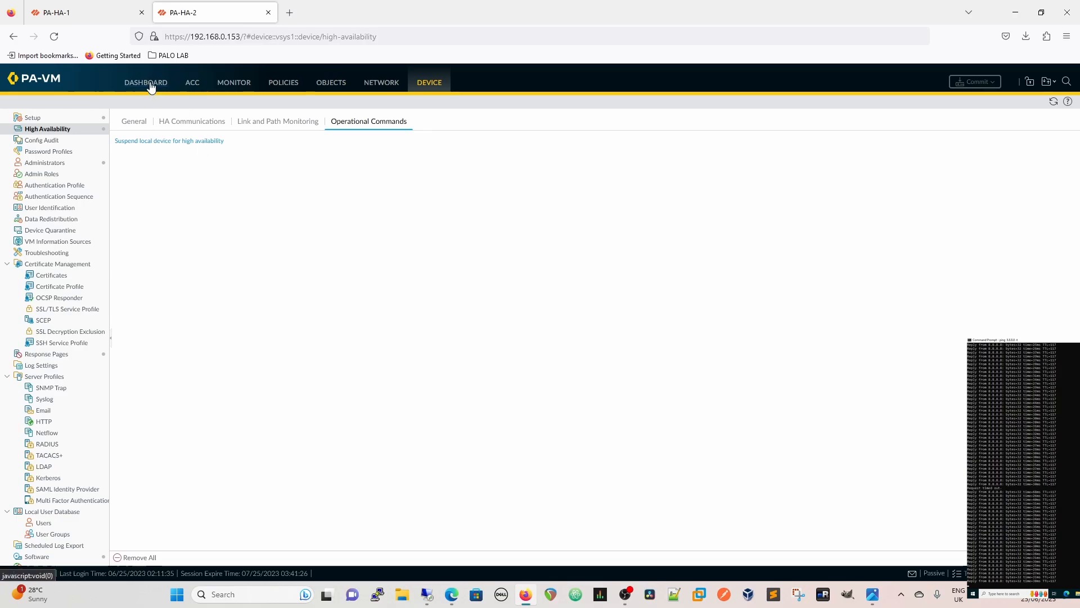
pyautogui.click(146, 82)
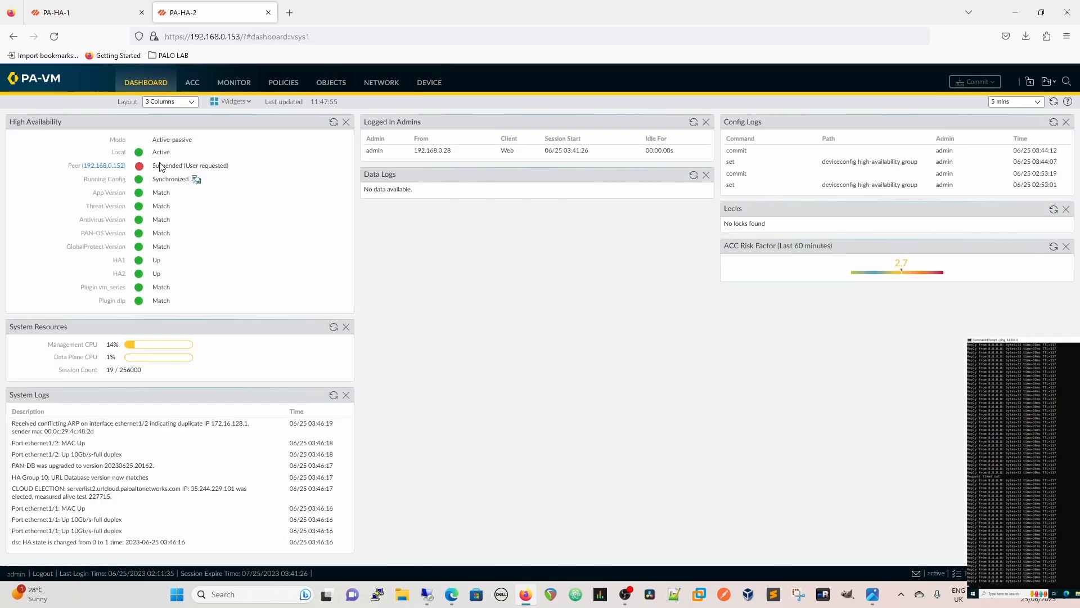
pyautogui.click(83, 13)
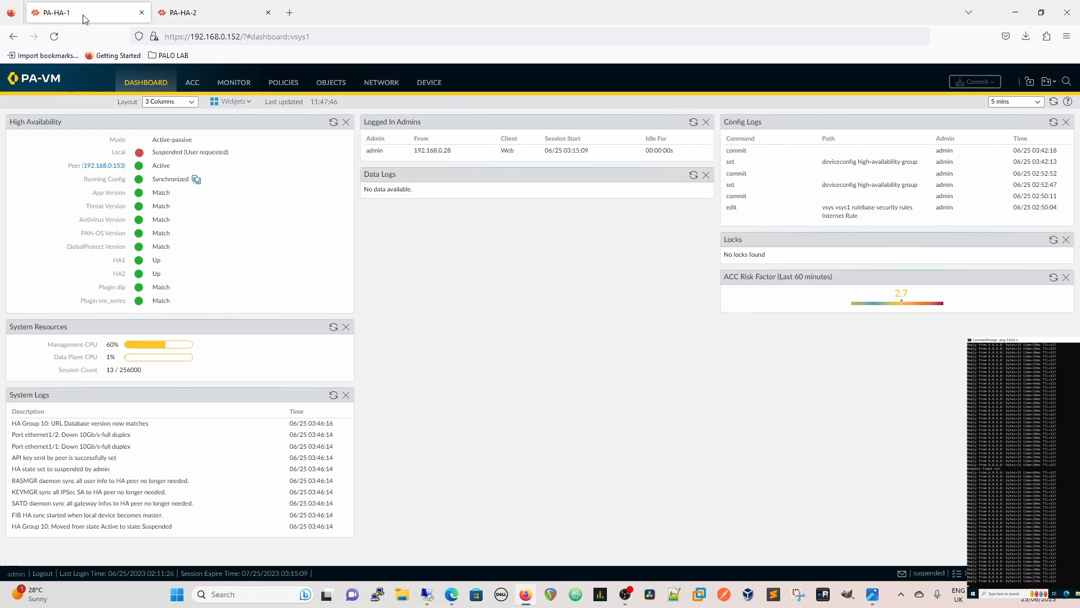
# - Make PA-HA-1 functional again and check PA-HA-2's dashboard shows the peer leaving suspension
pyautogui.click(429, 82)
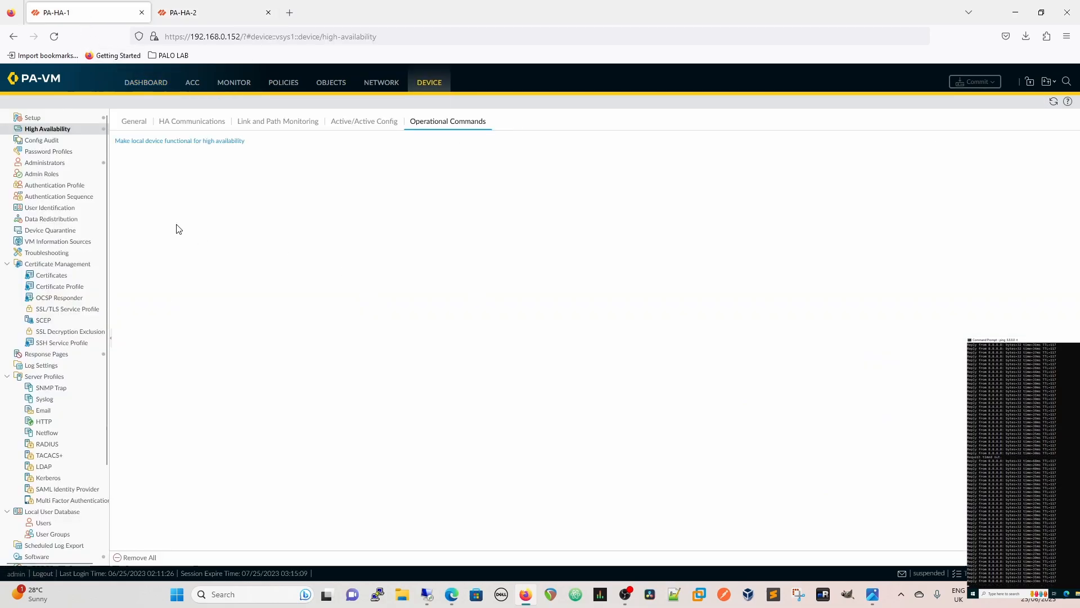
pyautogui.click(179, 141)
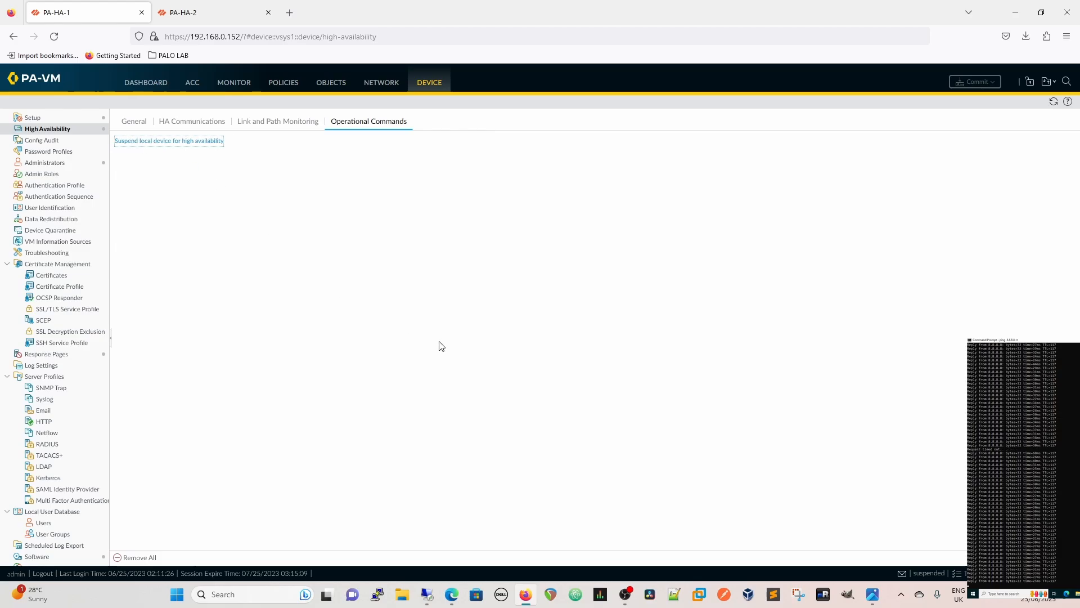
pyautogui.click(193, 13)
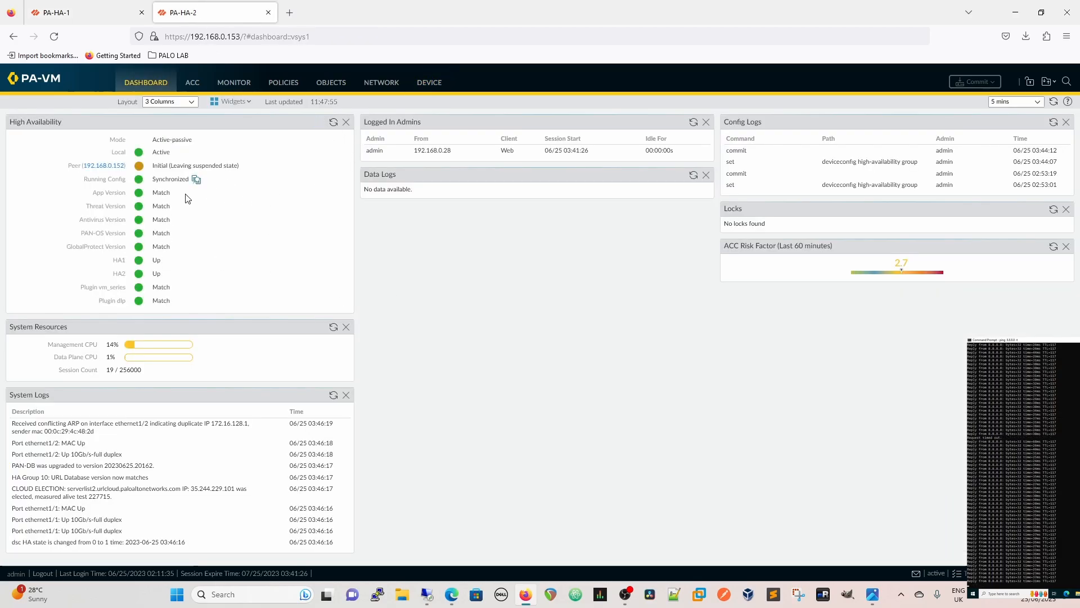
# - Check the HA widget on PA-HA-1 (passive) and PA-HA-2 (active, peer passive, synchronized)
pyautogui.click(83, 12)
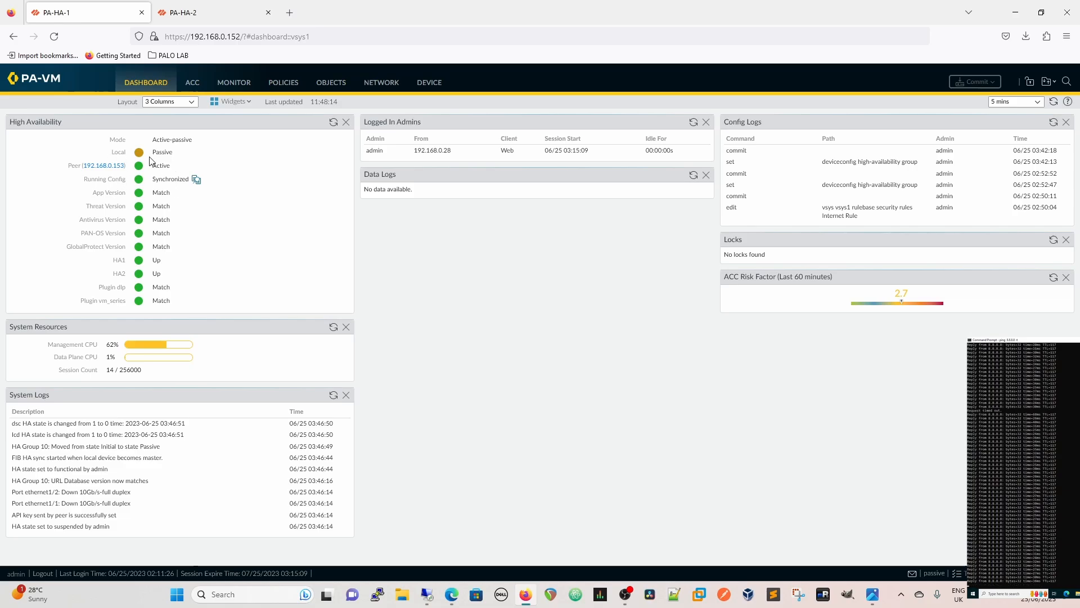
pyautogui.click(214, 13)
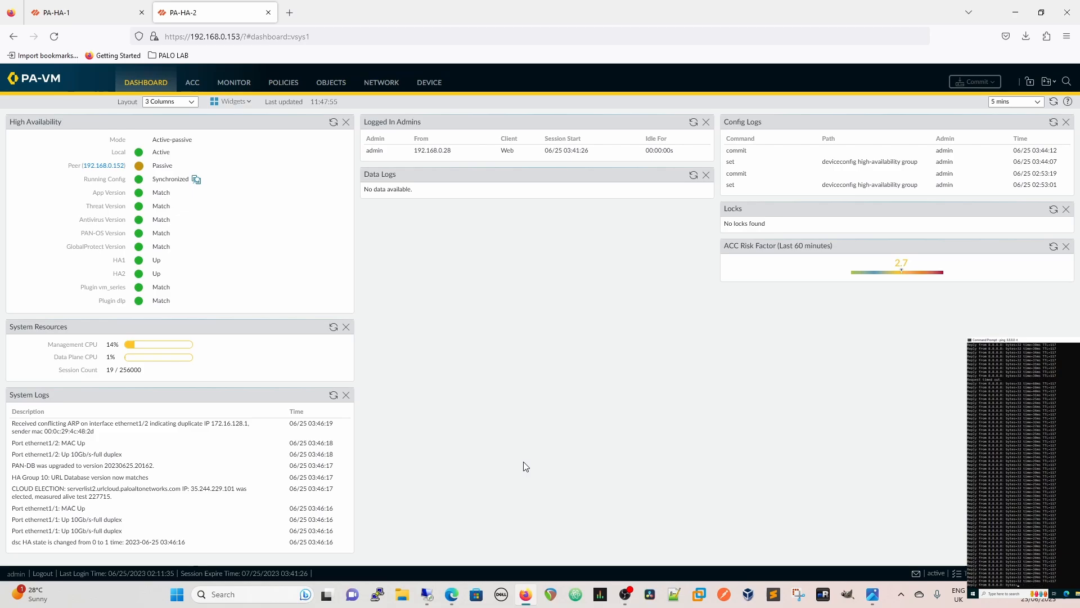
pyautogui.moveTo(467, 499)
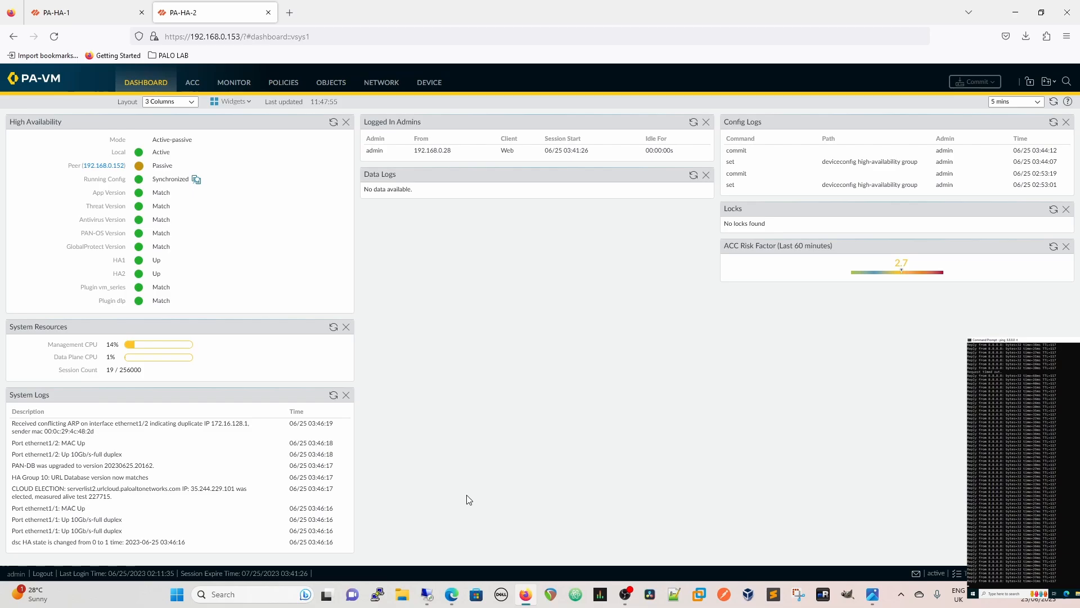
pyautogui.moveTo(570, 436)
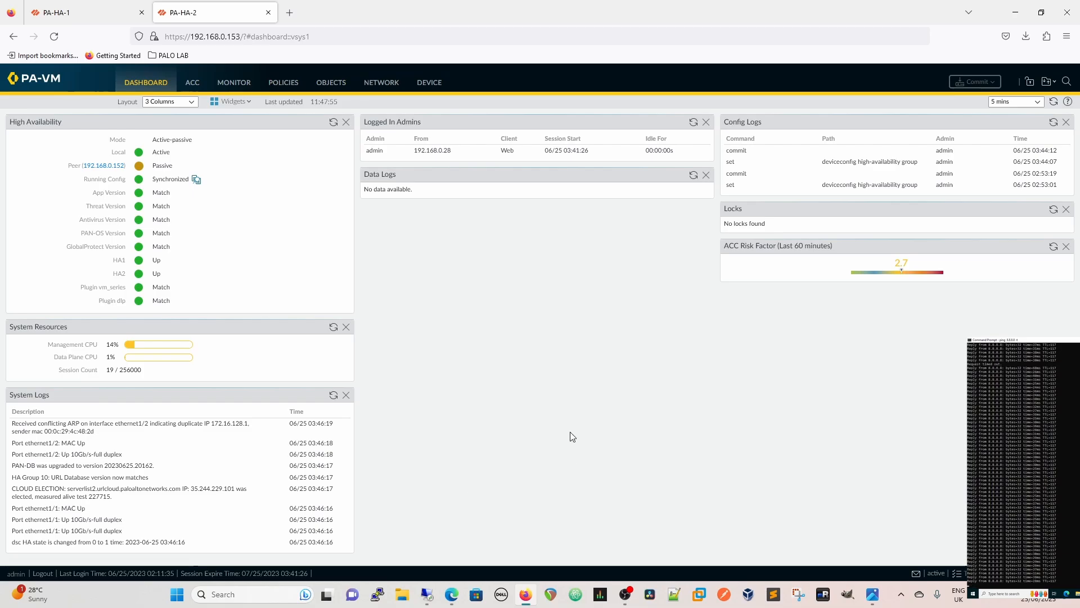
pyautogui.moveTo(575, 364)
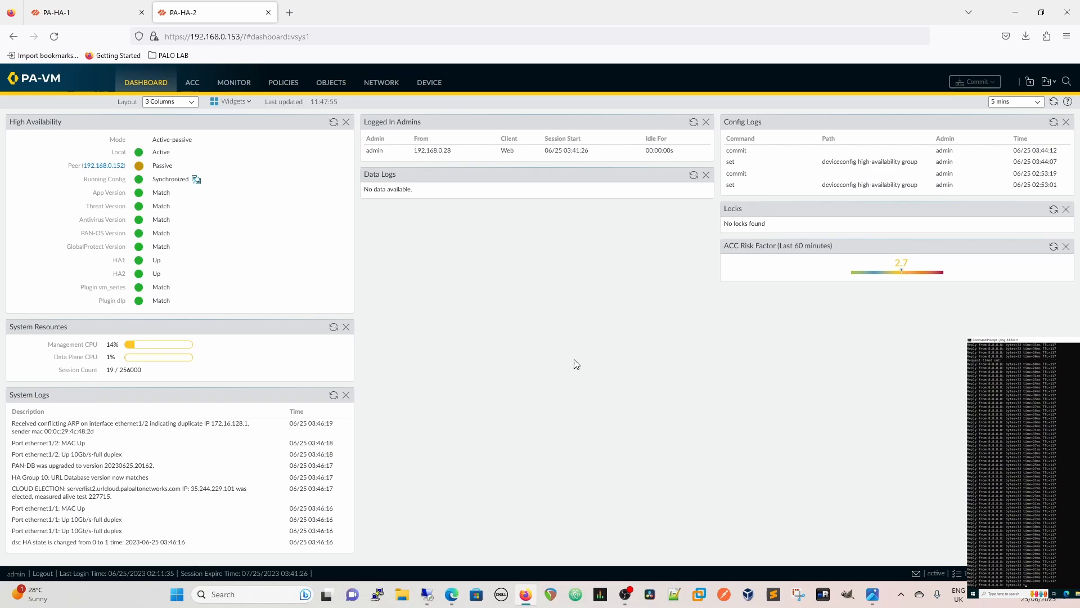
pyautogui.moveTo(559, 372)
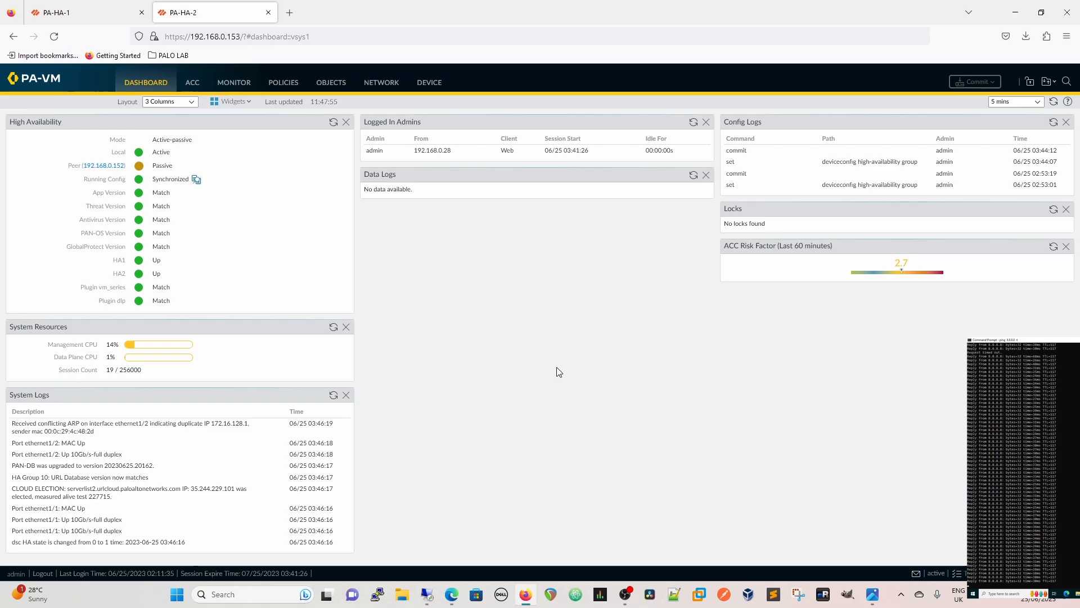